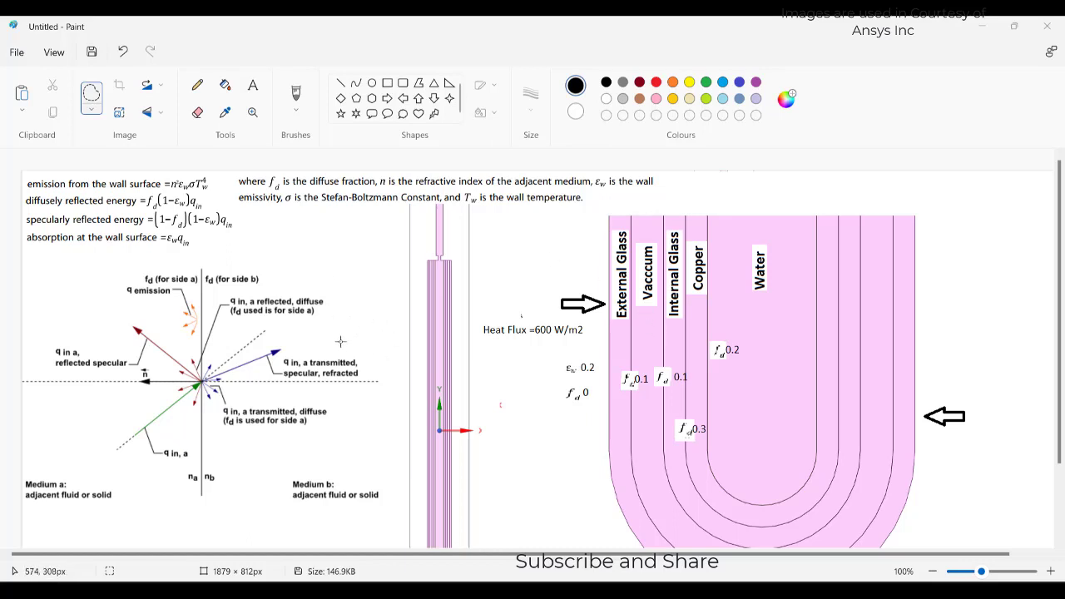
pyautogui.moveTo(561, 371)
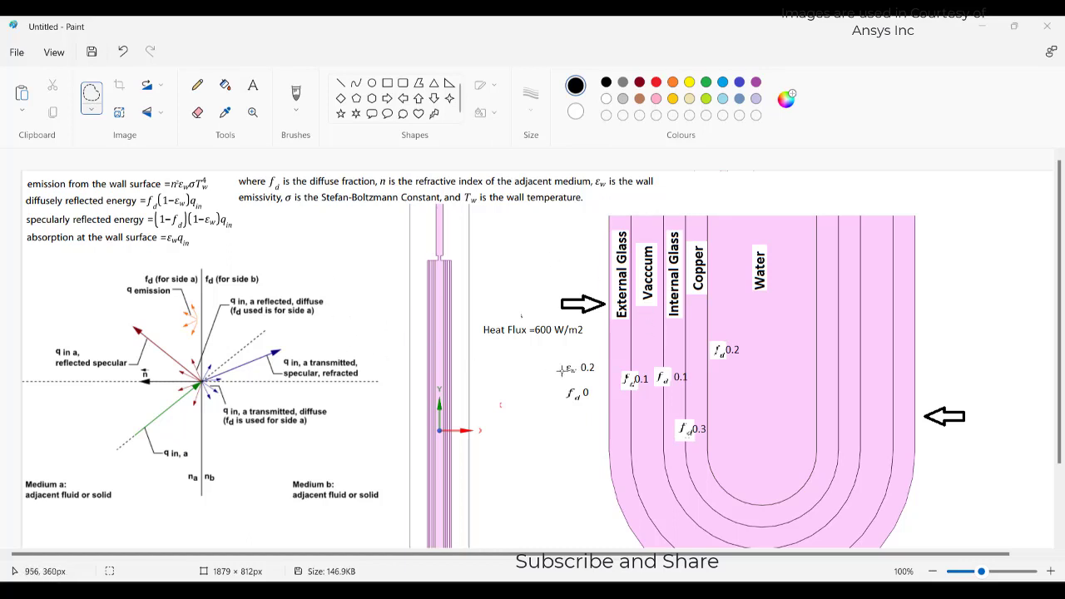
pyautogui.moveTo(611, 331)
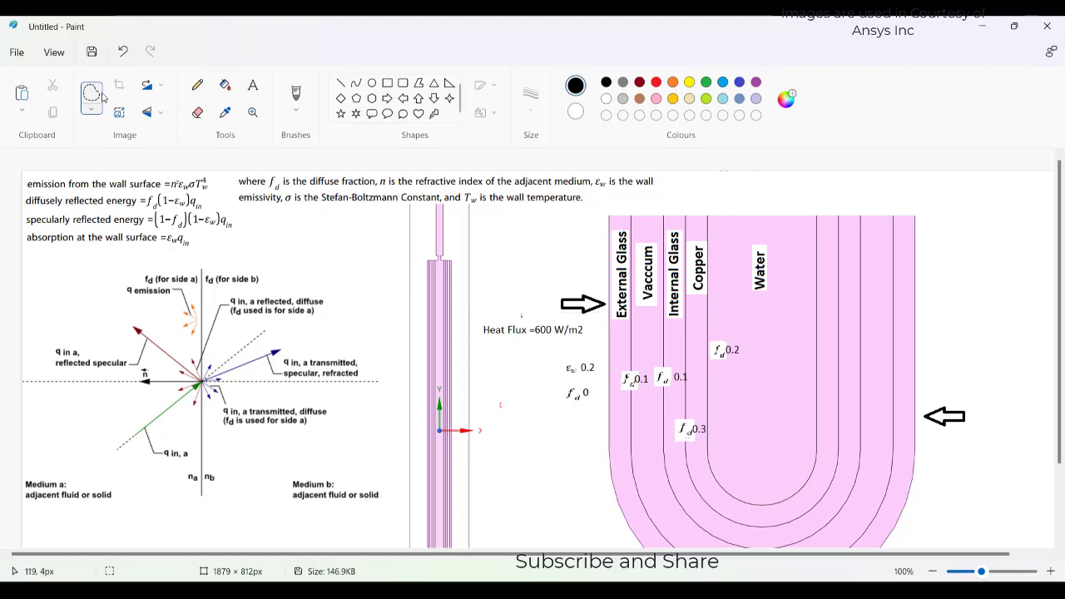
# Circle q in transmitted, n_a, n_b and ε_w 0.2 with the Pencil tool
pyautogui.click(197, 84)
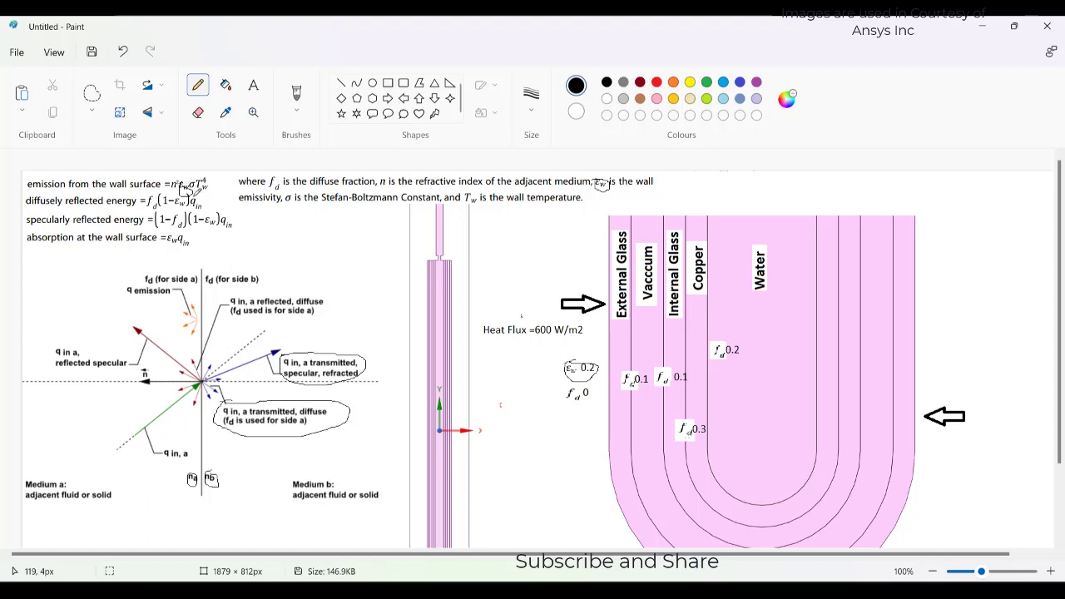
pyautogui.moveTo(600, 346)
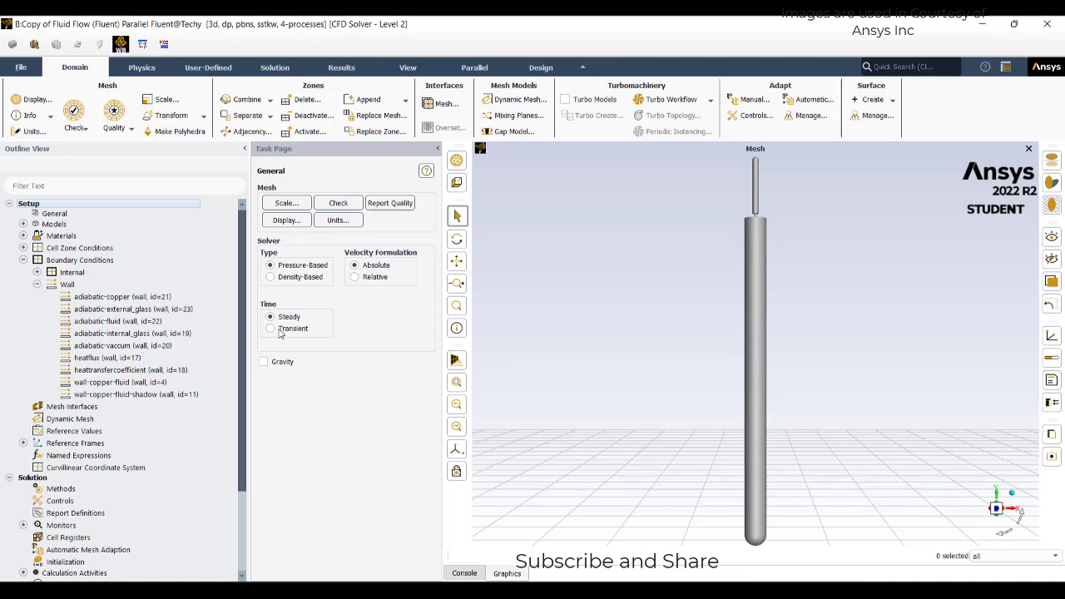
# Make the solver transient with gravity of -9.81 m/s² in Y
pyautogui.click(270, 328)
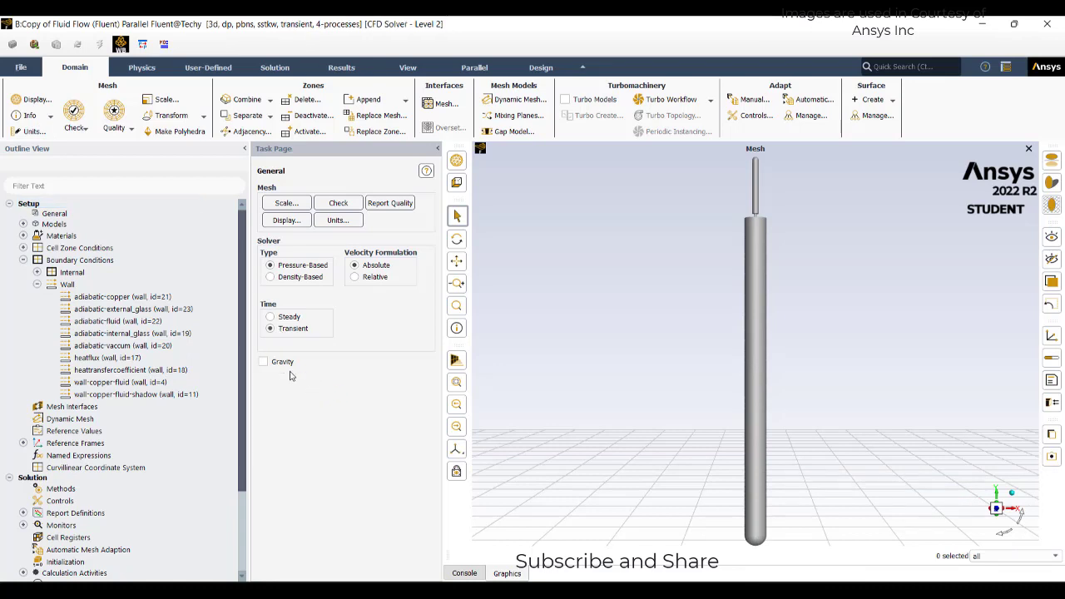
pyautogui.click(263, 361)
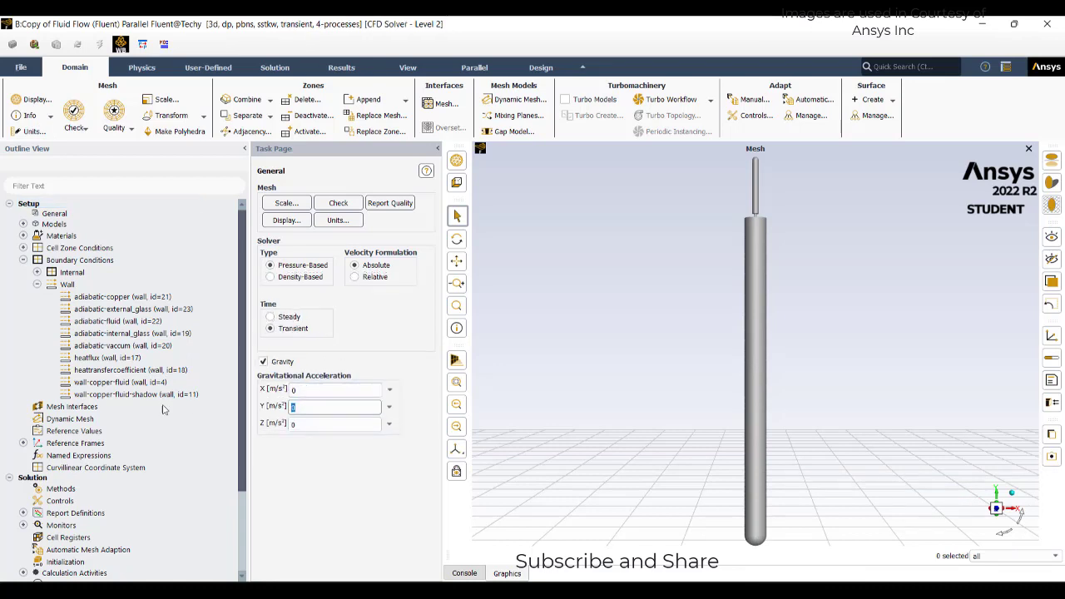
pyautogui.write('-9.81')
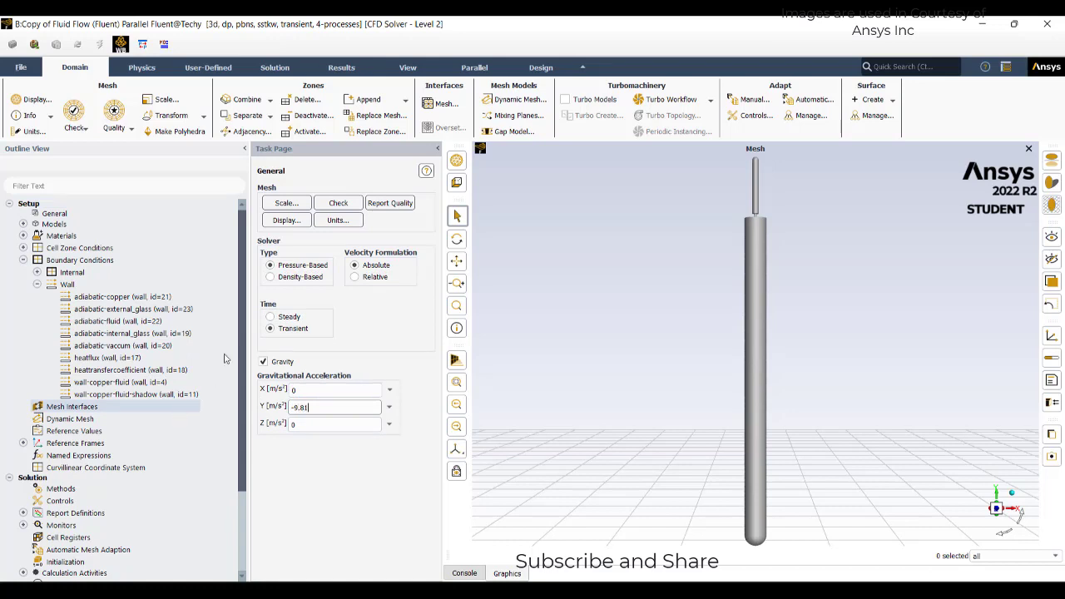
# Enable the Volume of Fluid multiphase model with three phases
pyautogui.click(24, 223)
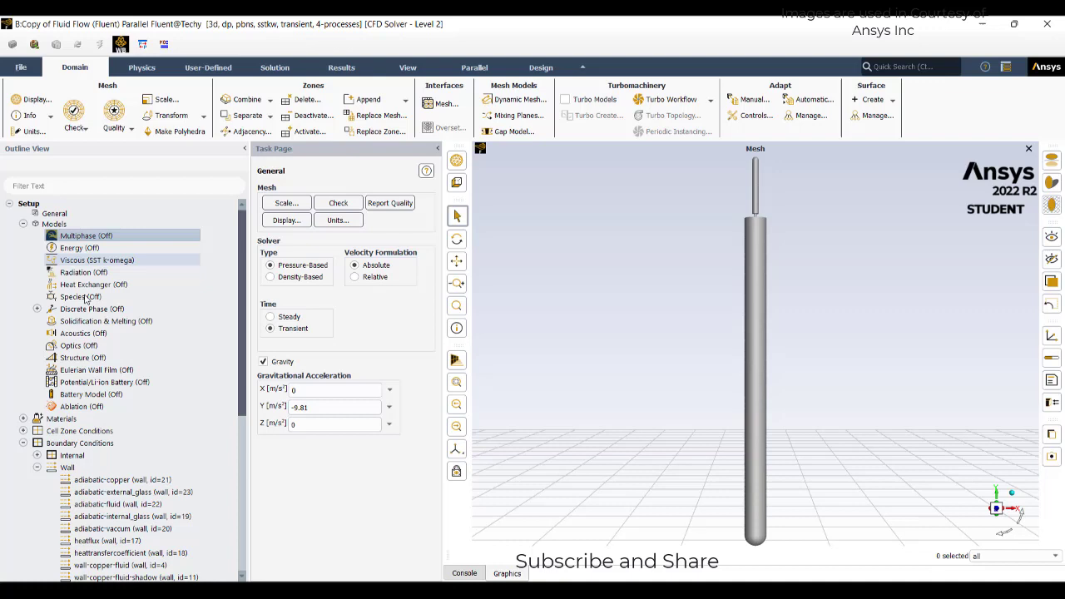
pyautogui.doubleClick(85, 235)
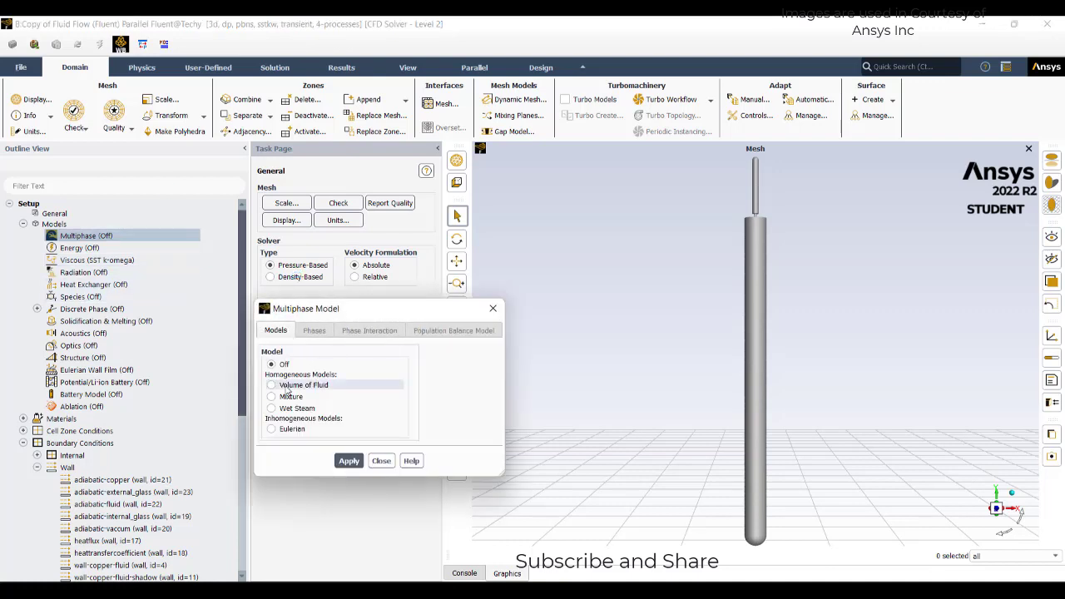
pyautogui.click(272, 384)
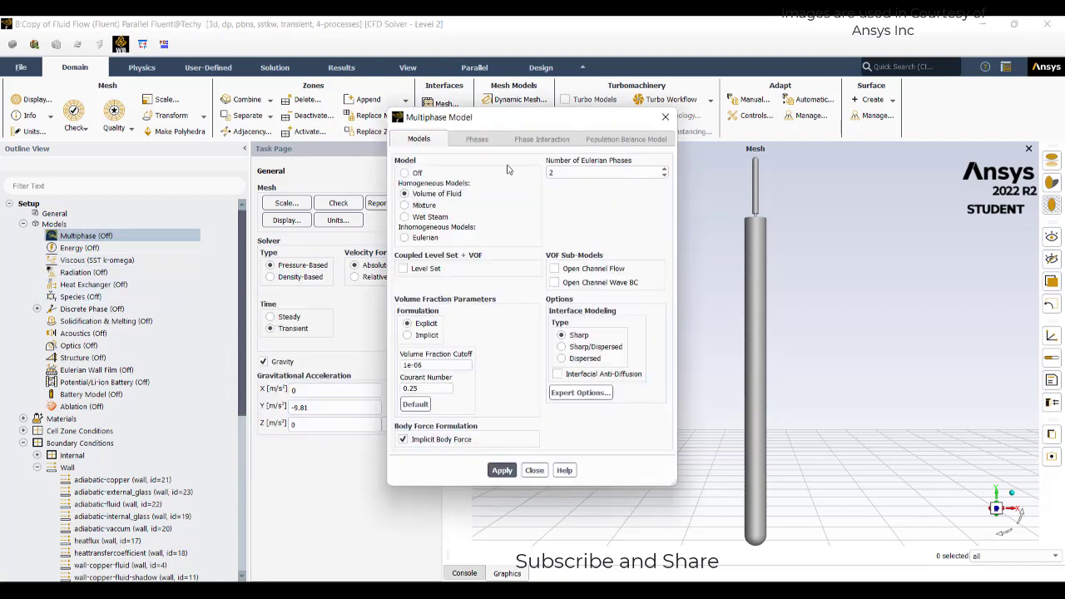
pyautogui.click(663, 169)
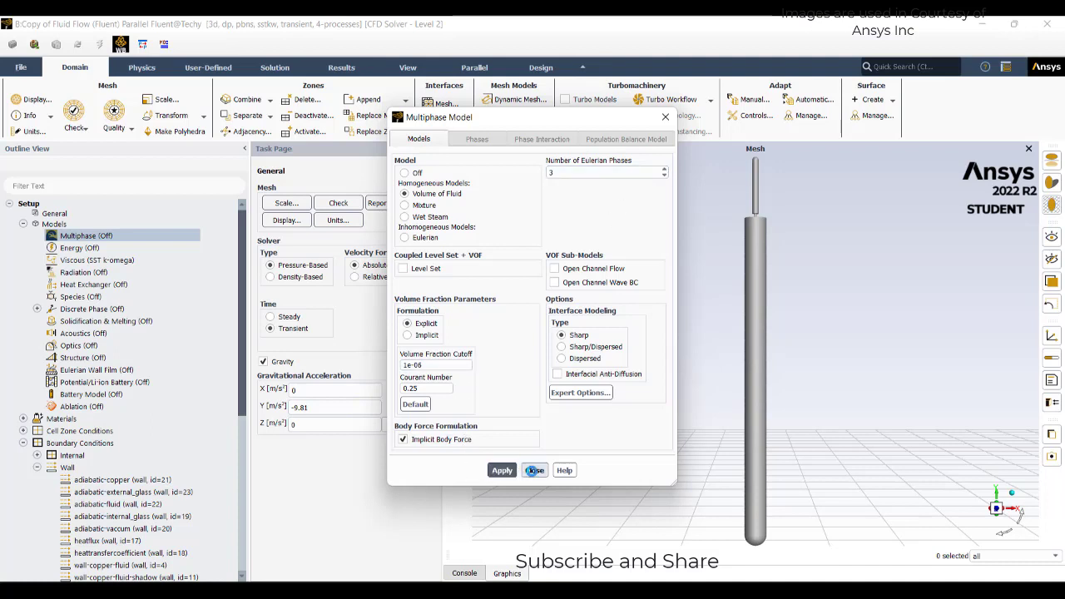
pyautogui.click(500, 470)
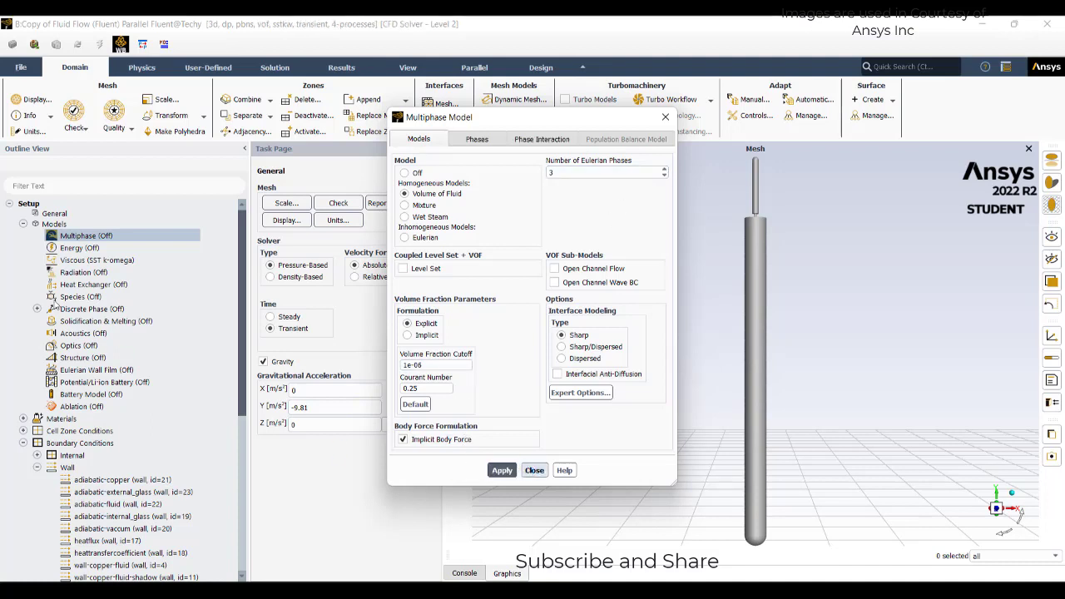
pyautogui.click(501, 470)
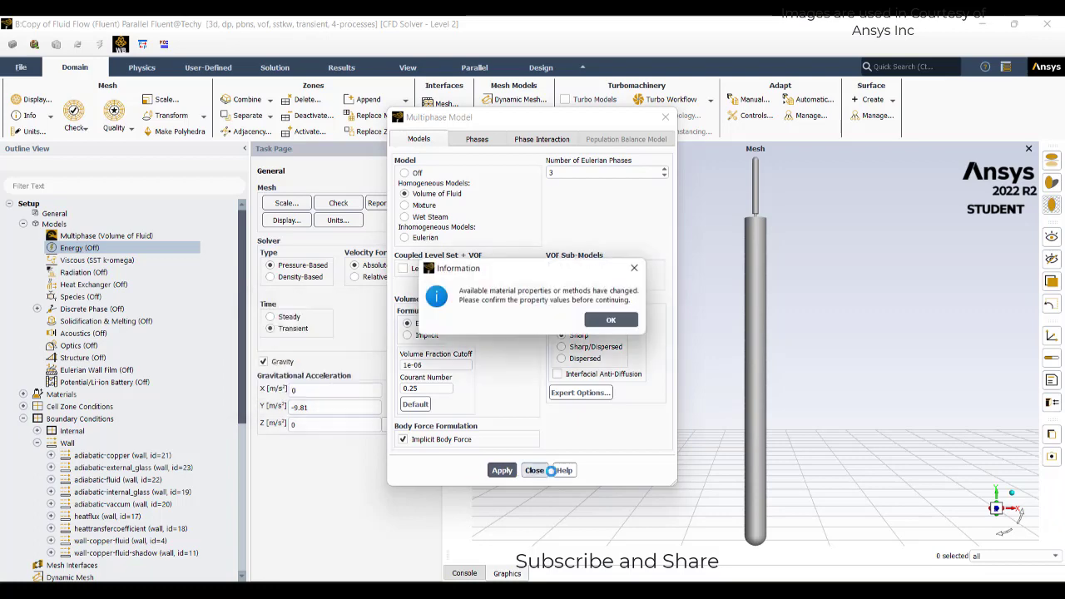
pyautogui.click(611, 320)
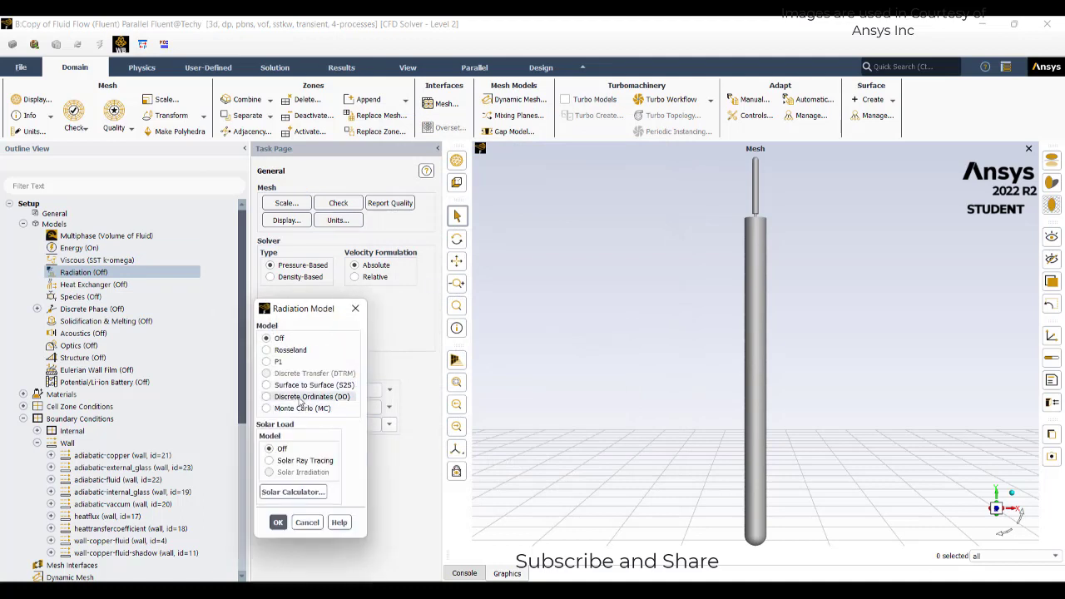
# Enable Discrete Ordinates (DO) radiation with a 20-iteration update interval
pyautogui.click(266, 396)
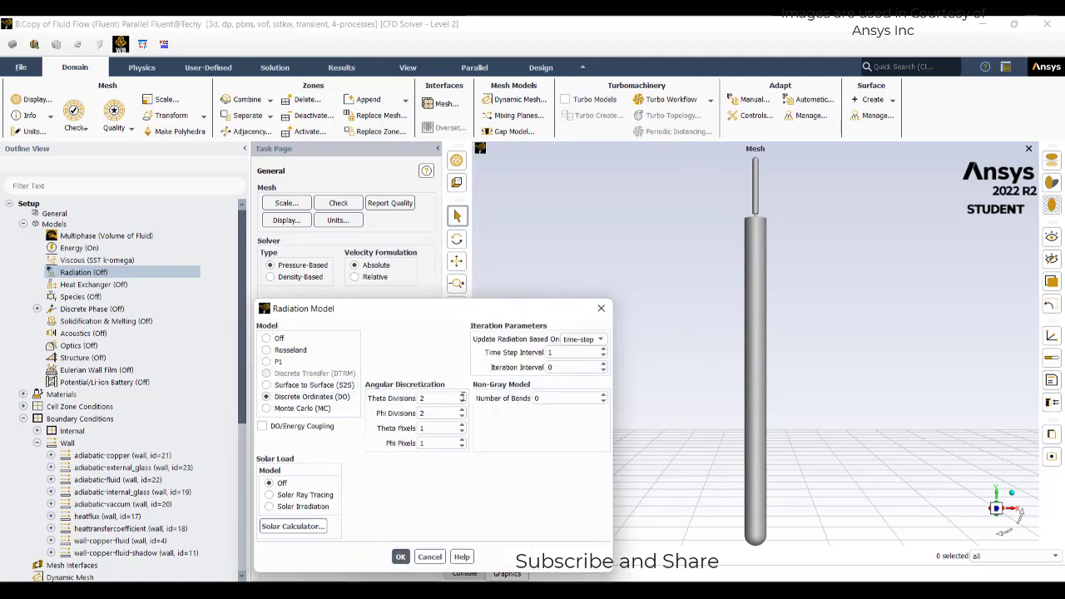
pyautogui.click(570, 351)
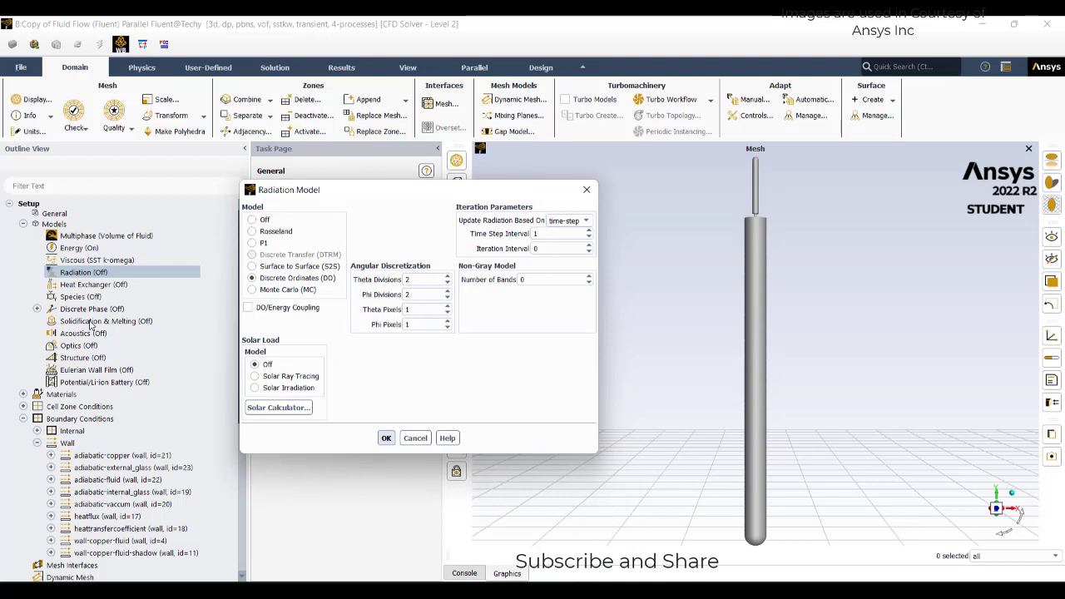
pyautogui.click(386, 438)
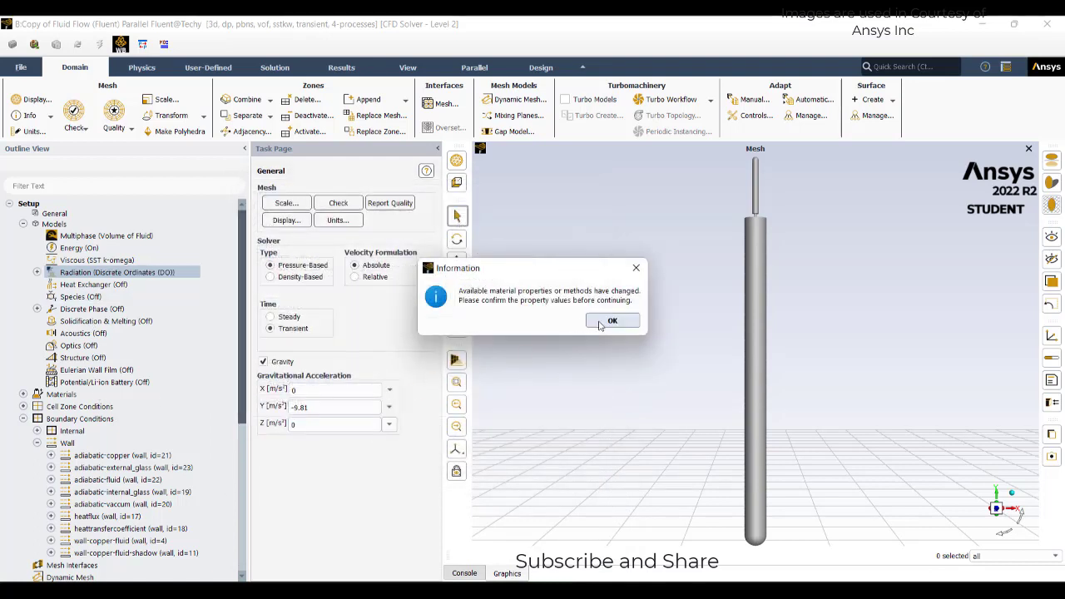
pyautogui.click(612, 322)
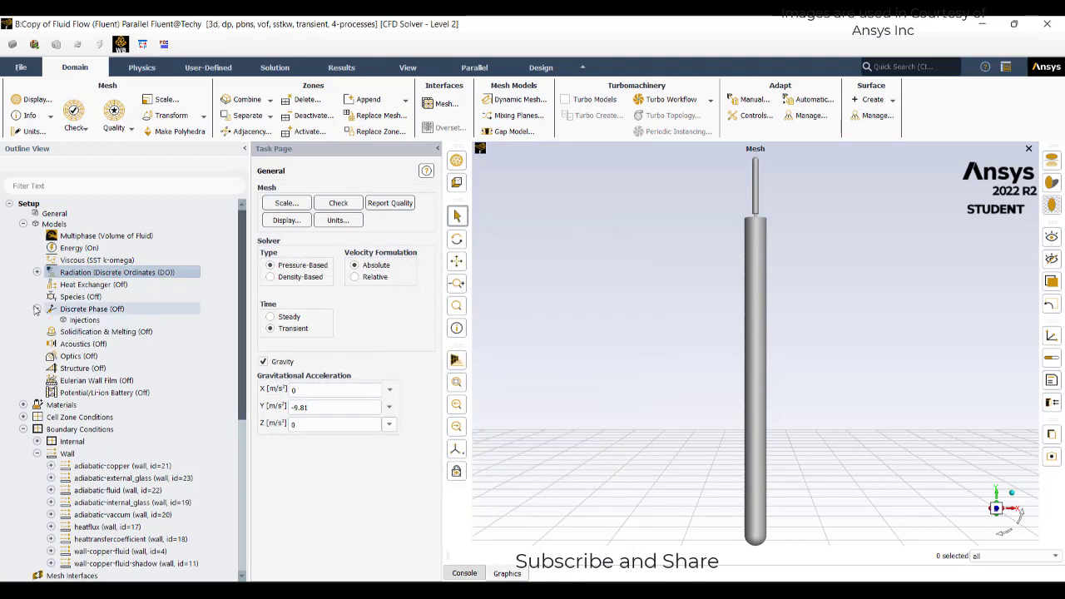
pyautogui.click(36, 272)
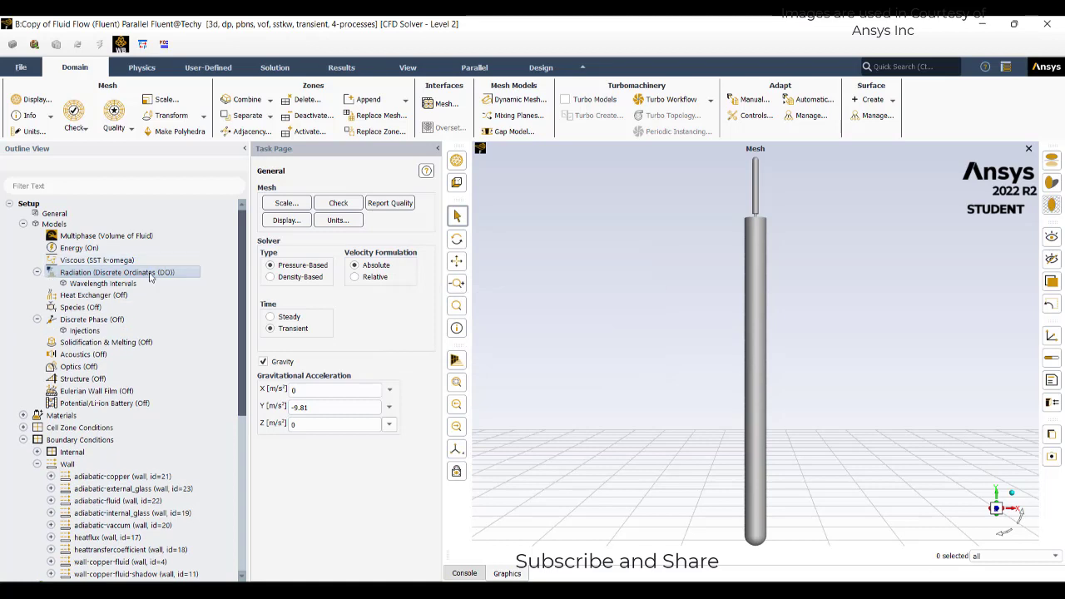
pyautogui.doubleClick(118, 272)
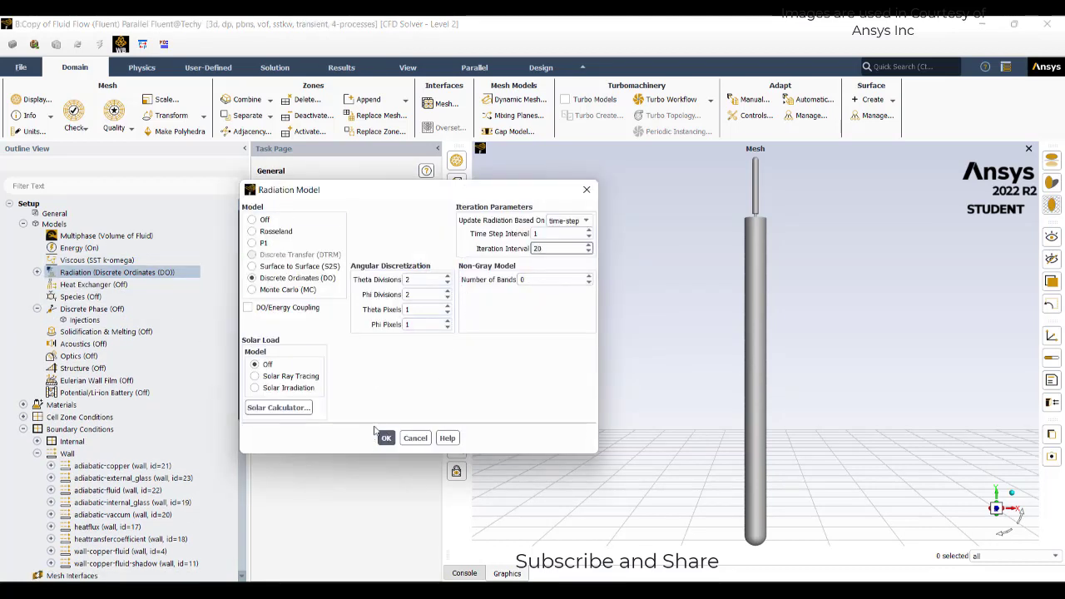
pyautogui.click(61, 405)
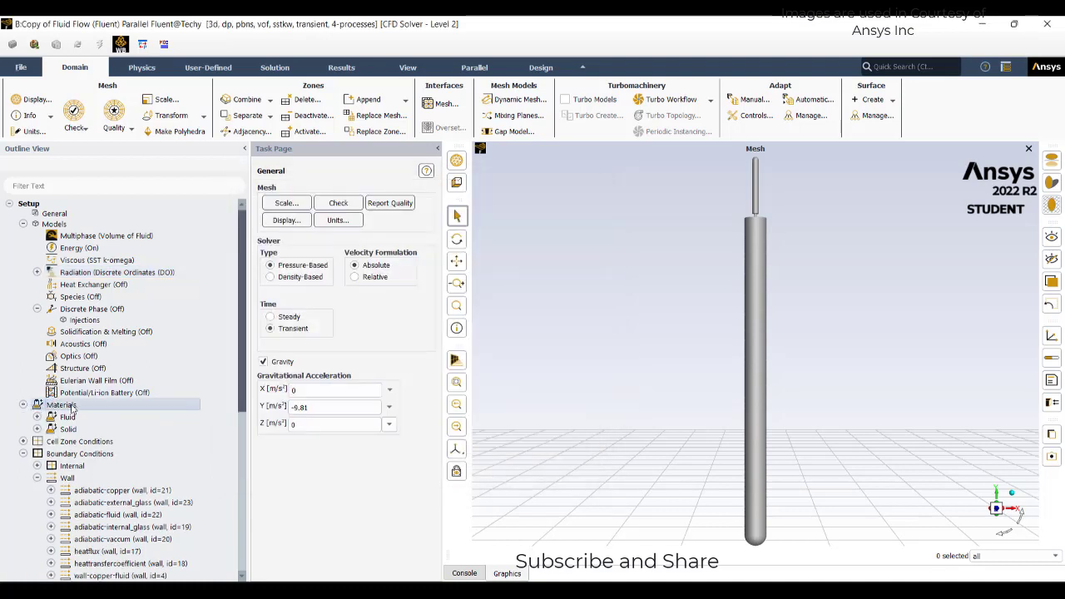
# Copy water-liquid and water-vapor from the Fluent Database into the case
pyautogui.click(61, 405)
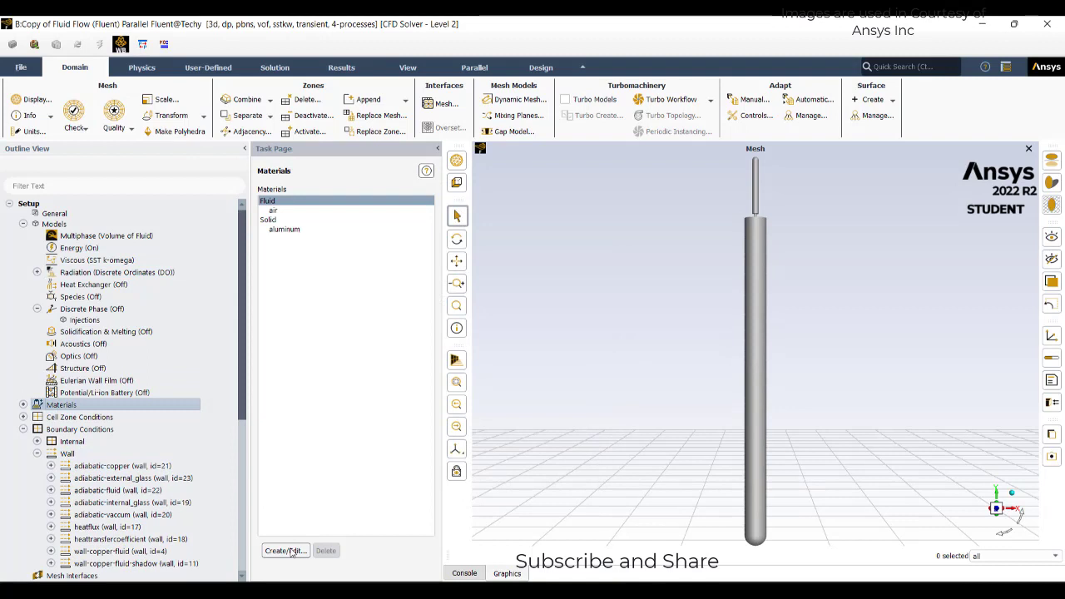
pyautogui.click(284, 550)
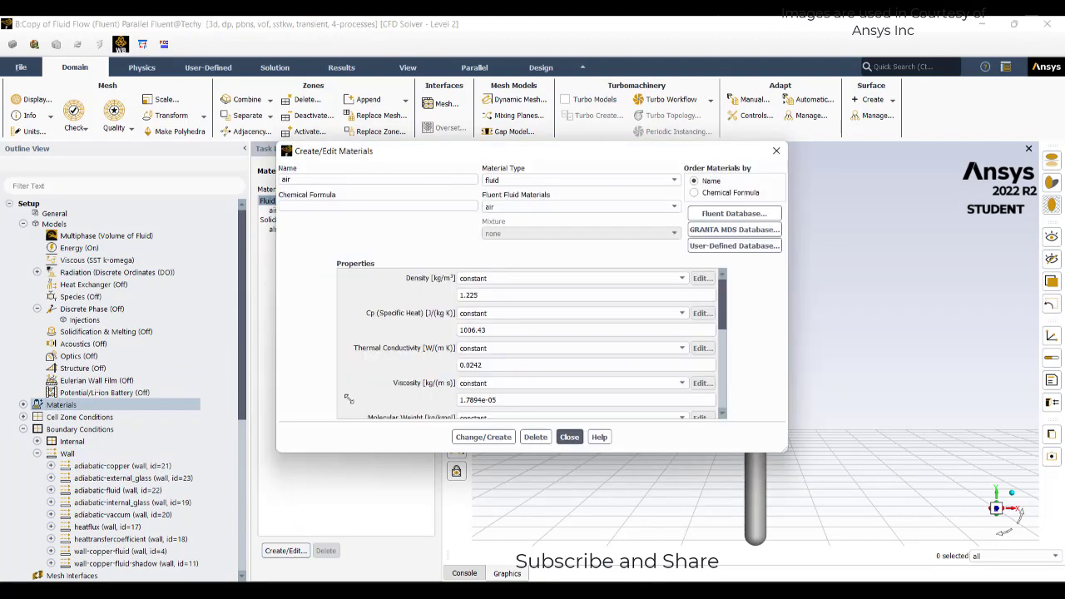
pyautogui.moveTo(458, 199)
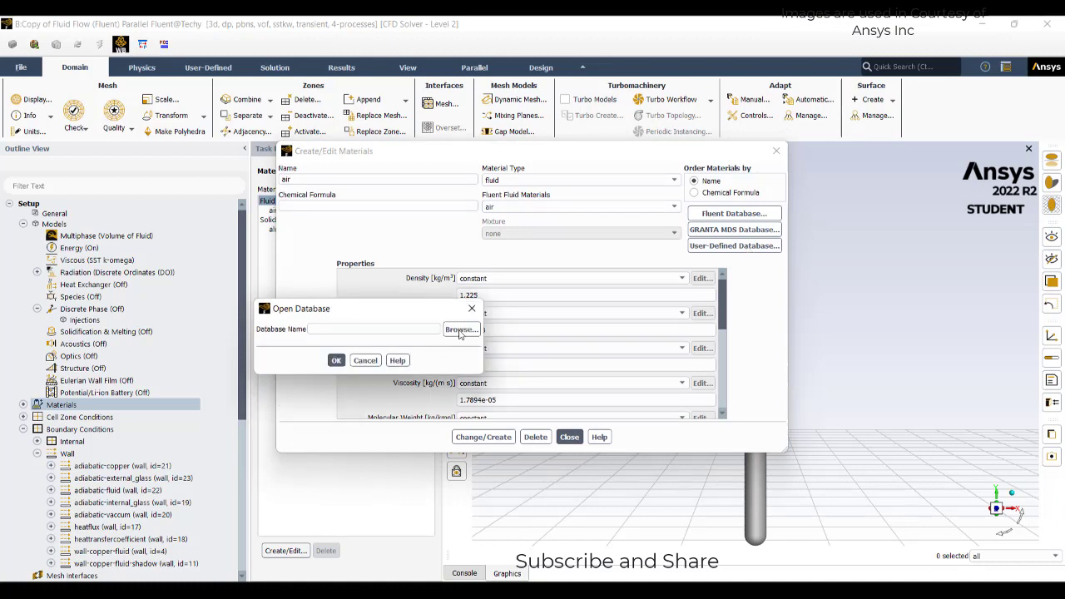
pyautogui.click(366, 360)
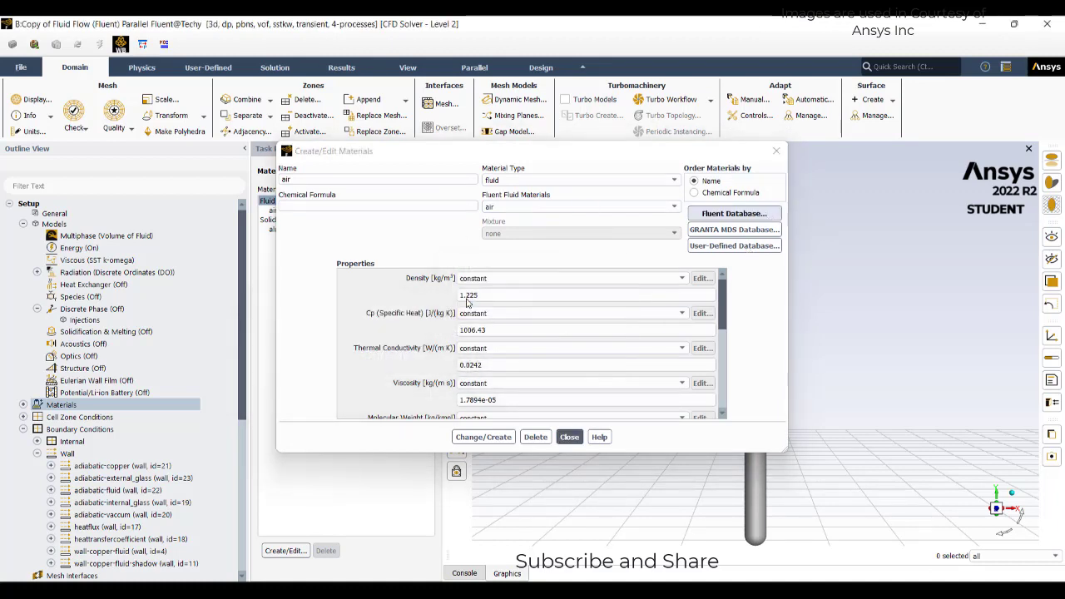
pyautogui.click(733, 213)
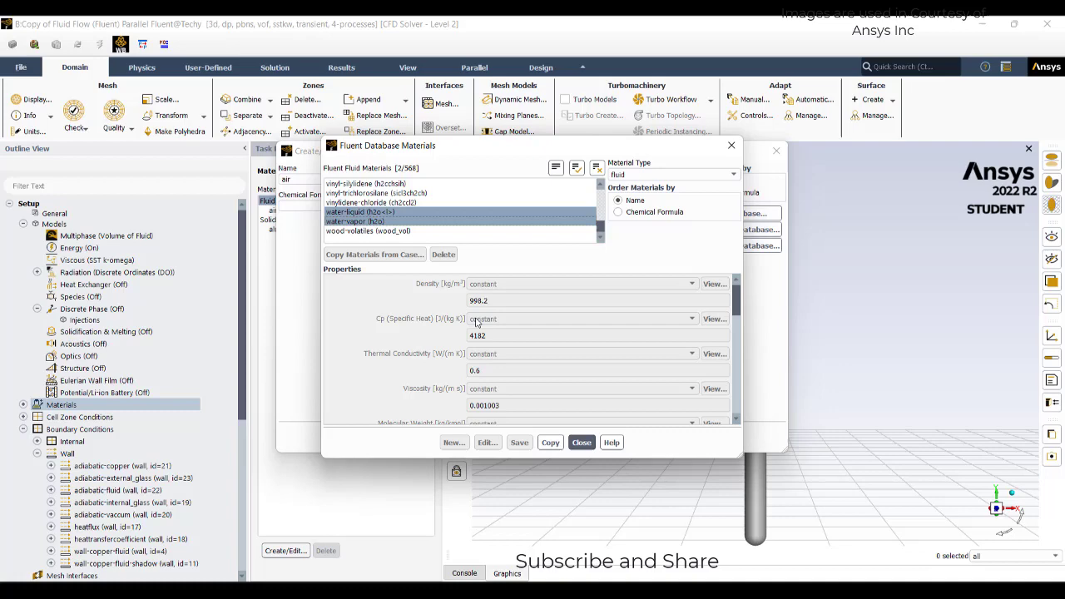
pyautogui.click(550, 441)
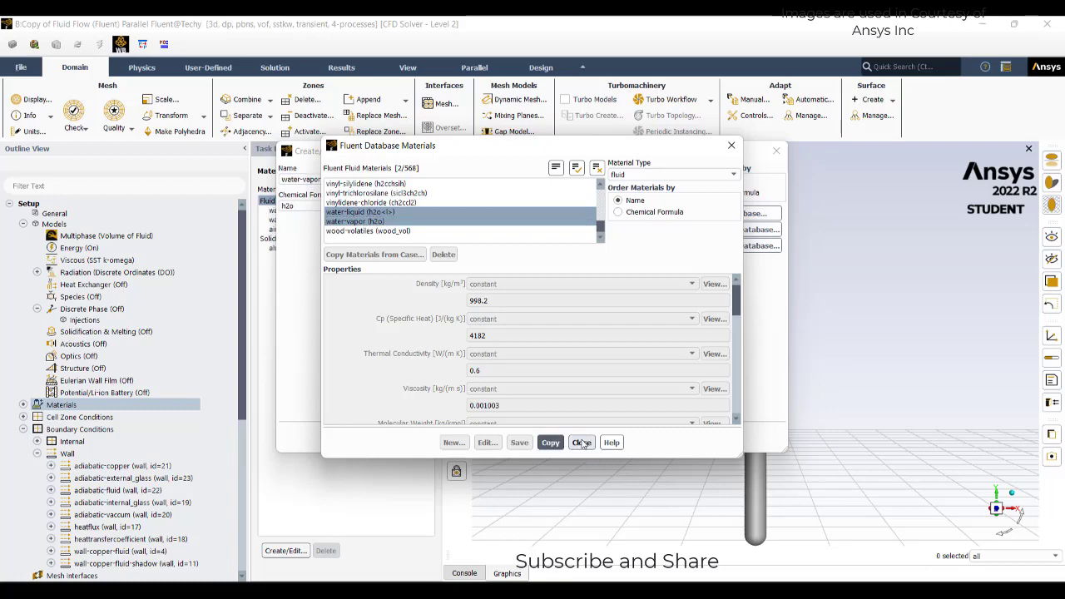
pyautogui.click(580, 442)
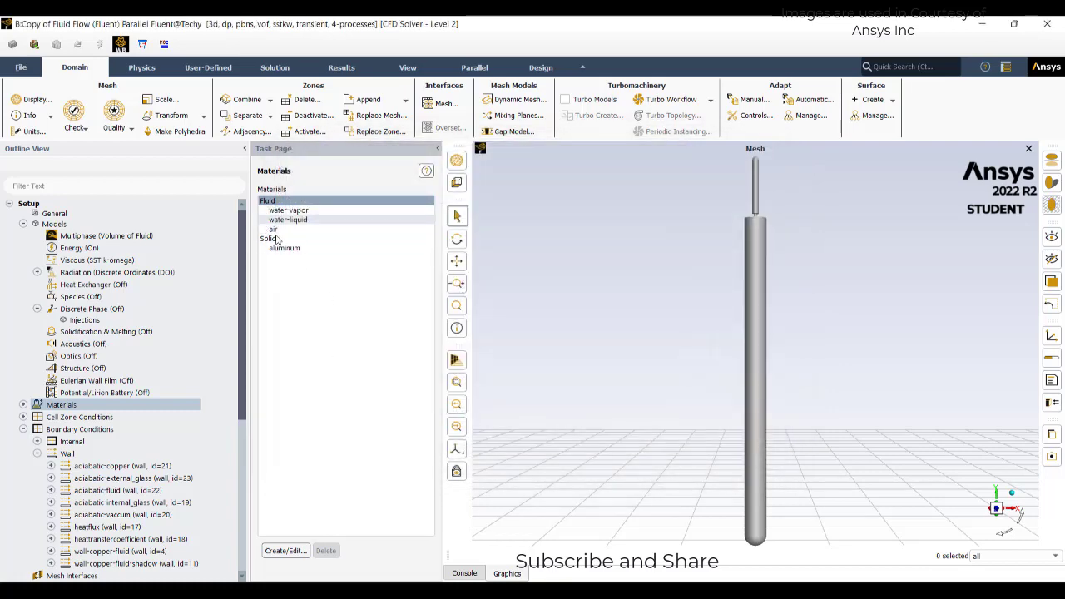
# Turn air into vacuum: conductivity 0.0000000242, refractive index 0.00001, overwriting air
pyautogui.click(285, 550)
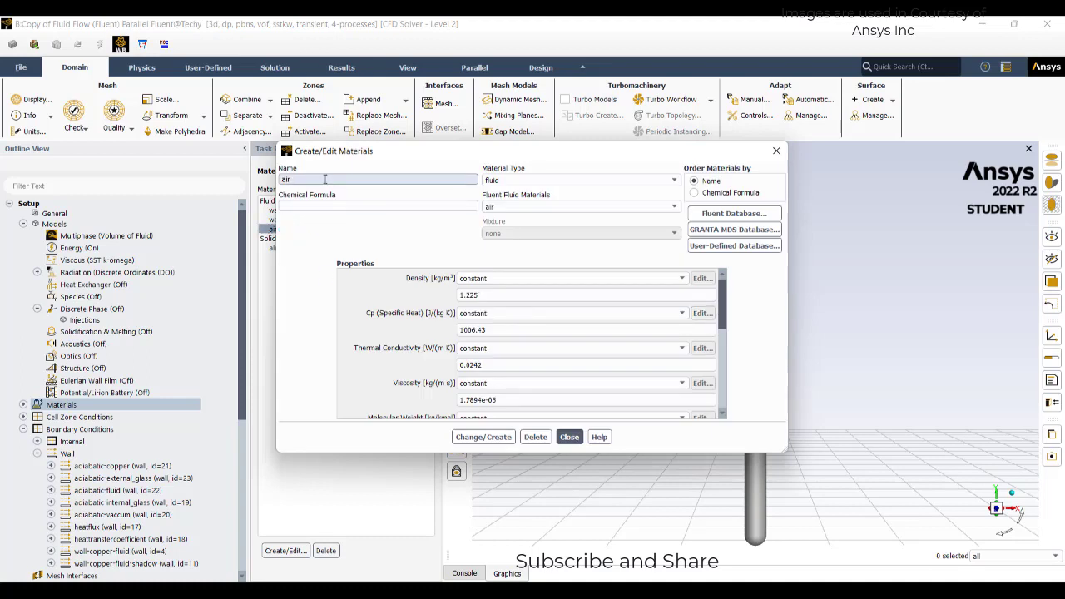
pyautogui.write('vo')
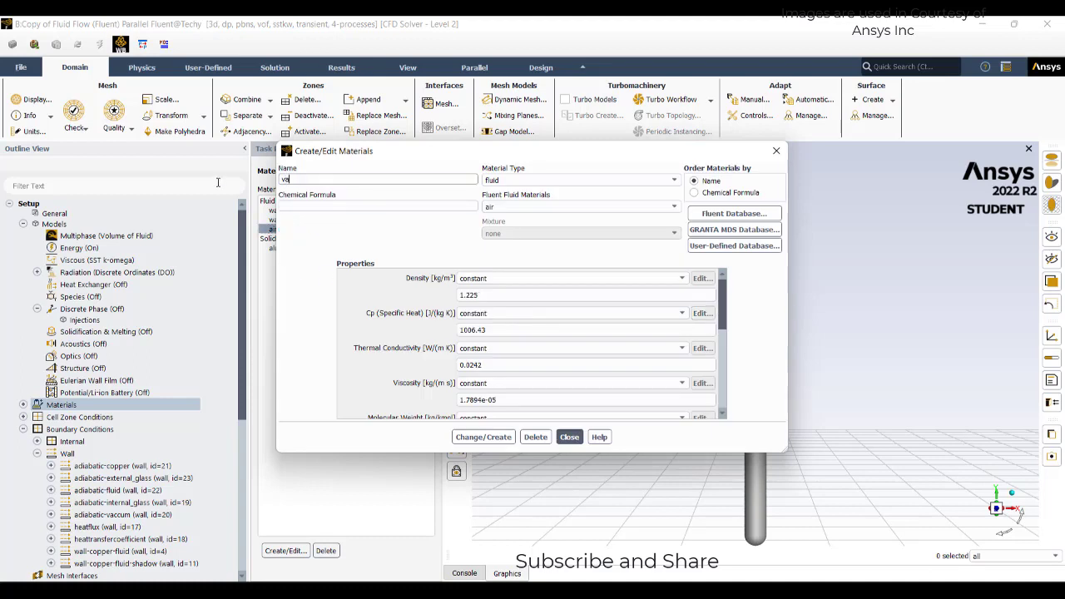
pyautogui.write('accum')
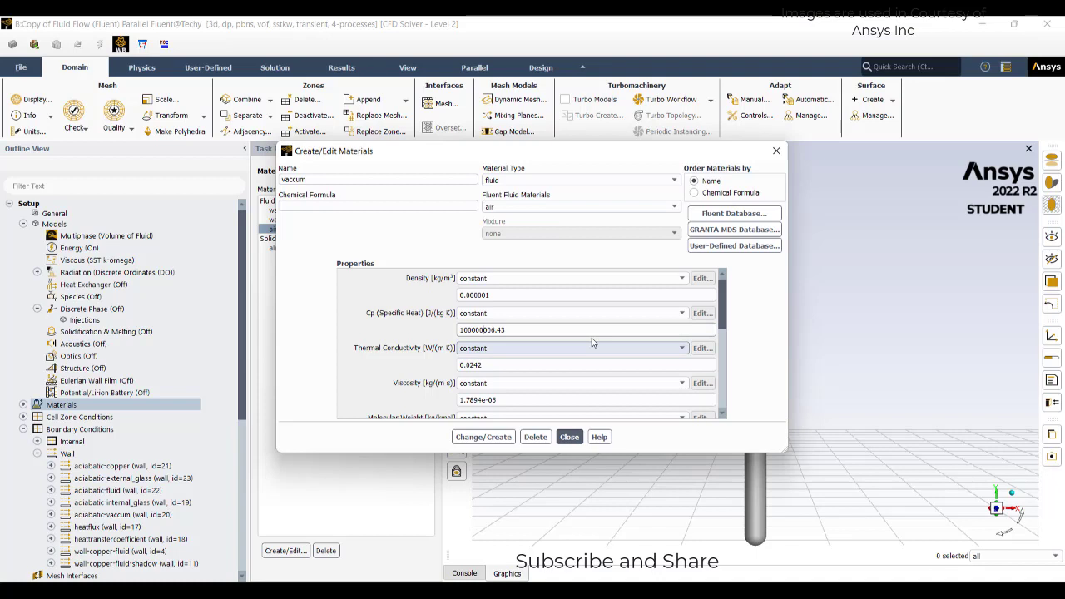
pyautogui.click(586, 364)
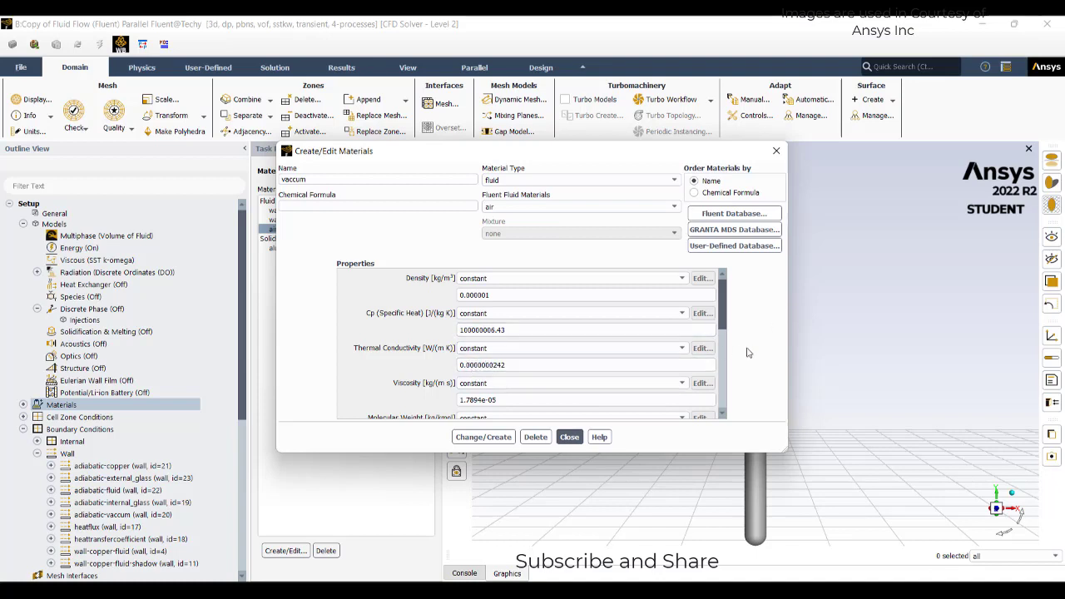
pyautogui.scroll(-3)
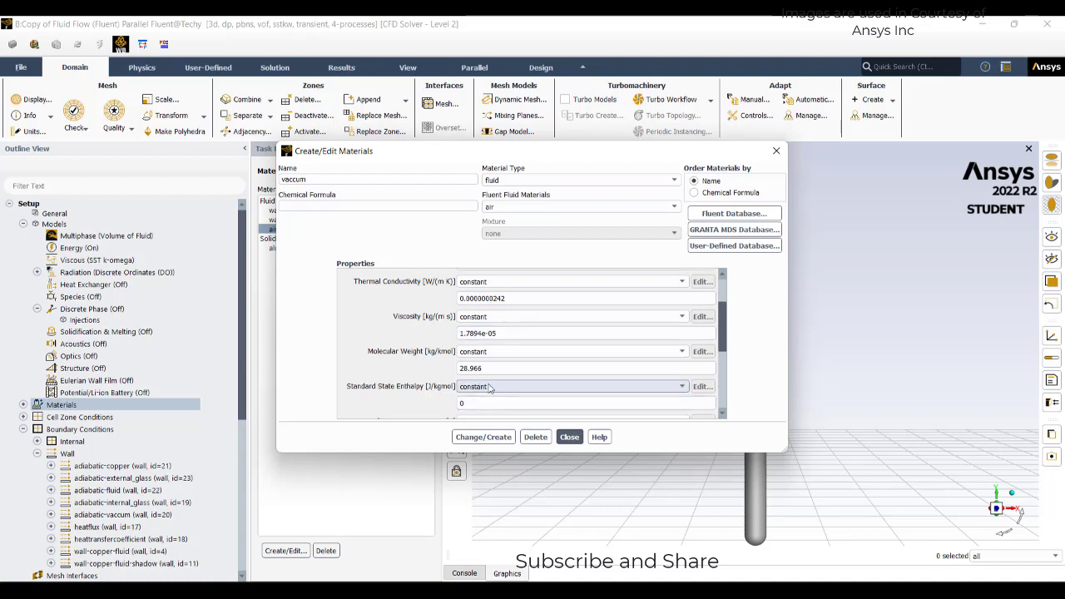
pyautogui.scroll(-3)
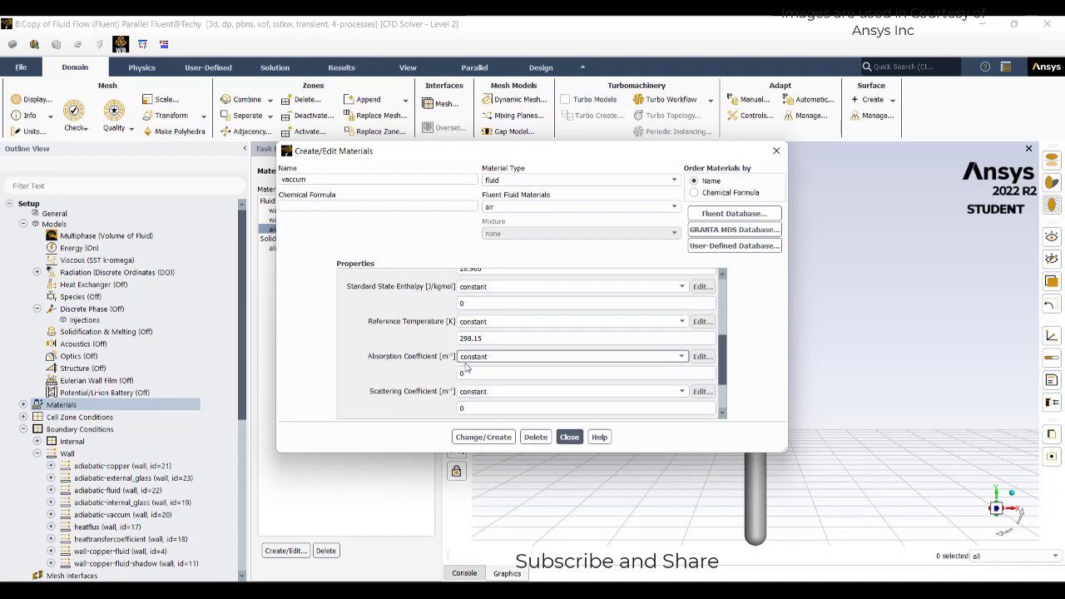
pyautogui.scroll(-3)
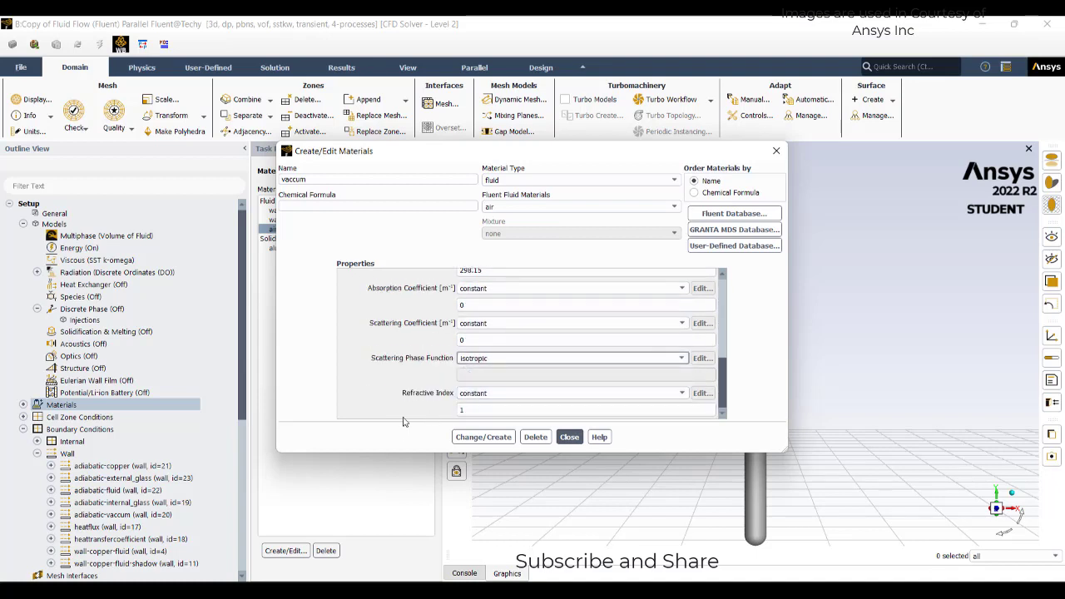
pyautogui.click(582, 409)
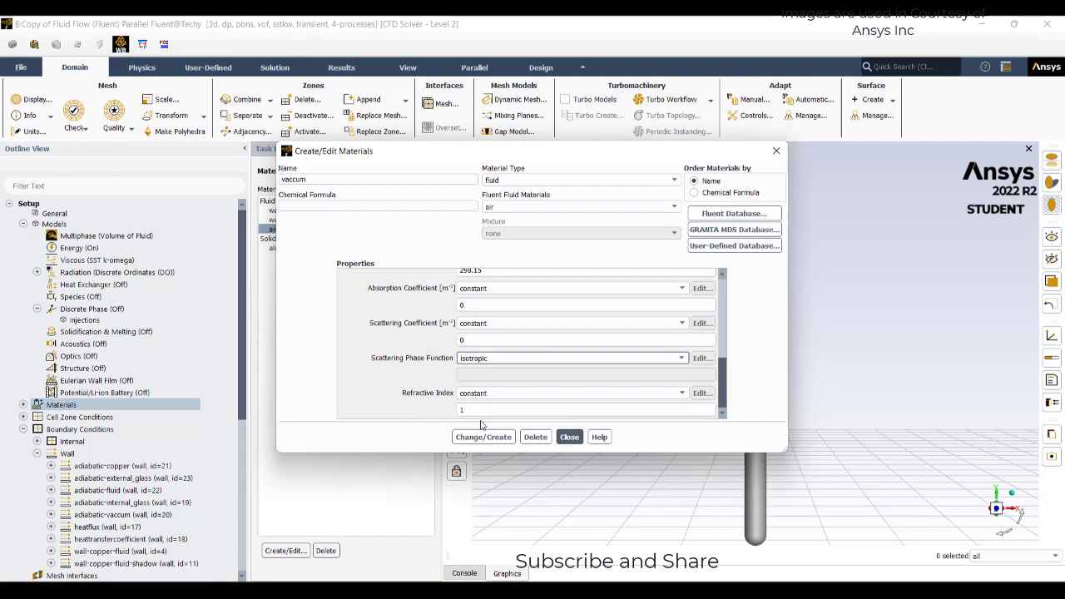
pyautogui.moveTo(445, 420)
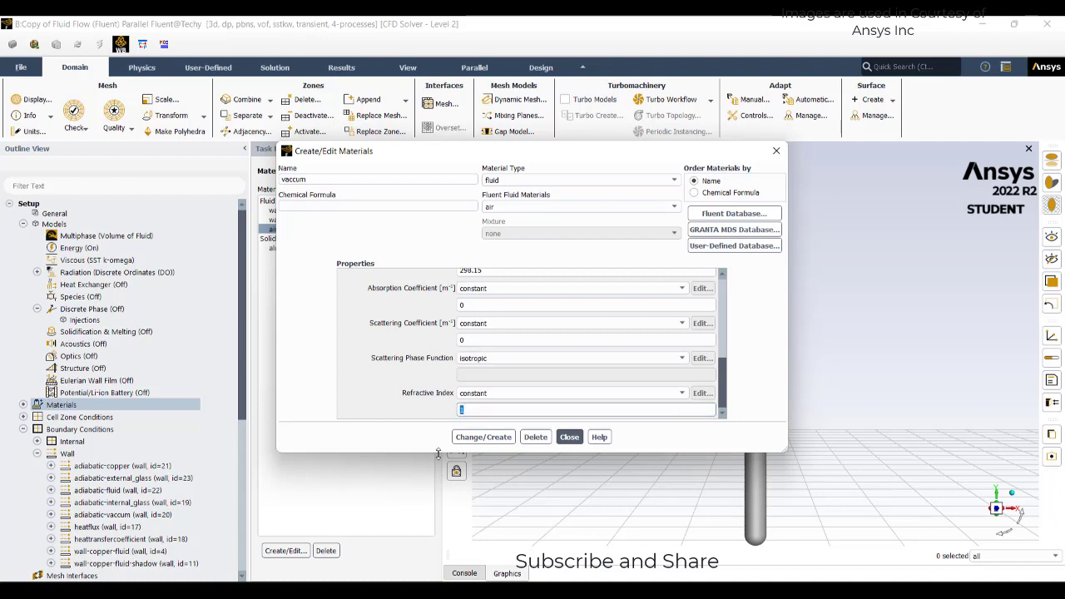
pyautogui.write('0.000')
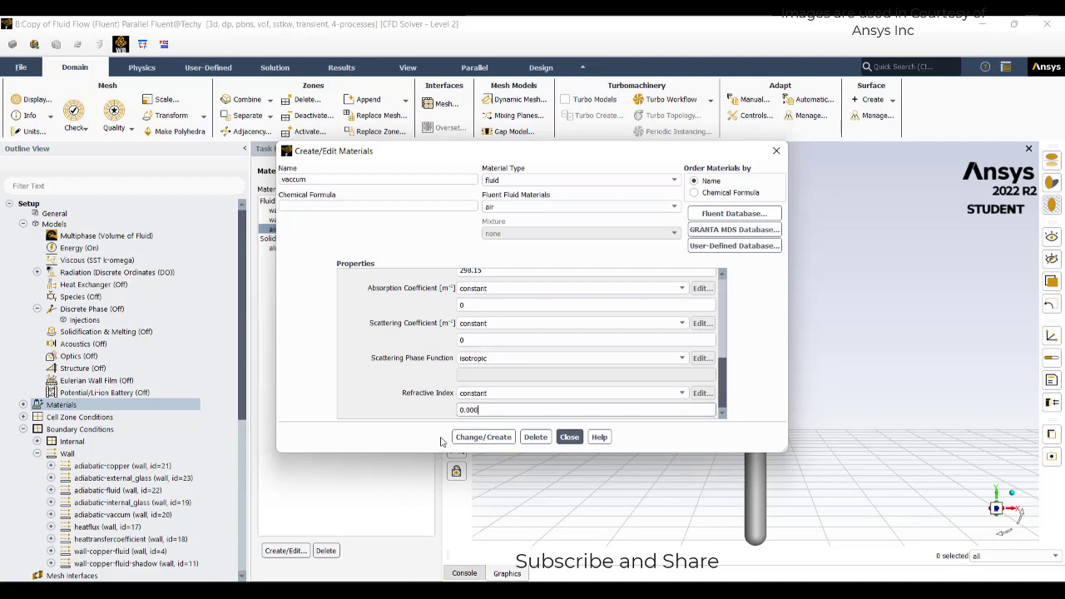
pyautogui.click(483, 437)
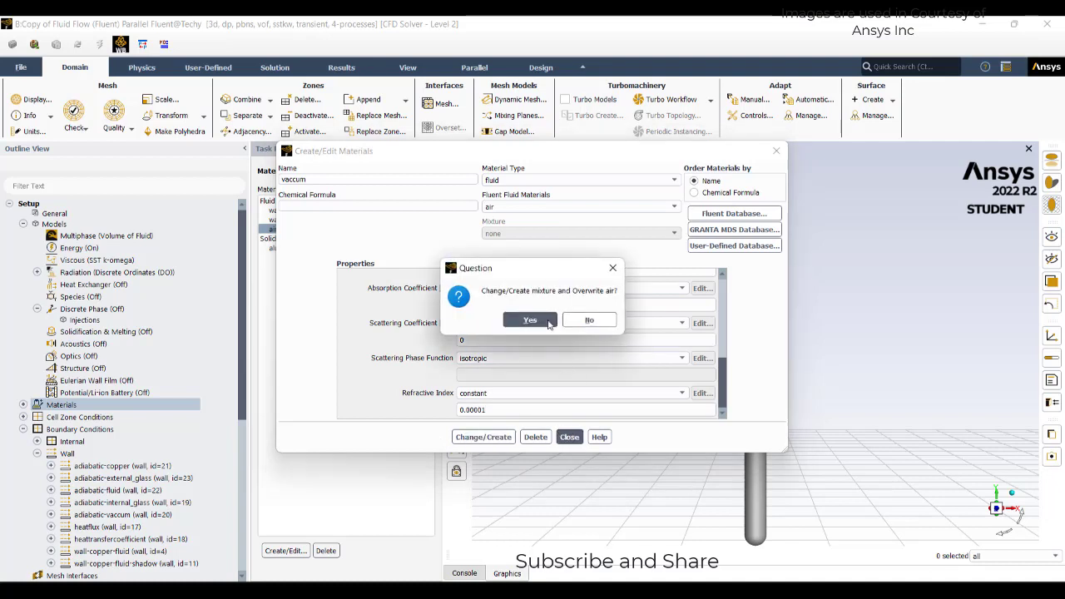
pyautogui.click(530, 320)
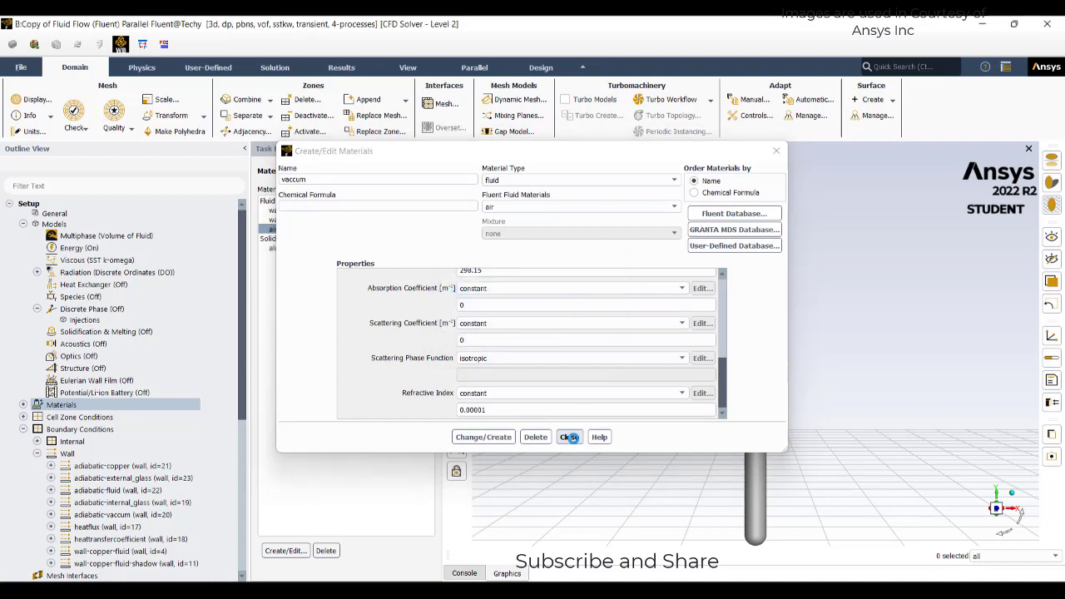
# Give water-liquid absorption coefficient 55 and refractive index 1.3, then review water-vapor
pyautogui.click(569, 437)
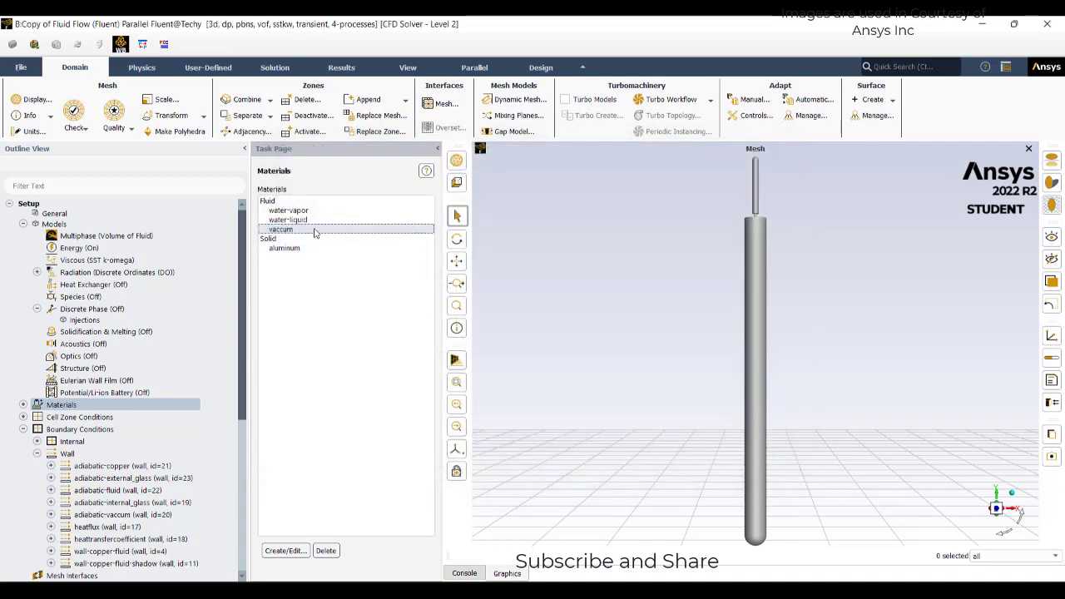
pyautogui.click(282, 228)
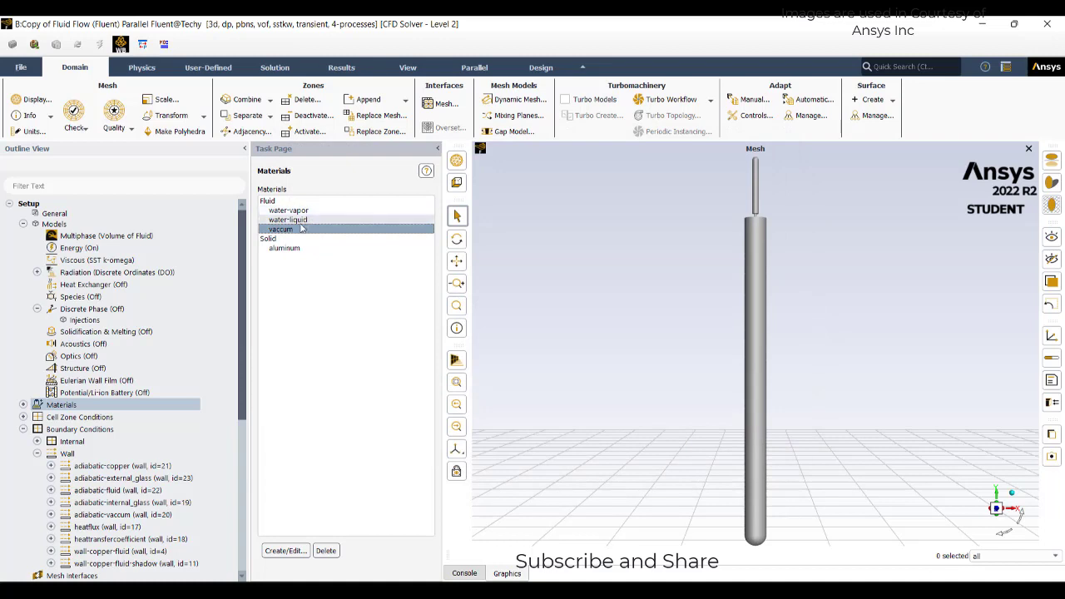
pyautogui.click(285, 550)
pyautogui.write('5')
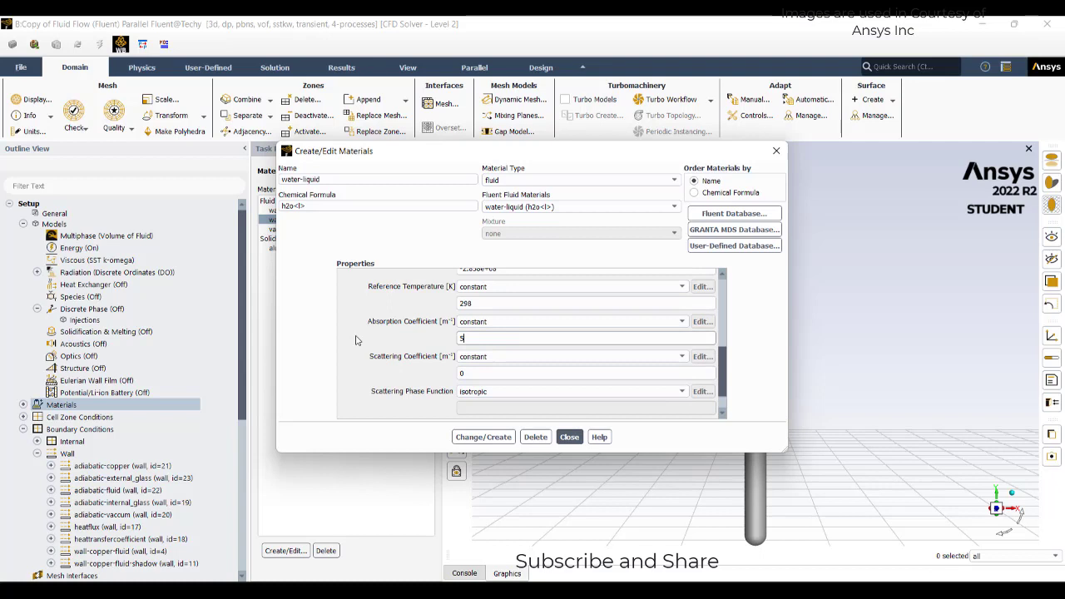
pyautogui.scroll(3)
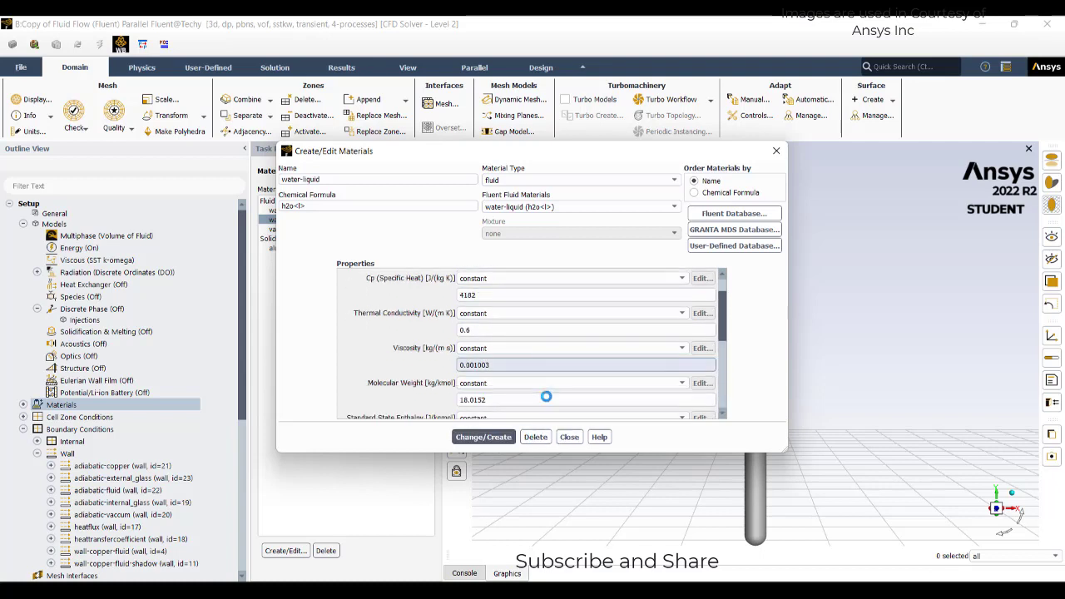
pyautogui.scroll(-3)
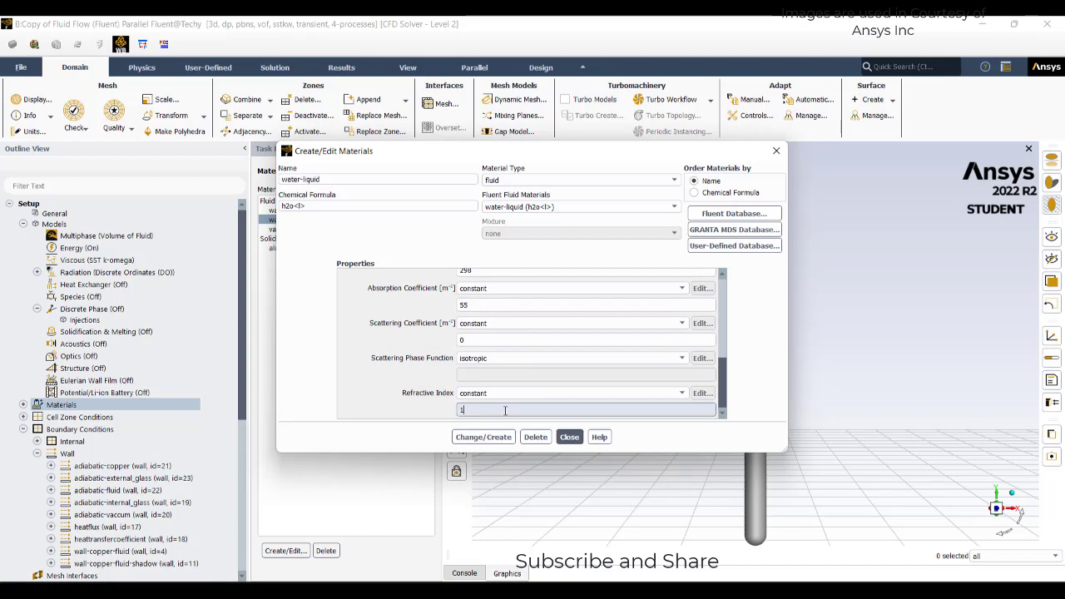
pyautogui.write('.3')
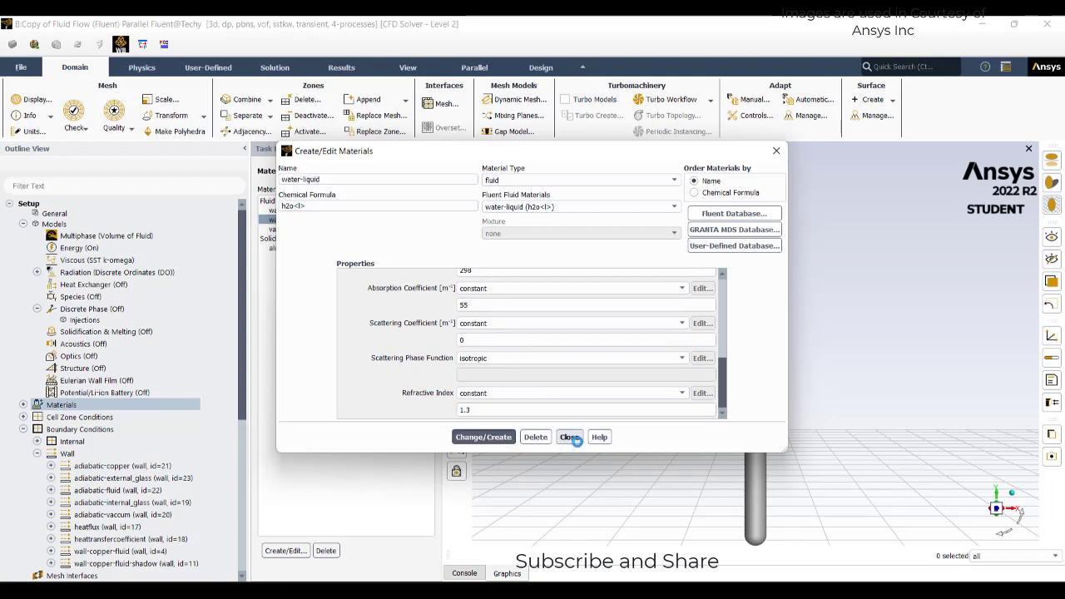
pyautogui.click(569, 437)
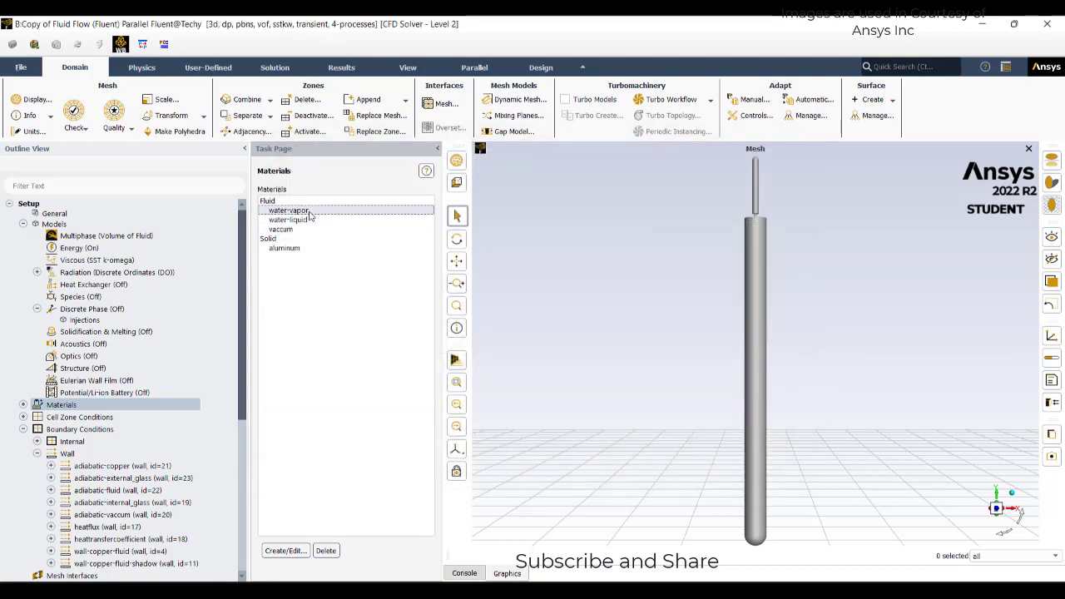
pyautogui.click(286, 550)
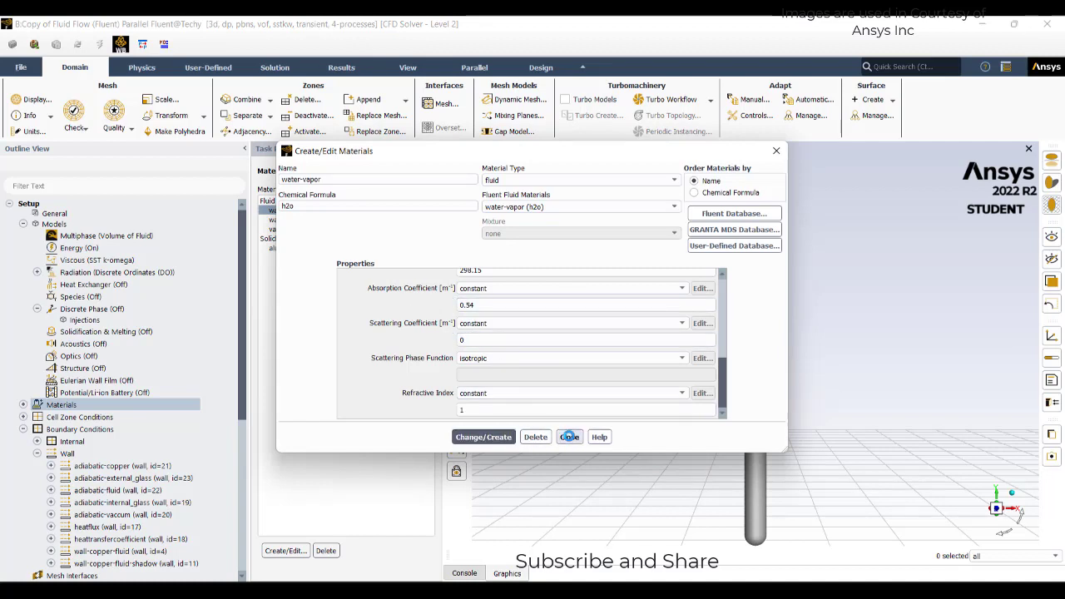
pyautogui.click(569, 437)
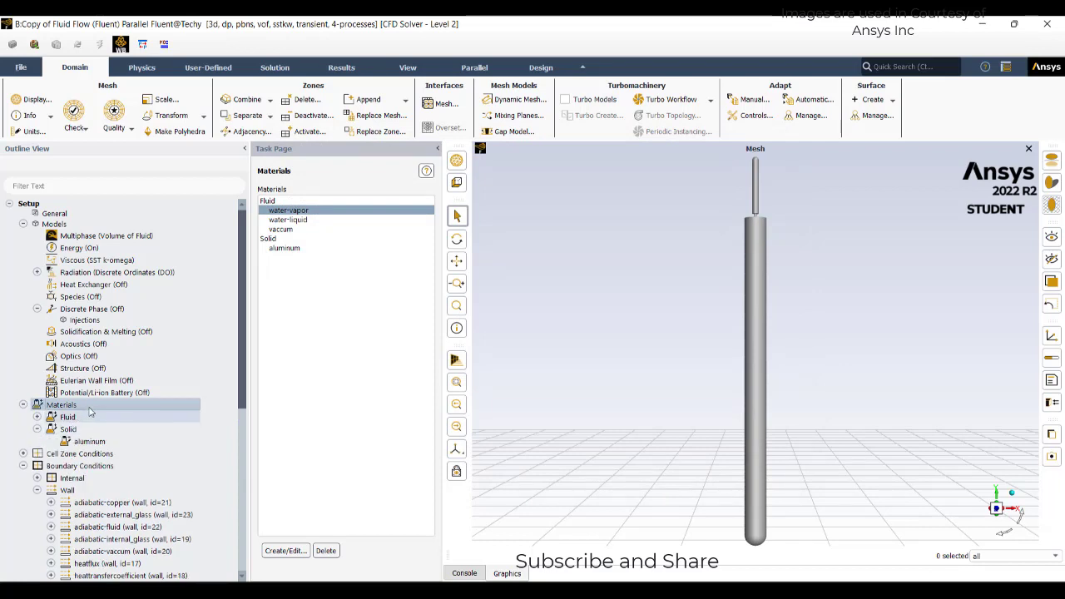
# Copy copper from the database's solid materials and name a new material glass
pyautogui.click(285, 550)
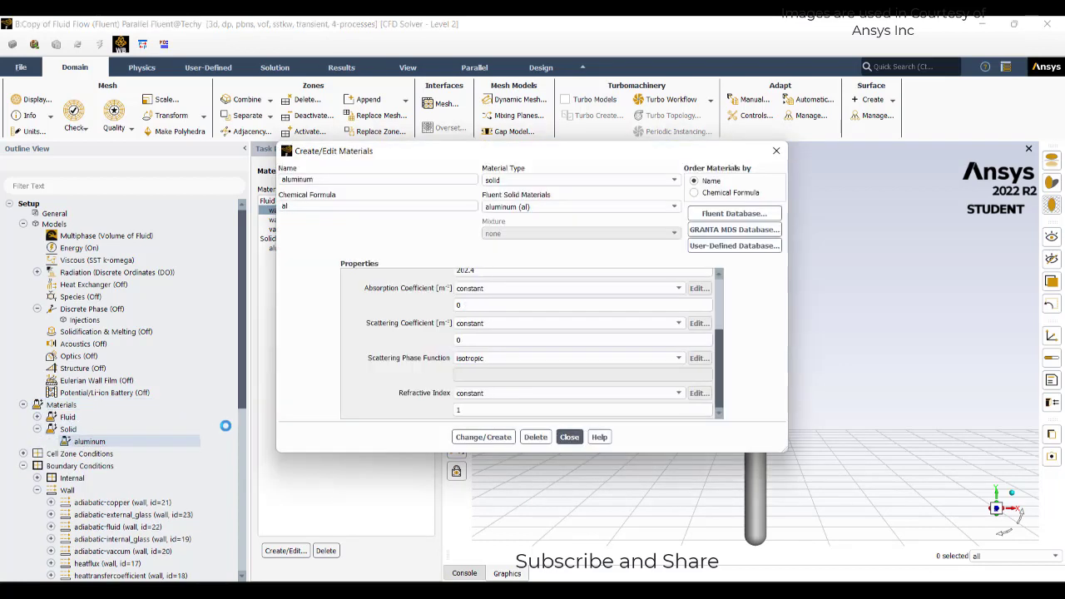
pyautogui.click(733, 213)
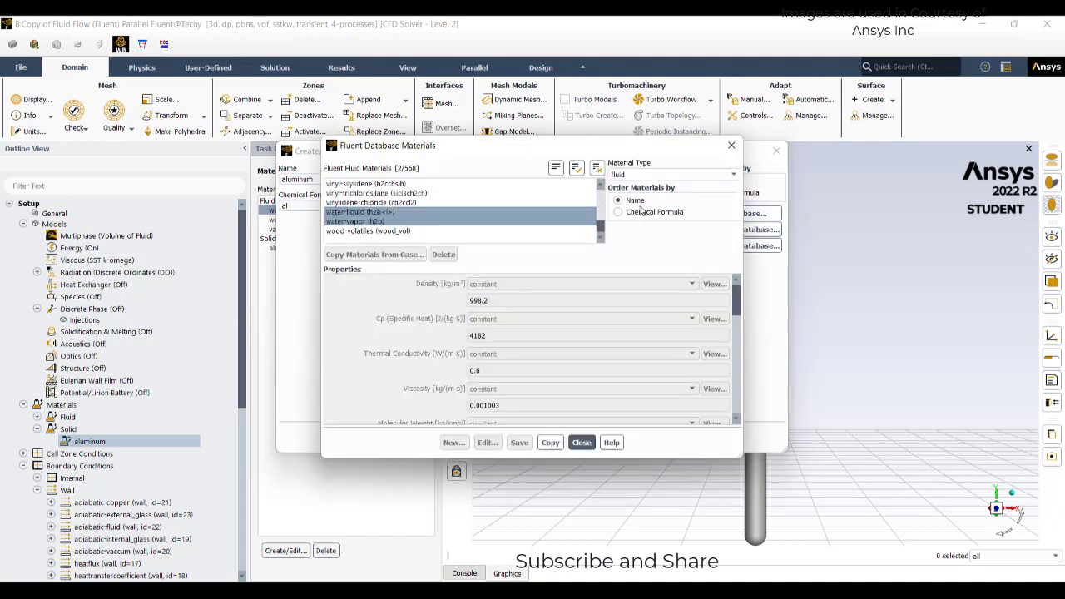
pyautogui.click(672, 174)
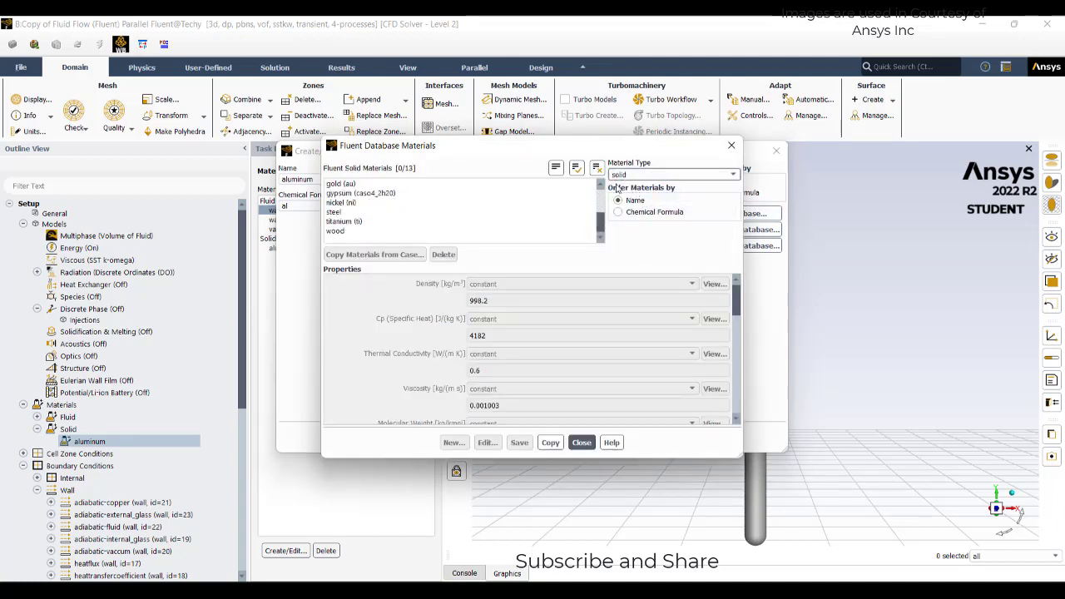
pyautogui.scroll(3)
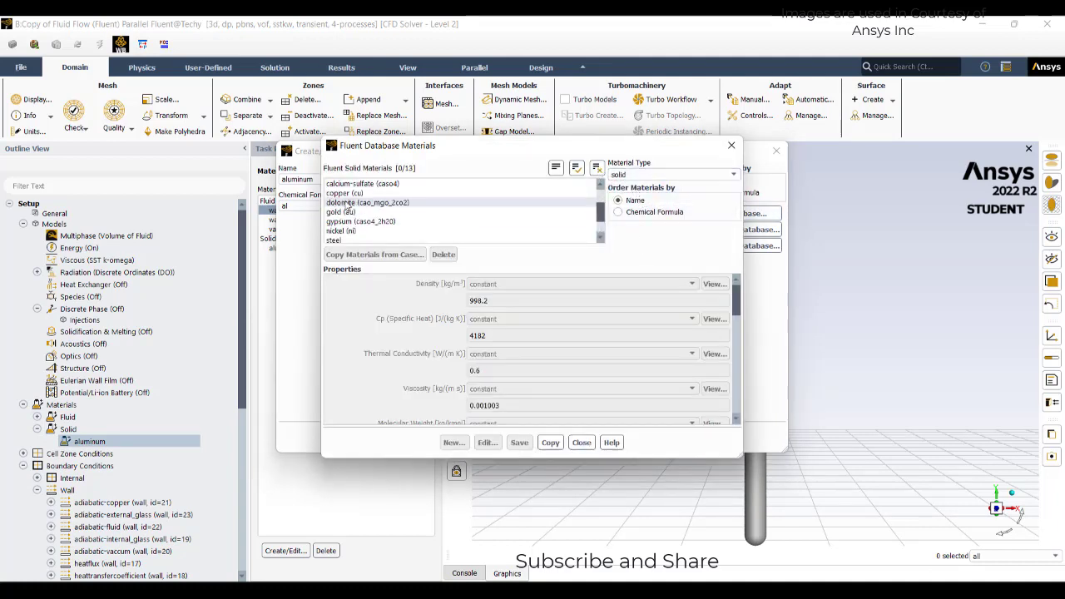
pyautogui.click(344, 193)
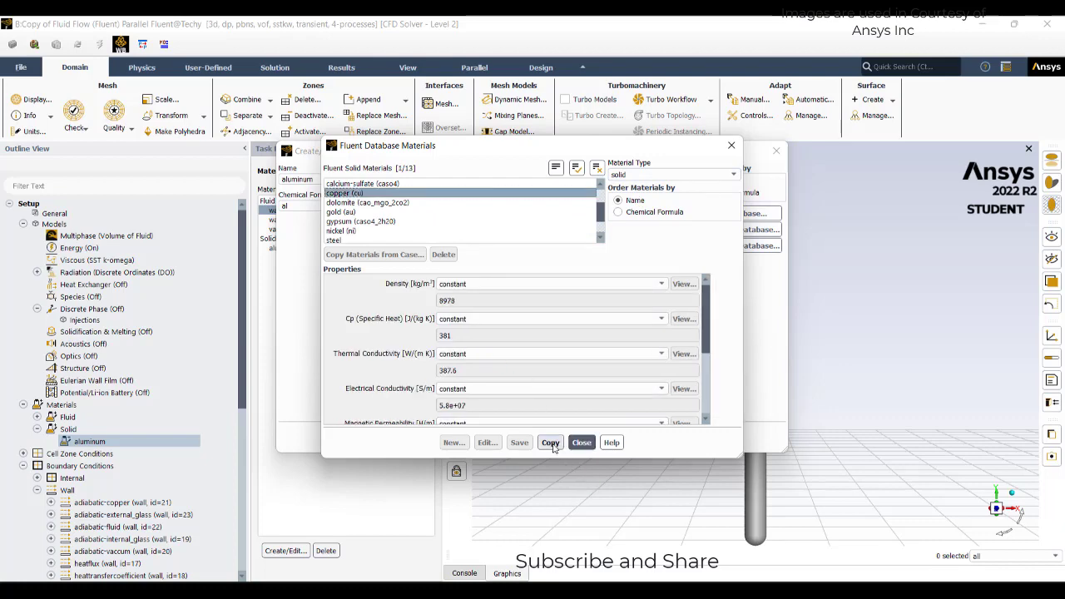
pyautogui.click(550, 442)
pyautogui.write('g')
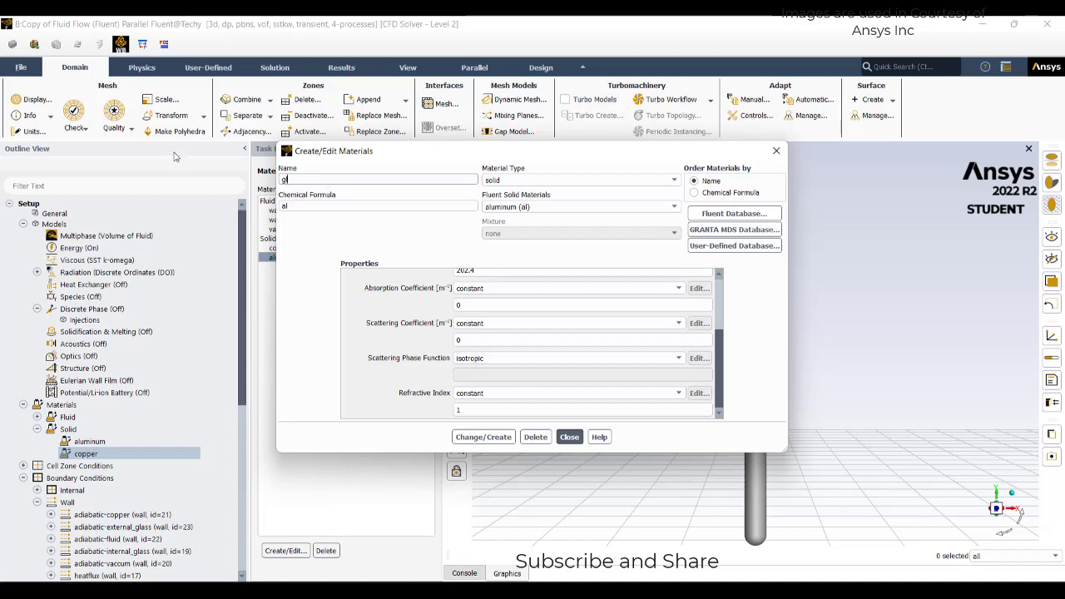
pyautogui.write('lass')
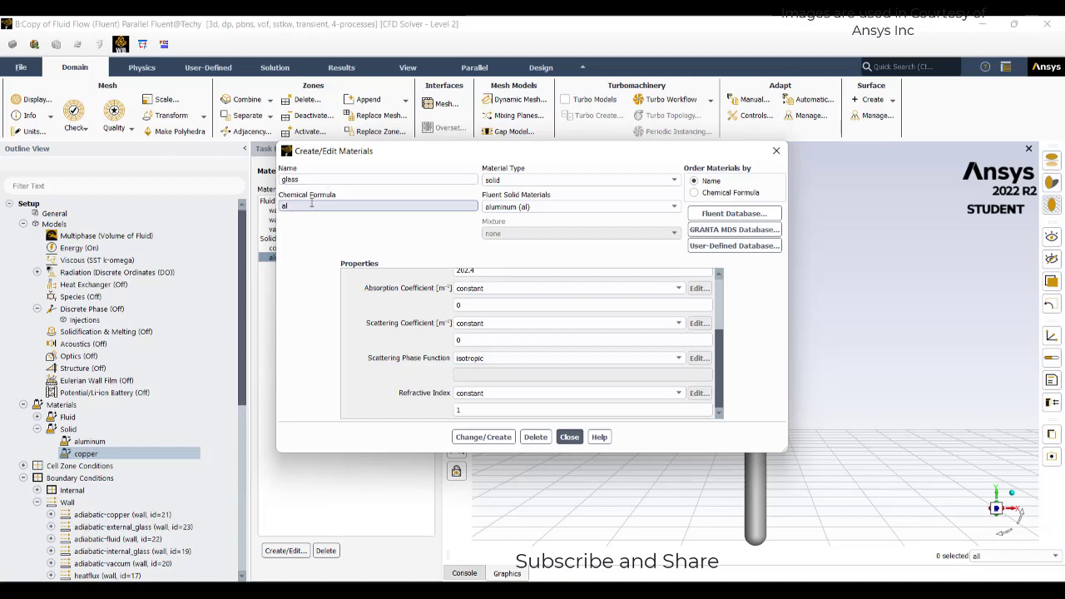
pyautogui.write('gl')
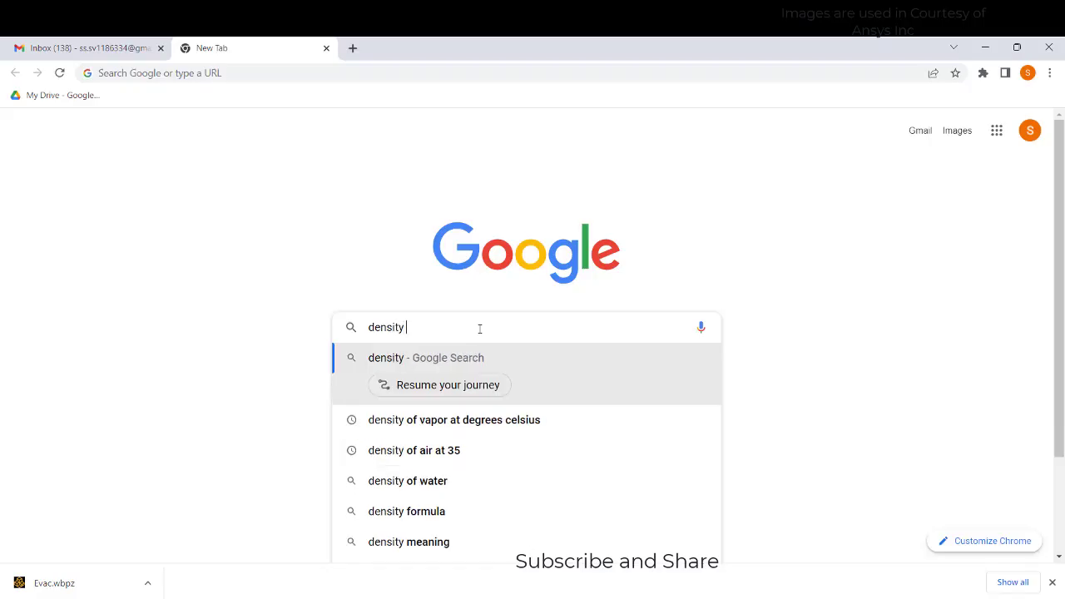
# Search Google for 'density of glass' via the suggestion list
pyautogui.write('of')
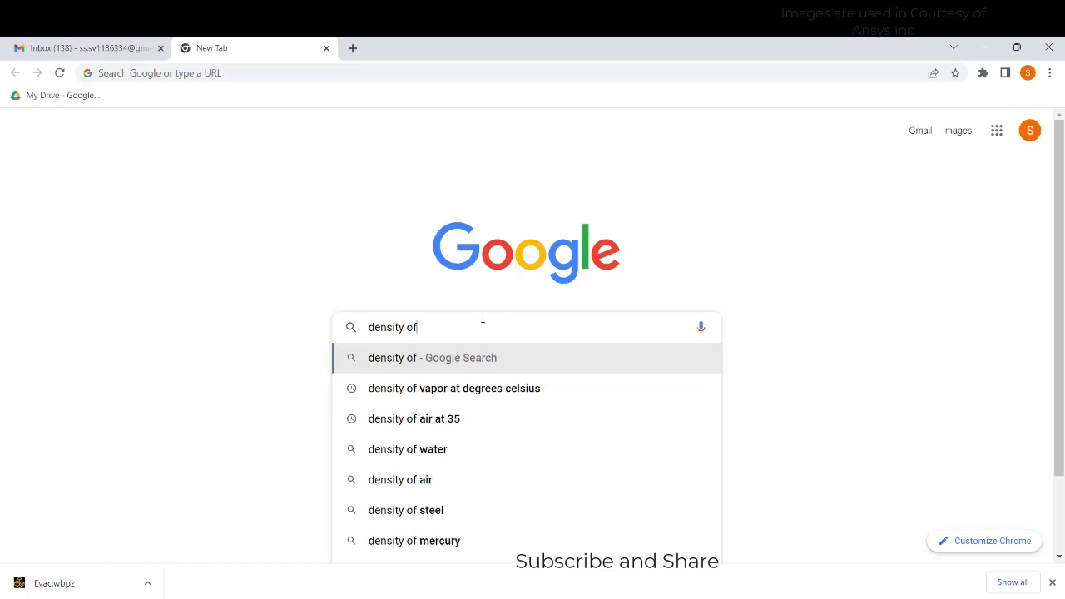
pyautogui.write('gl')
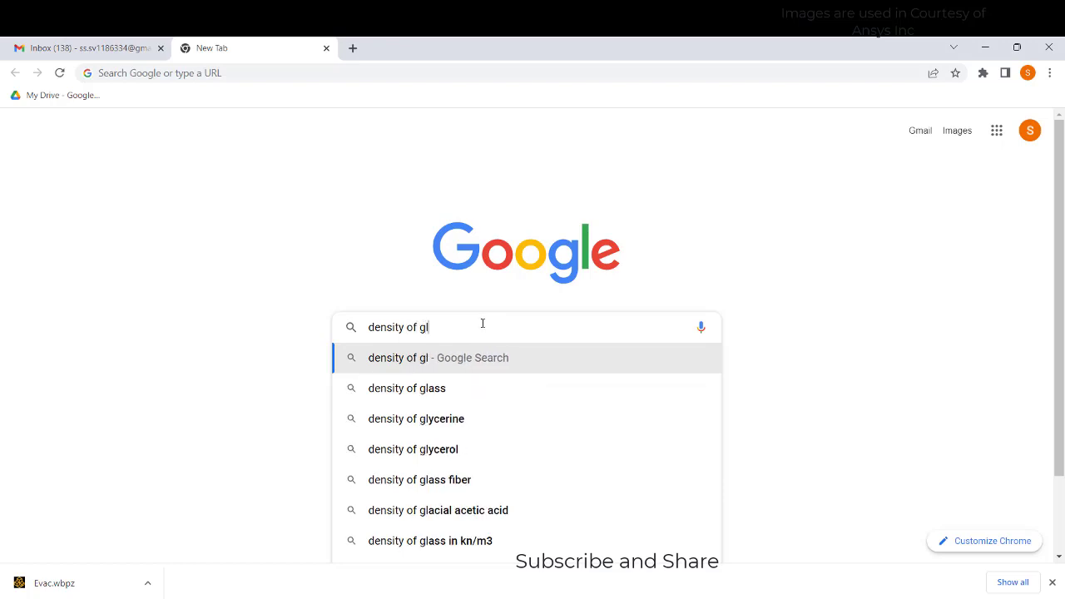
pyautogui.click(406, 388)
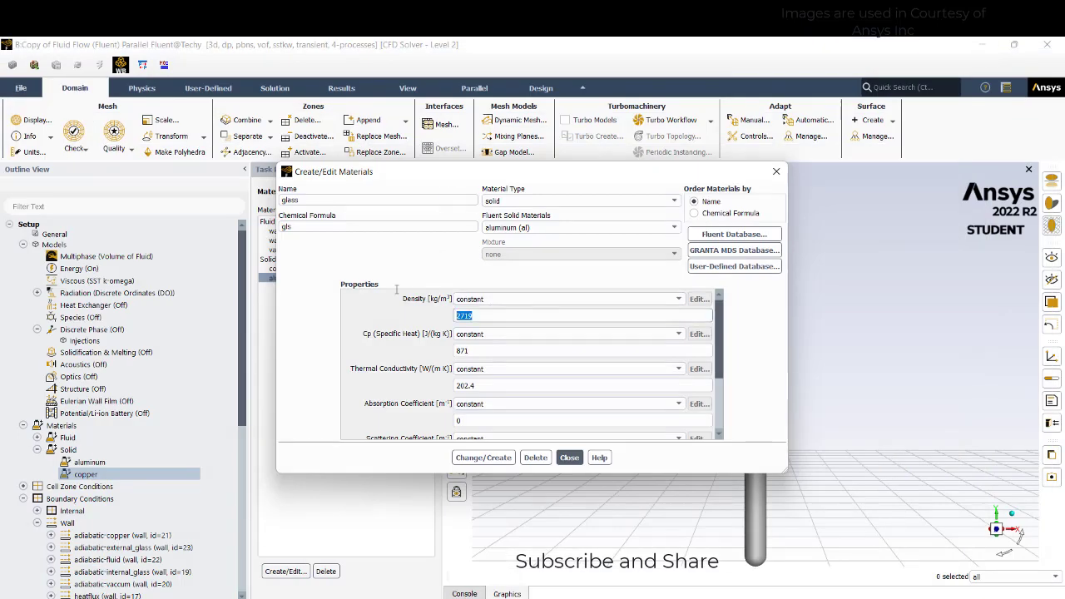
# Enter 2500 kg/m³ as the glass material's density
pyautogui.write('2')
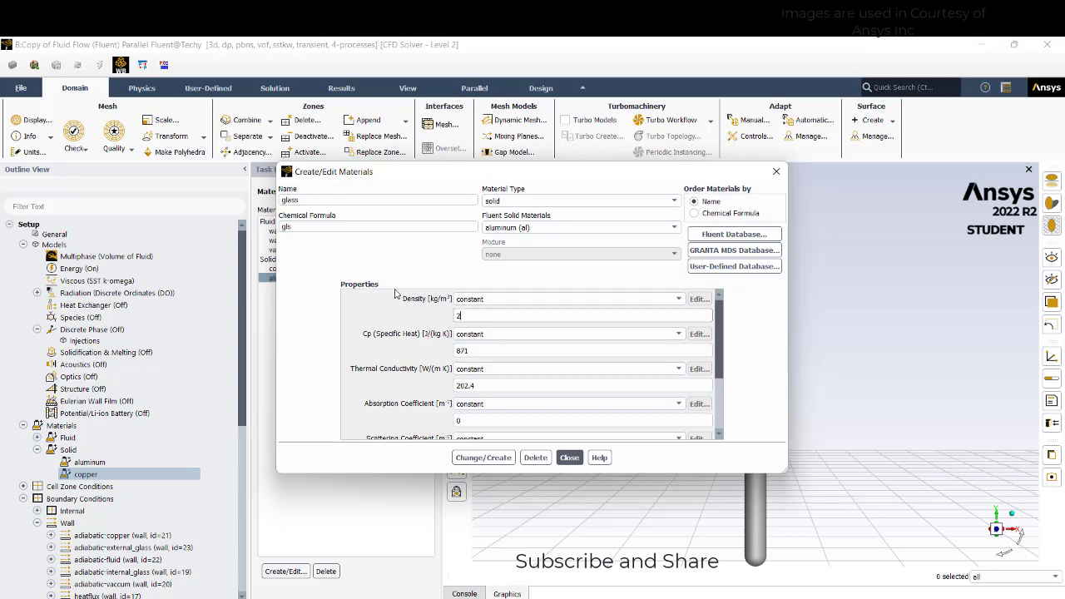
pyautogui.write('500')
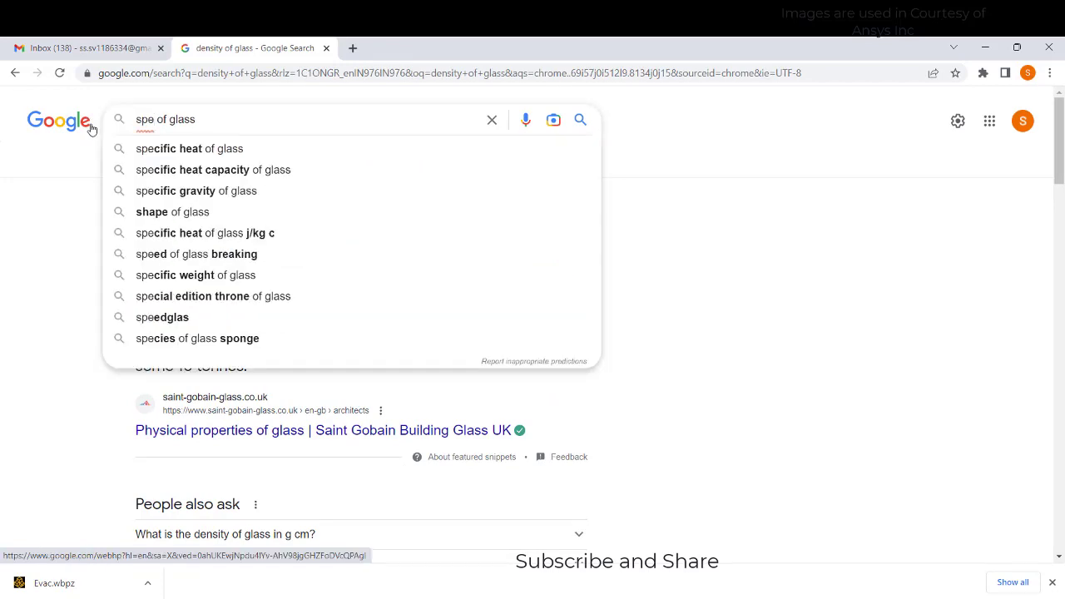
# Look up glass specific heat (0.84) and thermal conductivity (0.8 W/m·K)
pyautogui.click(190, 148)
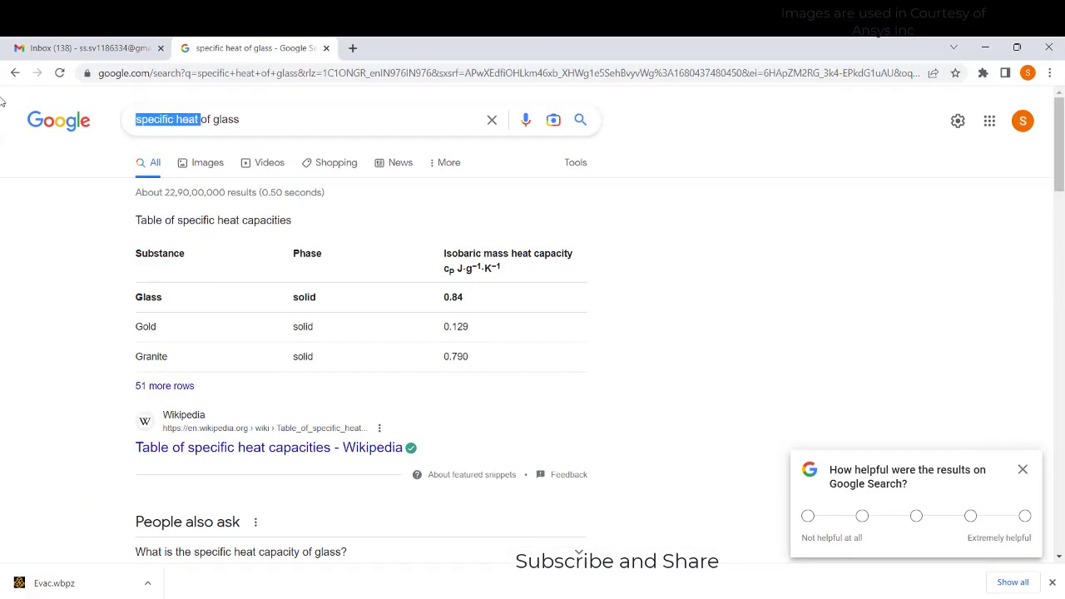
pyautogui.write('thermal conductivity')
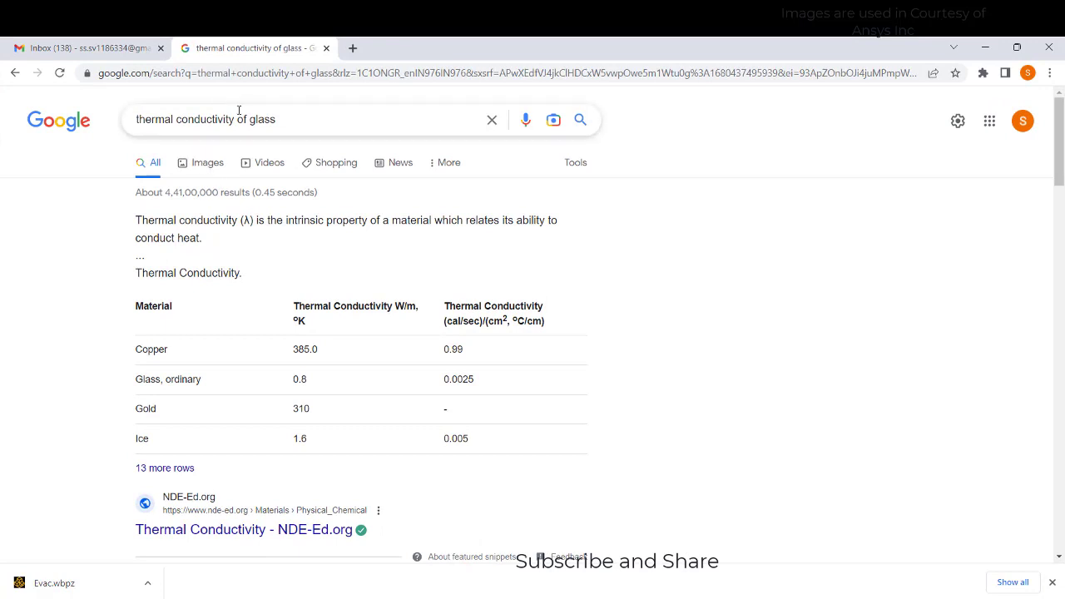
pyautogui.doubleClick(185, 119)
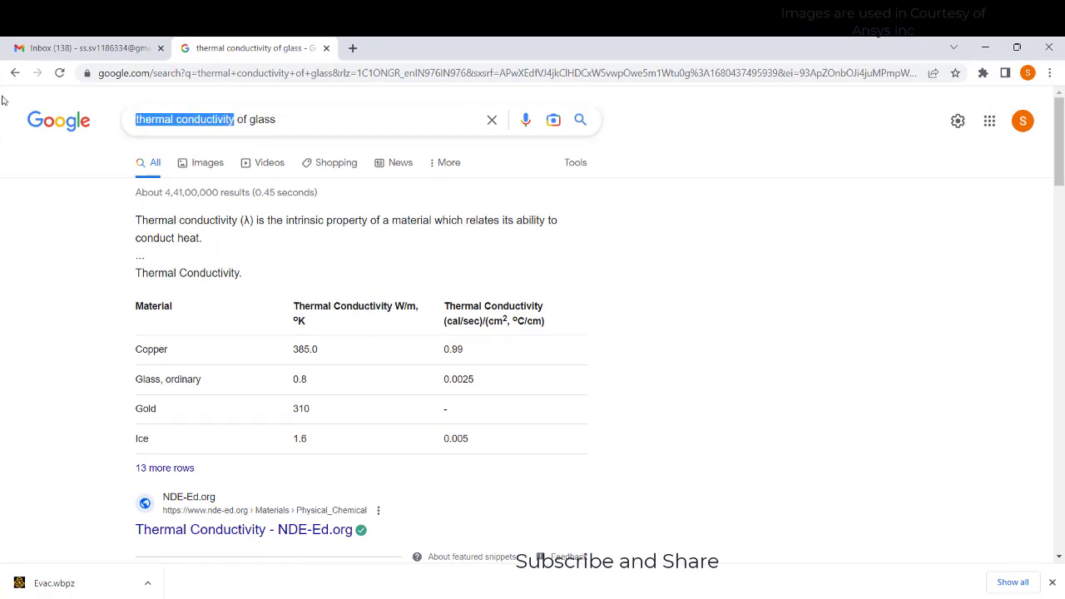
# Search Google for 'absorption coefficient of glass' and expand the clear-glass absorptivity answer
pyautogui.write('abs of glass')
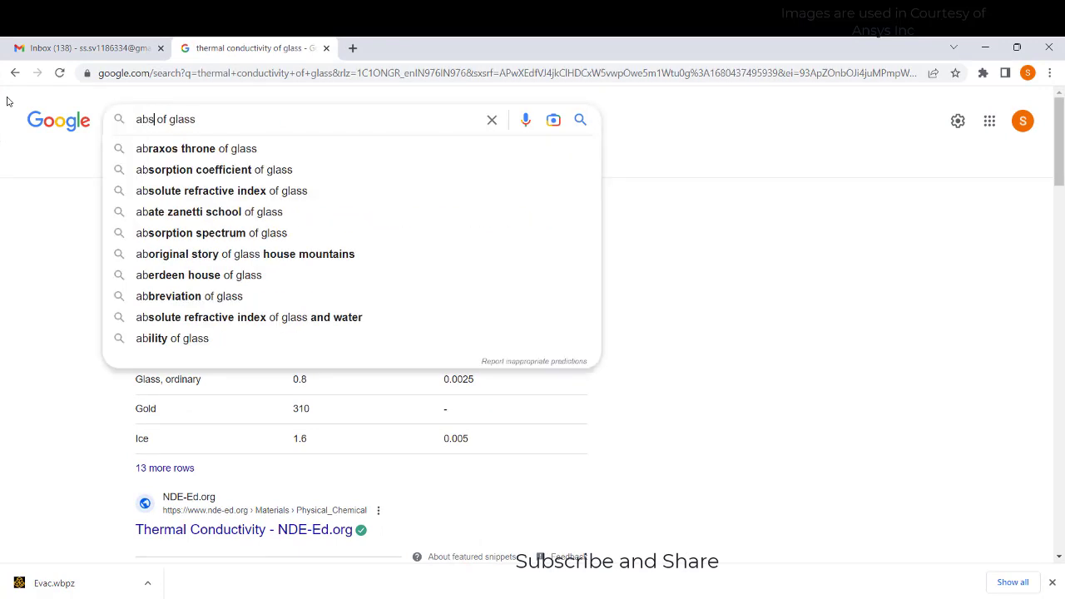
pyautogui.write('ot')
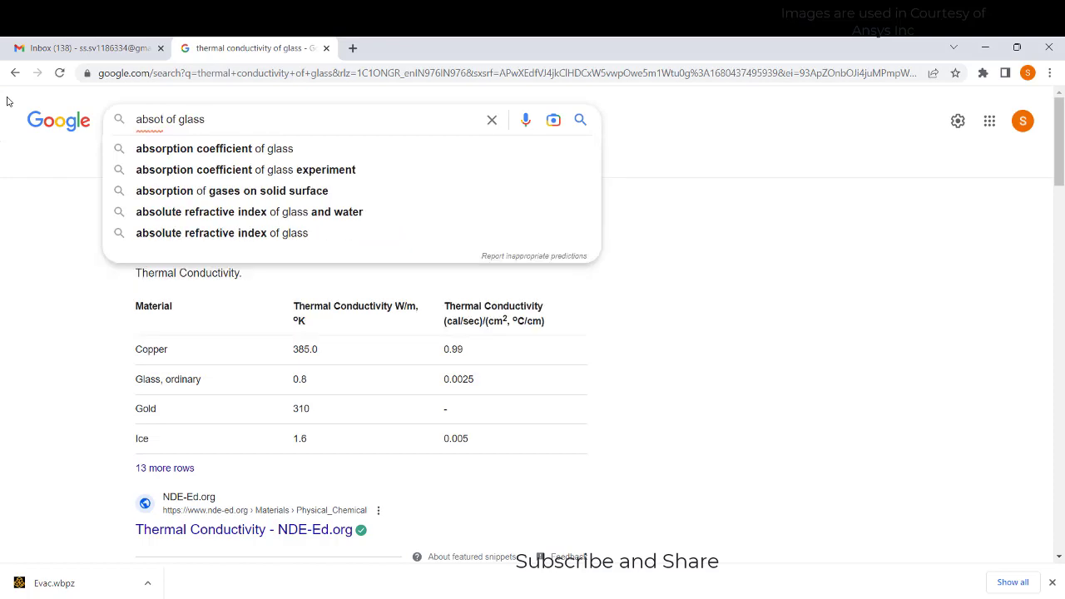
pyautogui.click(215, 148)
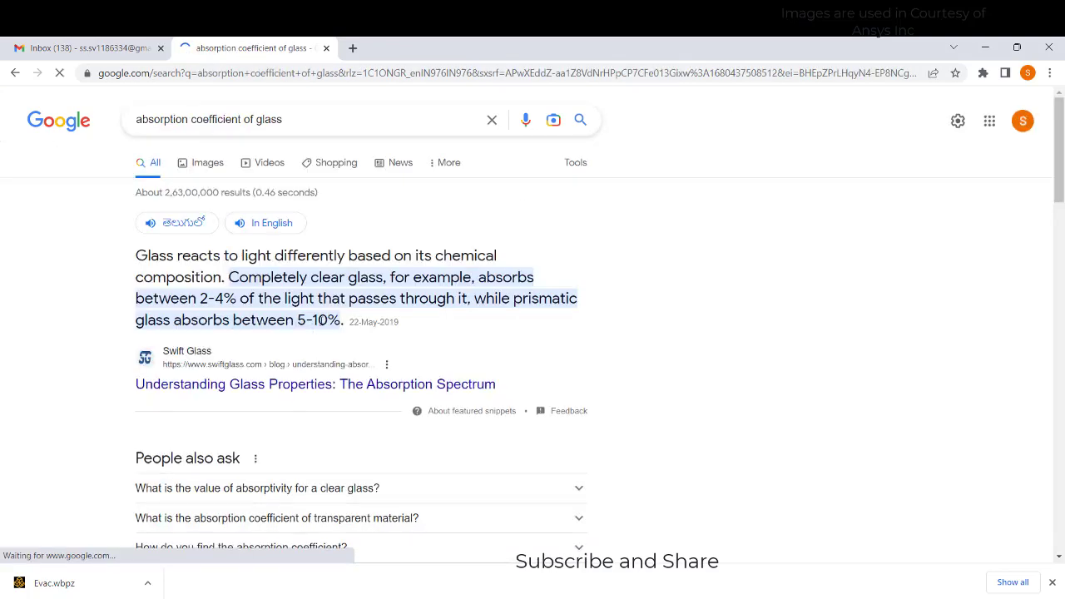
pyautogui.scroll(-3)
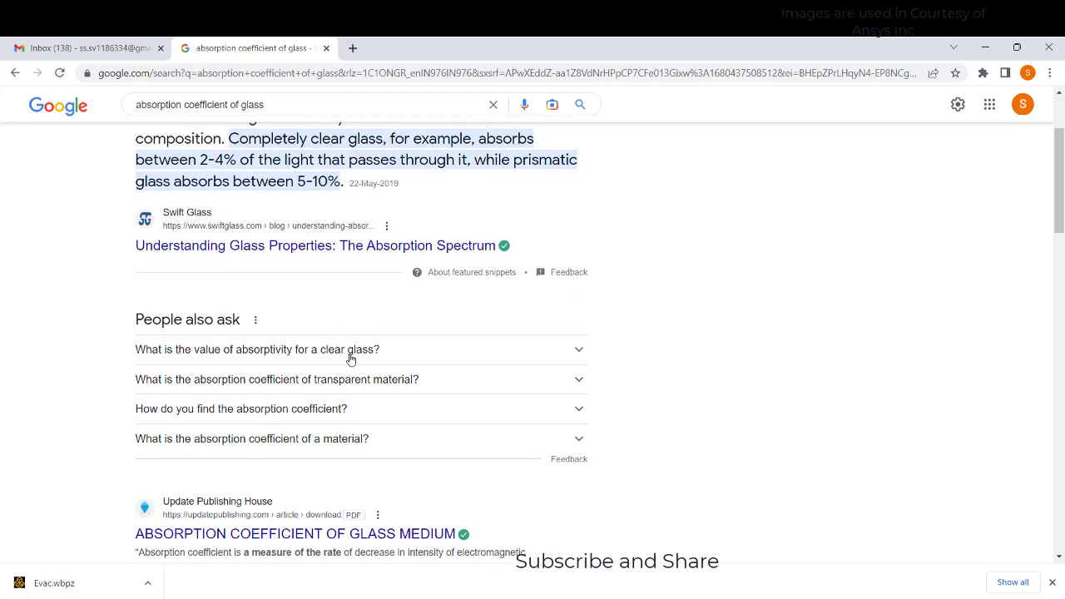
pyautogui.click(349, 348)
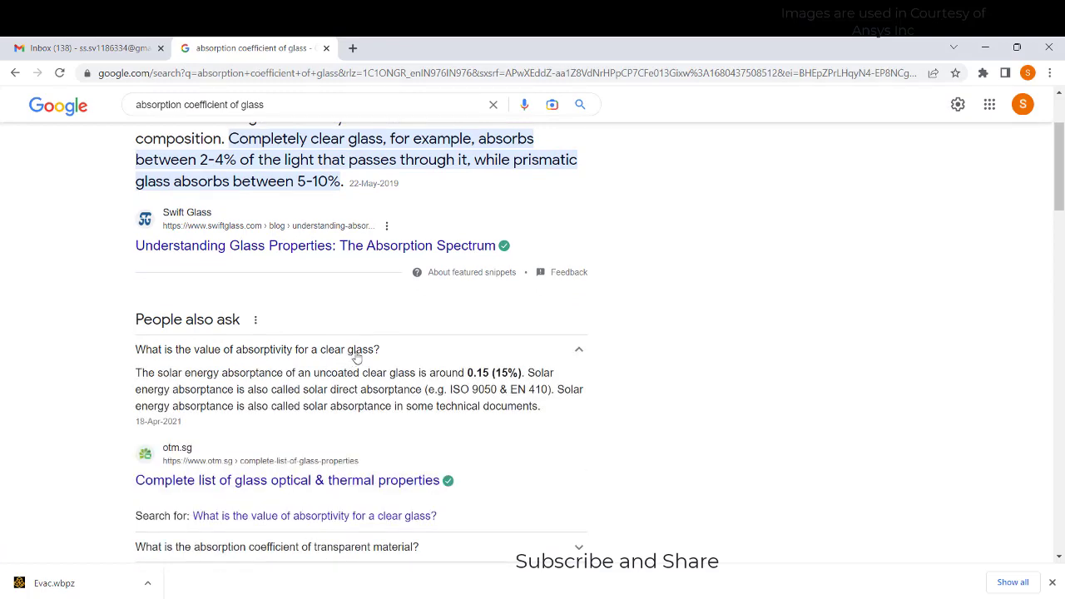
# Open the ResearchGate discussion on glass absorption coefficient and emissivity in a new tab
pyautogui.scroll(-3)
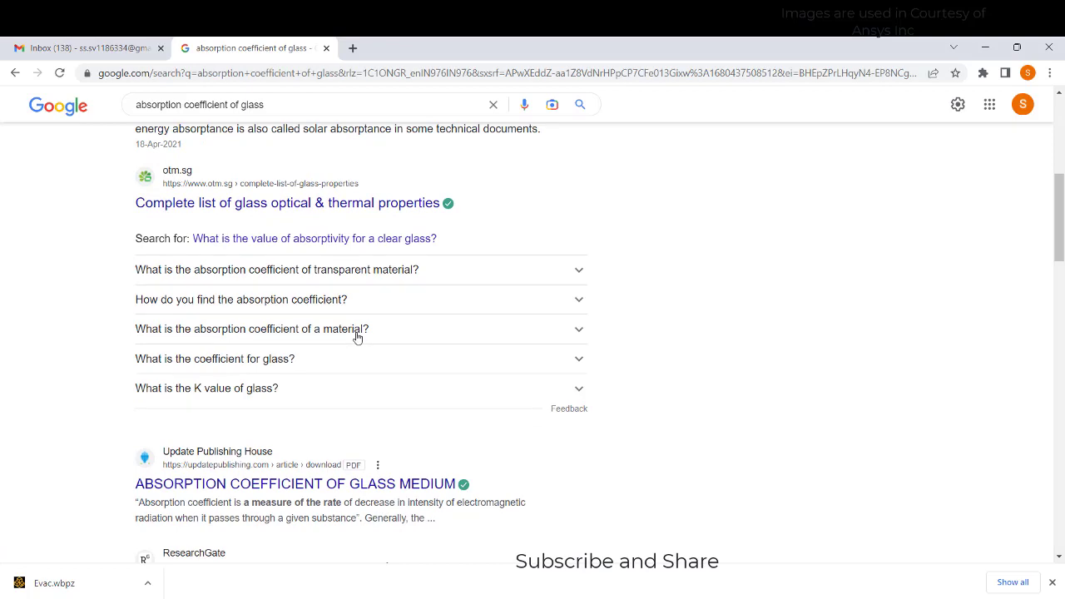
pyautogui.scroll(-3)
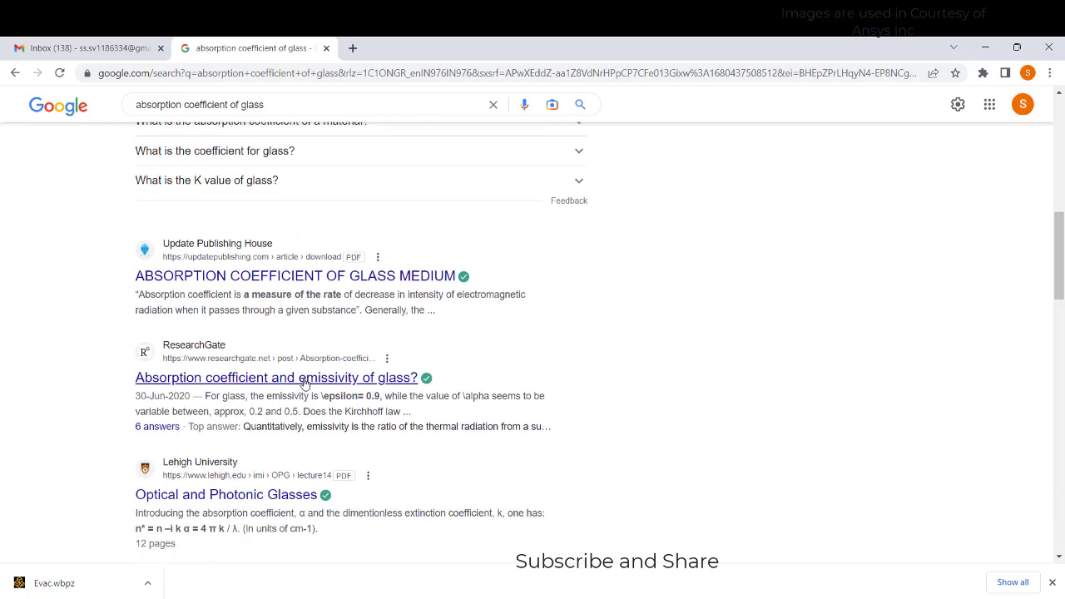
pyautogui.rightClick(275, 377)
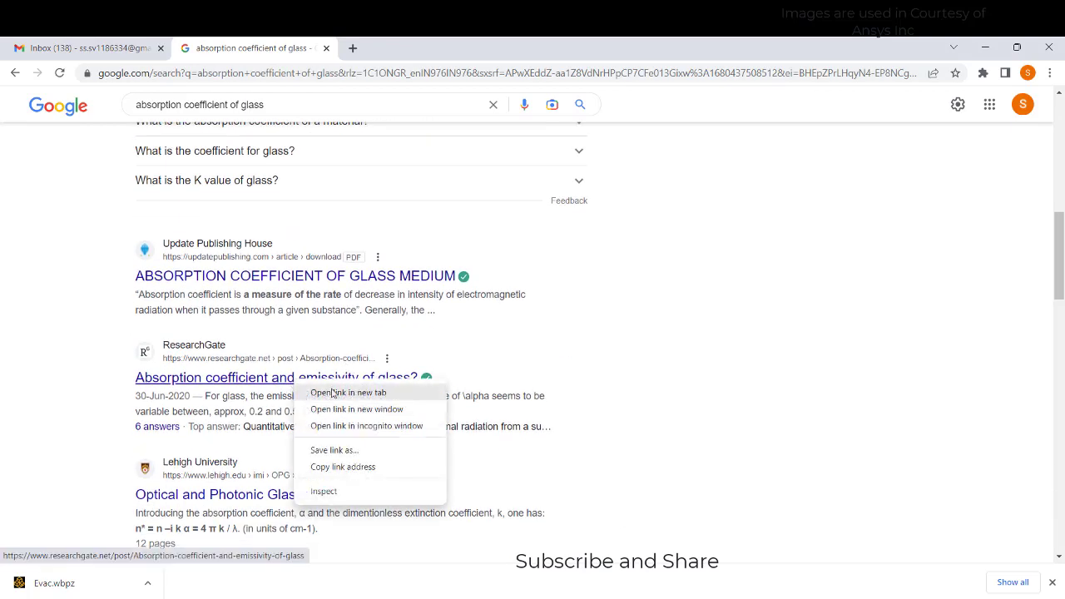
pyautogui.click(348, 391)
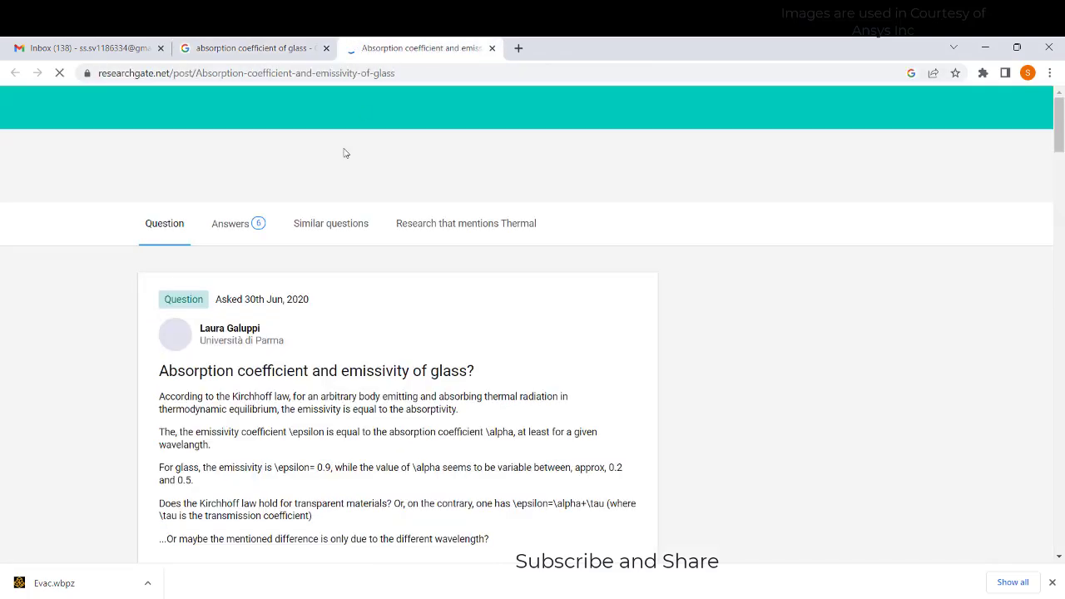
pyautogui.scroll(-3)
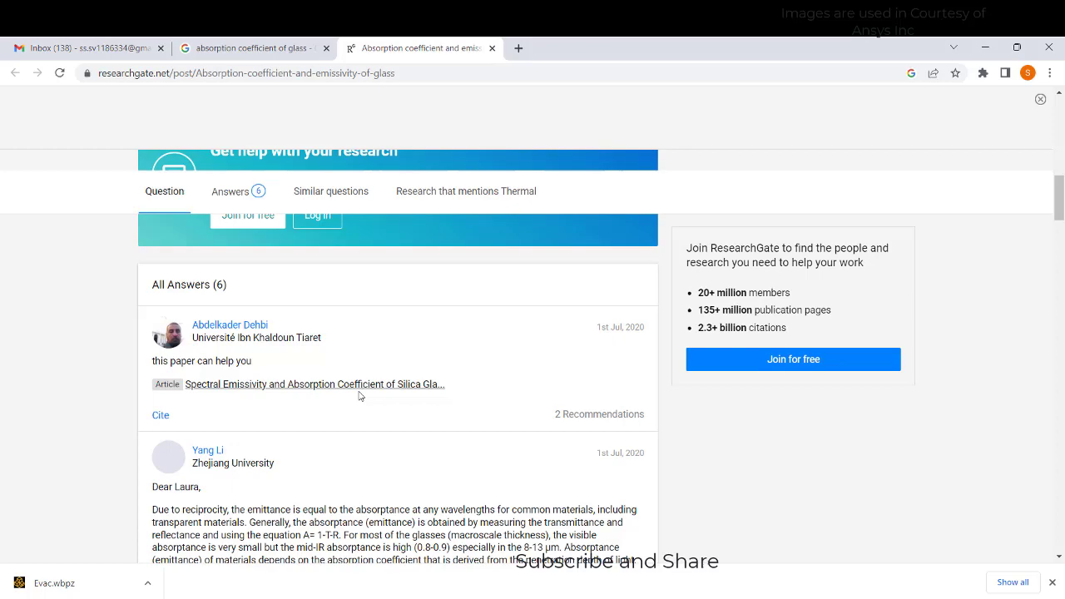
pyautogui.scroll(-3)
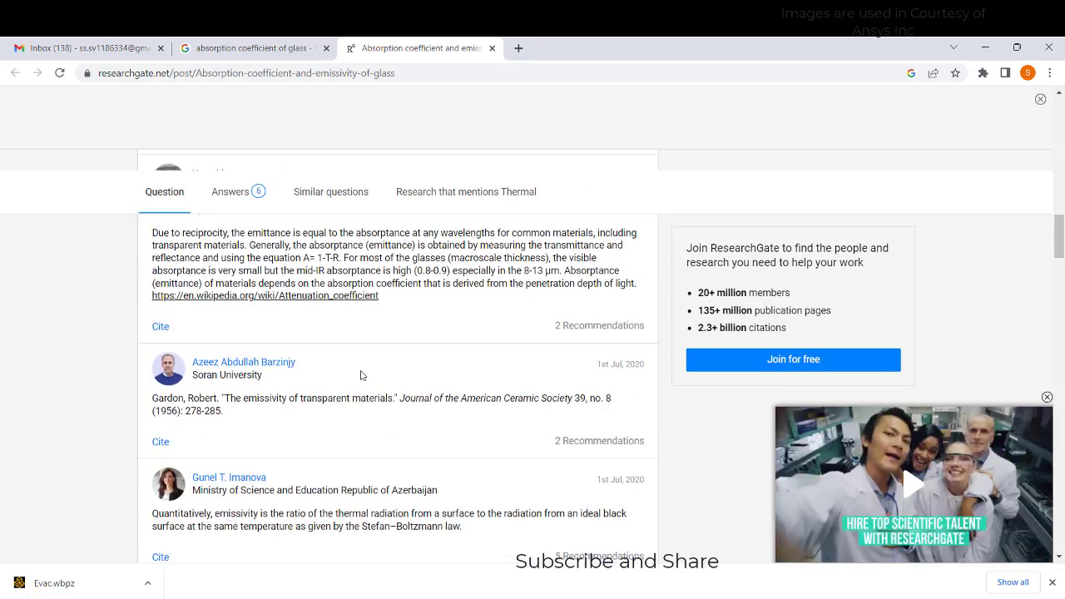
pyautogui.scroll(3)
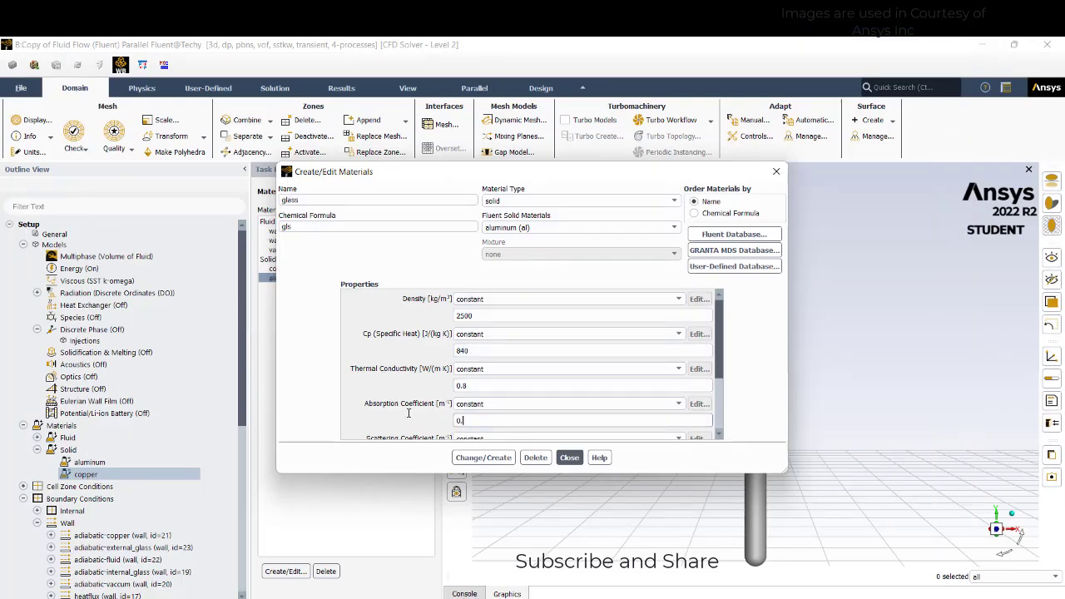
# Commit glass absorption coefficient 0.8 and close the glass material editor
pyautogui.scroll(-3)
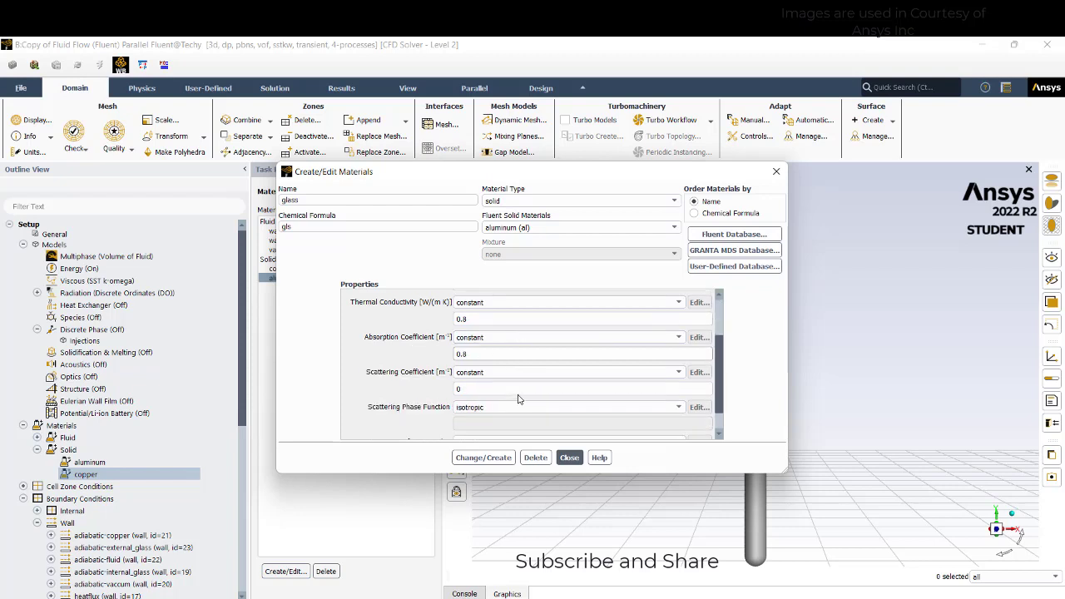
pyautogui.click(482, 457)
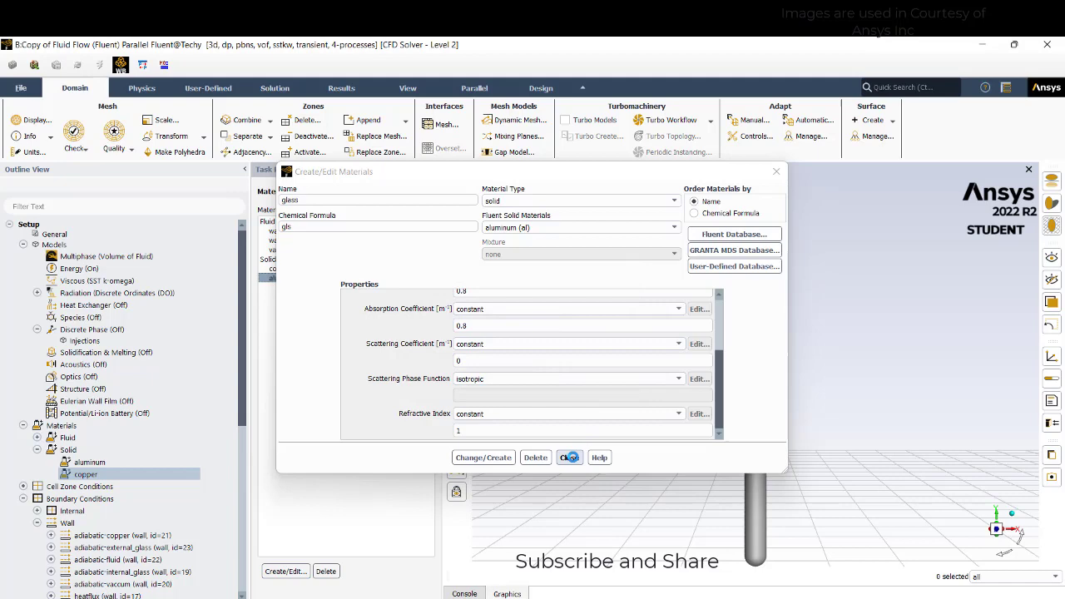
pyautogui.click(570, 457)
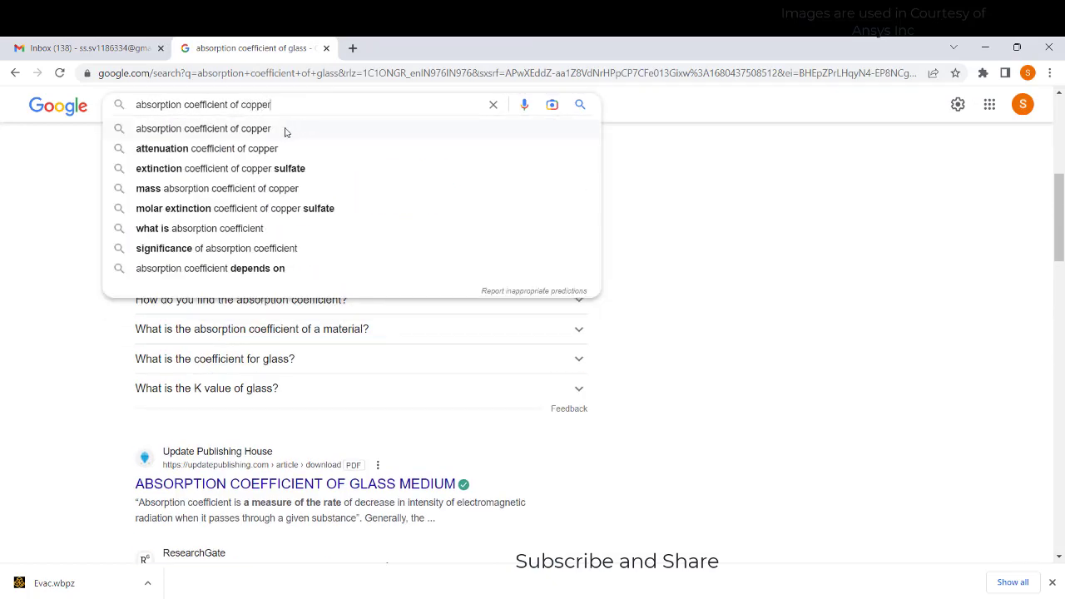
# Run the Google search for 'absorption coefficient of copper'
pyautogui.click(204, 128)
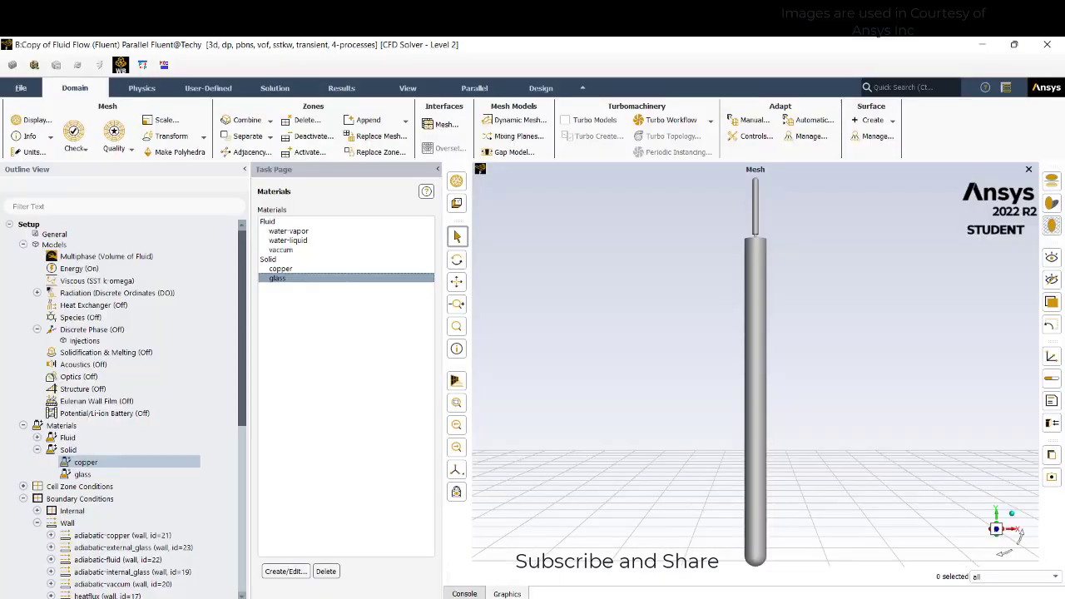
# Open copper's material properties and enter absorption coefficient 1.39
pyautogui.click(285, 571)
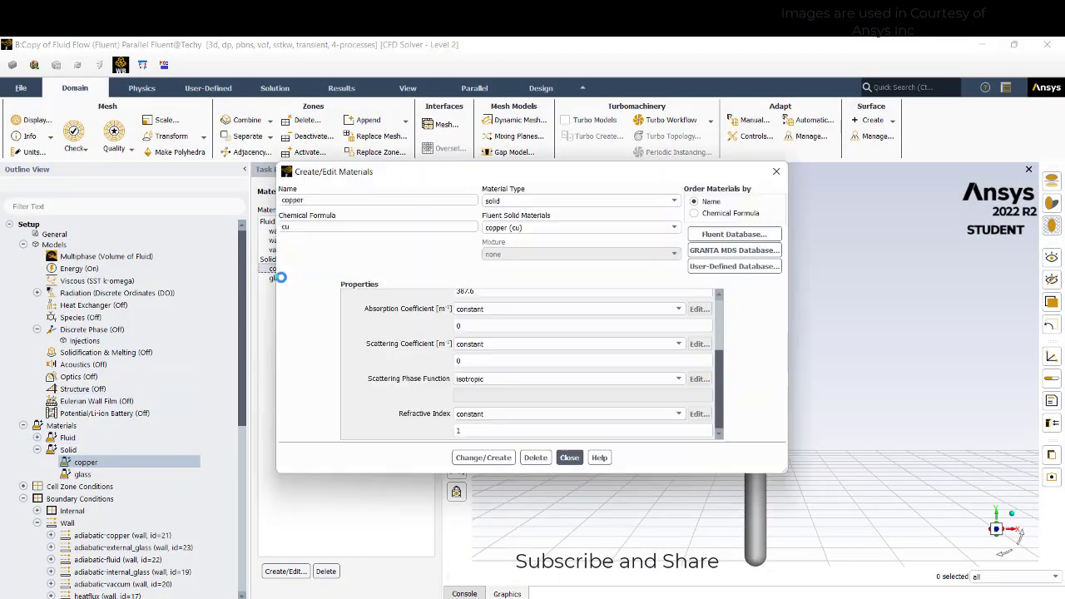
pyautogui.click(582, 325)
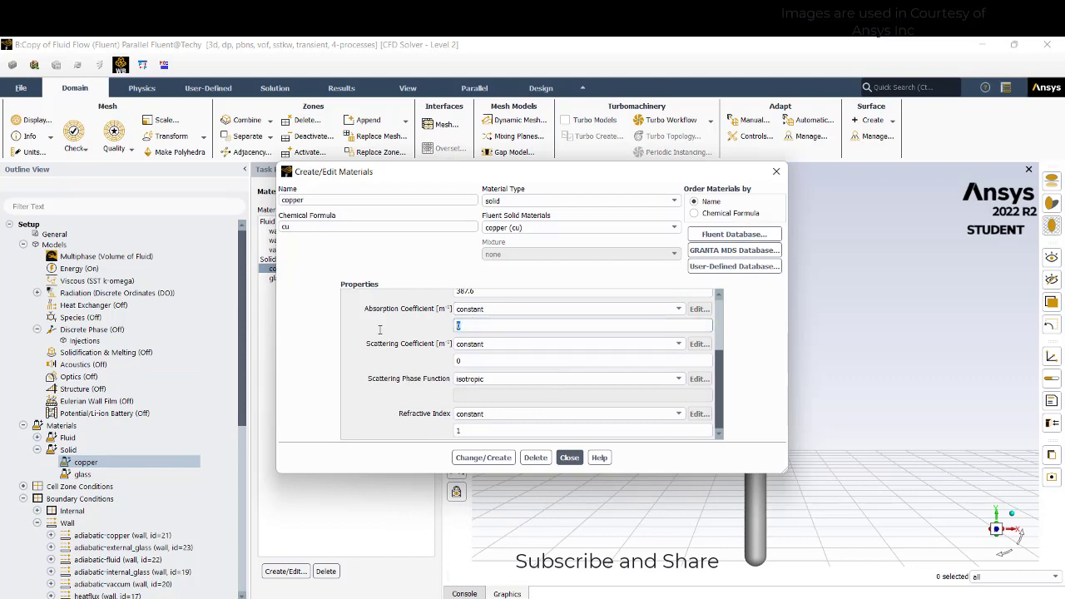
pyautogui.write('1.9')
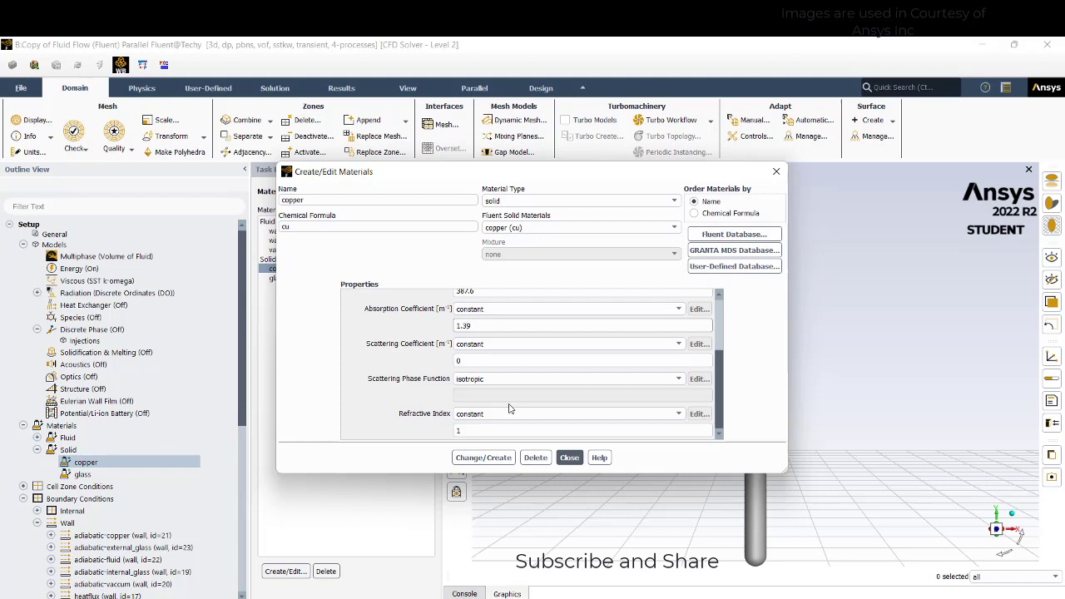
pyautogui.moveTo(432, 426)
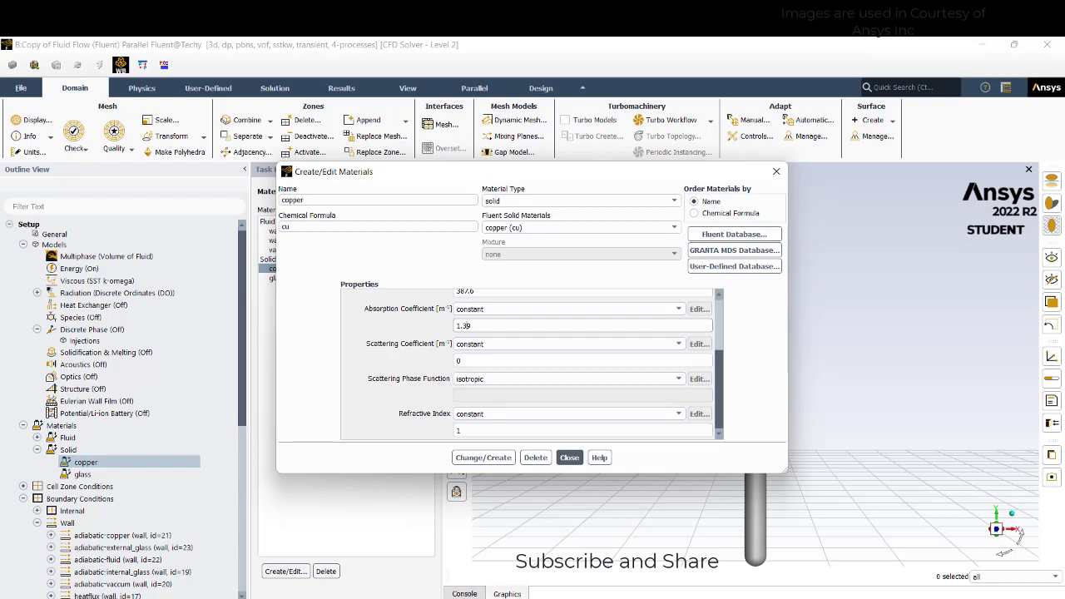
pyautogui.moveTo(569, 457)
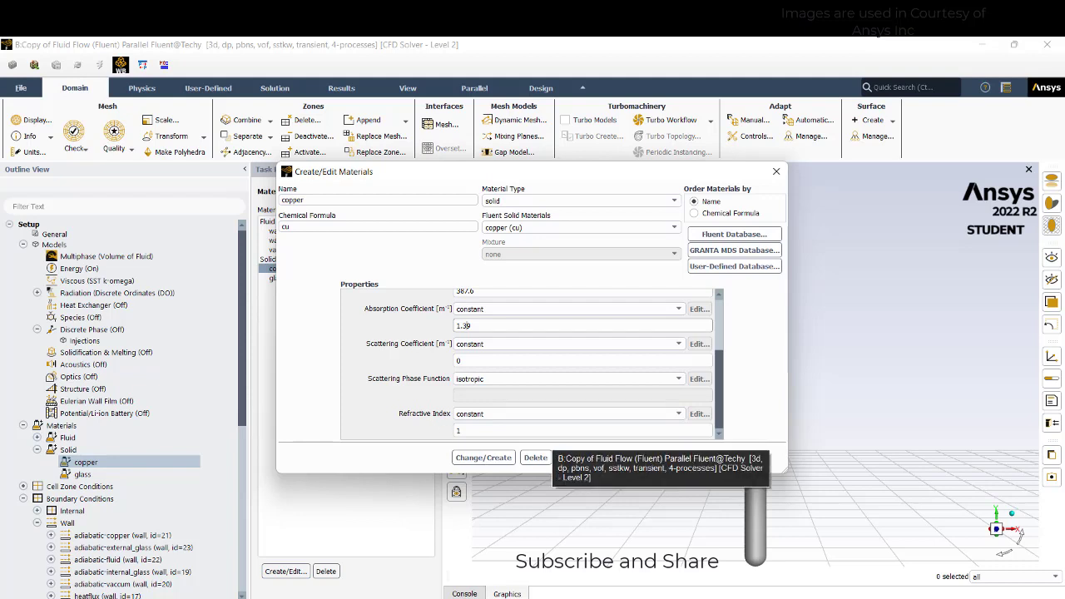
# Change the Google query to 'refractive index of copper', showing 0.23883 at 632.8 nm
pyautogui.click(251, 47)
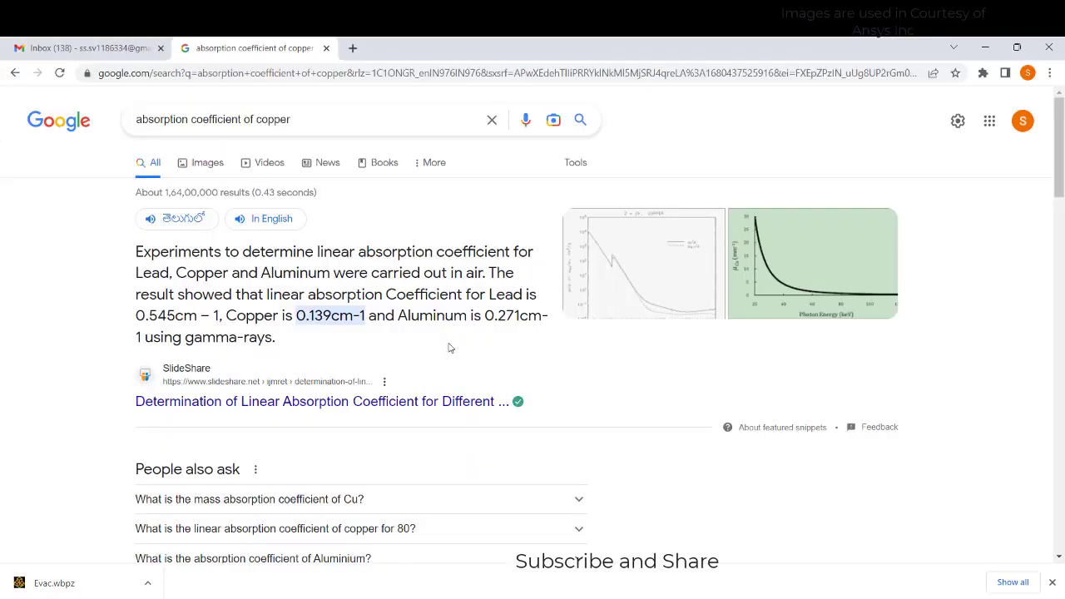
pyautogui.moveTo(179, 152)
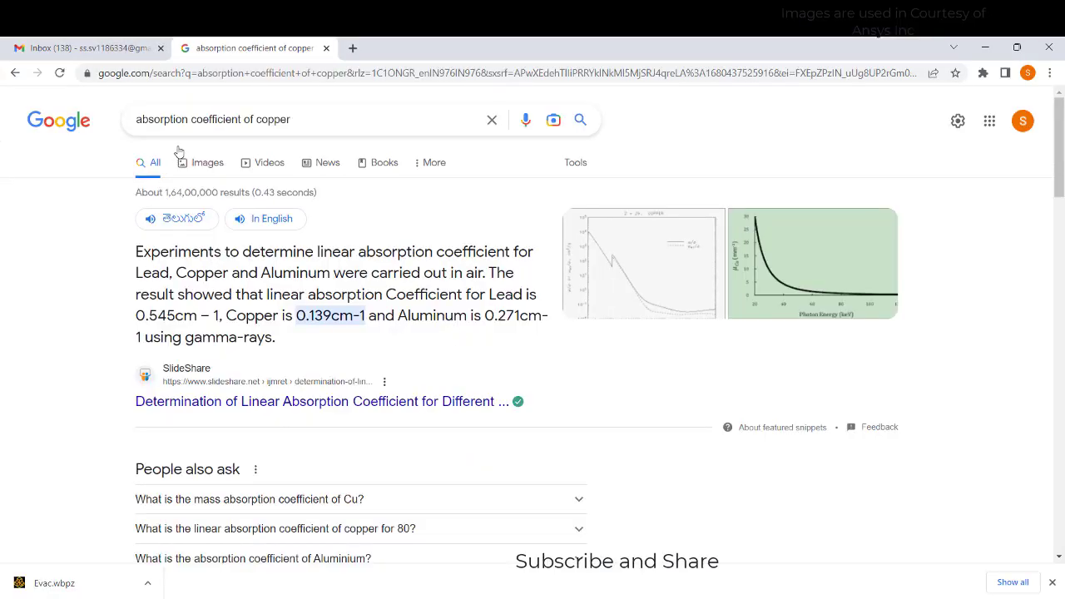
pyautogui.doubleClick(187, 119)
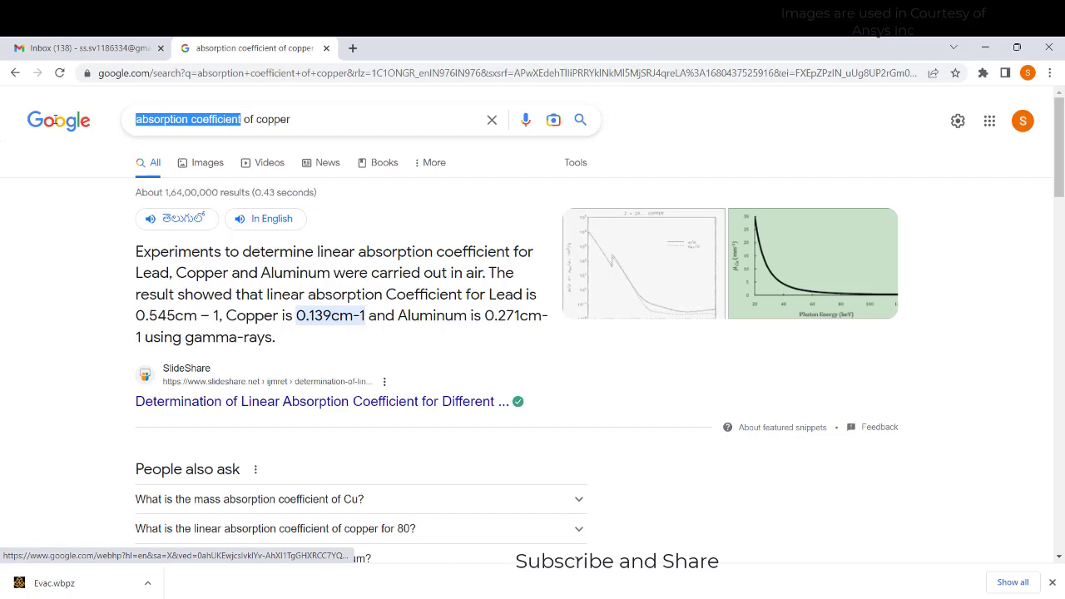
pyautogui.write('refract of copper')
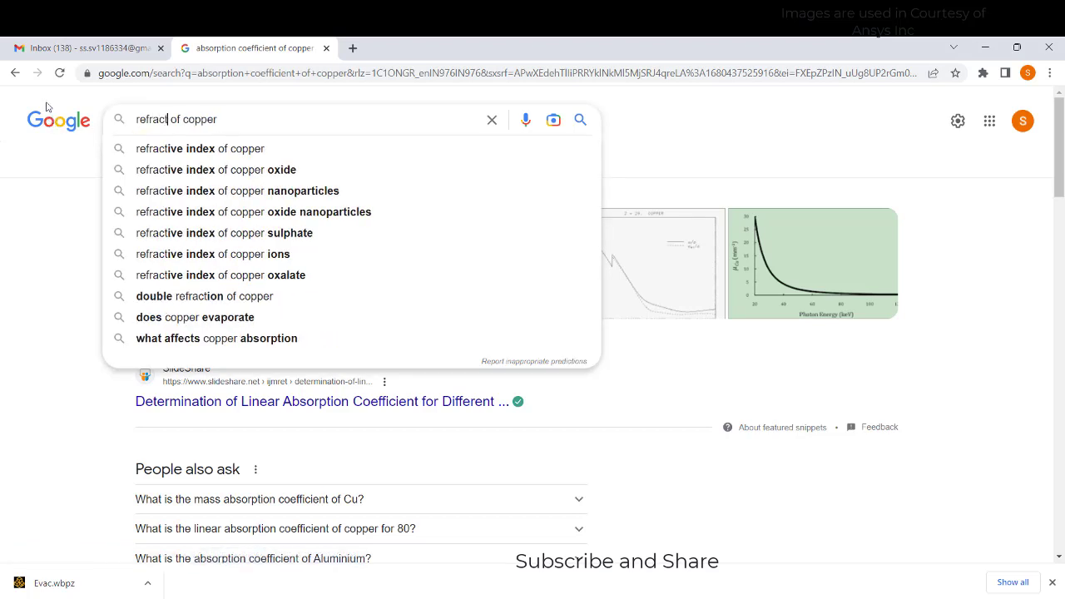
pyautogui.click(199, 148)
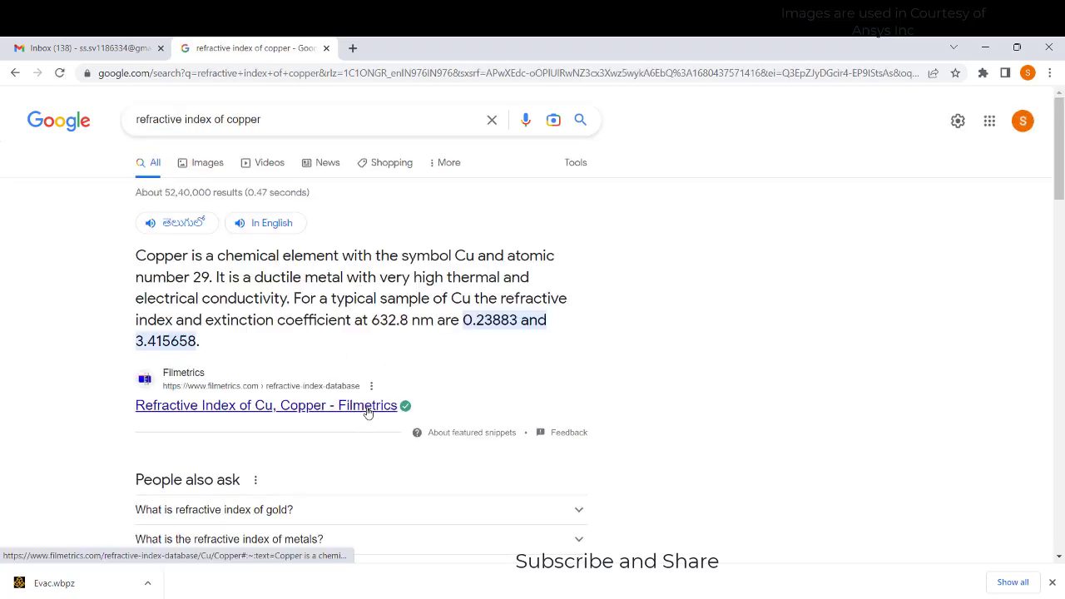
pyautogui.moveTo(376, 439)
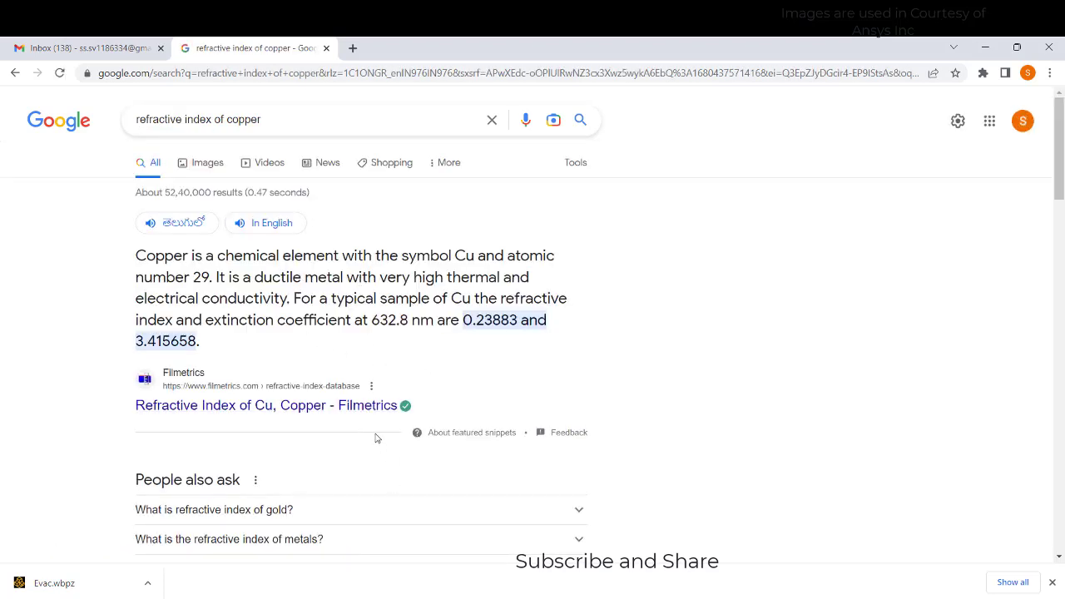
pyautogui.moveTo(464, 380)
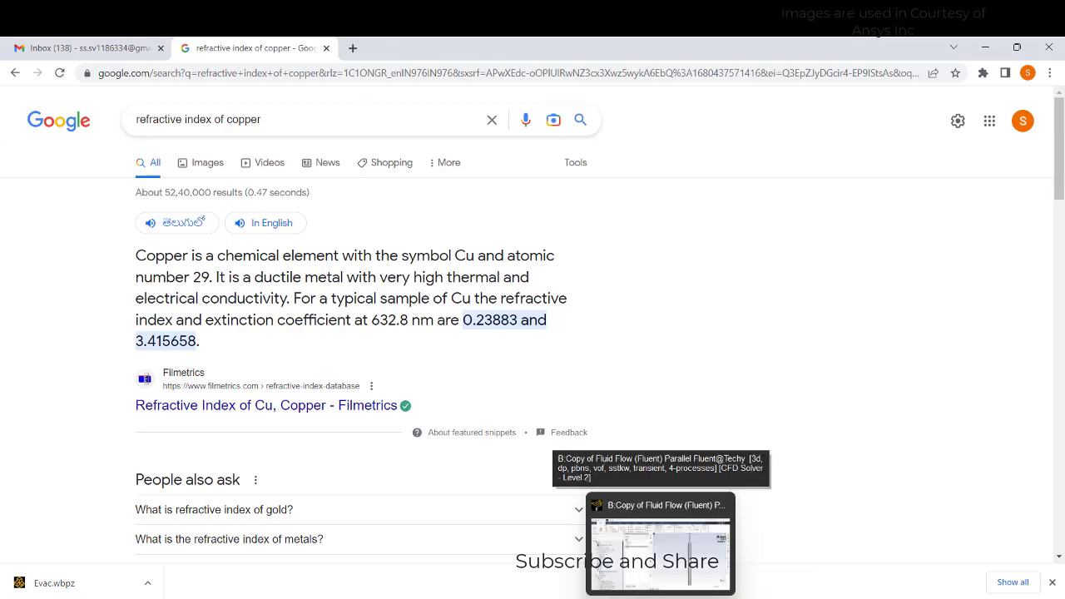
# Back in Fluent, close the vaccum material editor and expand Cell Zone Conditions > Fluid
pyautogui.click(659, 545)
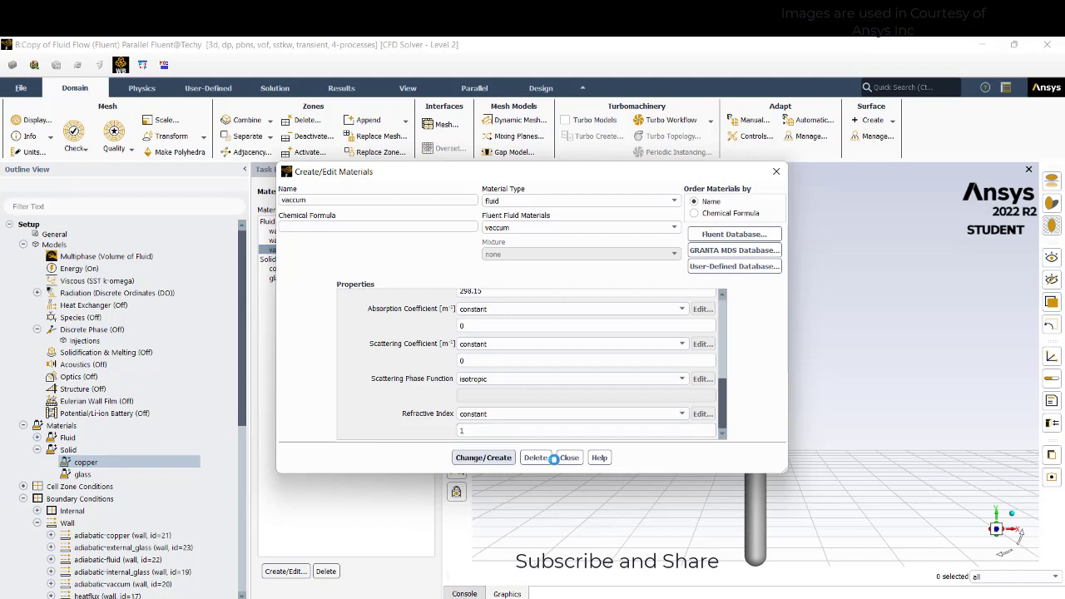
pyautogui.click(569, 457)
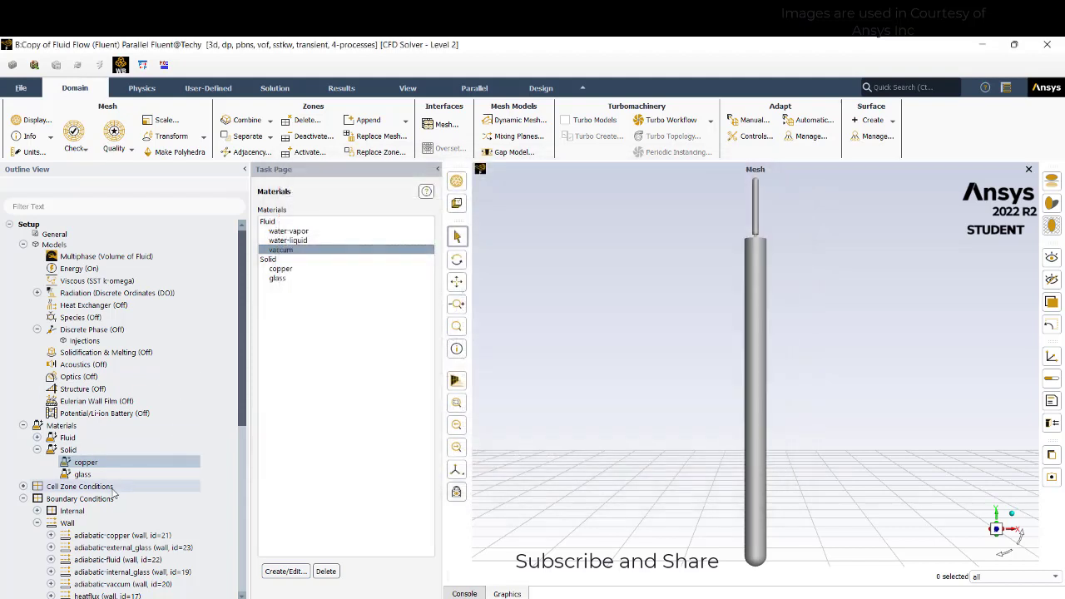
pyautogui.click(25, 487)
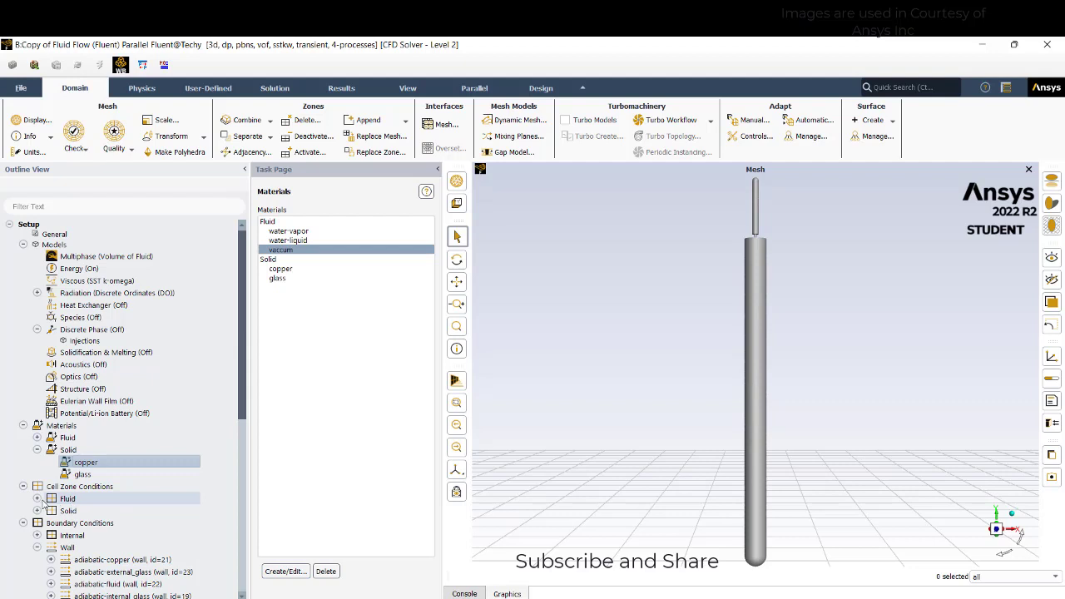
pyautogui.click(44, 511)
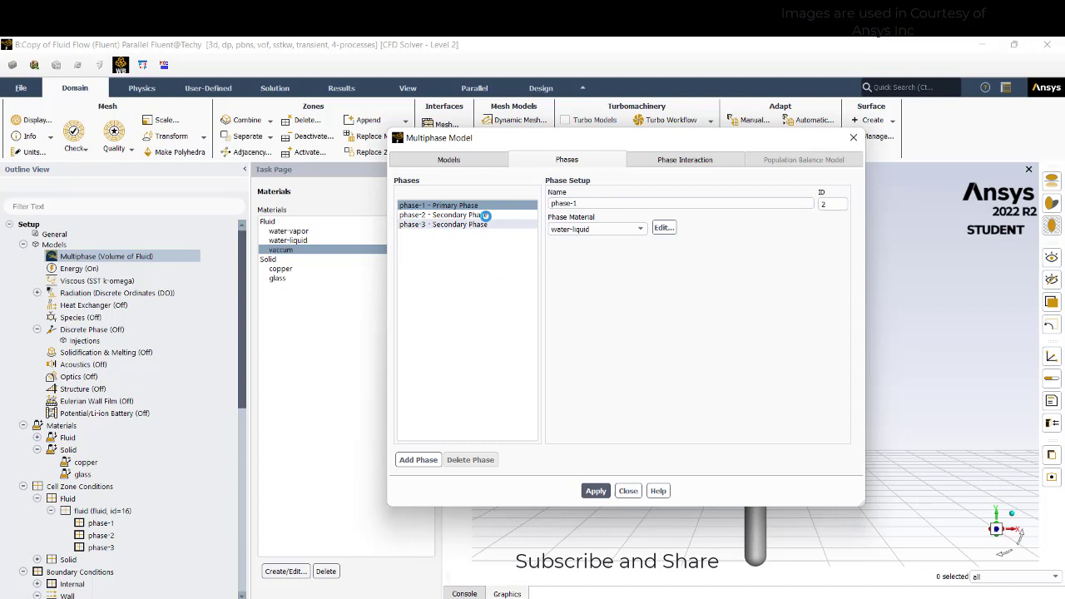
# Check phases 2 and 3, then add phase-1 to phase-2 evaporation-condensation with frequency 5
pyautogui.click(443, 215)
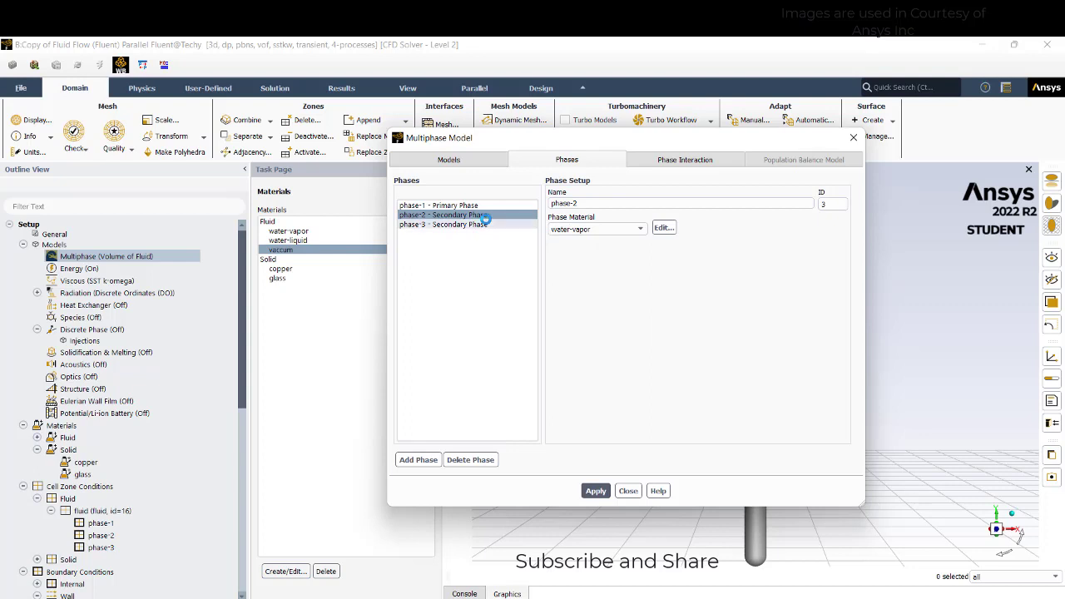
pyautogui.click(444, 225)
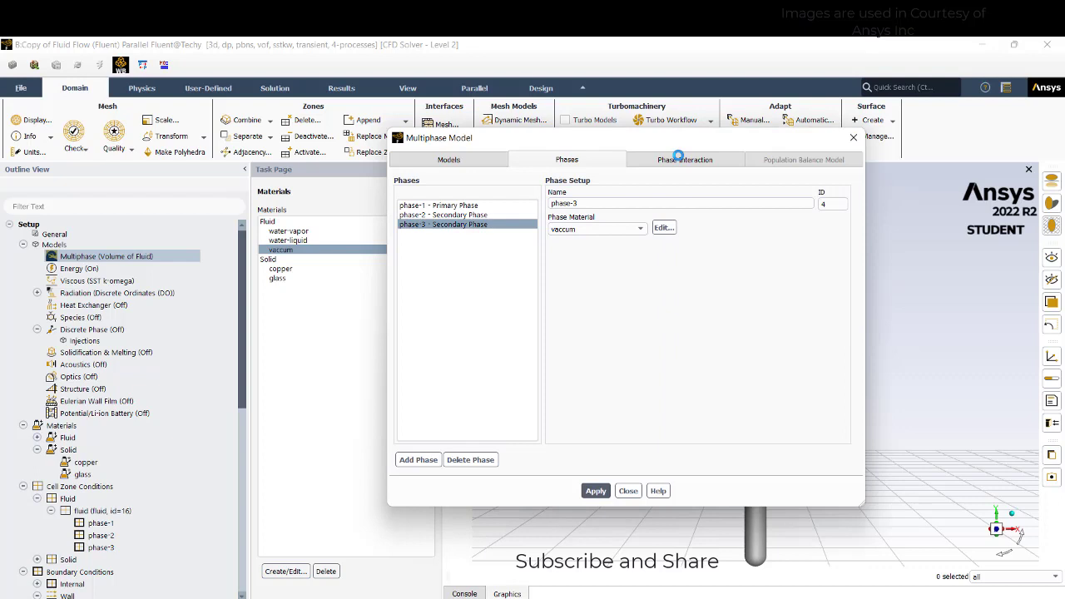
pyautogui.click(685, 159)
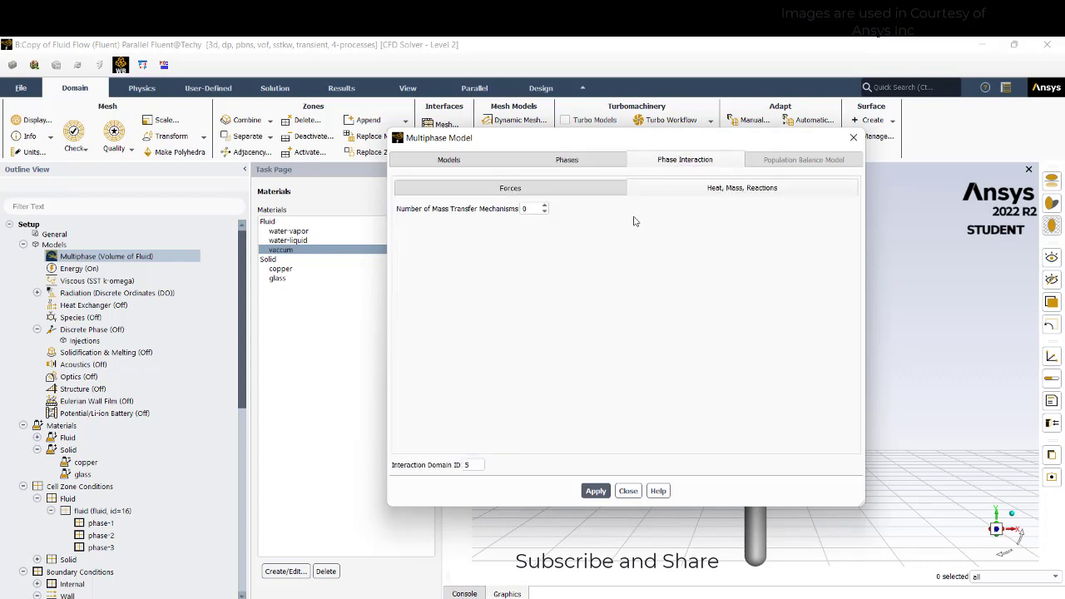
pyautogui.click(544, 206)
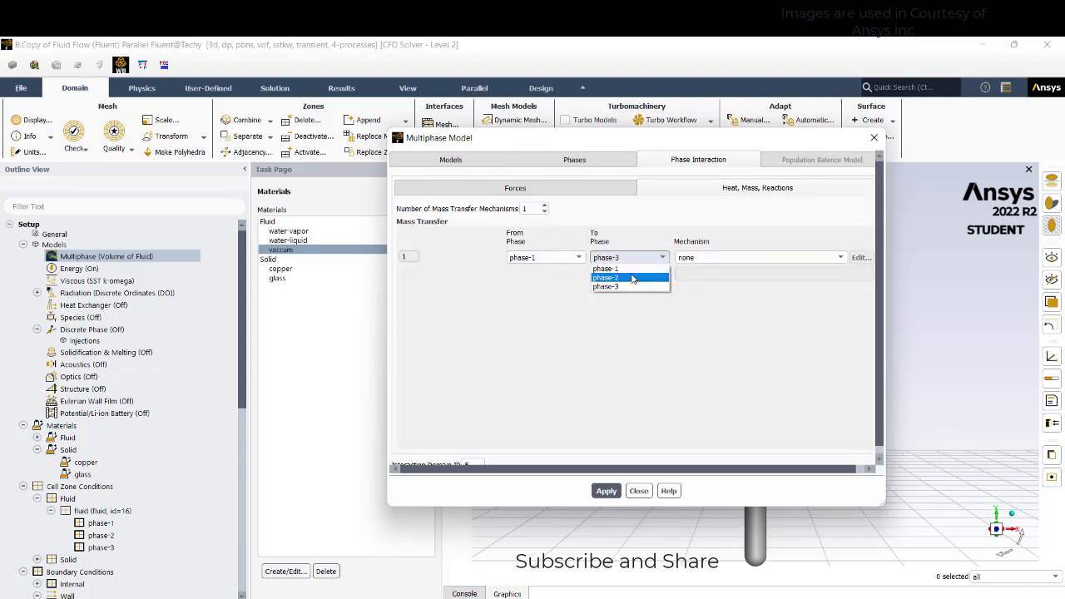
pyautogui.click(605, 277)
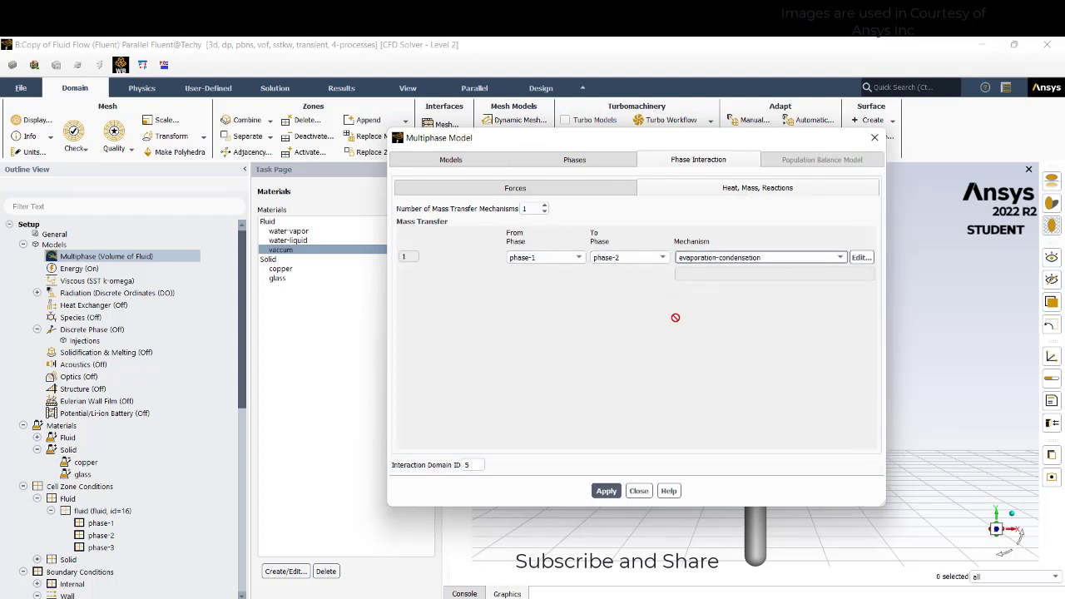
pyautogui.click(860, 257)
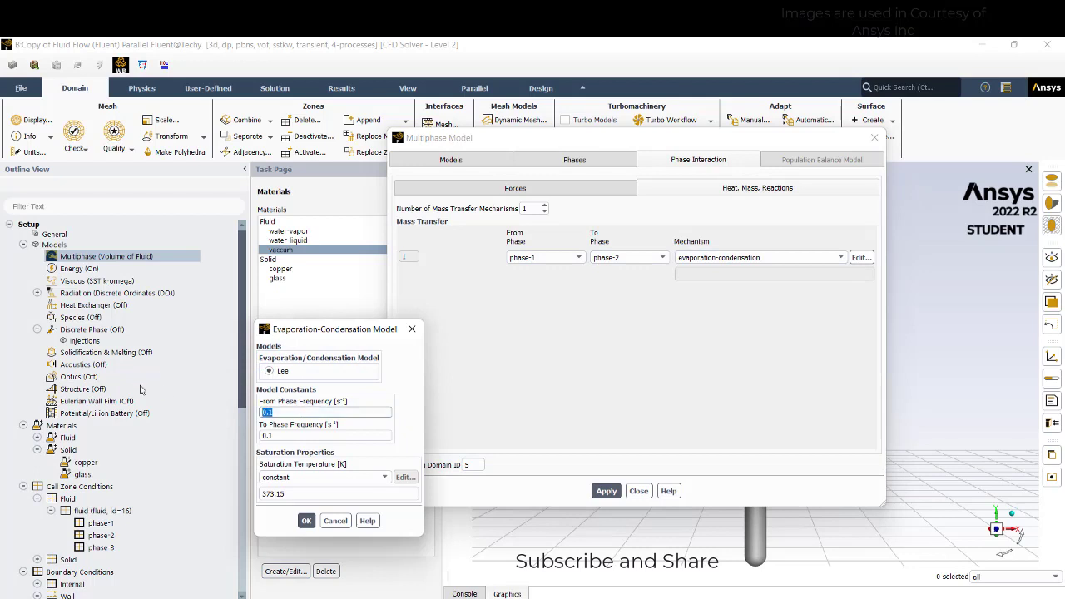
pyautogui.write('5')
pyautogui.click(338, 493)
pyautogui.write('320')
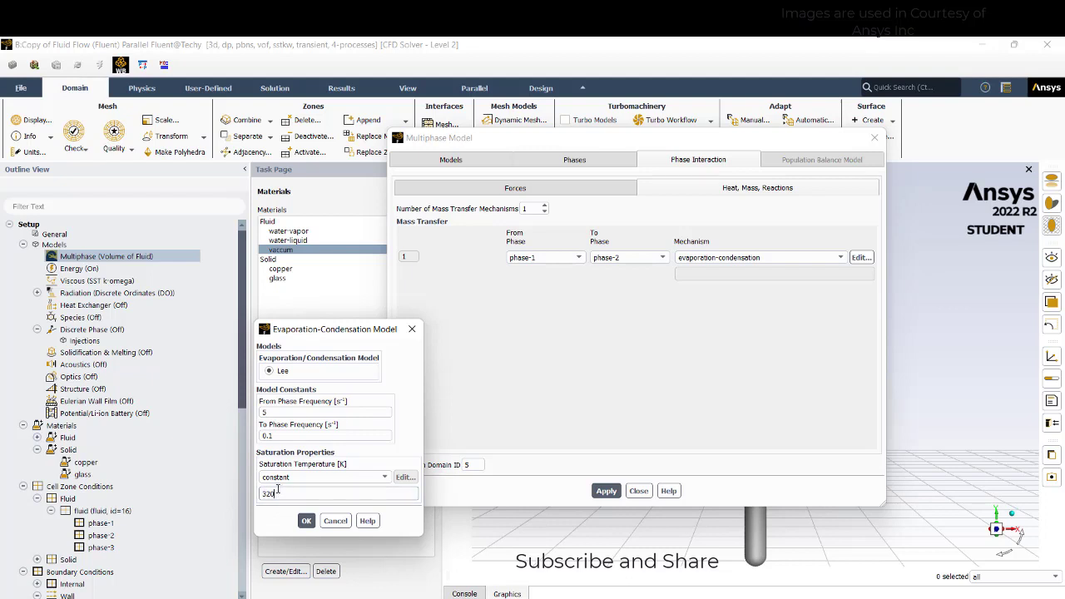
pyautogui.click(306, 520)
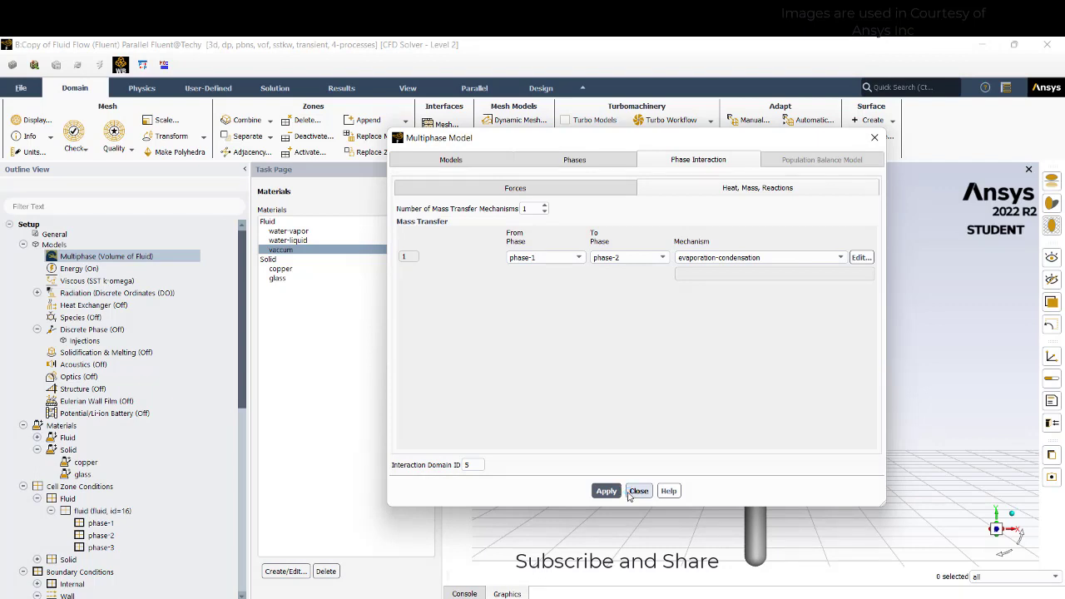
pyautogui.click(638, 491)
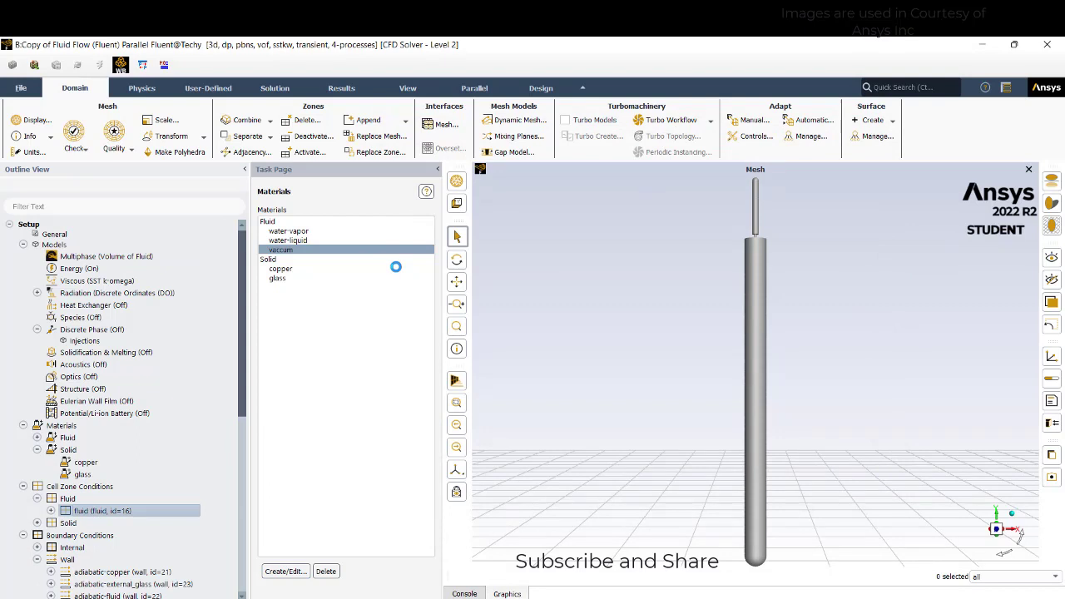
# Inspect the fluid zone's phases, then check the vaccum cell zone's type
pyautogui.doubleClick(102, 510)
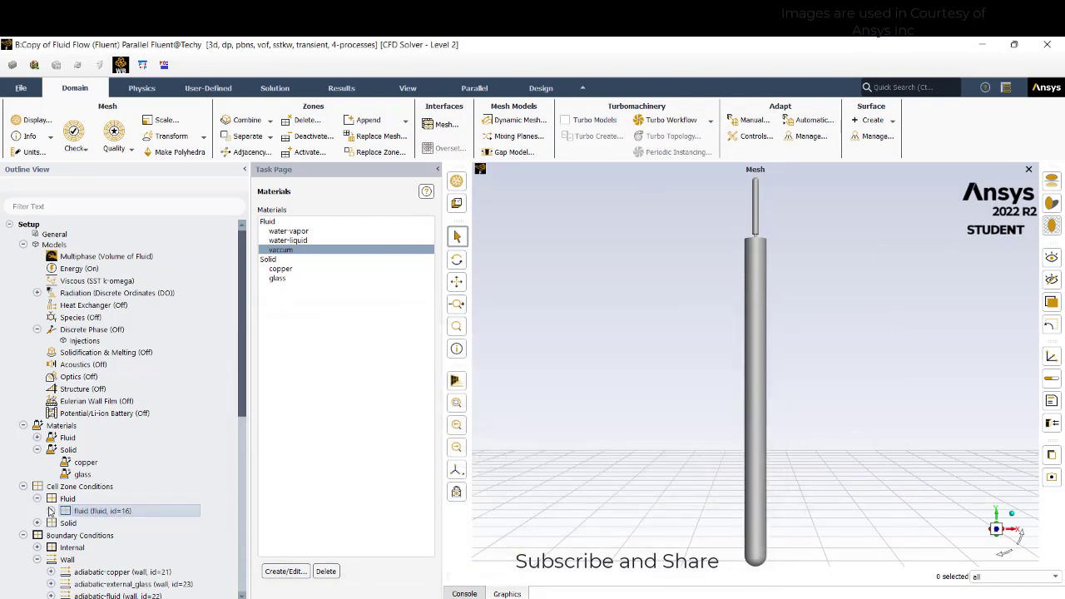
pyautogui.click(51, 511)
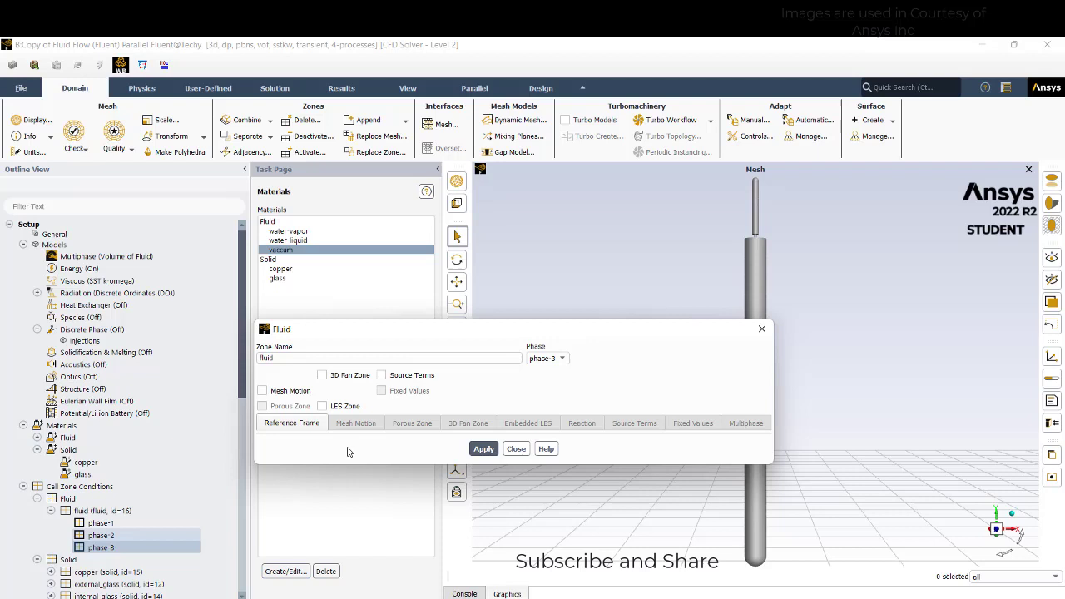
pyautogui.click(516, 449)
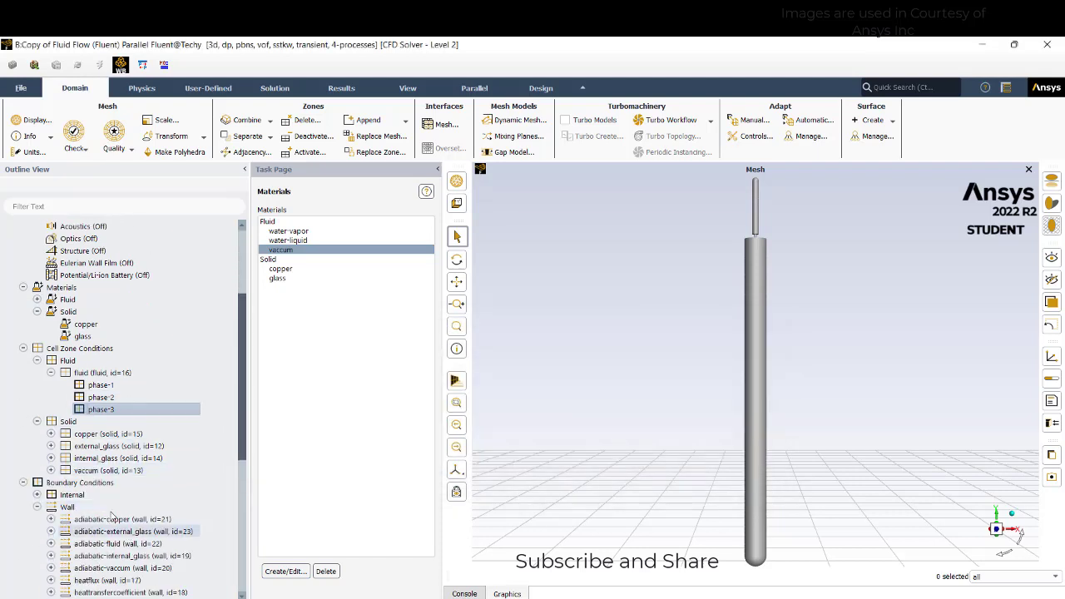
pyautogui.click(109, 470)
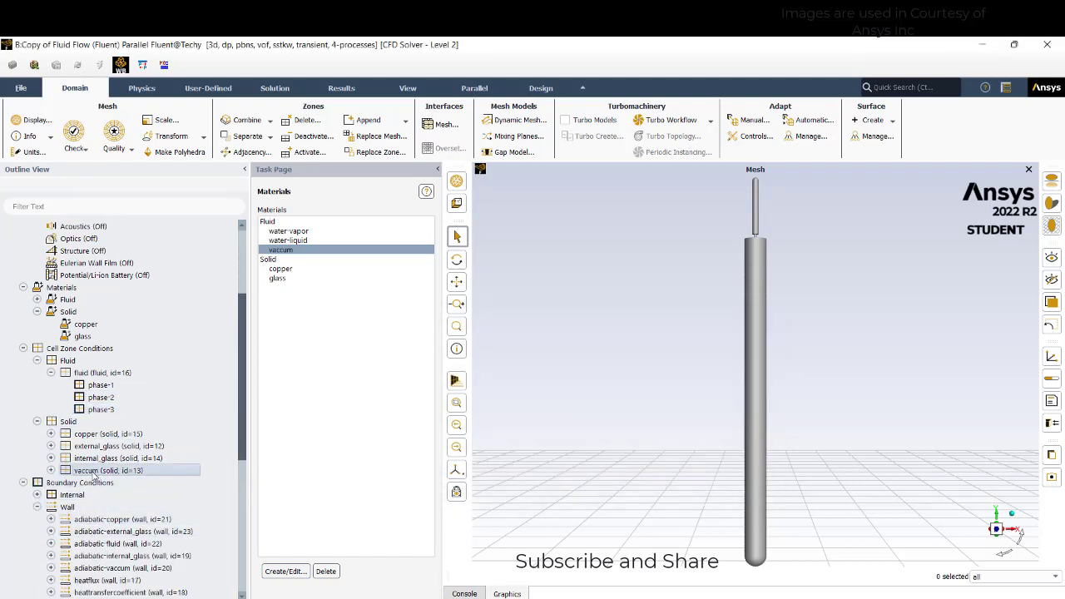
pyautogui.click(80, 348)
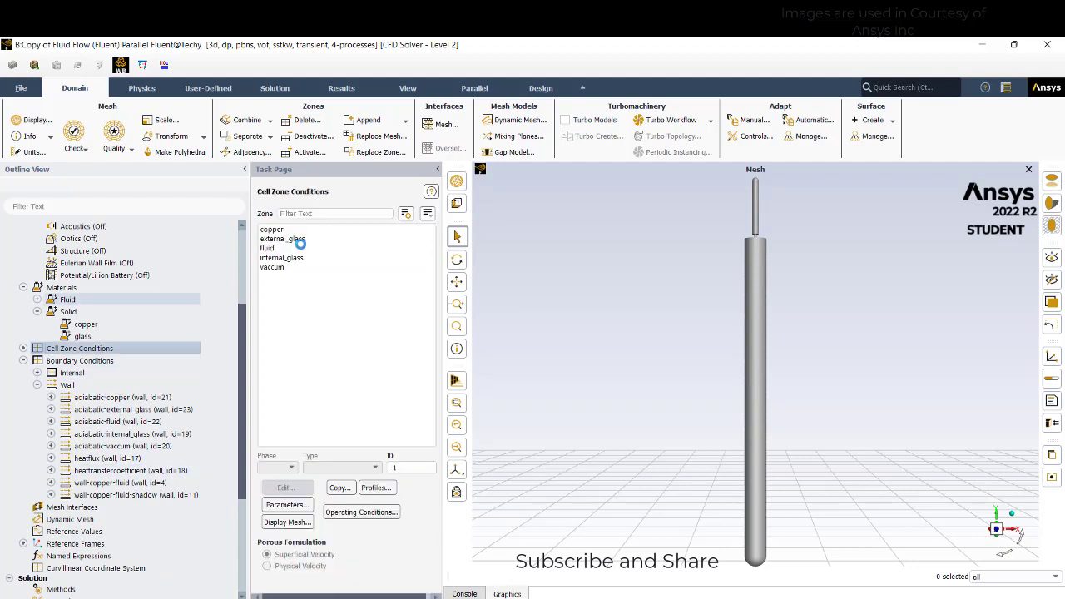
pyautogui.click(272, 267)
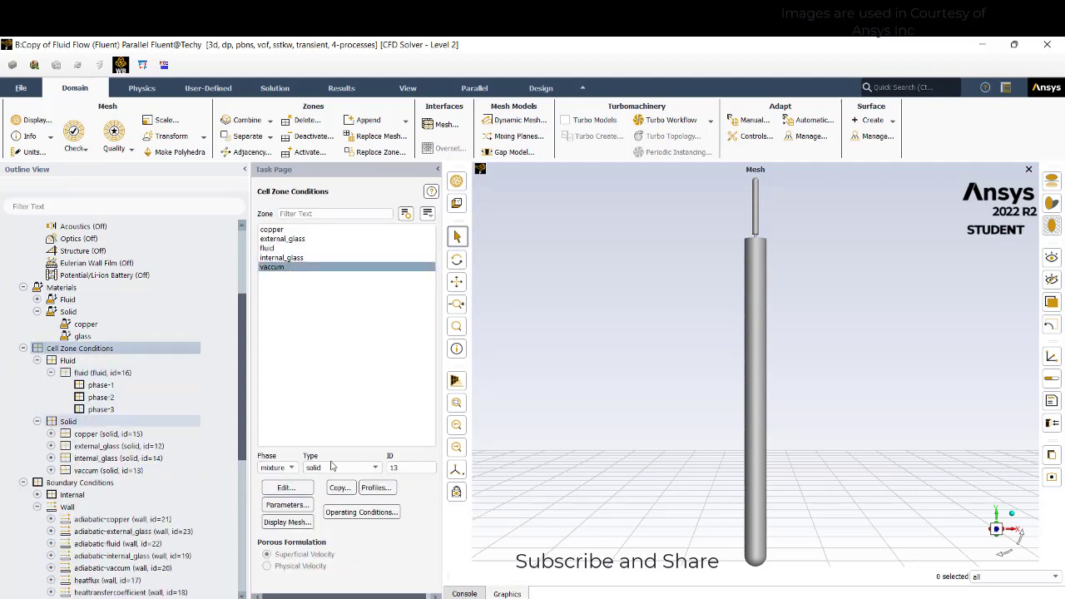
pyautogui.click(341, 467)
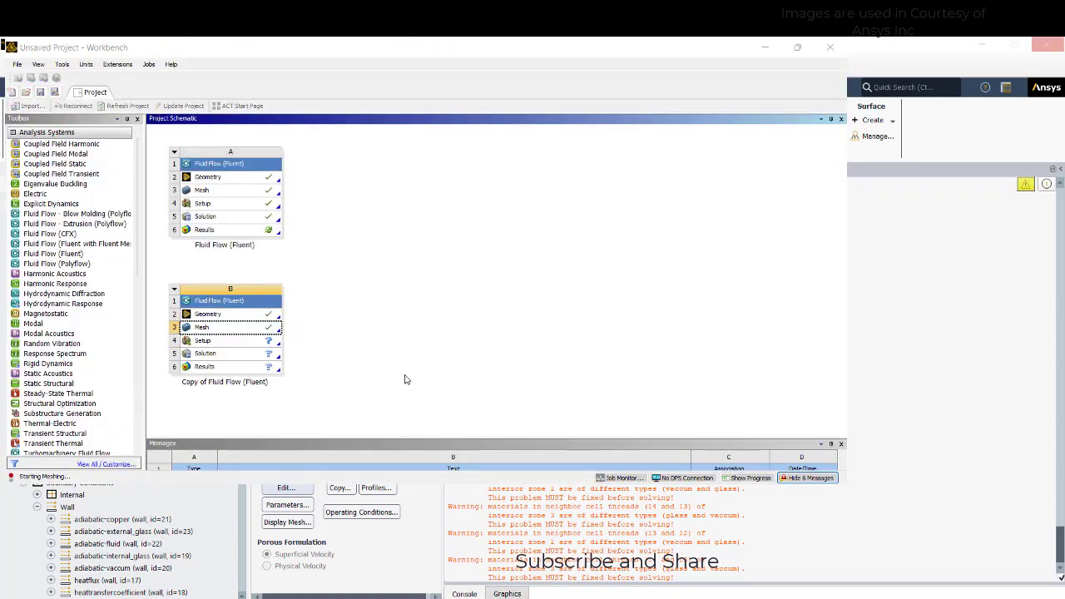
pyautogui.moveTo(283, 361)
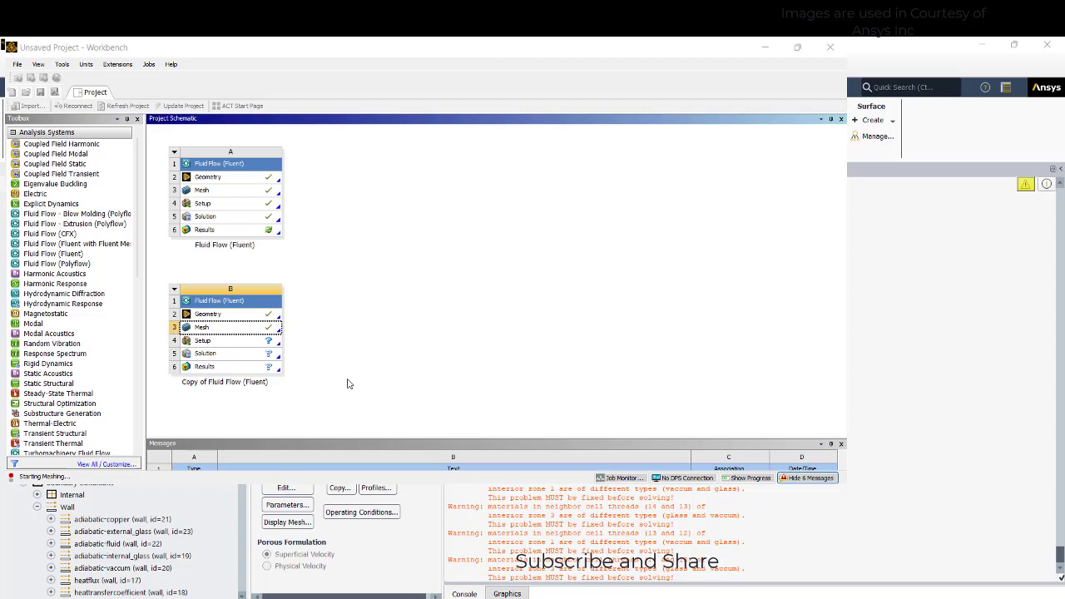
pyautogui.moveTo(345, 371)
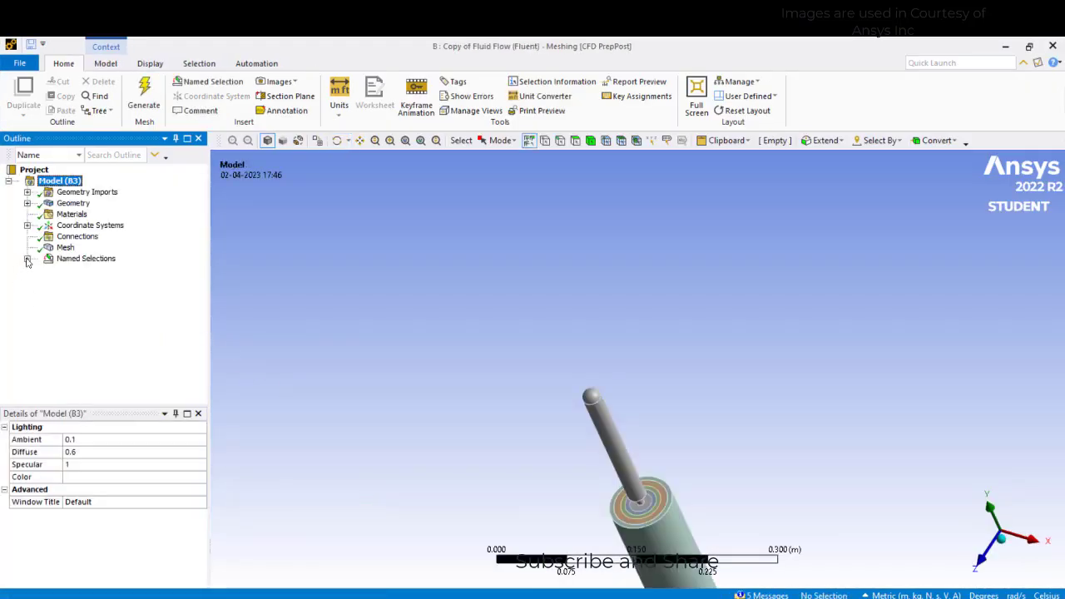
# Rename the Vaccum named selection to Fluid_Vaccum and begin renaming the Fluid selection
pyautogui.click(27, 258)
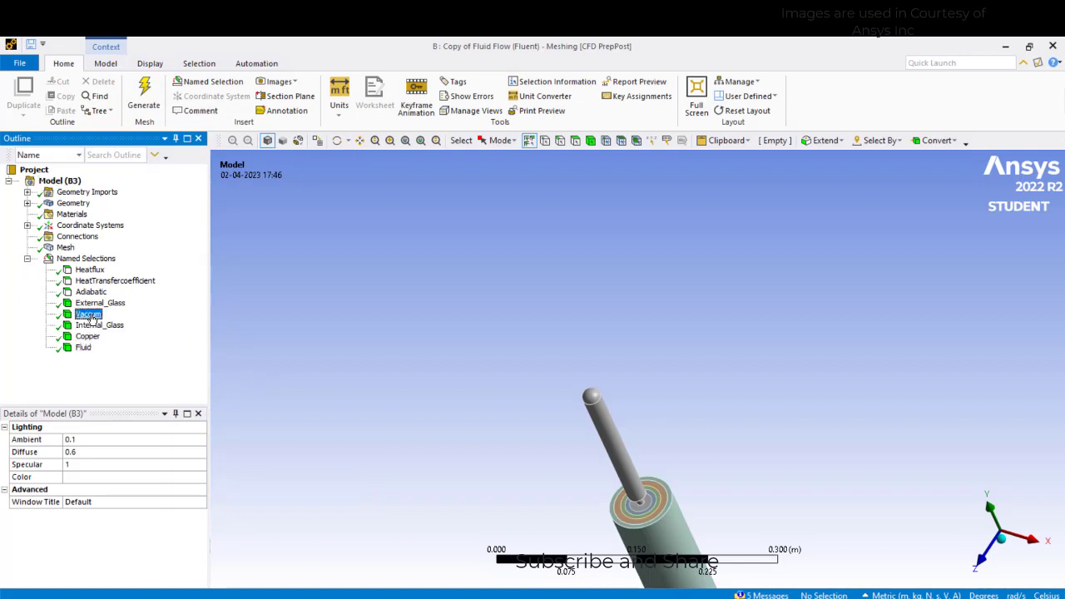
pyautogui.click(88, 313)
pyautogui.write('Fluid_')
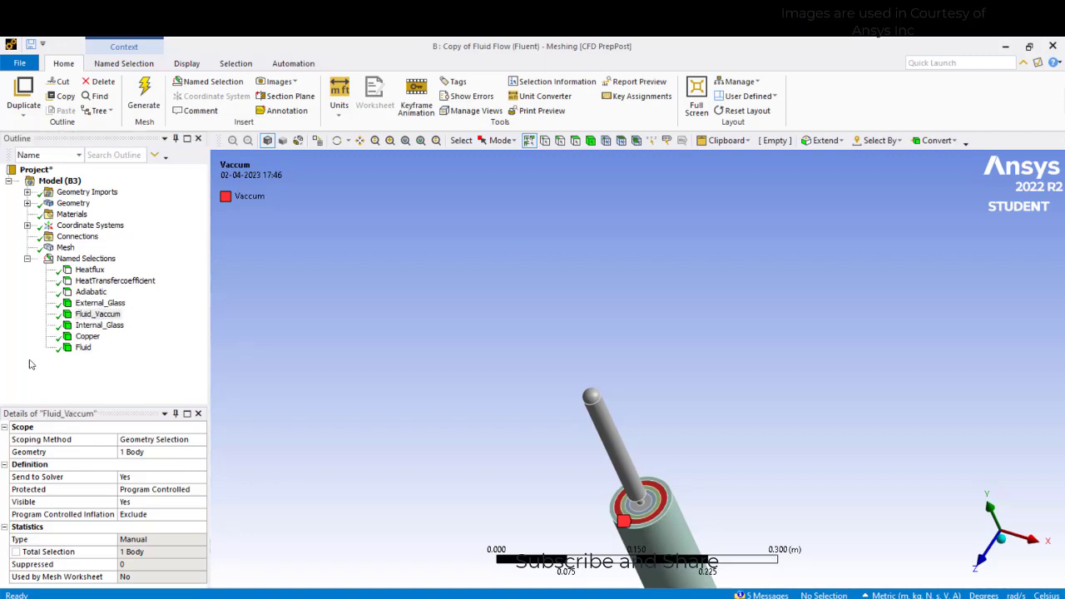
pyautogui.rightClick(82, 347)
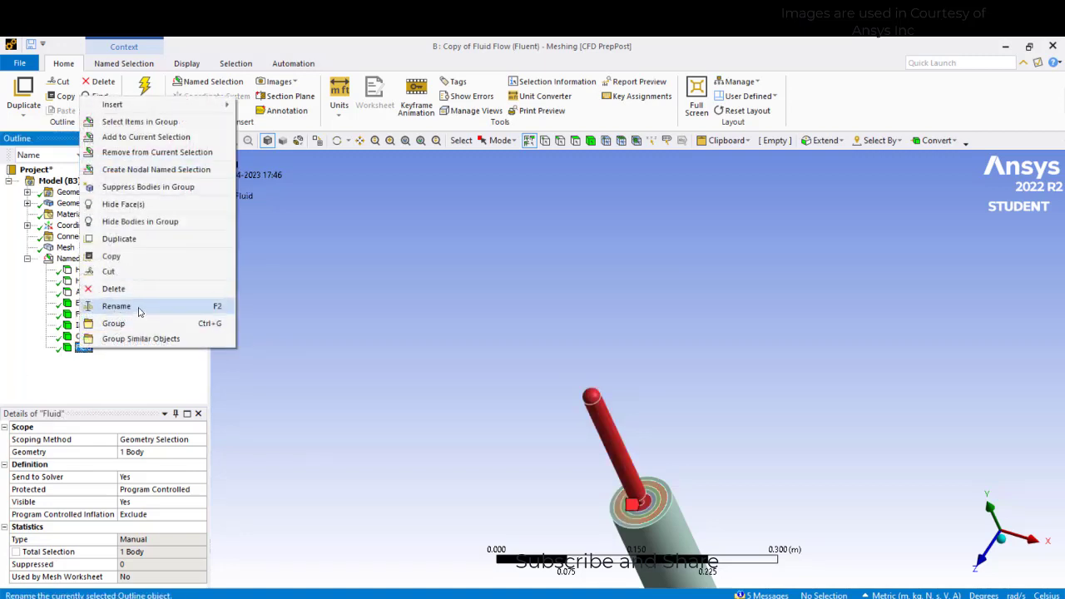
pyautogui.click(117, 306)
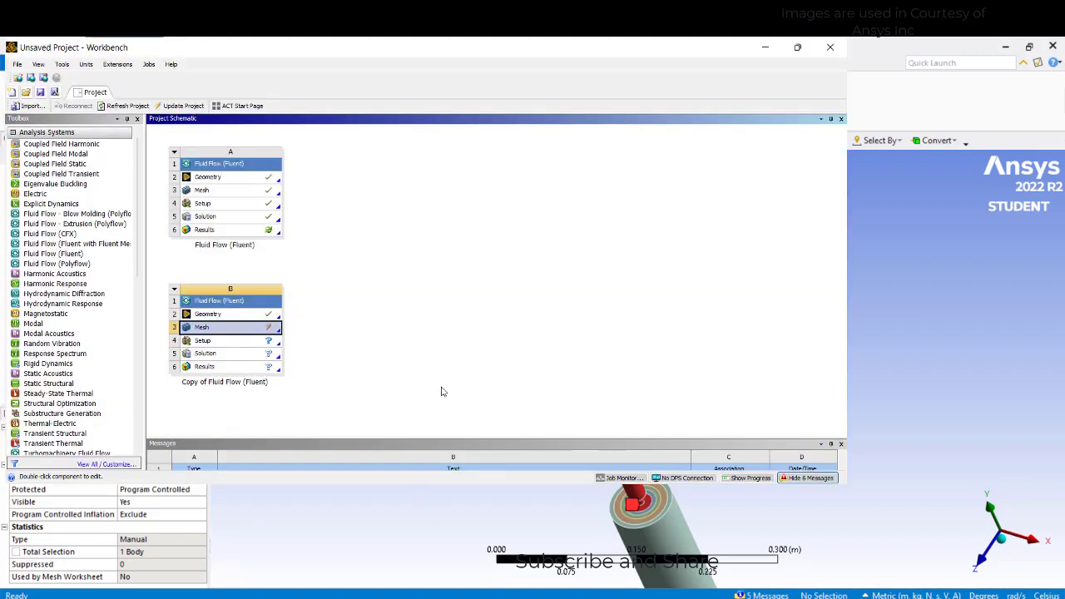
# Update the copy's mesh and open its Fluent setup, accepting the input data update
pyautogui.rightClick(202, 327)
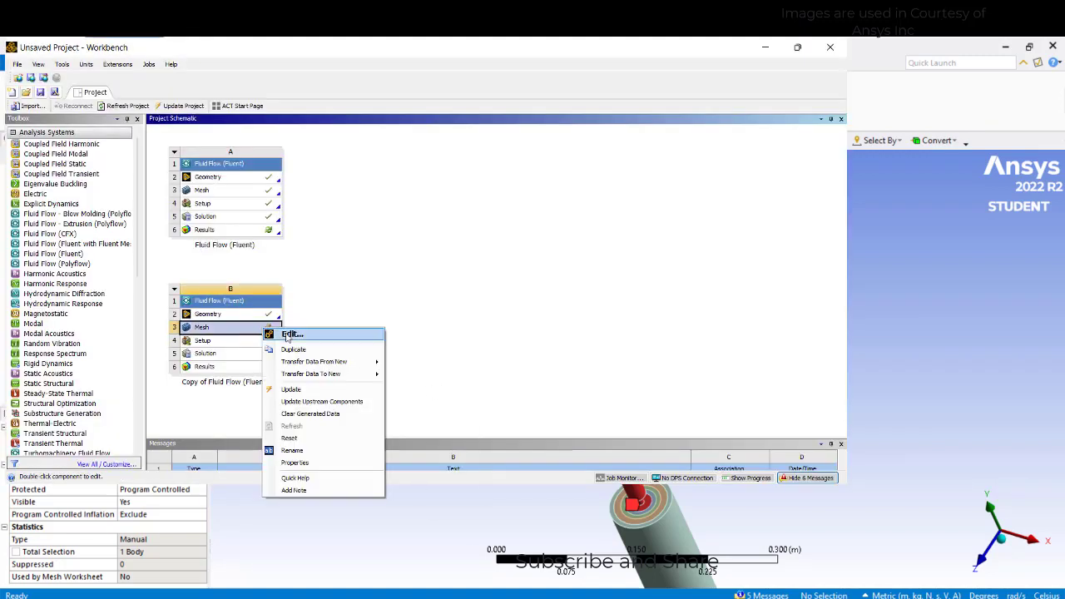
pyautogui.click(291, 333)
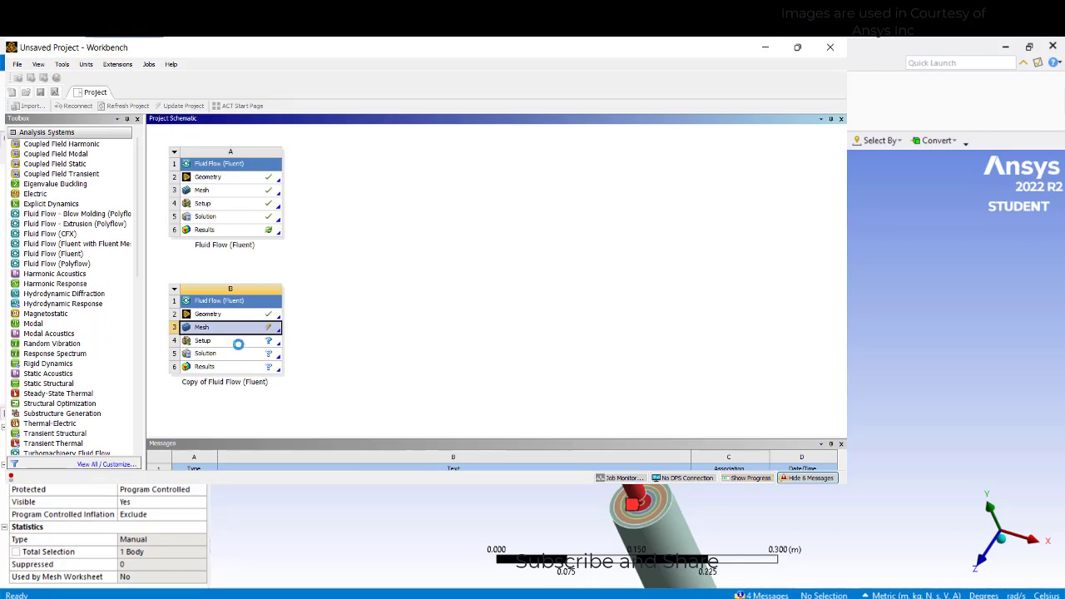
pyautogui.doubleClick(203, 326)
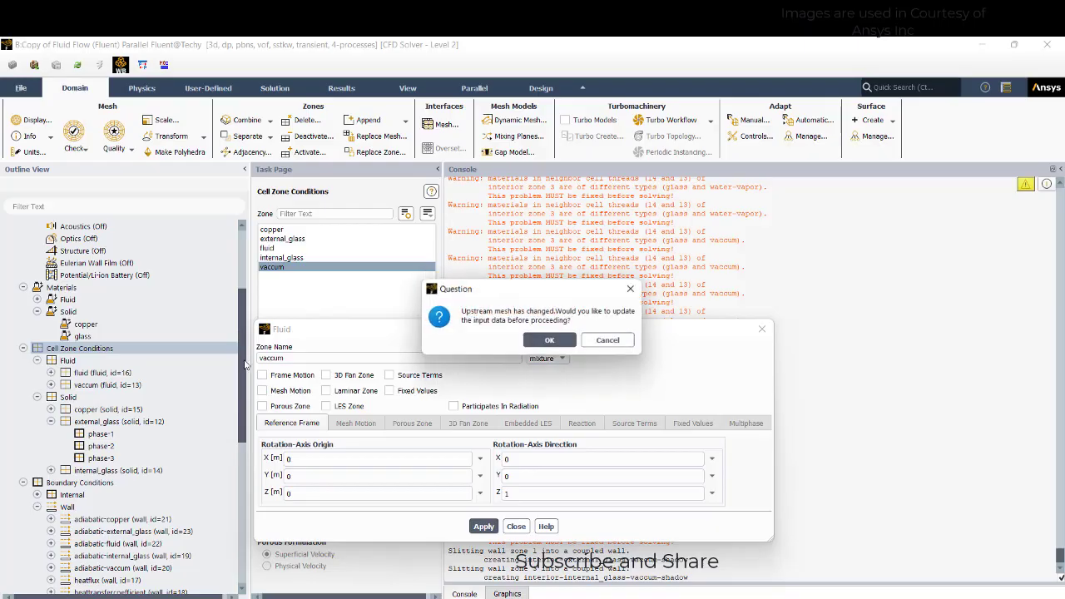
pyautogui.click(548, 339)
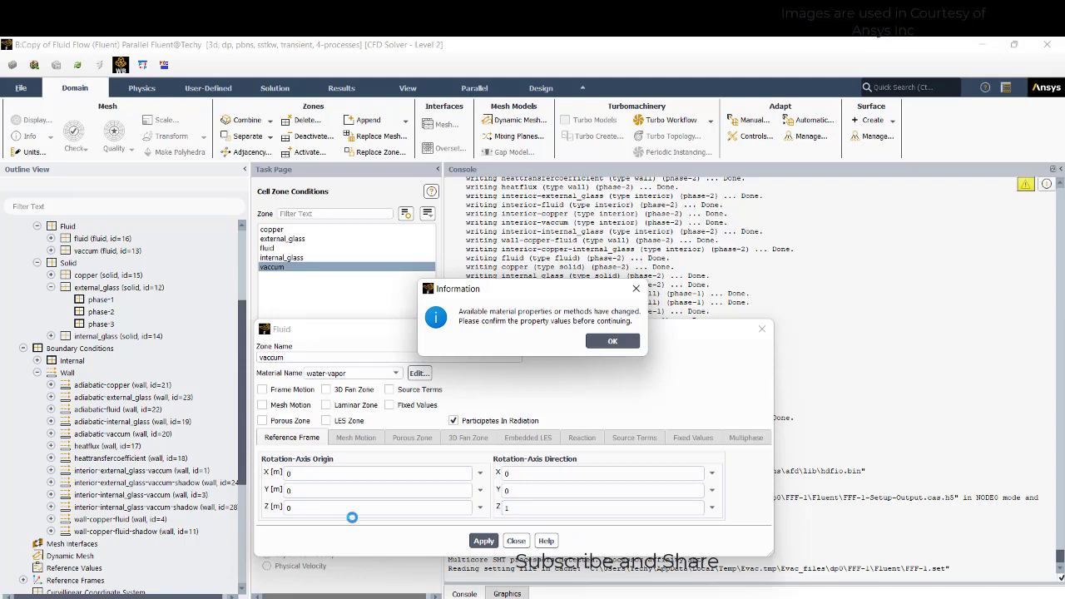
# Dismiss the changed material-properties and mesh-incompatibility notices
pyautogui.click(612, 340)
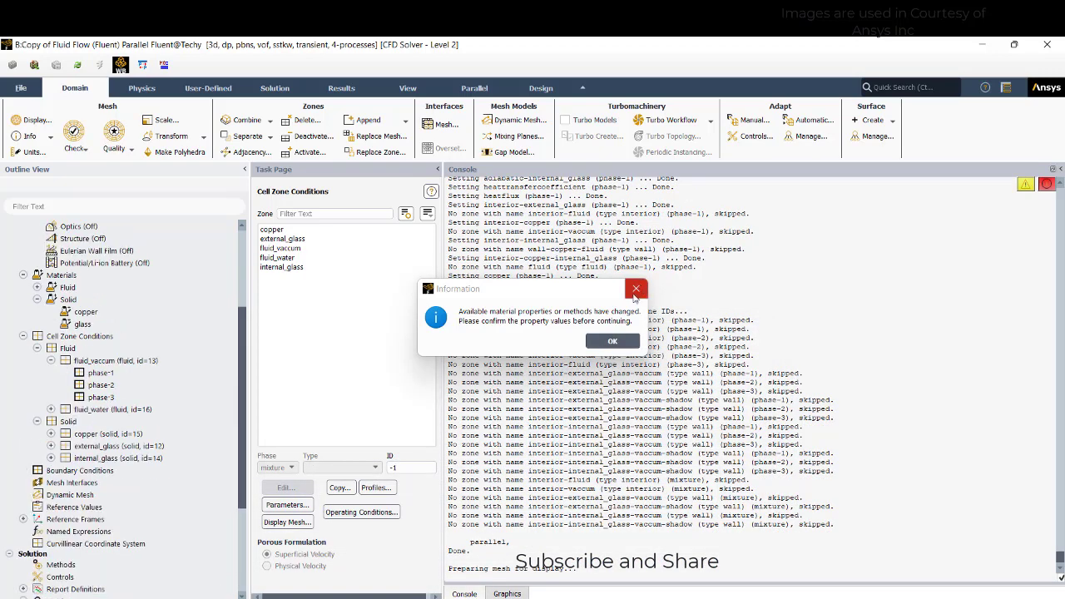
pyautogui.click(612, 340)
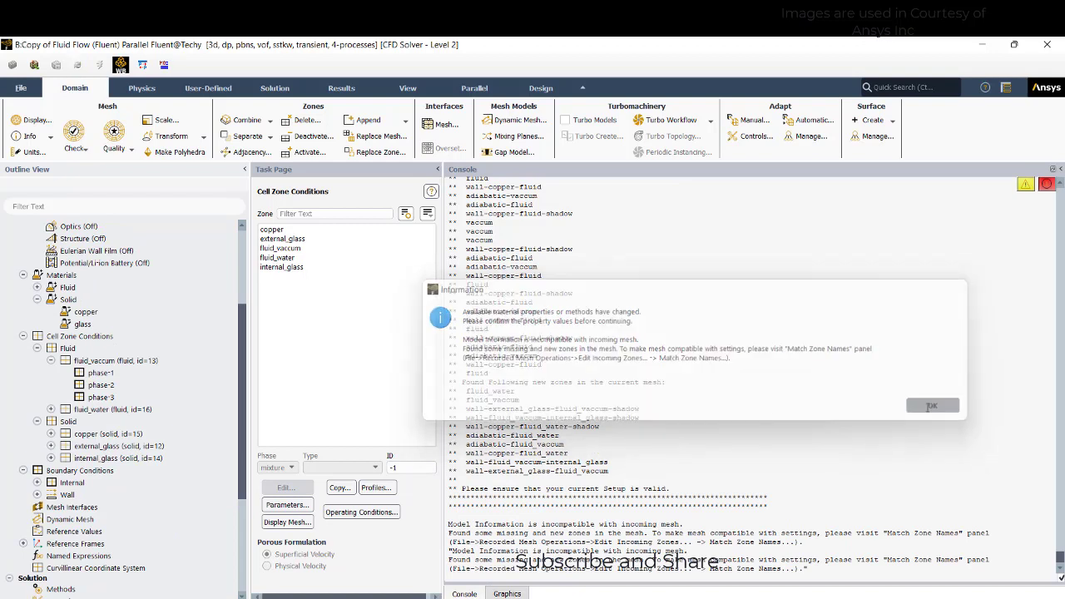
pyautogui.click(931, 405)
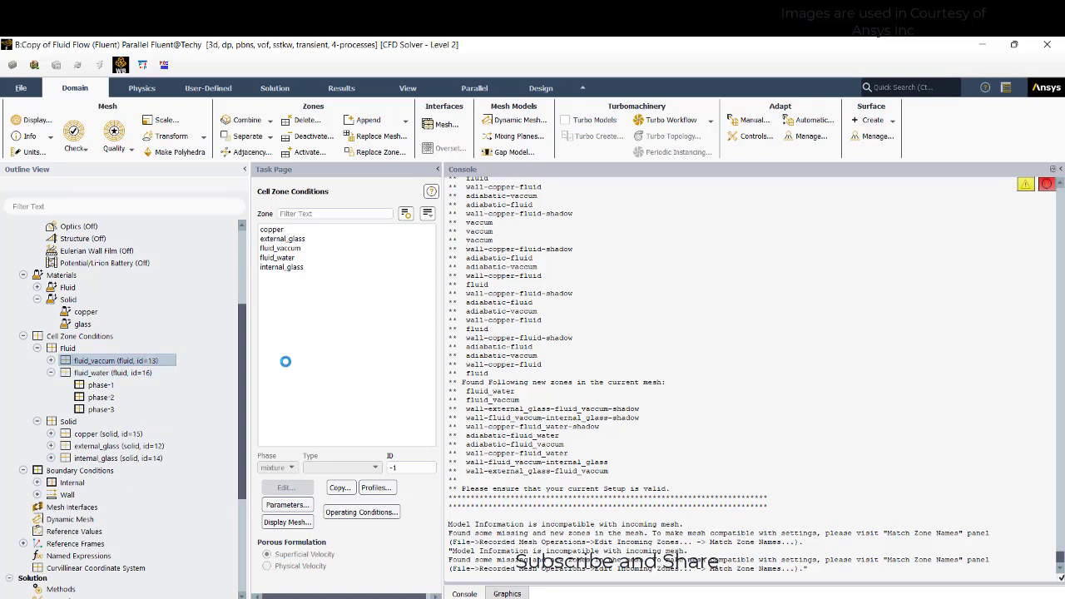
# Enable fixed values on the fluid_vaccum zone and fix its temperature at 100 K
pyautogui.doubleClick(94, 360)
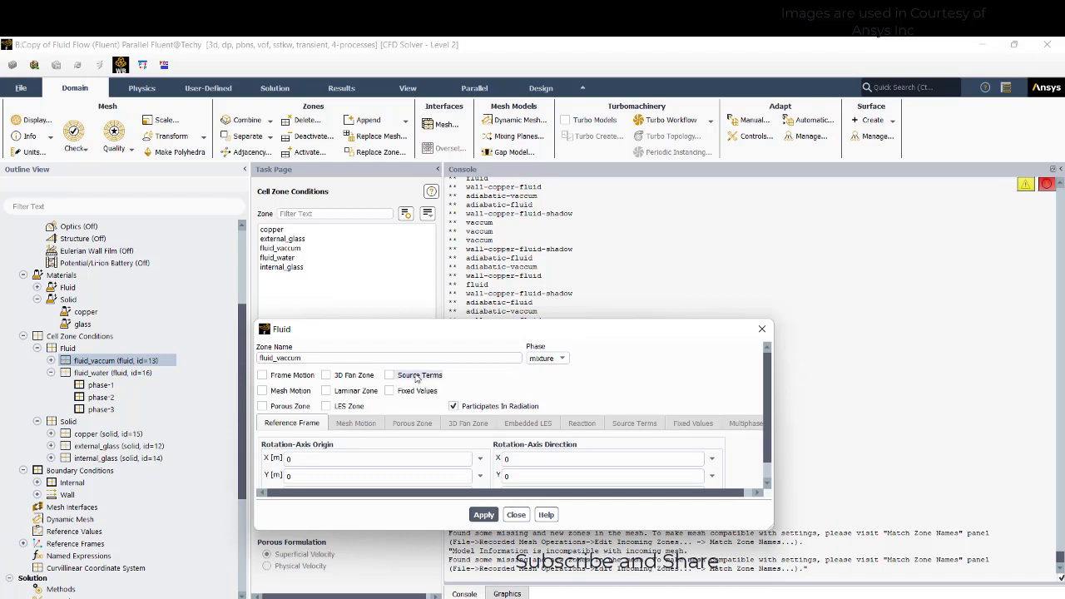
pyautogui.click(389, 390)
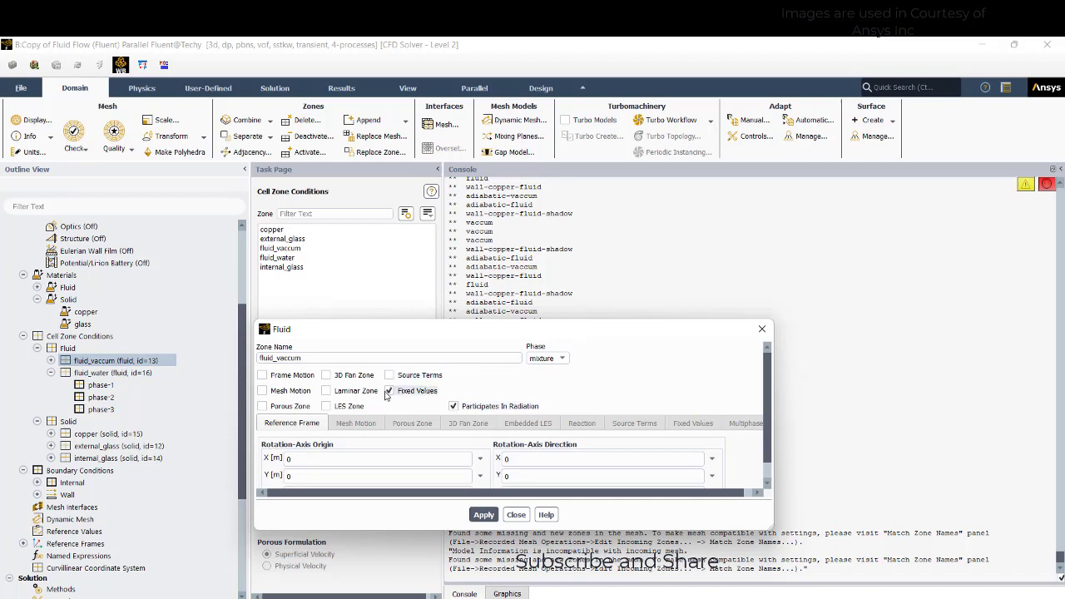
pyautogui.click(692, 423)
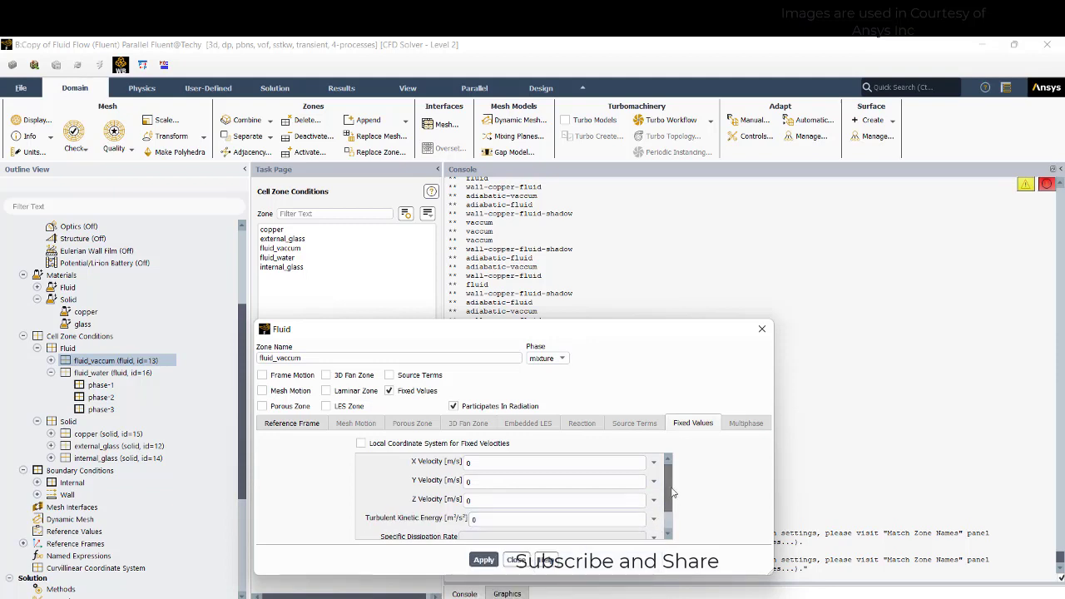
pyautogui.click(654, 527)
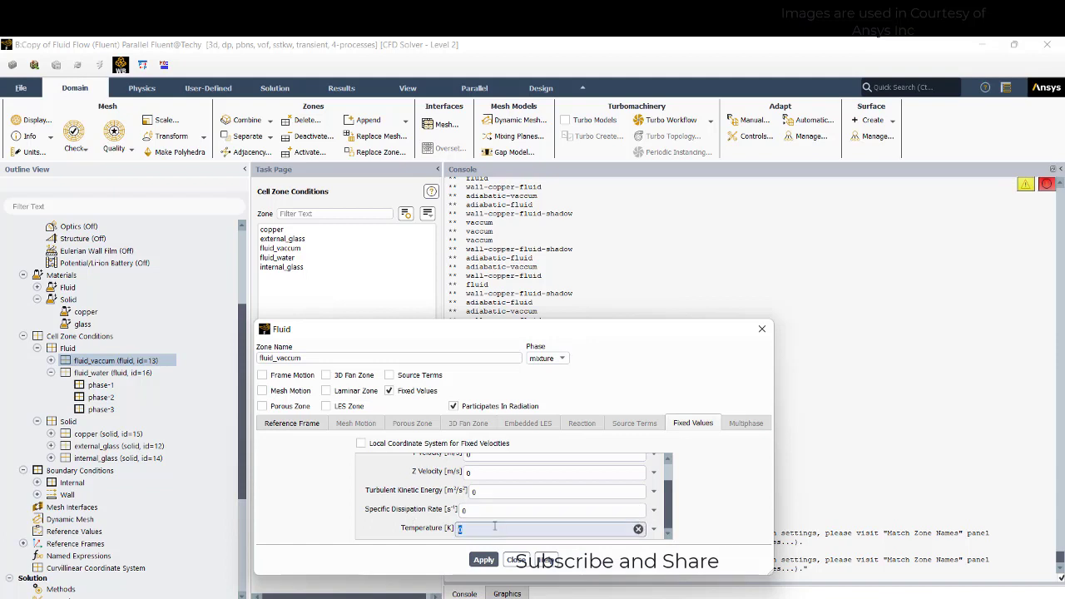
pyautogui.write('100')
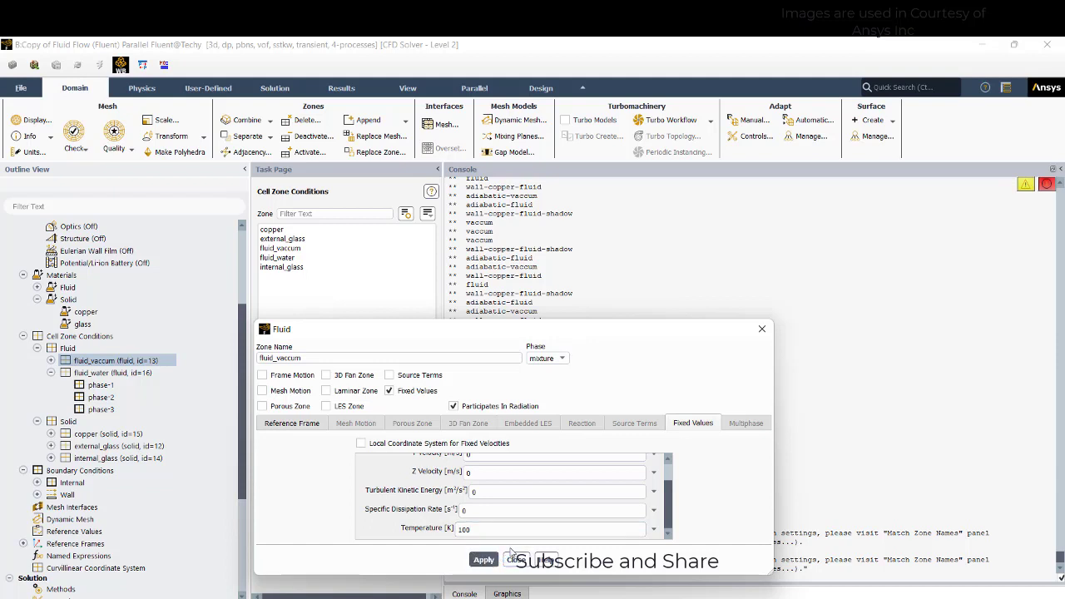
pyautogui.click(549, 529)
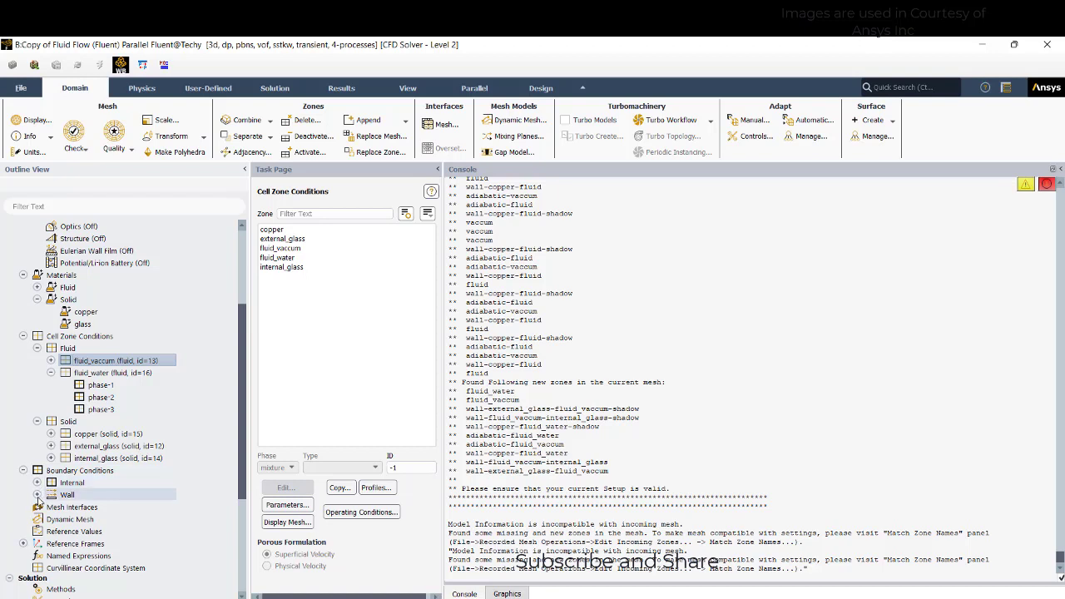
# Make the copper solid zone use copper material and participate in radiation
pyautogui.click(107, 433)
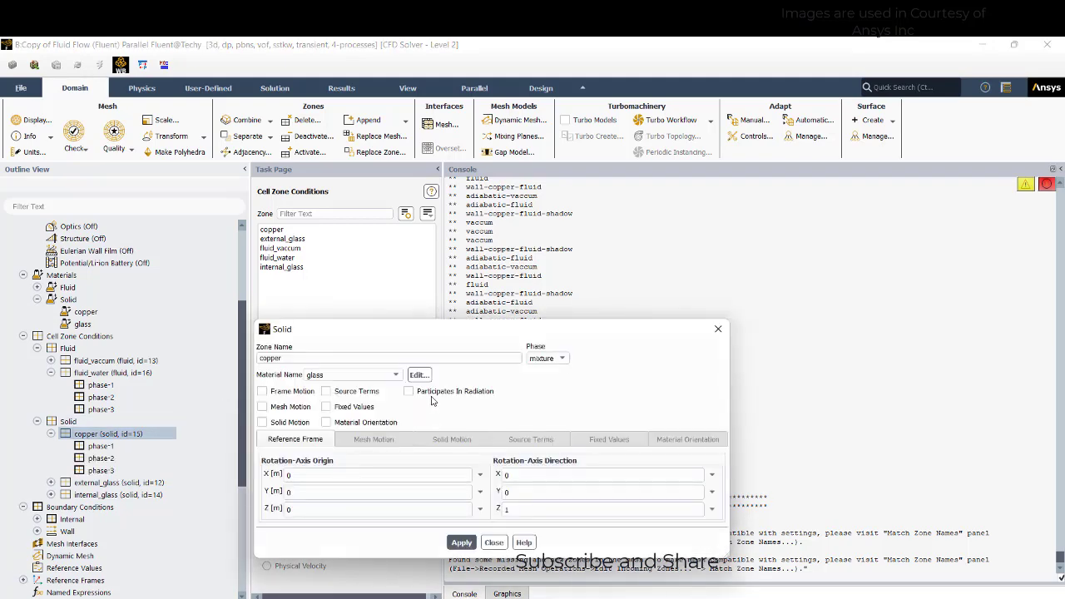
pyautogui.click(407, 391)
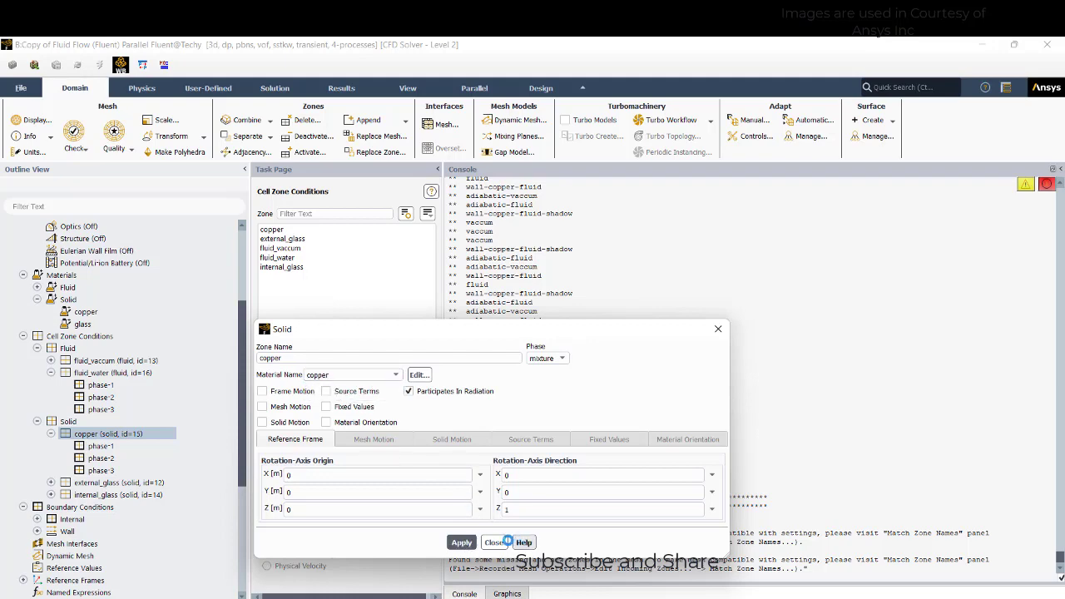
pyautogui.click(494, 541)
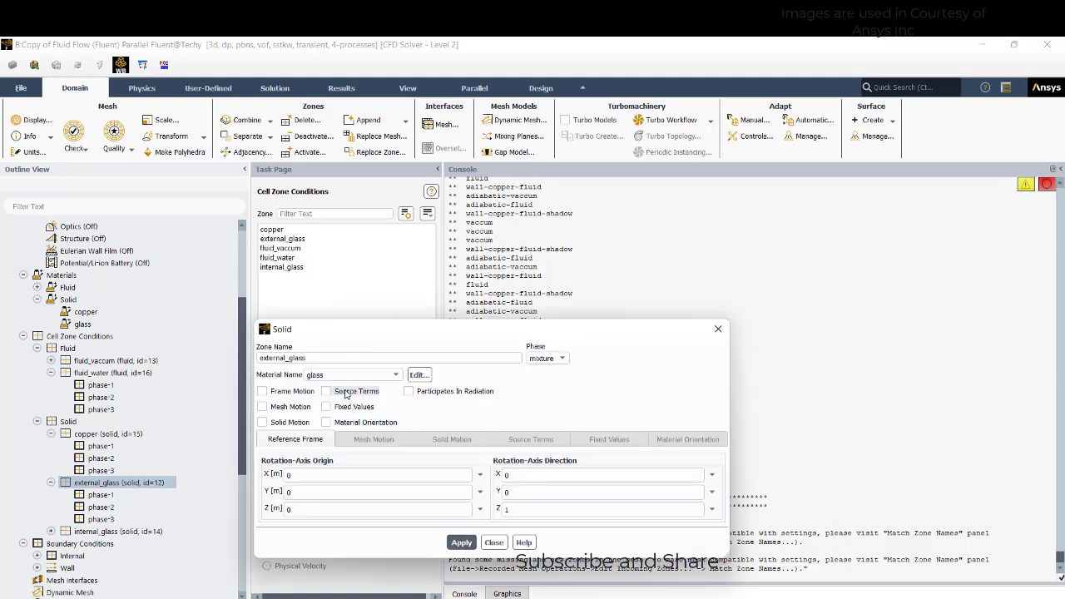
# Review the external_glass, internal_glass, fluid_water and fluid_vaccum zone settings without changes
pyautogui.click(409, 391)
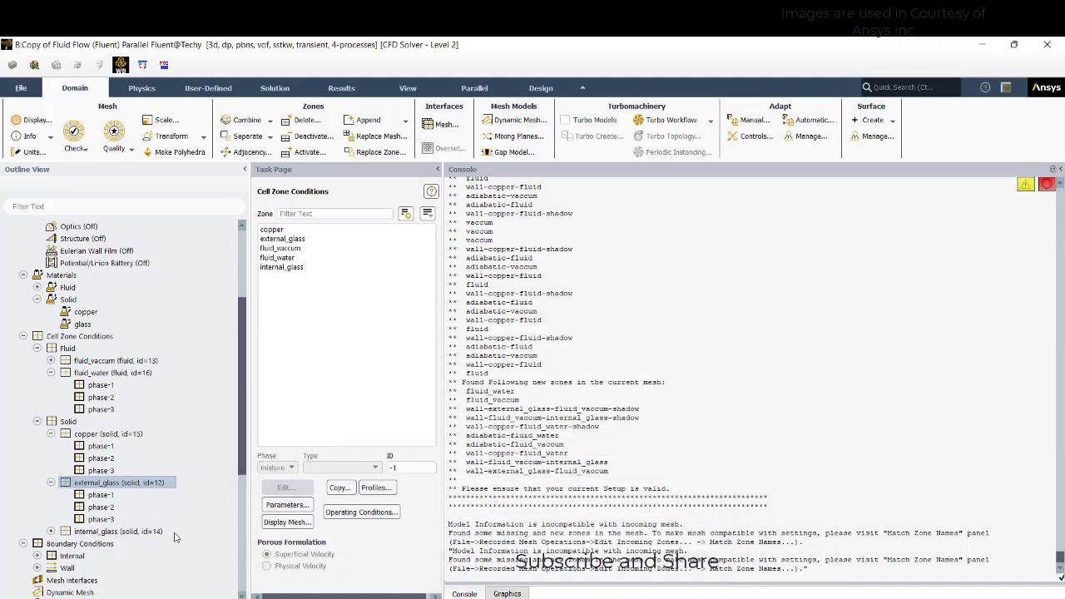
pyautogui.doubleClick(117, 531)
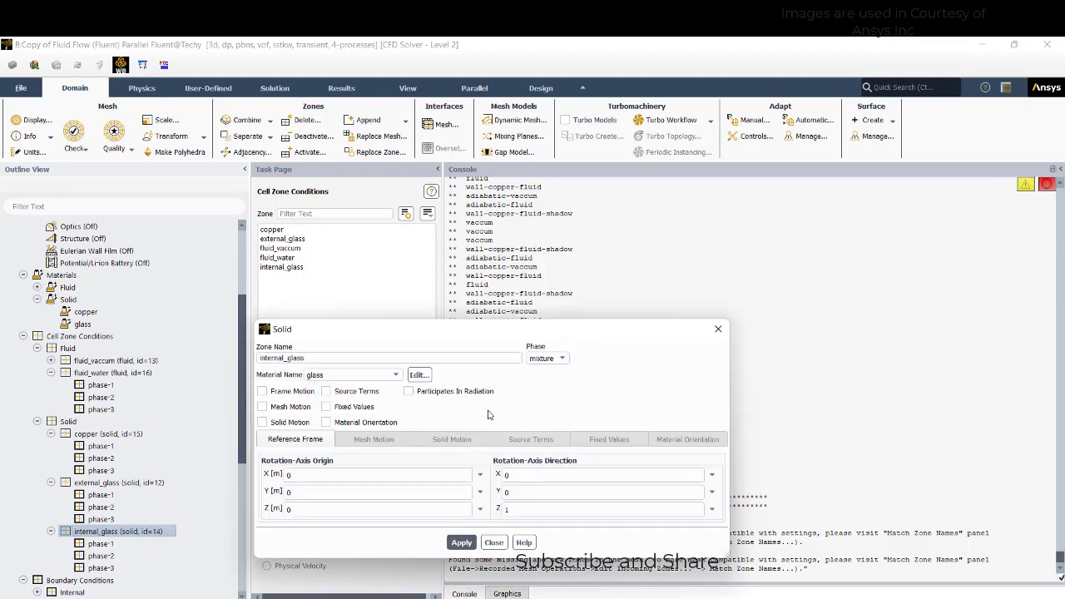
pyautogui.click(409, 391)
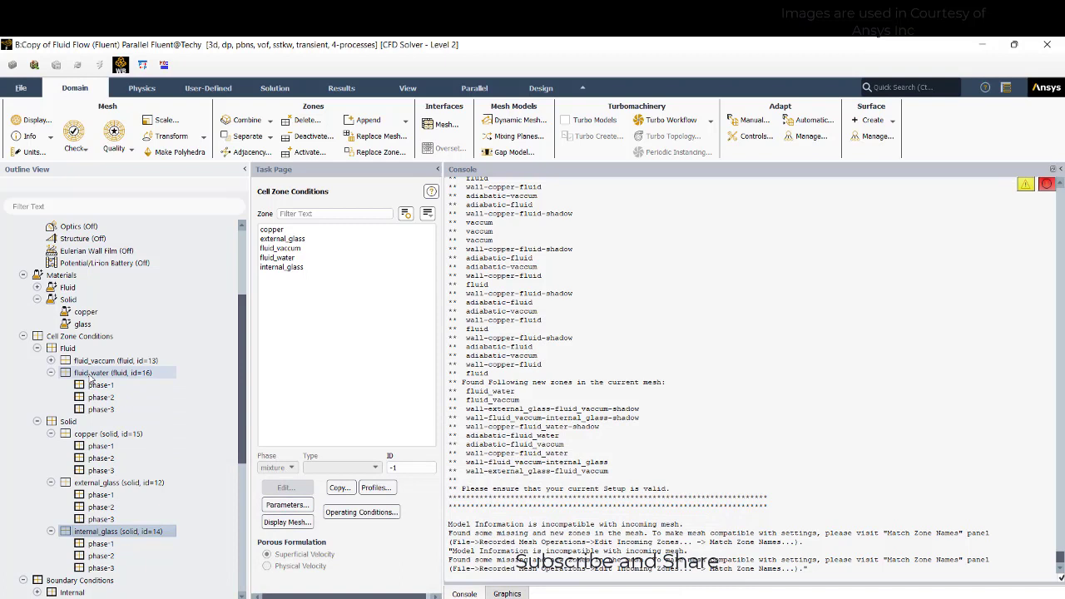
pyautogui.click(50, 373)
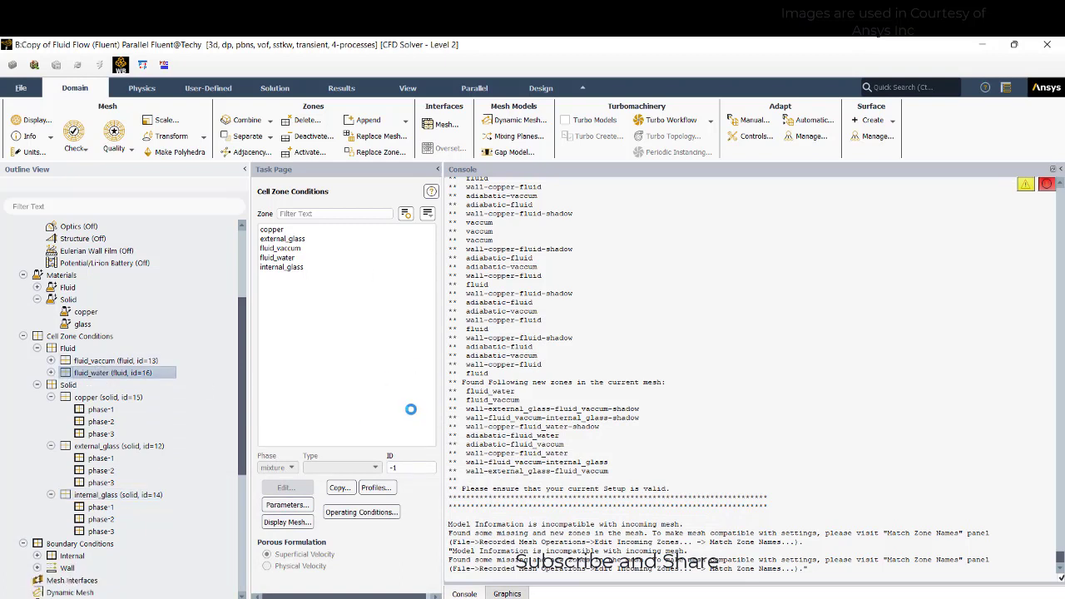
pyautogui.doubleClick(112, 372)
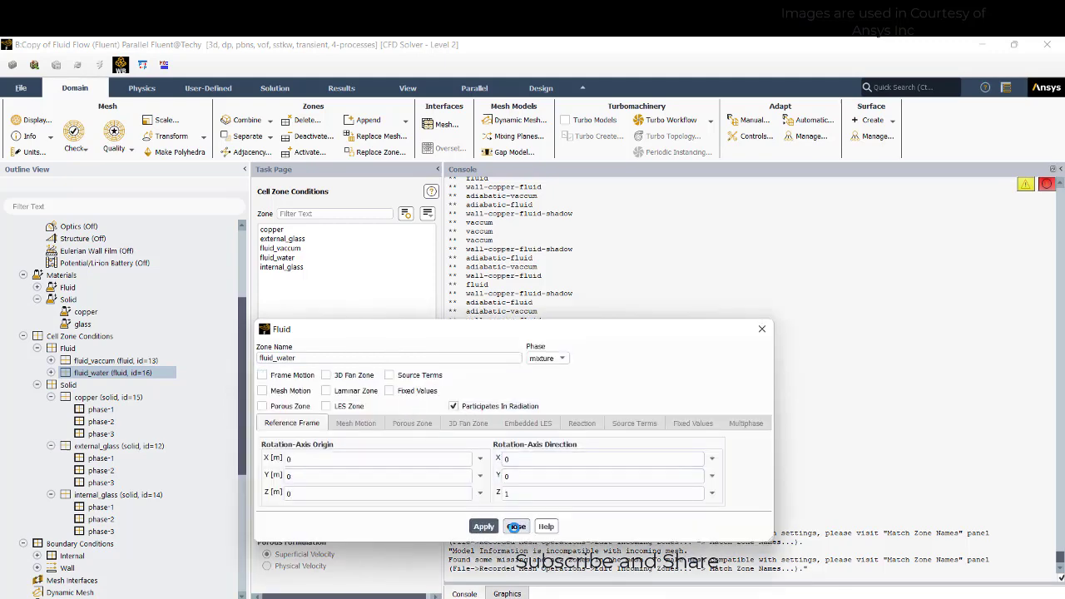
pyautogui.click(515, 526)
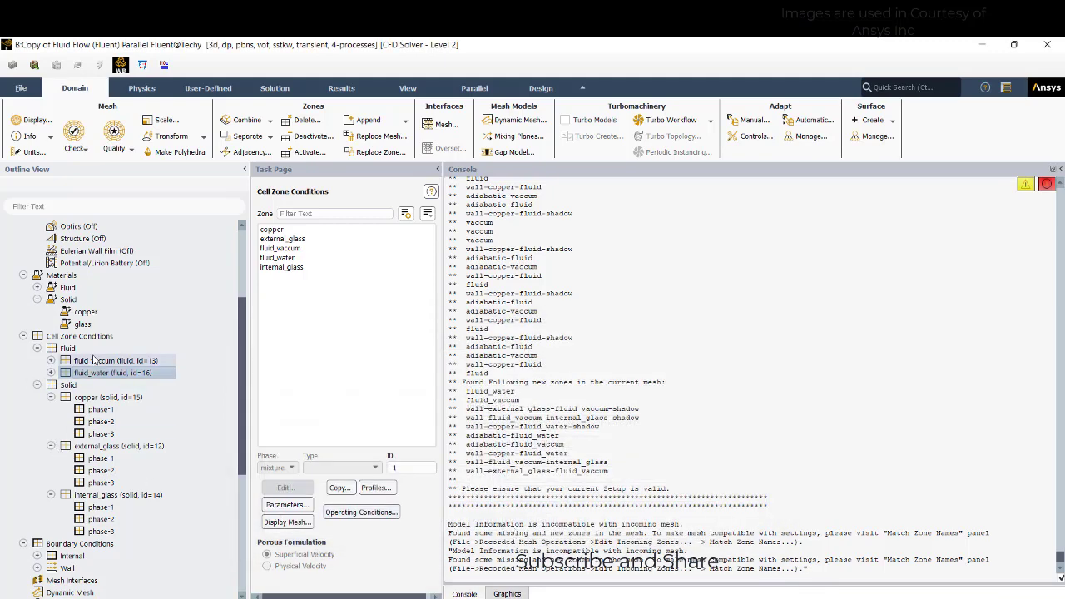
pyautogui.doubleClick(115, 361)
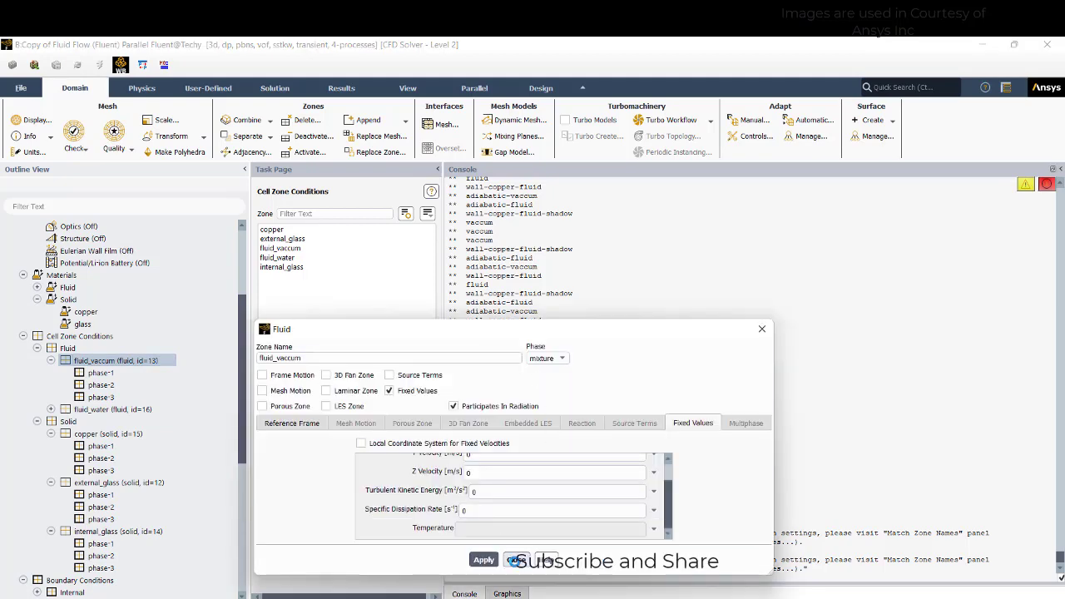
pyautogui.click(761, 329)
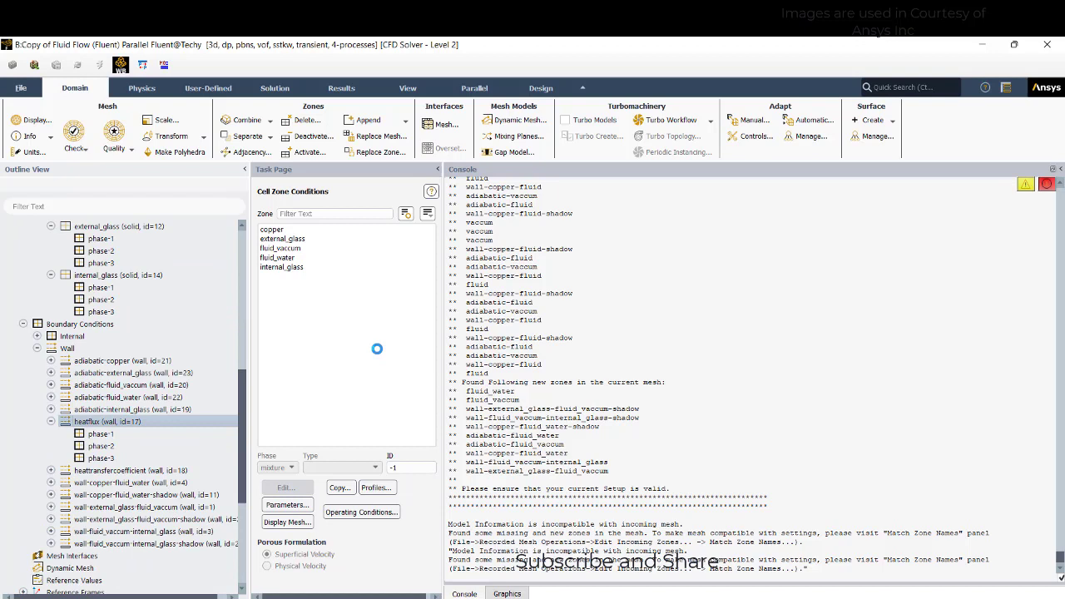
# Open the heatflux wall's thermal settings and select its Heat Flux field
pyautogui.click(285, 487)
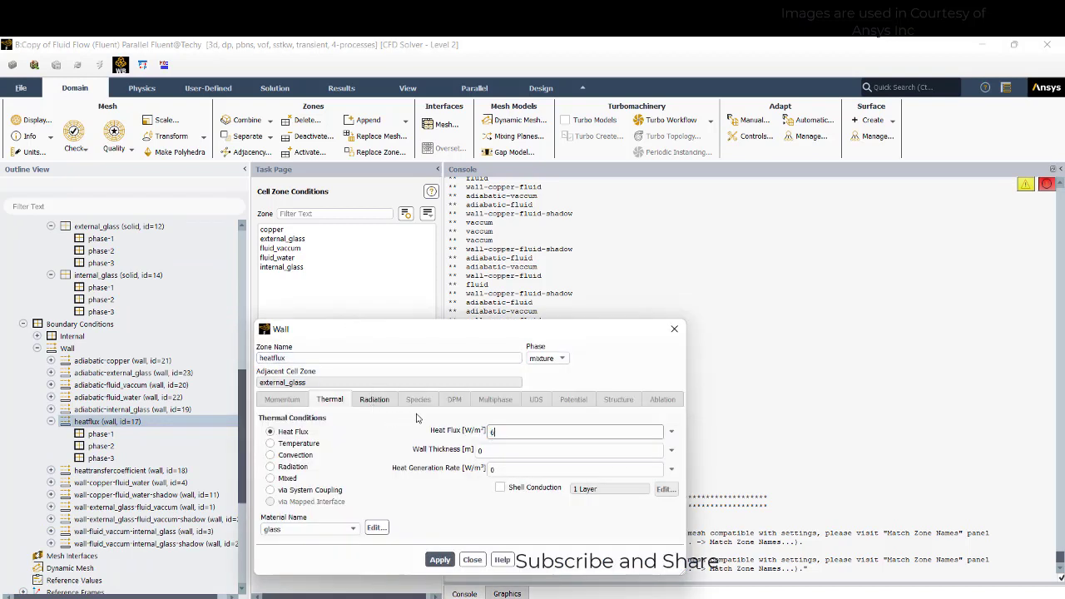
pyautogui.click(374, 399)
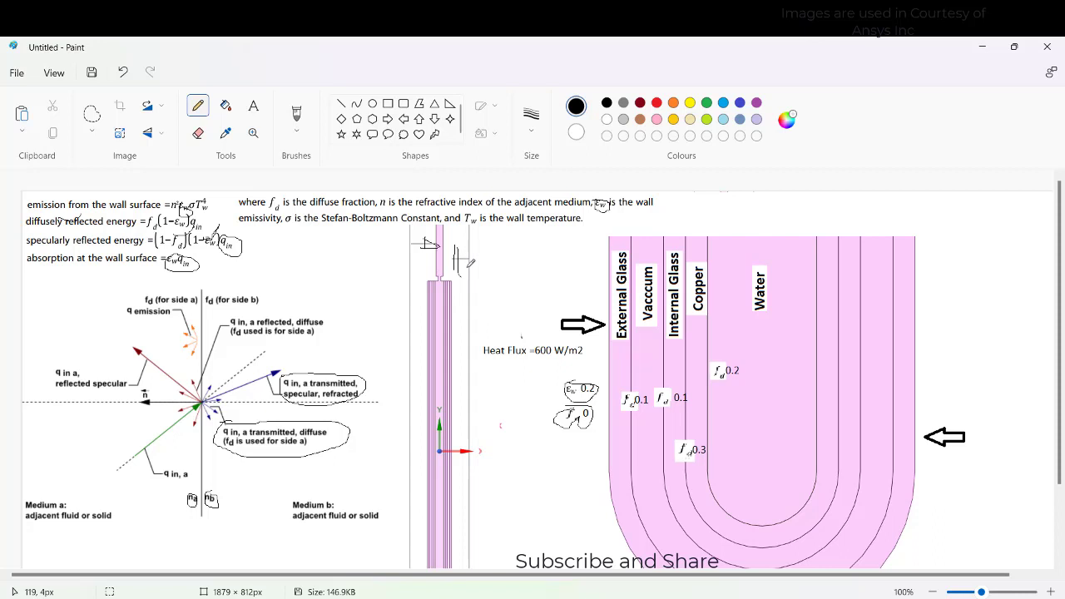
# Consult the Paint sketch for the 600 W/m² heat flux and layer diffuse fractions
pyautogui.moveTo(453, 262); pyautogui.dragTo(520, 254)
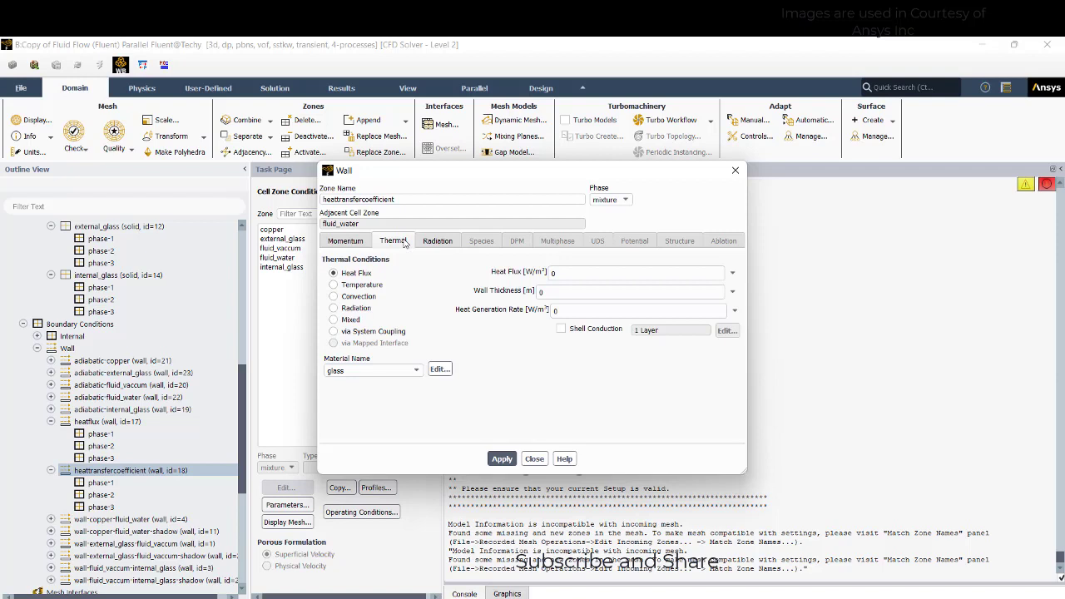
# Set the heattransfercoefficient wall to convection at 30 W/m²·K and 300 K free-stream
pyautogui.click(334, 296)
pyautogui.write('30')
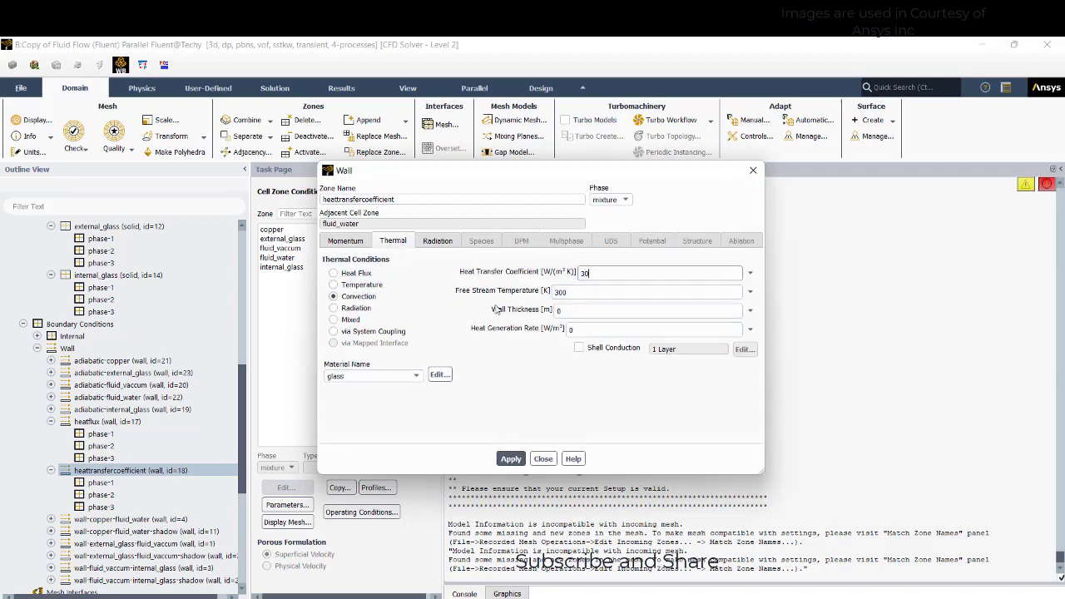
pyautogui.click(438, 240)
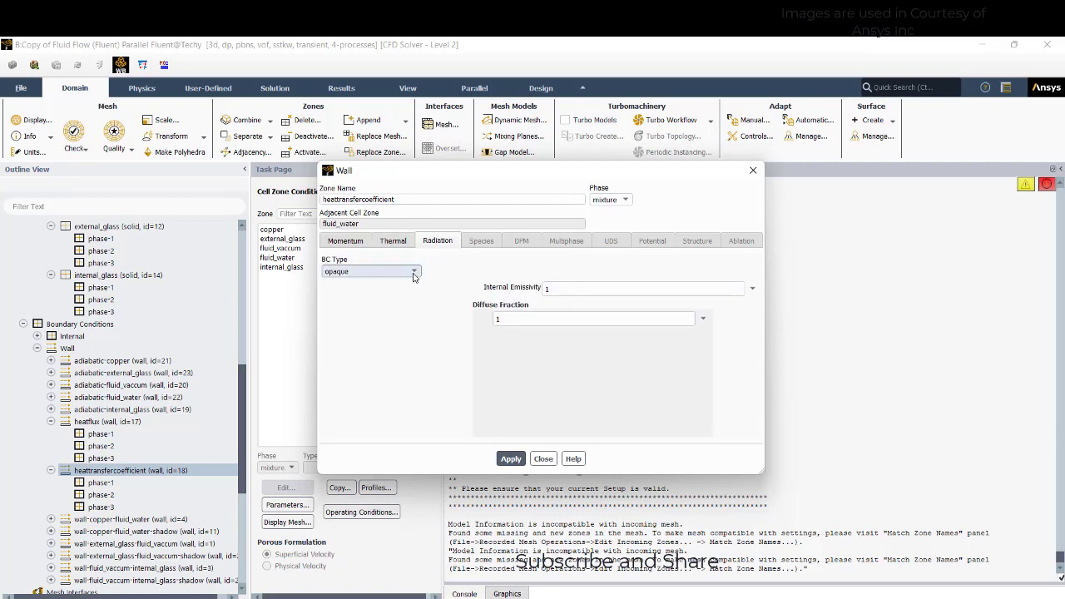
pyautogui.click(414, 271)
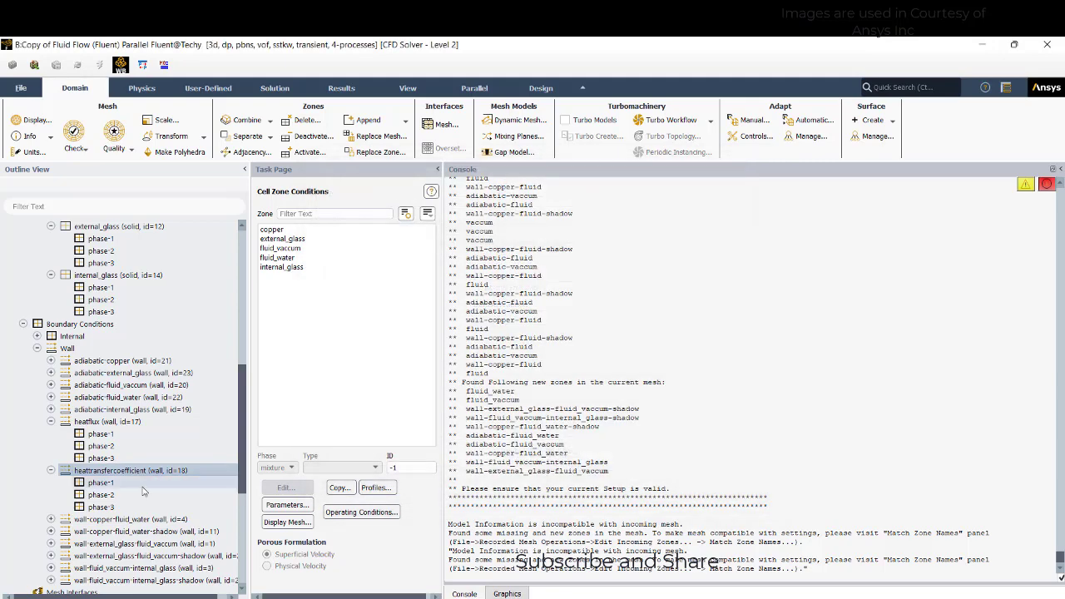
# Make wall-copper-fluid_water semi-transparent with a 0.2 diffuse fraction
pyautogui.click(129, 519)
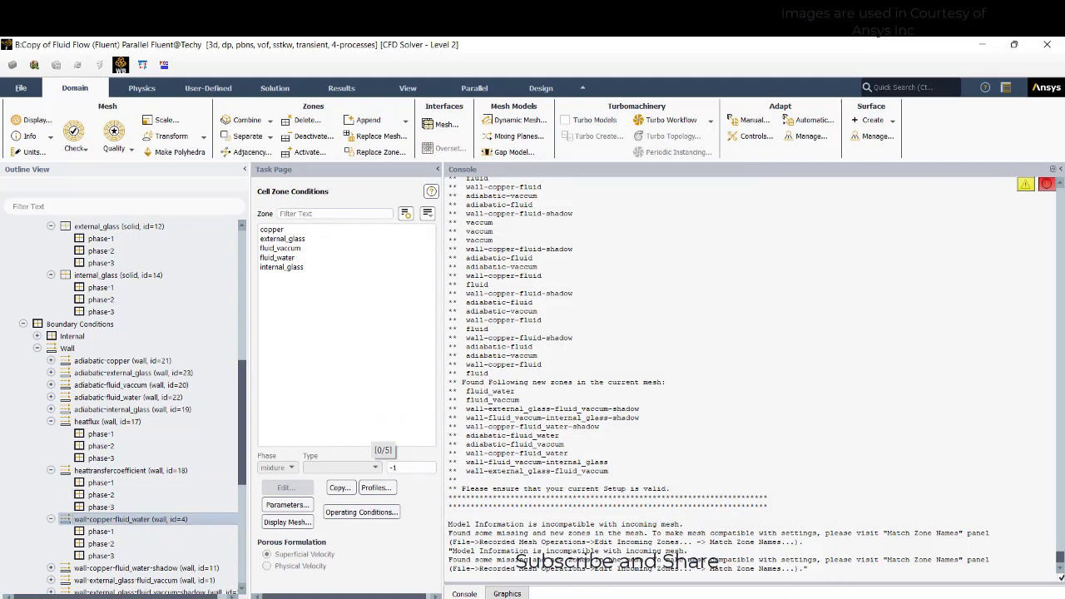
pyautogui.press('alt+tab')
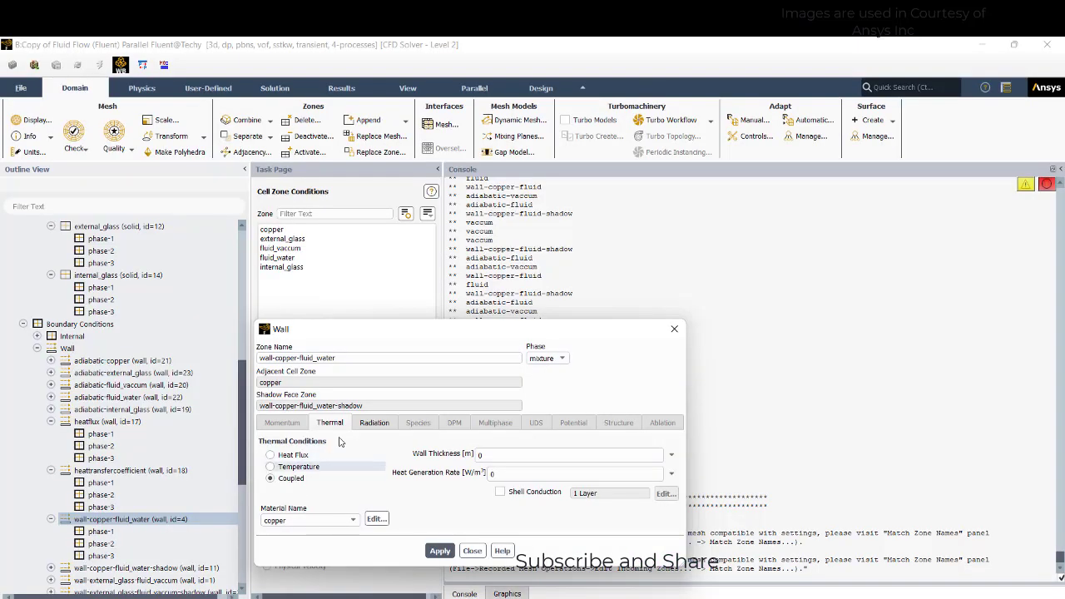
pyautogui.click(373, 422)
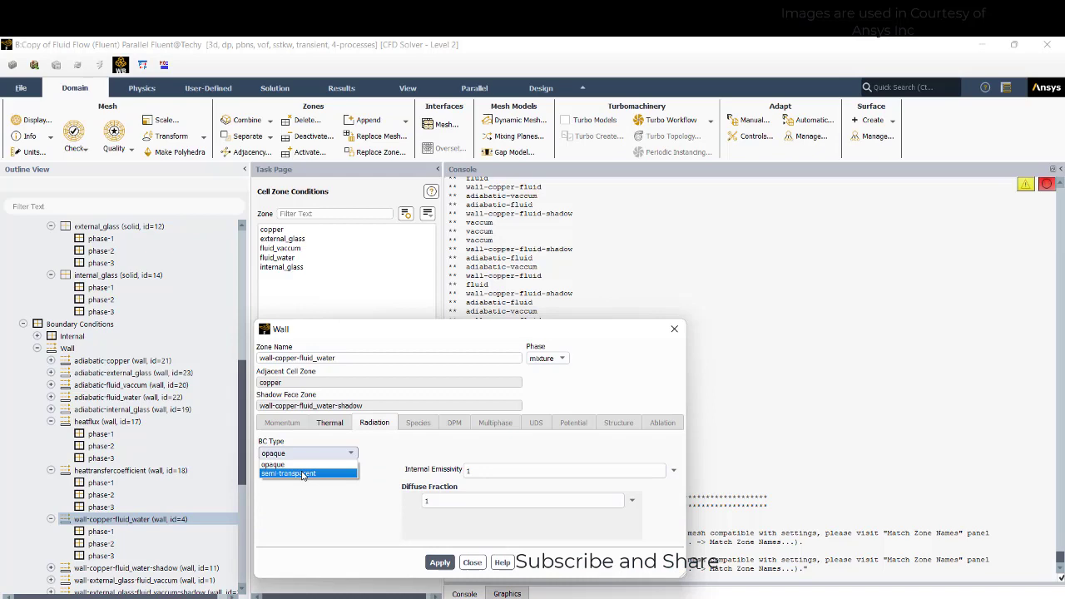
pyautogui.click(295, 474)
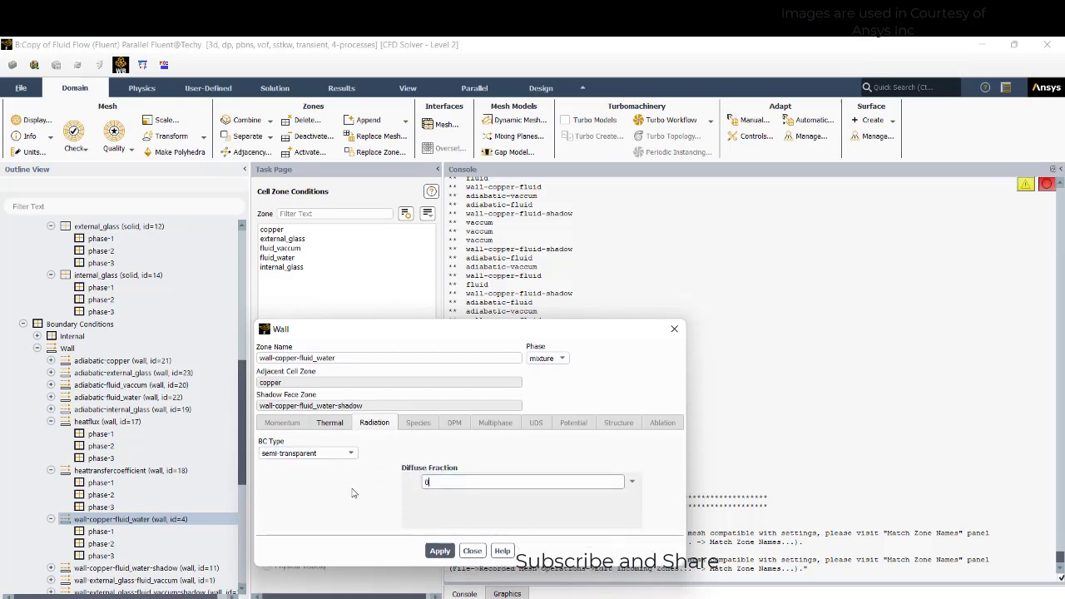
pyautogui.write('0.2')
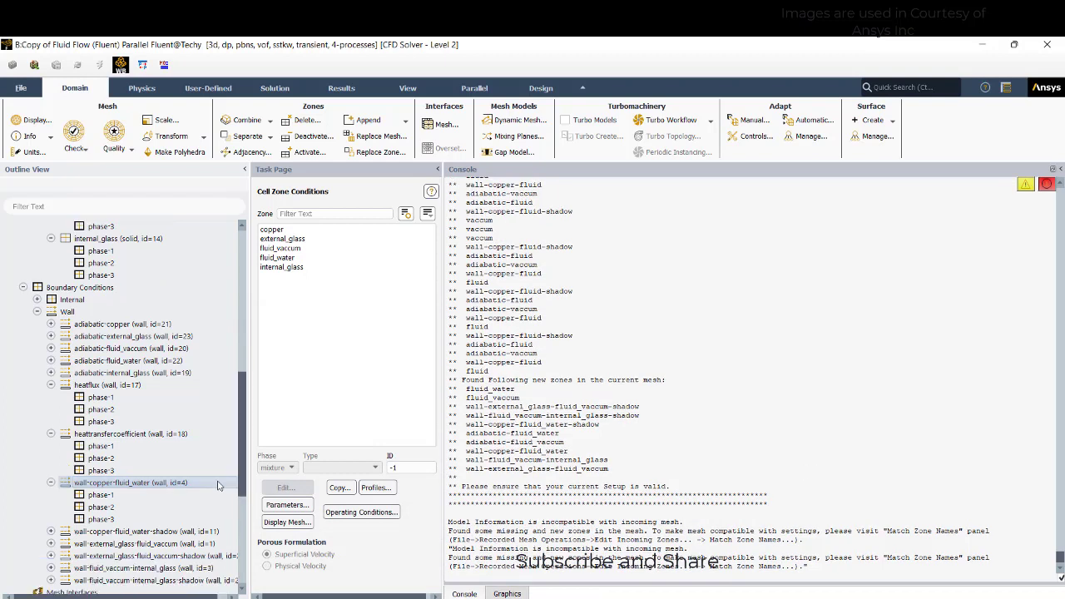
# Give the copper-water shadow wall a 0.2 diffuse fraction and close it
pyautogui.scroll(-3)
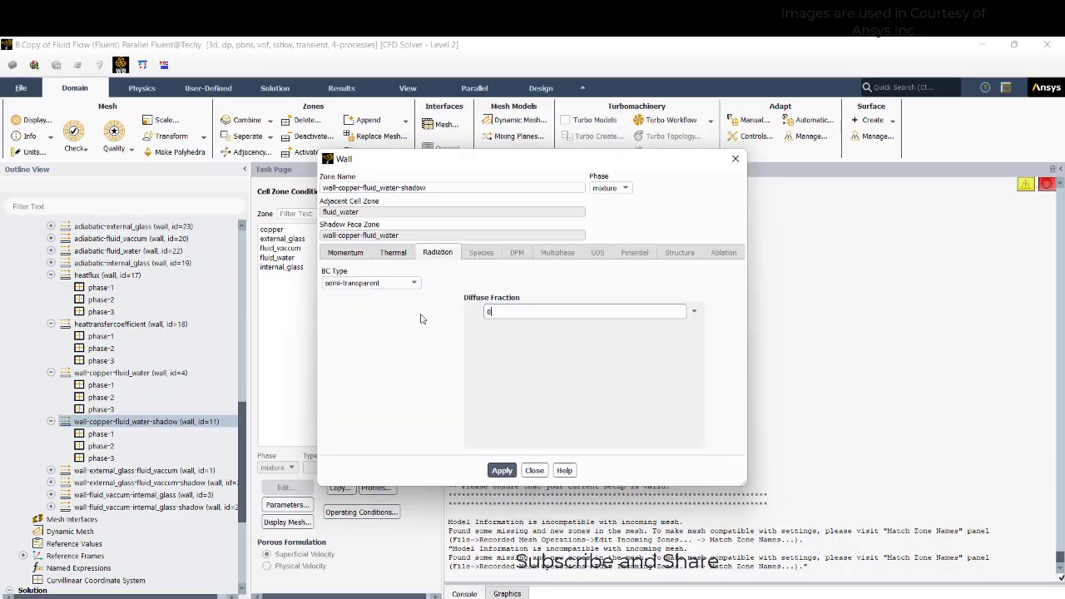
pyautogui.write('0.2')
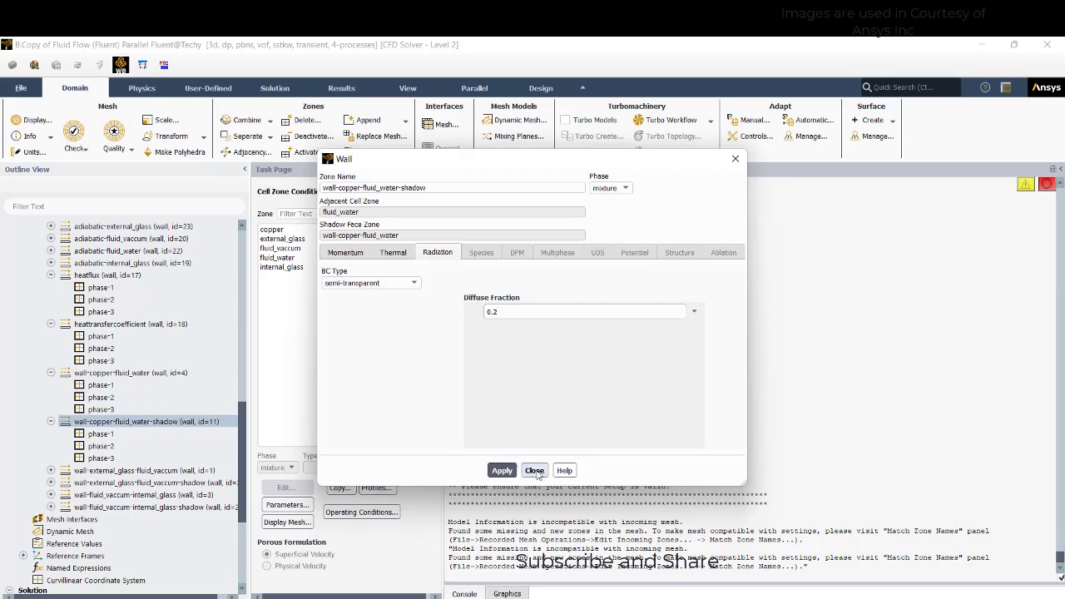
pyautogui.click(534, 470)
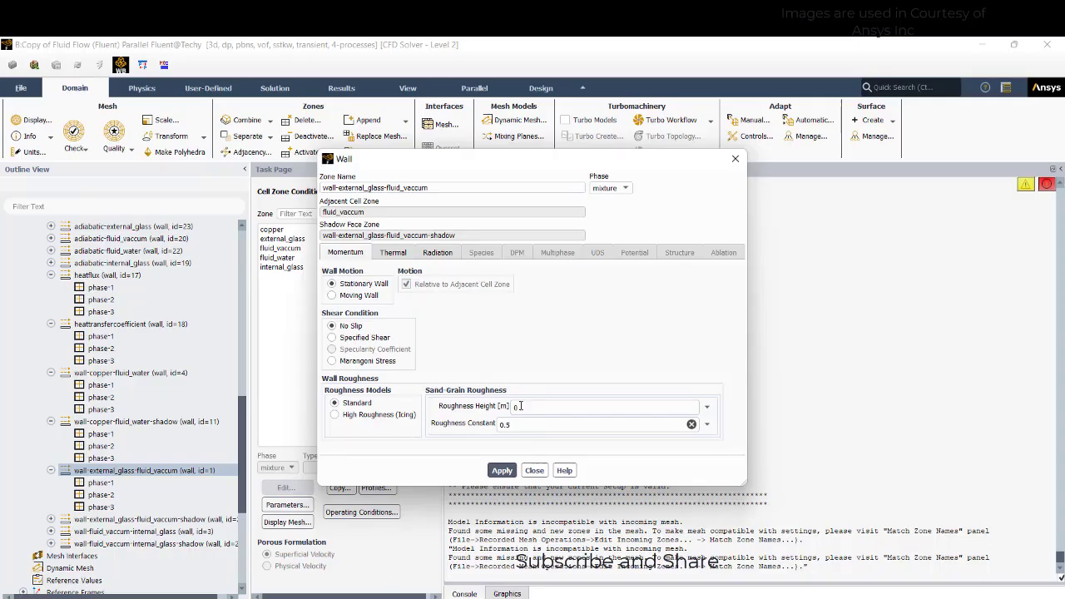
# Make wall-external_glass-fluid_vaccum semi-transparent to radiation
pyautogui.click(438, 252)
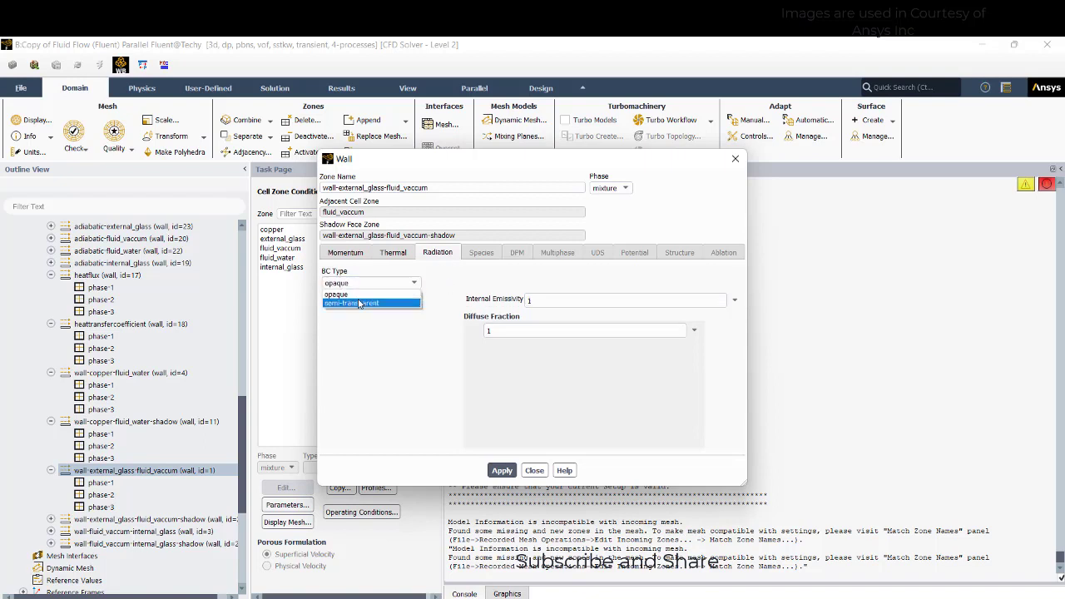
pyautogui.click(350, 303)
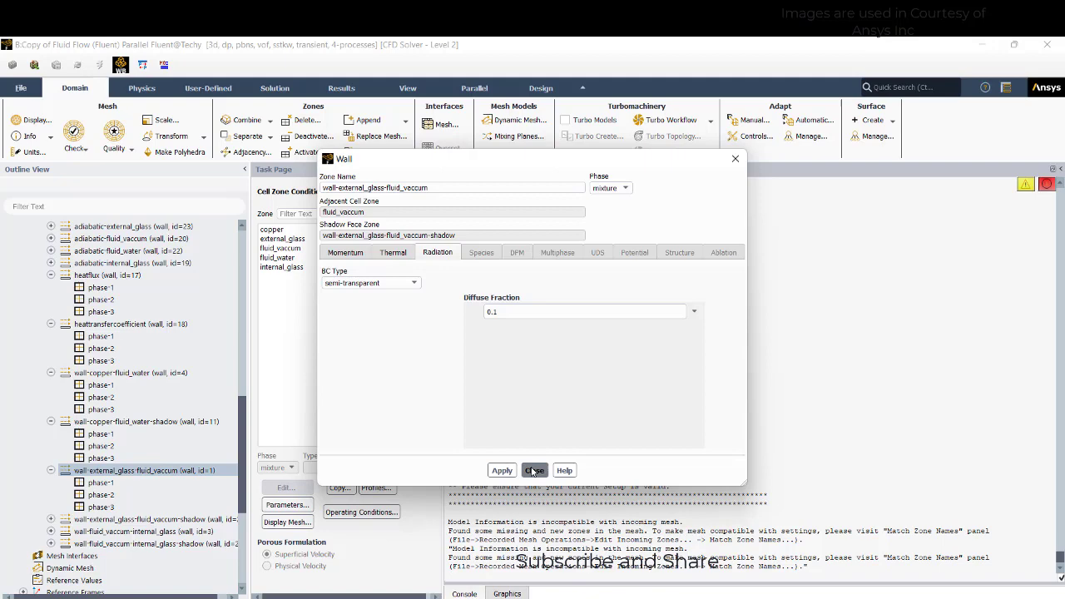
pyautogui.click(534, 470)
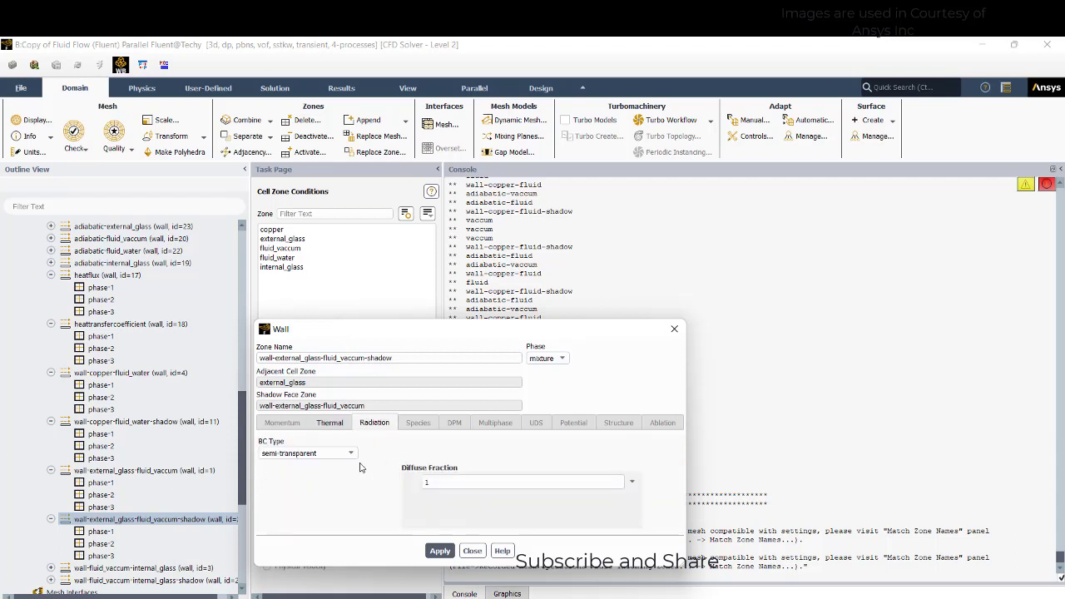
# Set the external glass shadow wall's diffuse fraction to 0.1
pyautogui.click(522, 482)
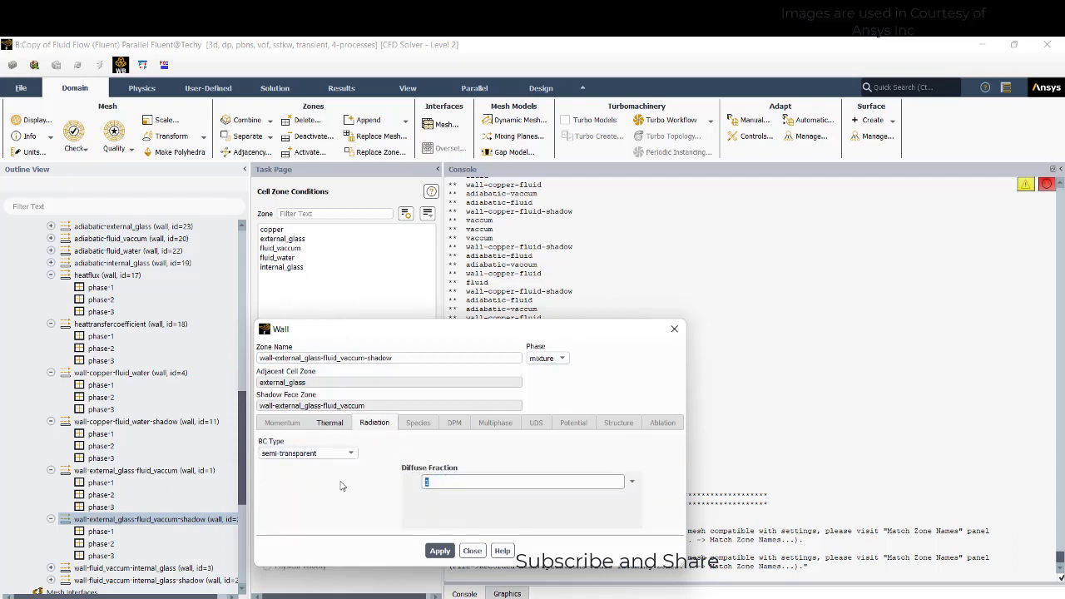
pyautogui.write('0.1')
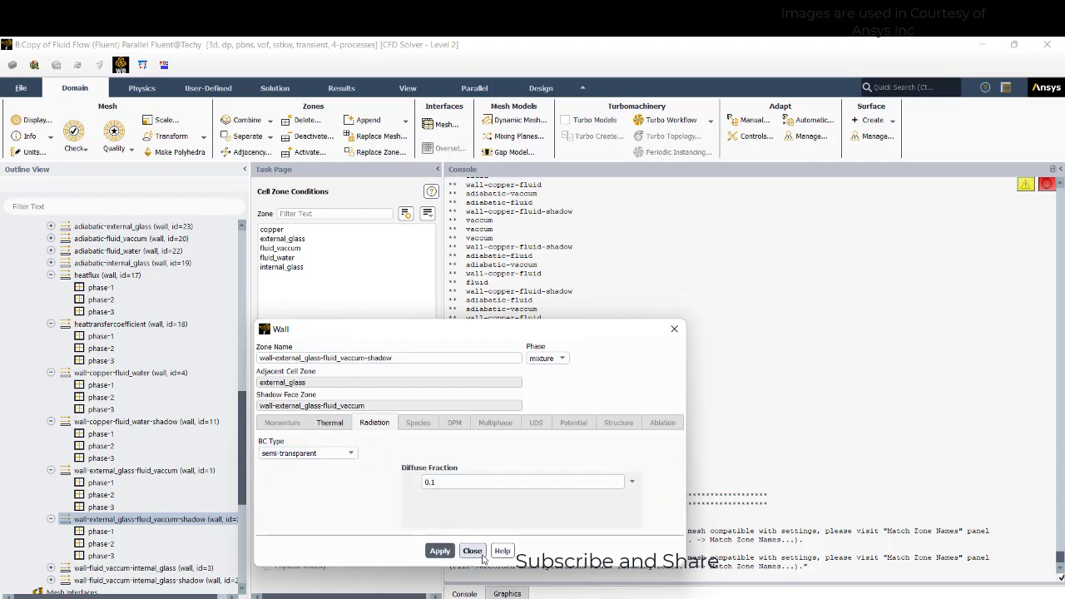
pyautogui.click(472, 551)
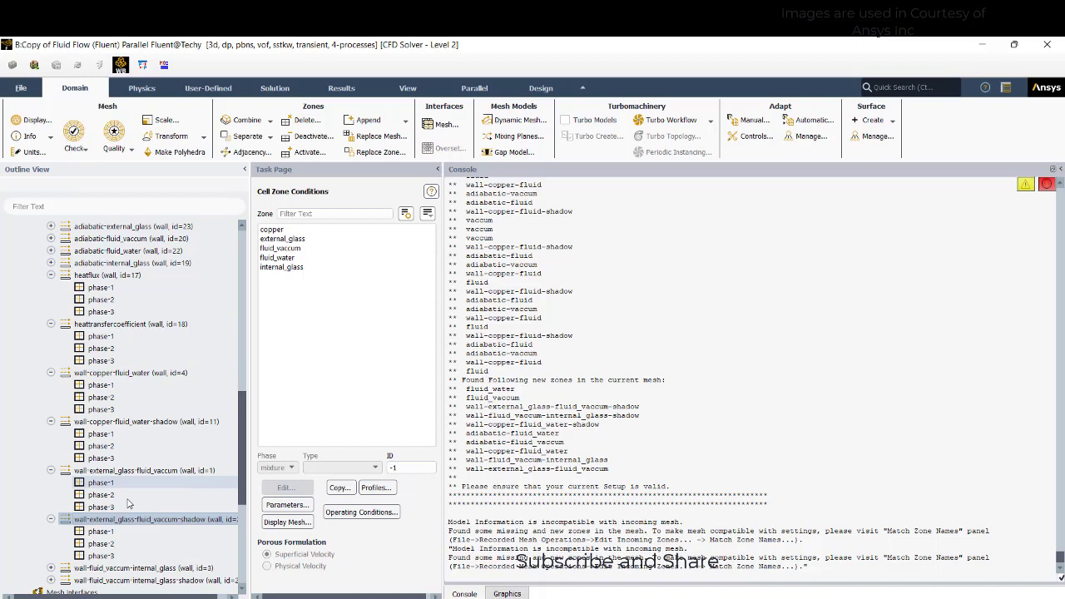
pyautogui.scroll(-3)
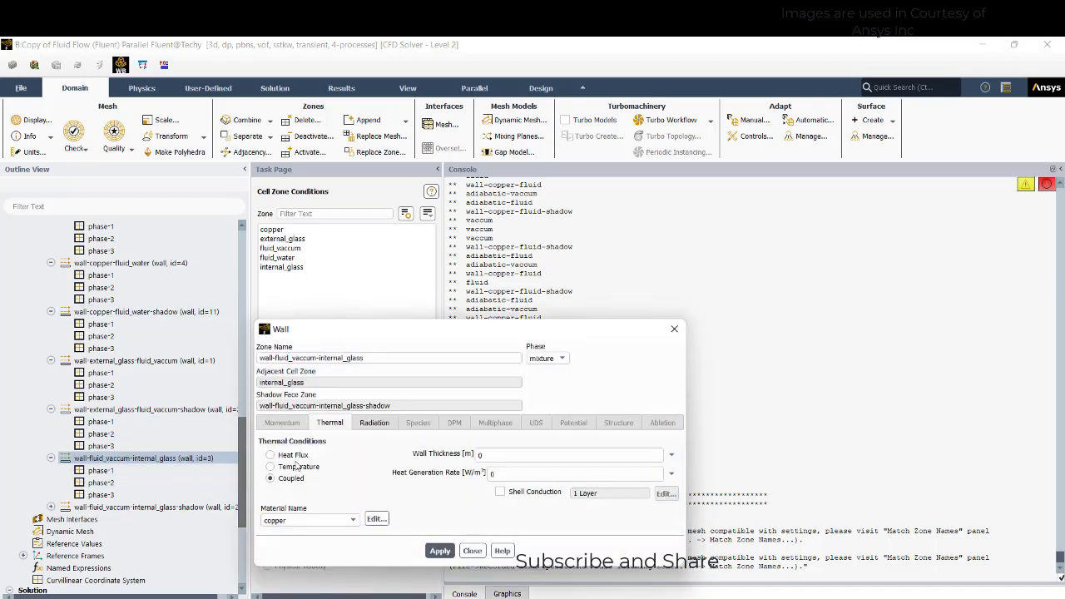
# Make the vacuum–internal-glass wall and its shadow semi-transparent with diffuse fraction 0.1
pyautogui.click(374, 421)
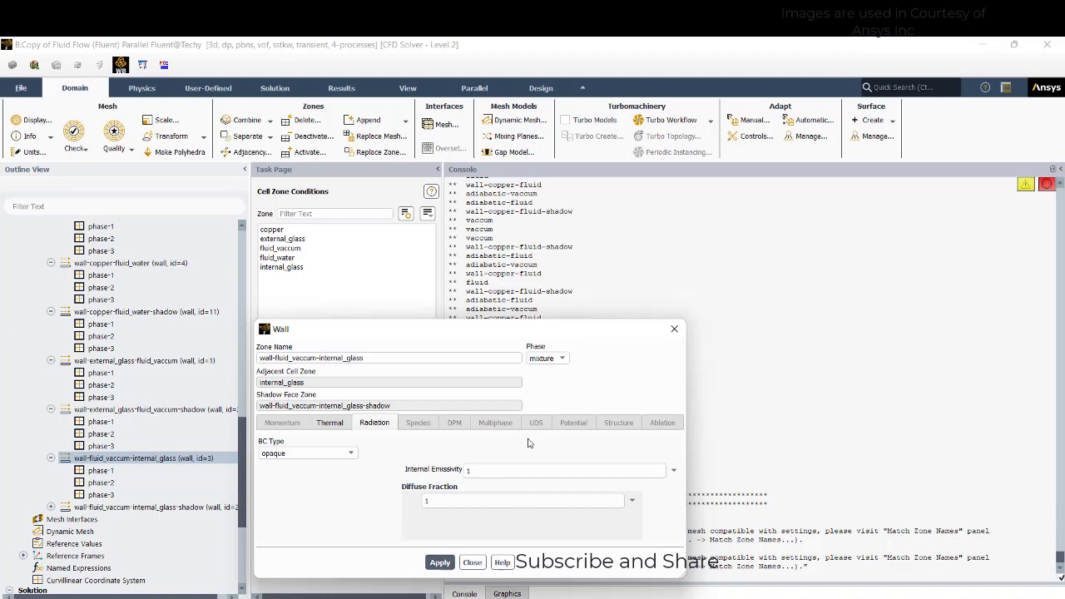
pyautogui.moveTo(578, 339)
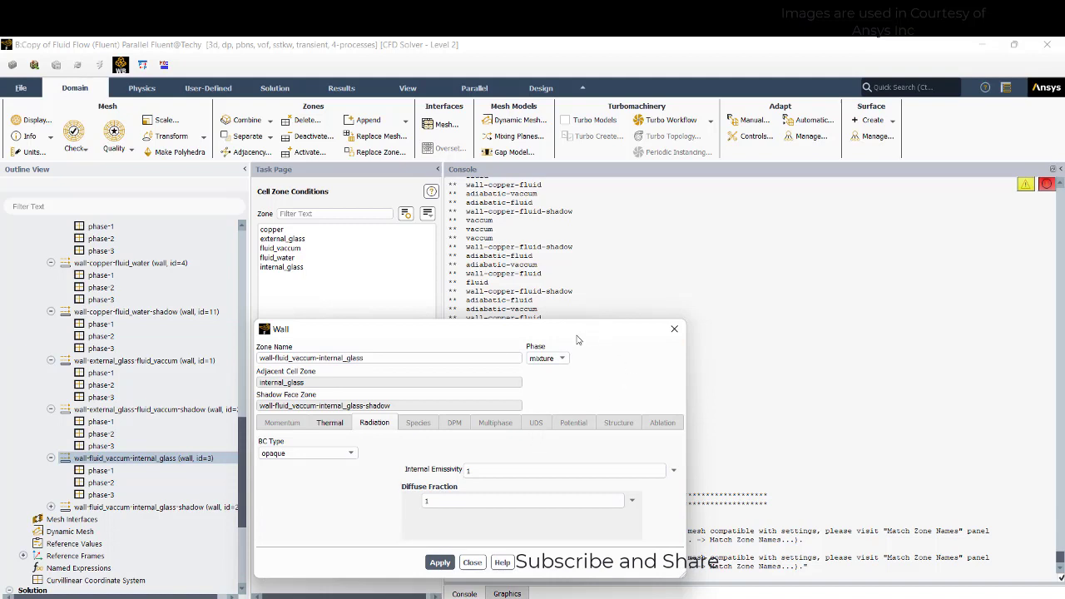
pyautogui.moveTo(584, 332)
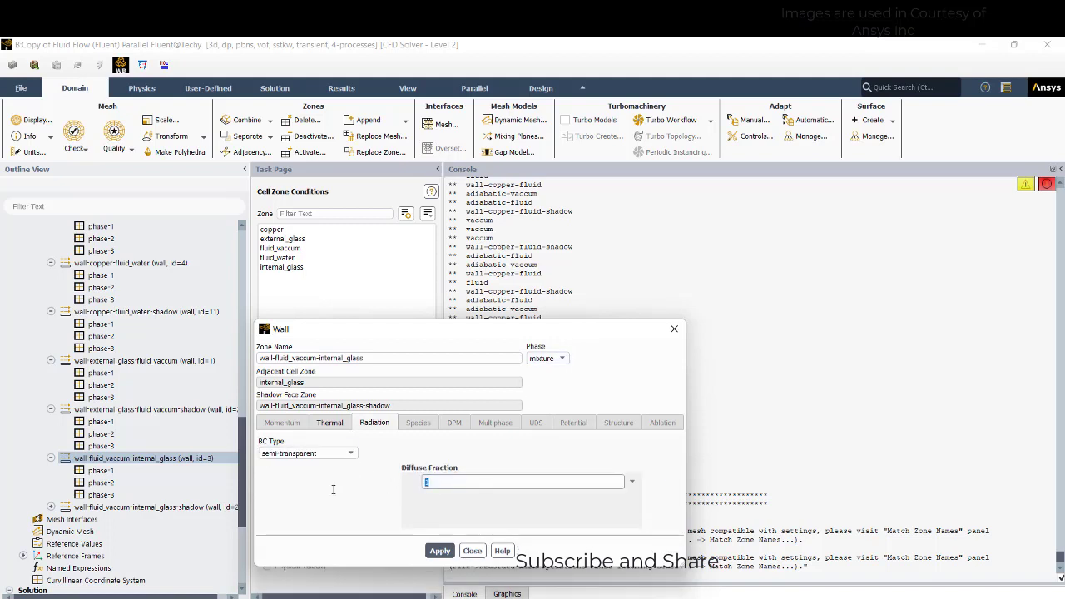
pyautogui.write('0.1')
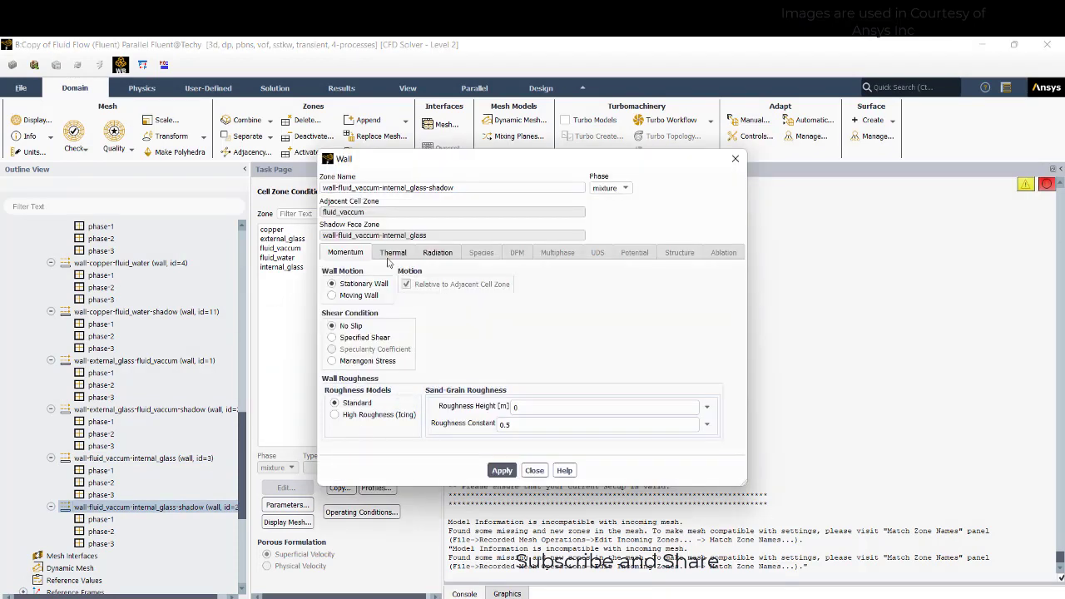
pyautogui.click(436, 252)
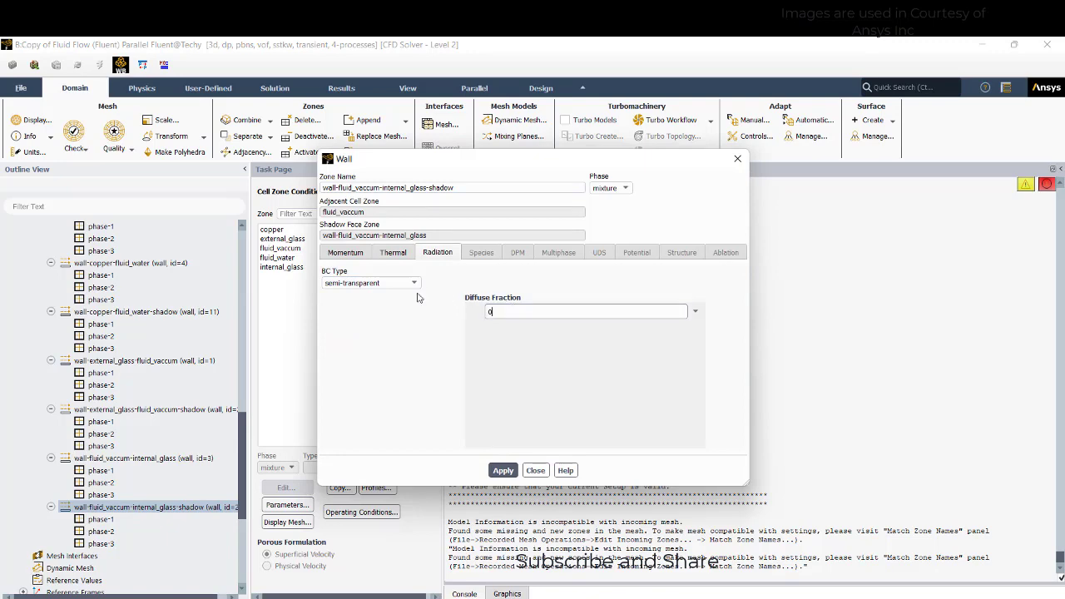
pyautogui.write('0.1')
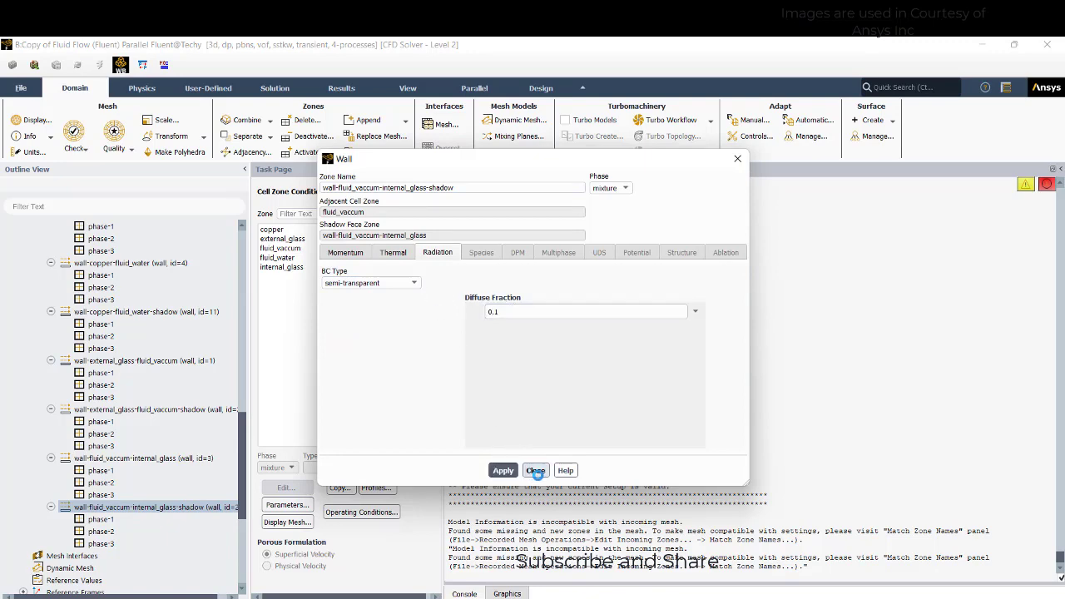
pyautogui.click(535, 470)
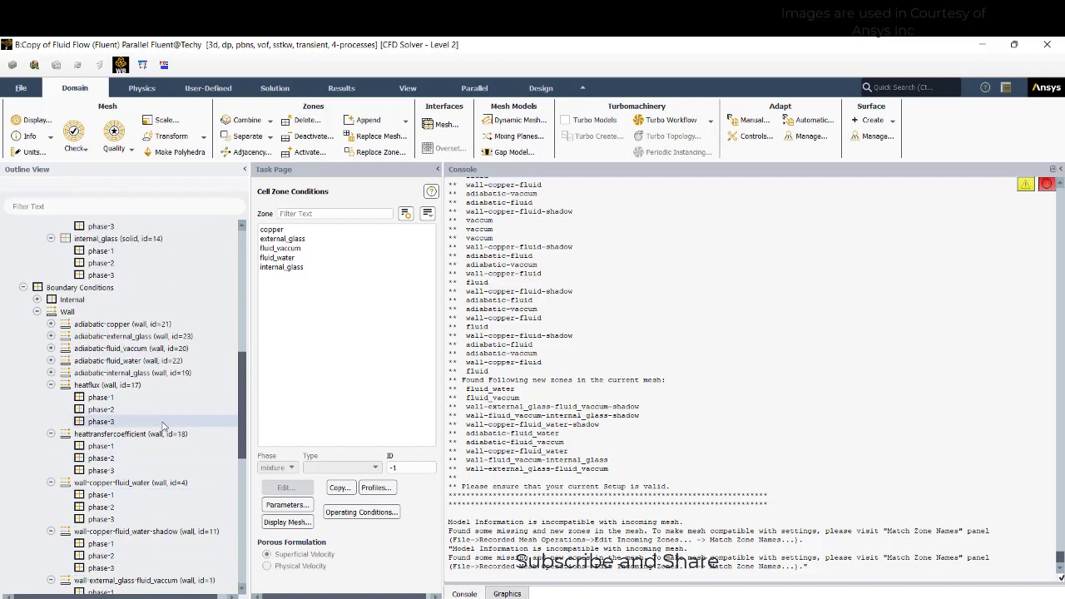
# Review the interior-copper and interior-copper-internal_glass zone settings, then show all zones
pyautogui.scroll(-3)
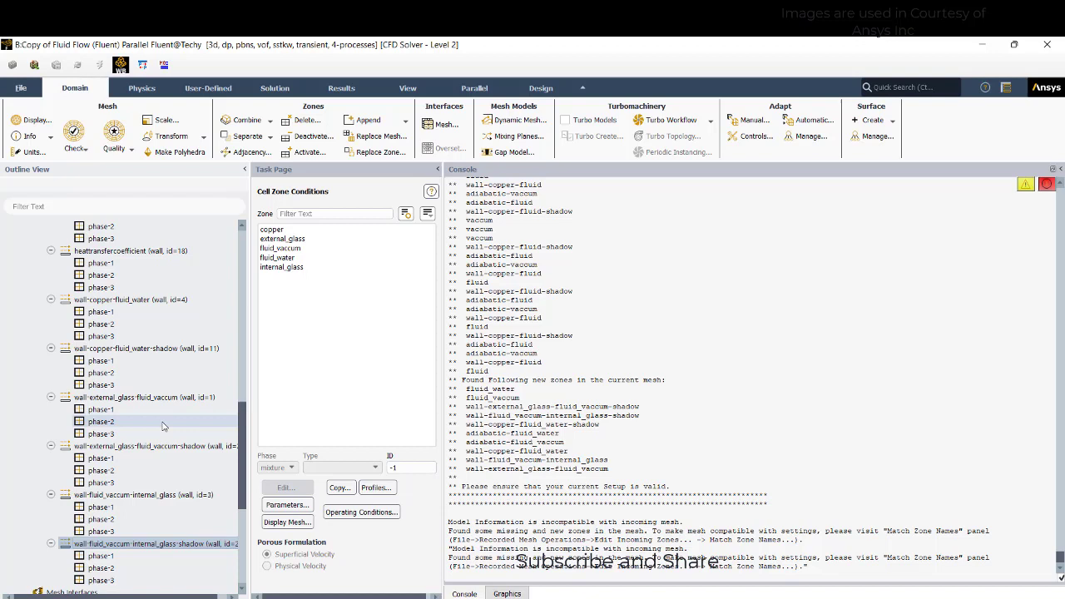
pyautogui.scroll(3)
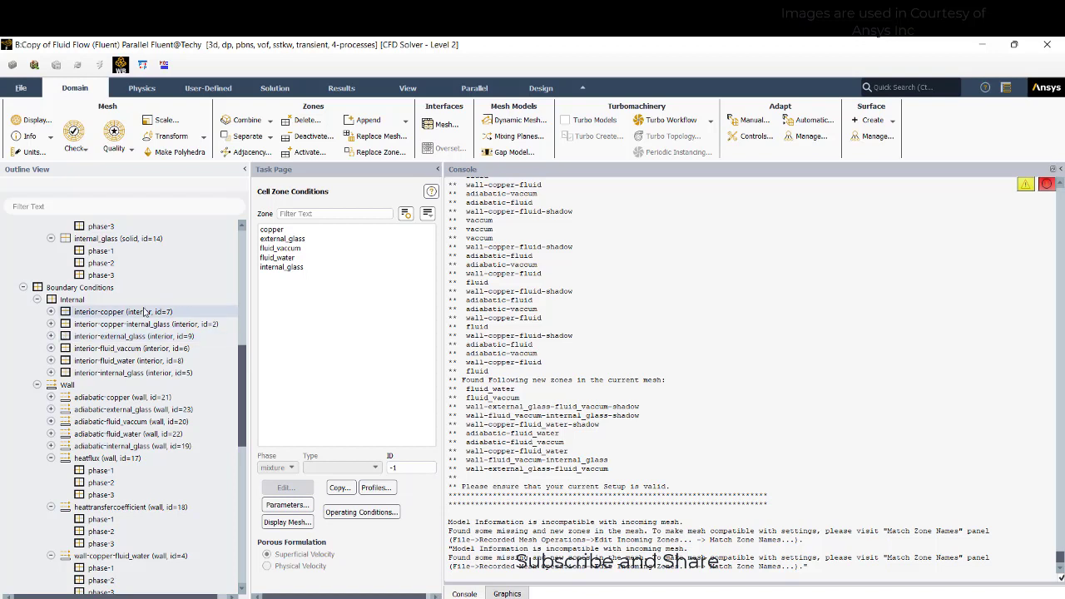
pyautogui.doubleClick(123, 312)
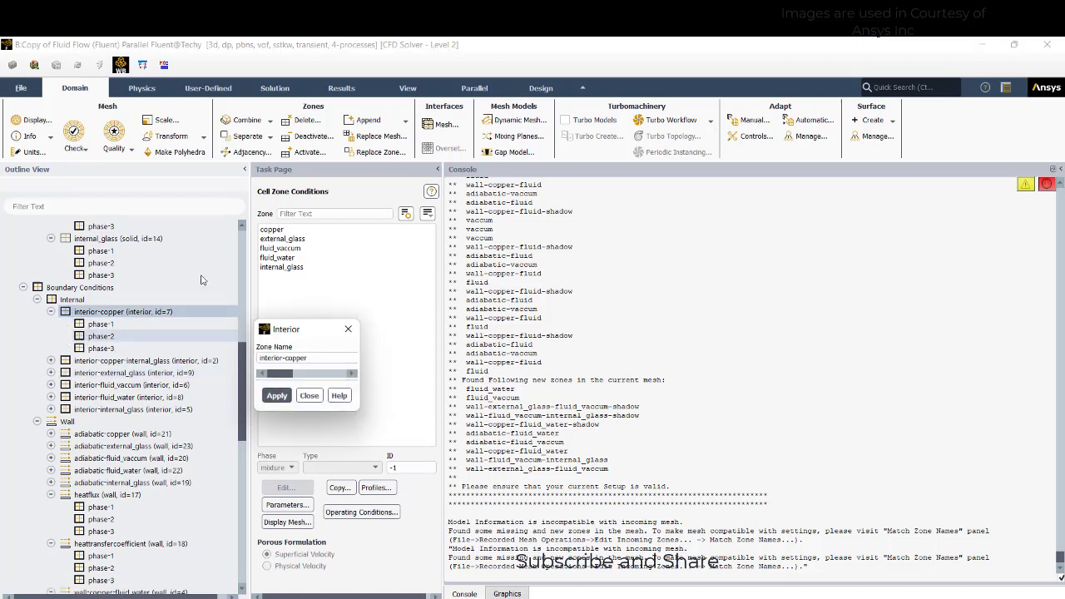
pyautogui.click(146, 360)
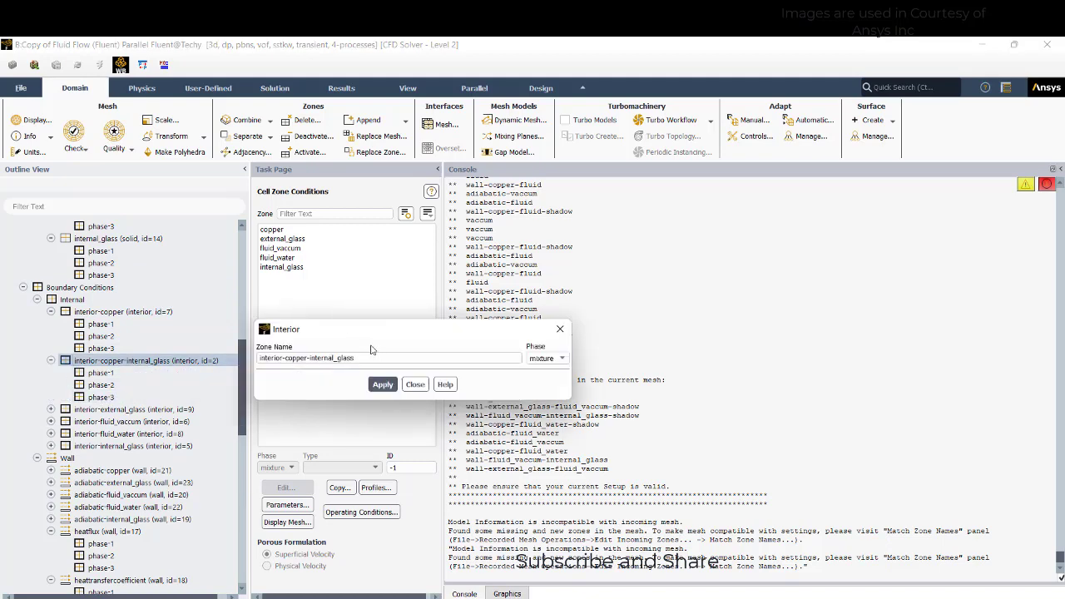
pyautogui.click(414, 383)
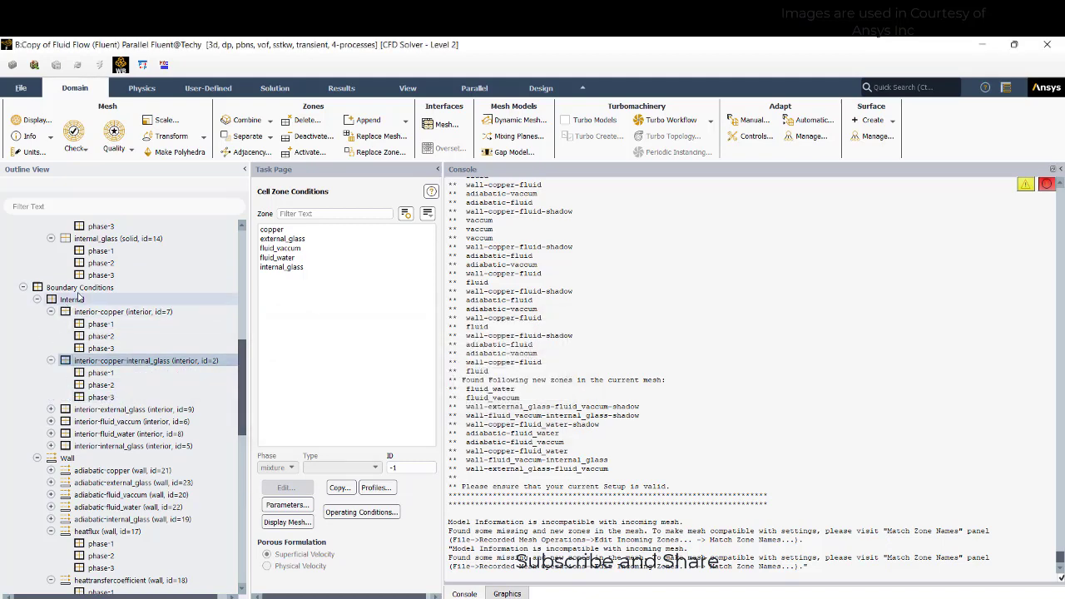
pyautogui.click(79, 310)
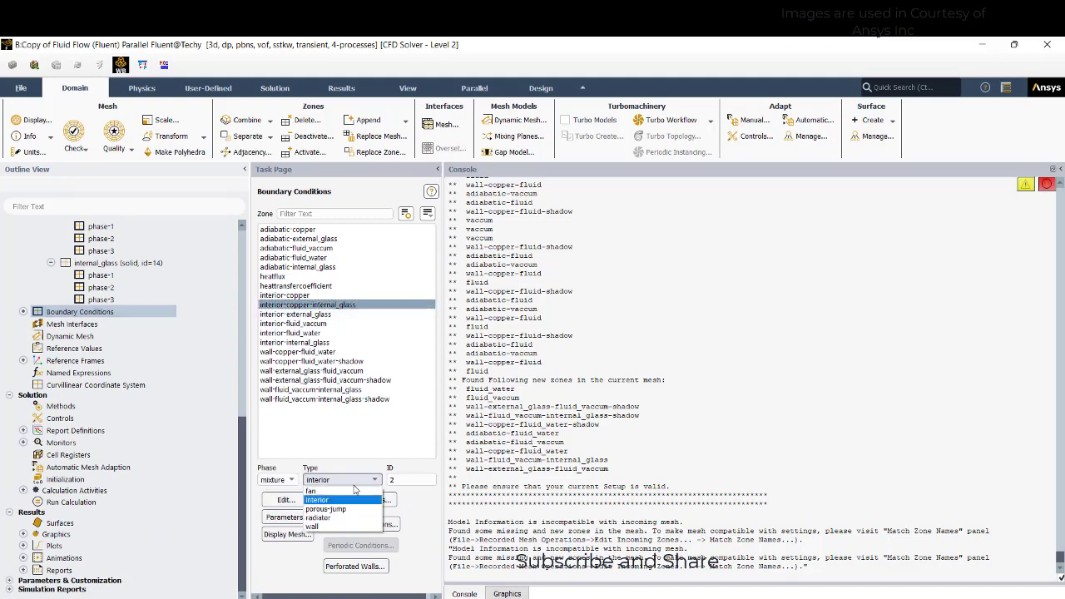
# Convert interior-copper-internal_glass to a wall with a 0.3 diffuse fraction
pyautogui.click(311, 526)
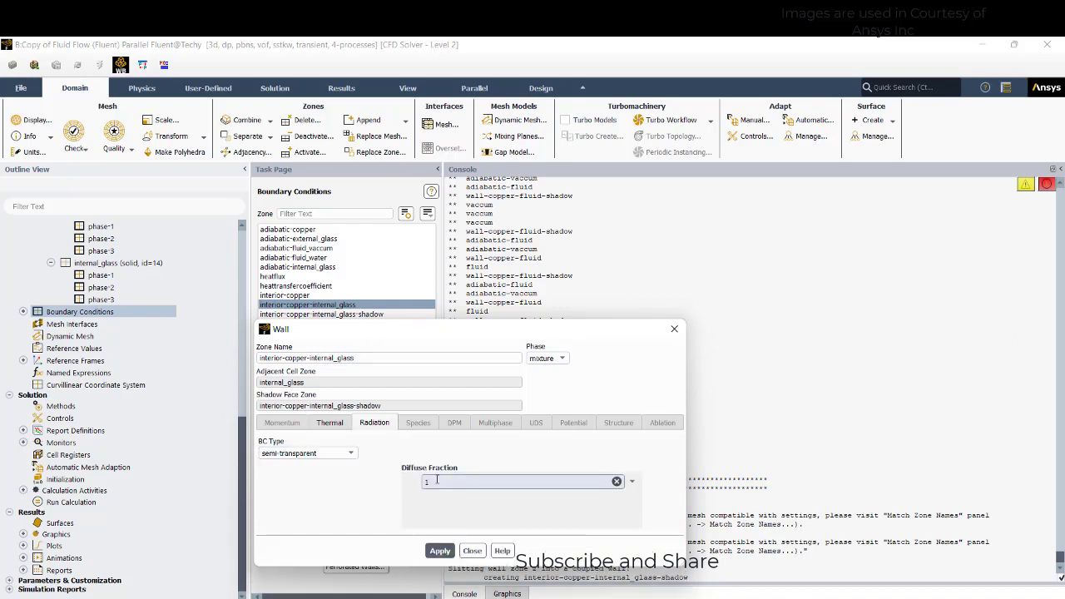
pyautogui.write('0.3')
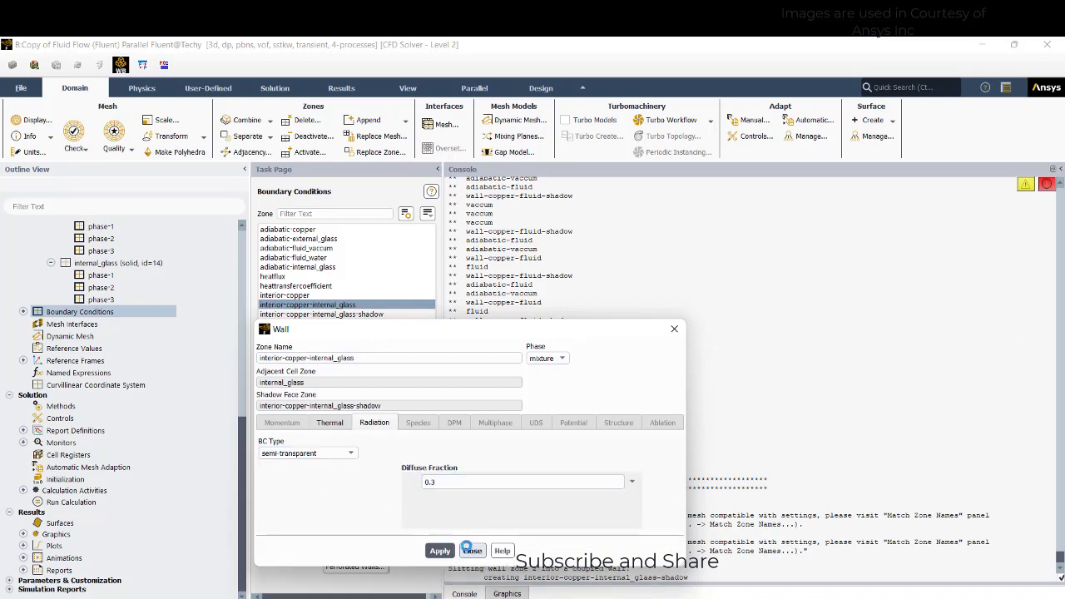
pyautogui.click(471, 550)
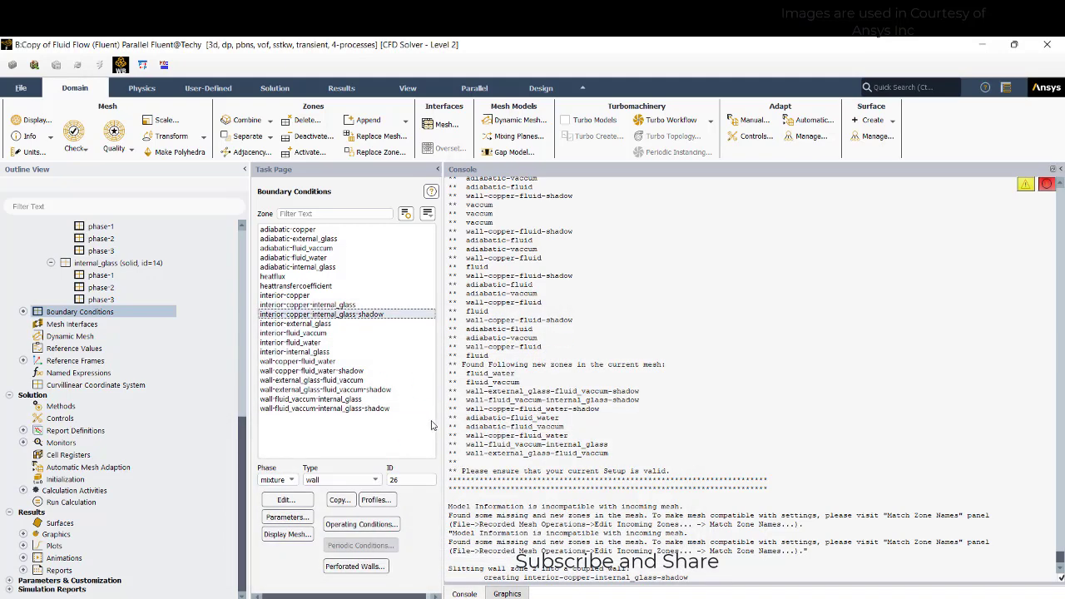
# Set the copper-glass shadow wall's diffuse fraction to 0.3
pyautogui.doubleClick(321, 313)
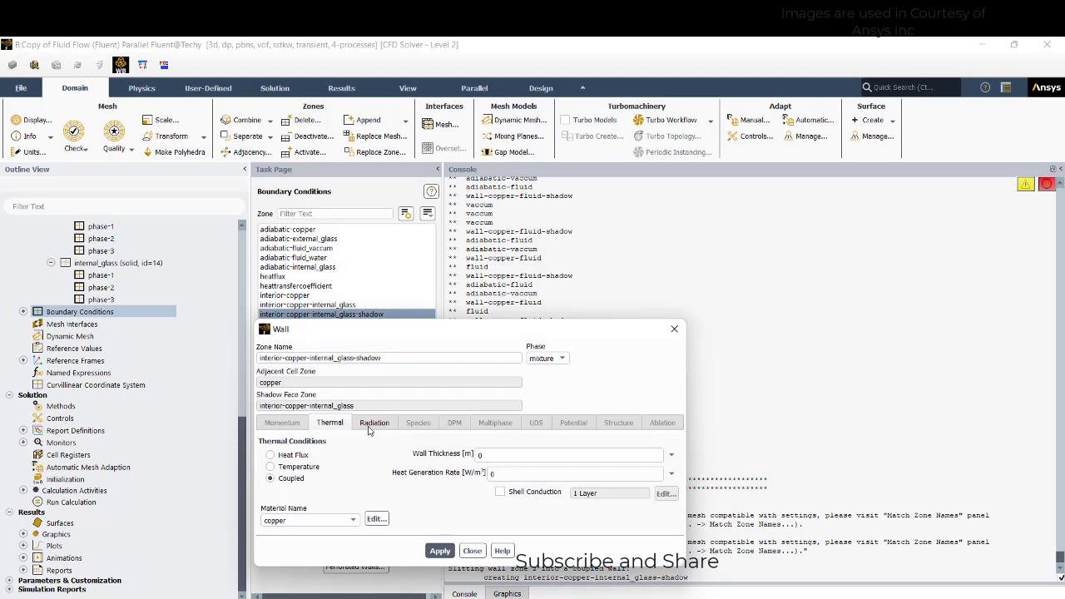
pyautogui.click(373, 421)
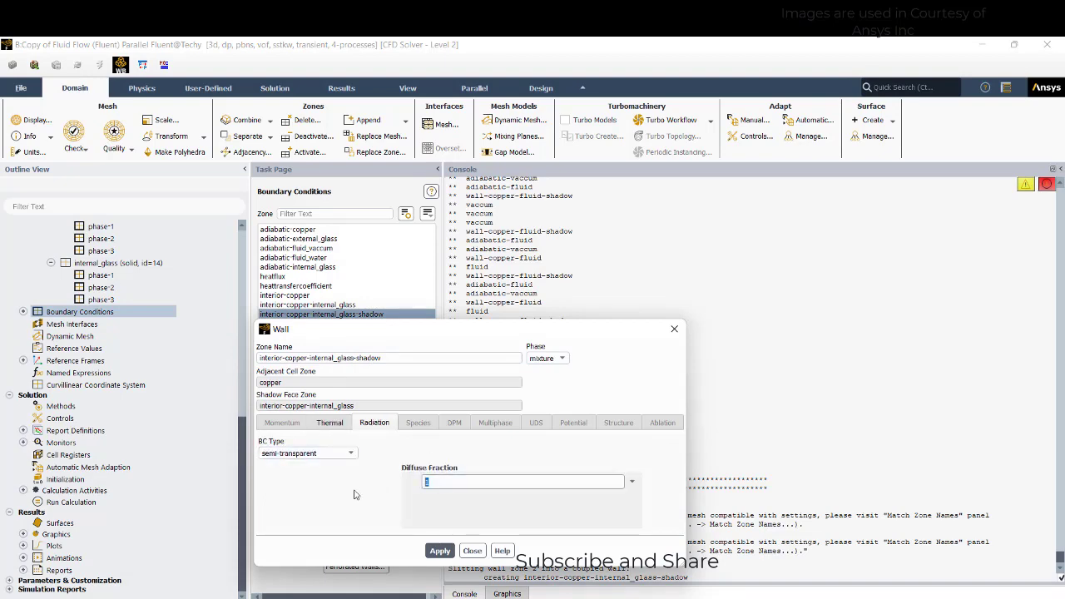
pyautogui.write('0.3')
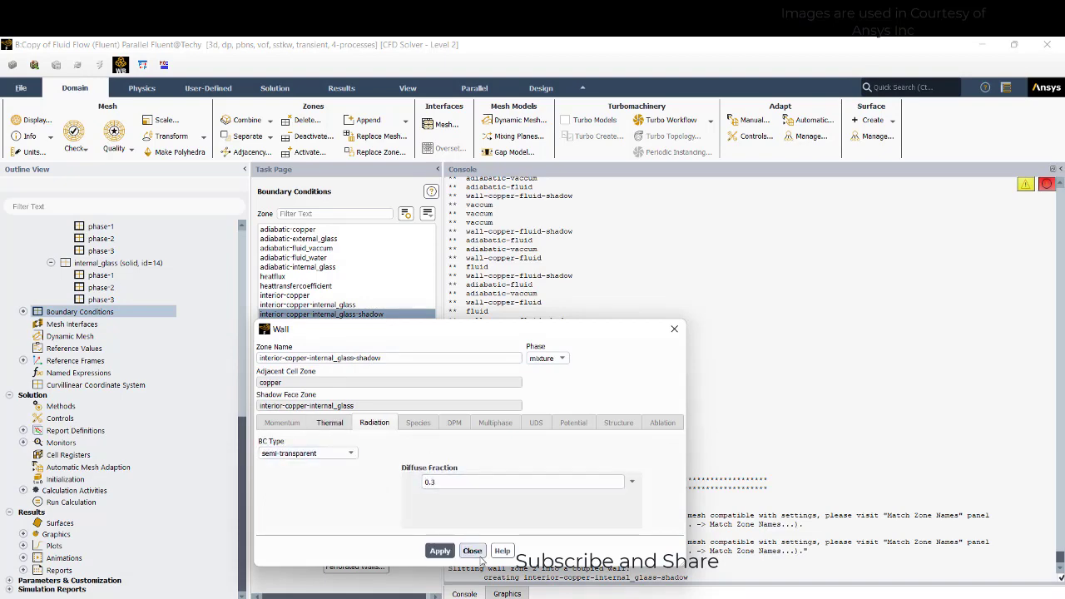
pyautogui.click(471, 550)
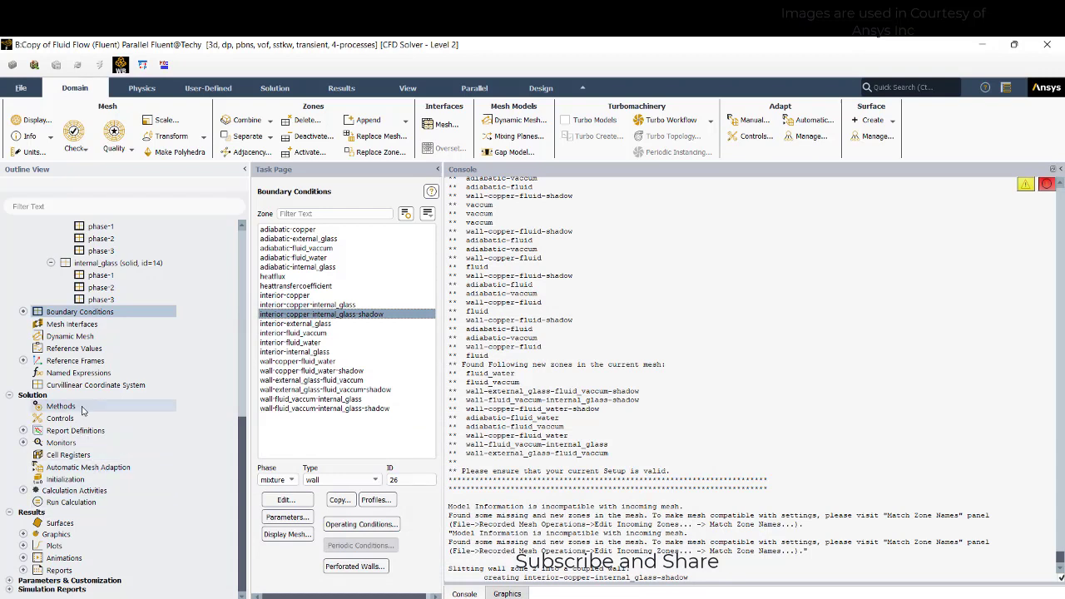
pyautogui.click(61, 406)
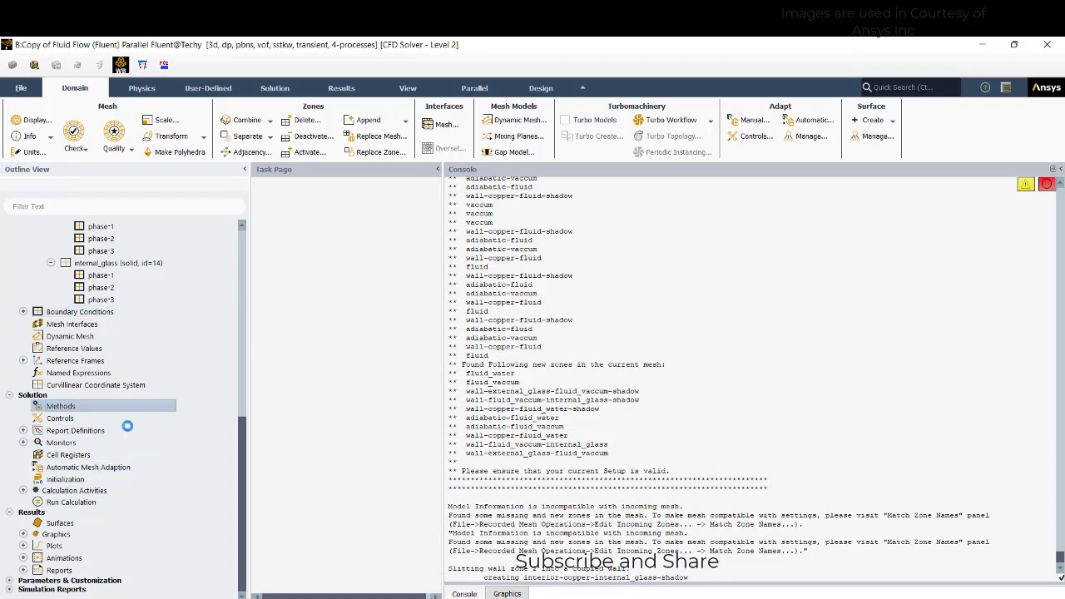
# Review the solution controls, then move to initialization to prepare the phase-2 patch
pyautogui.click(61, 406)
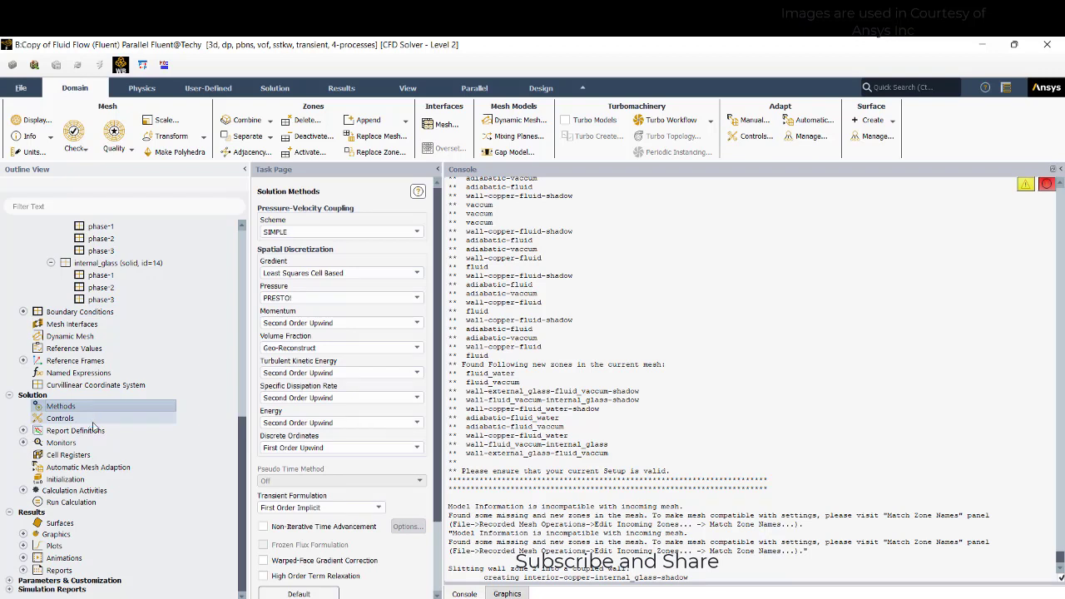
pyautogui.click(60, 418)
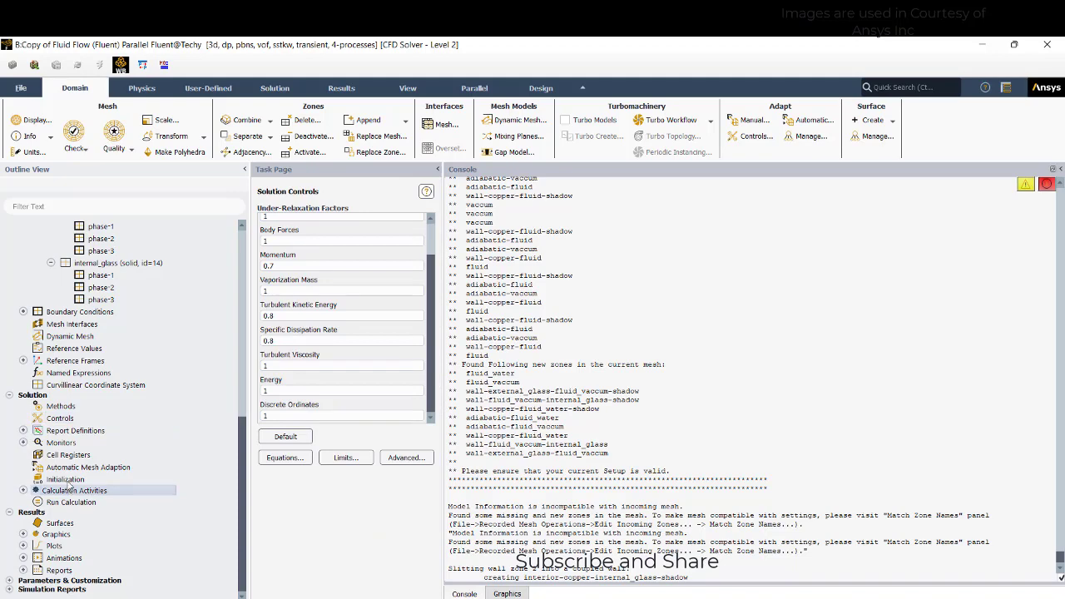
pyautogui.click(65, 479)
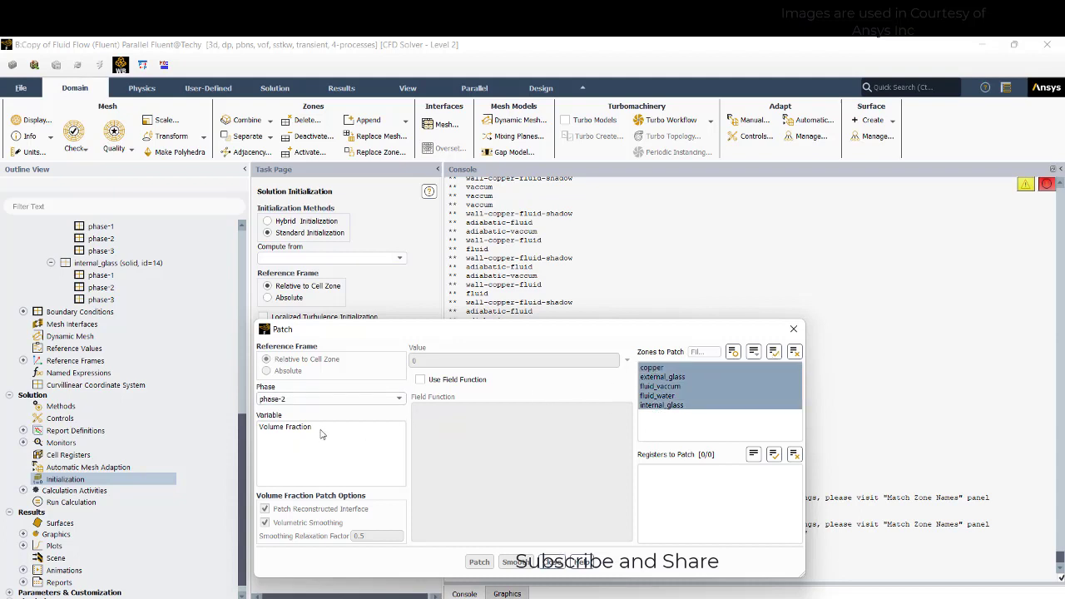
# Patch phase-2 volume fraction to 0 across all zones
pyautogui.click(284, 426)
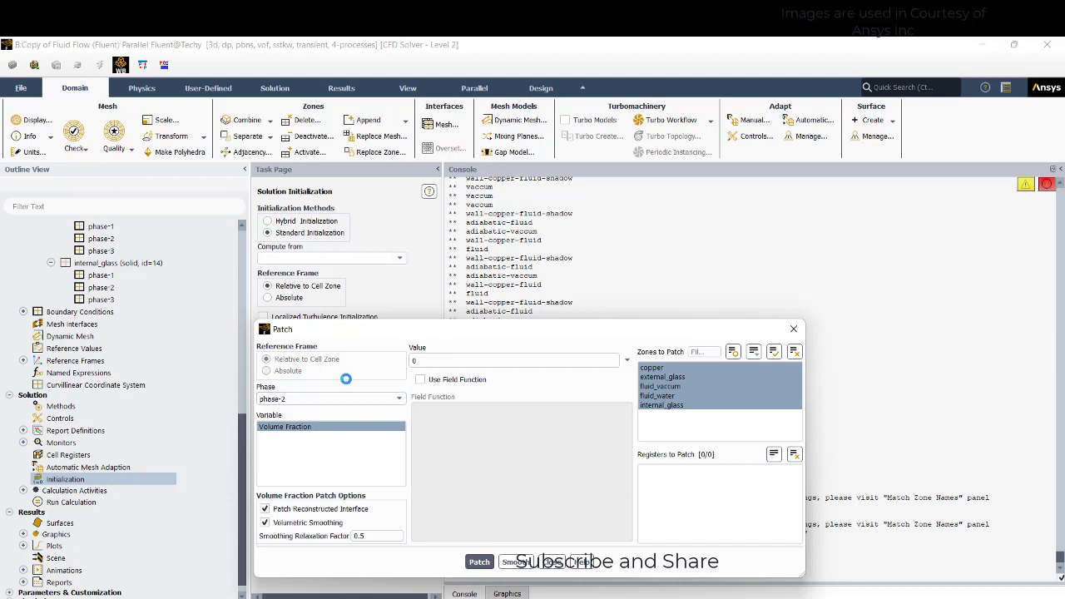
pyautogui.click(329, 399)
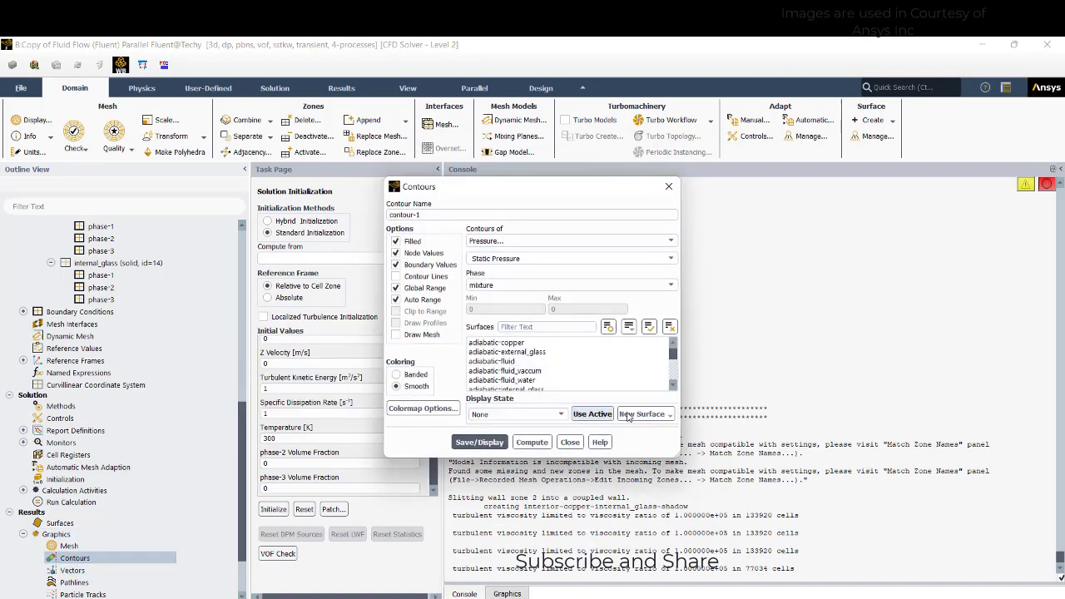
# Create ZX plane plane-22 and display phase-1 volume fraction contours on it
pyautogui.click(643, 414)
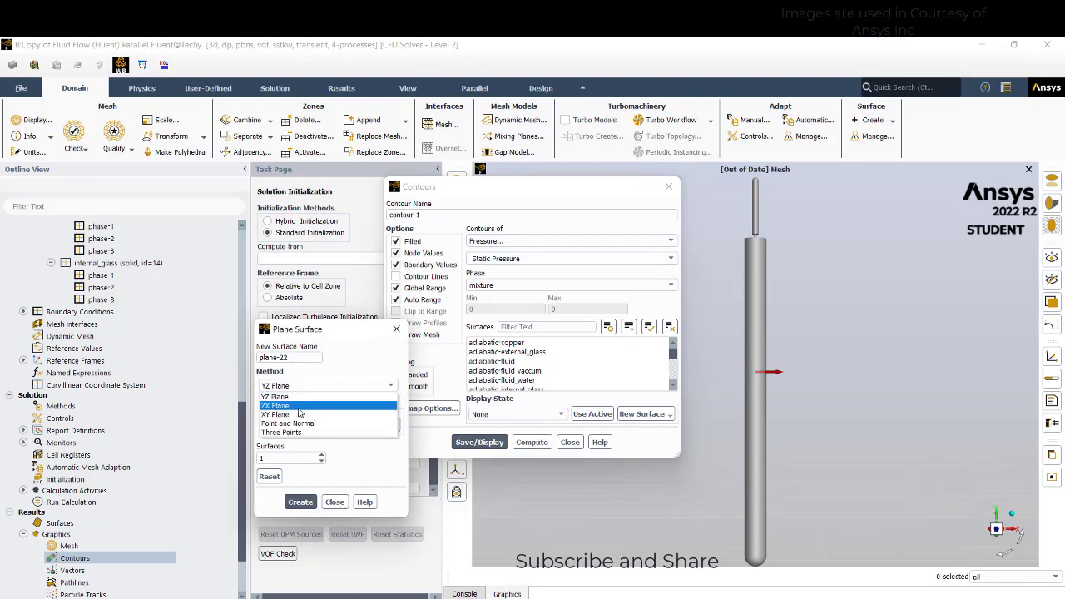
pyautogui.click(275, 413)
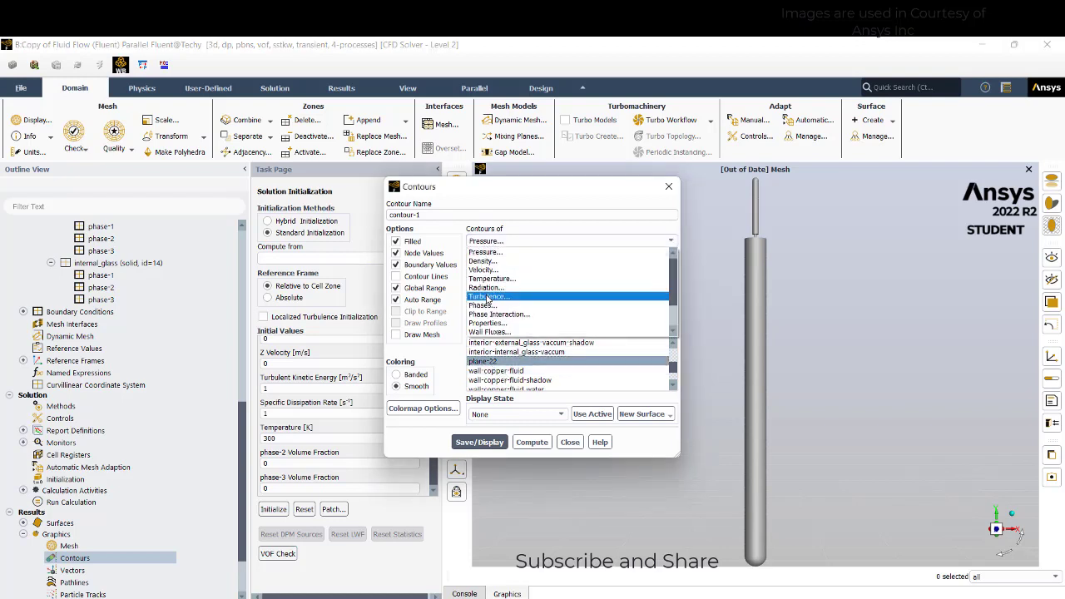
pyautogui.click(490, 278)
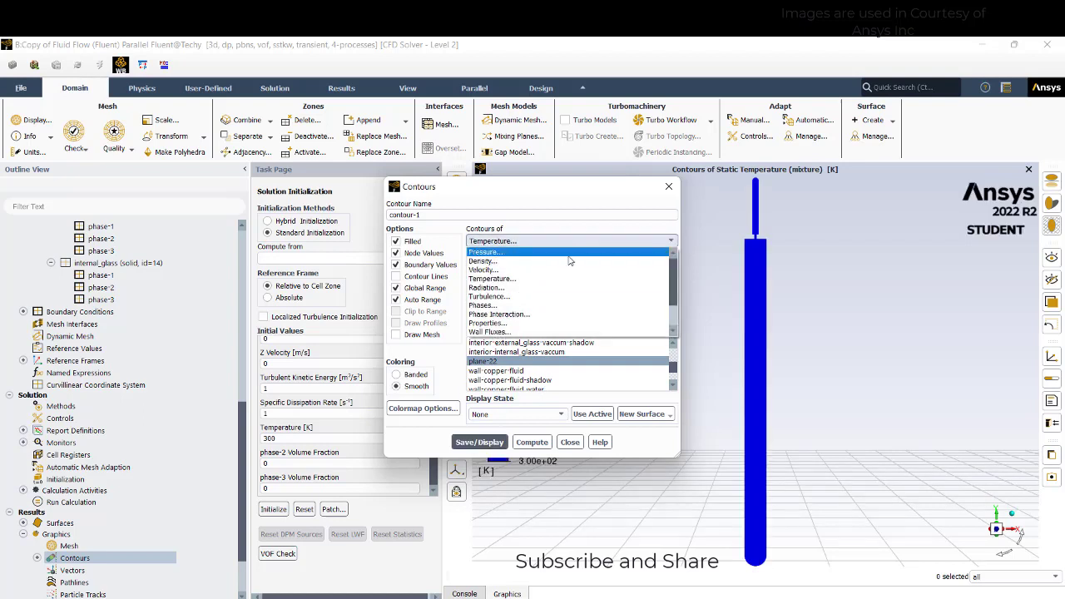
pyautogui.click(482, 306)
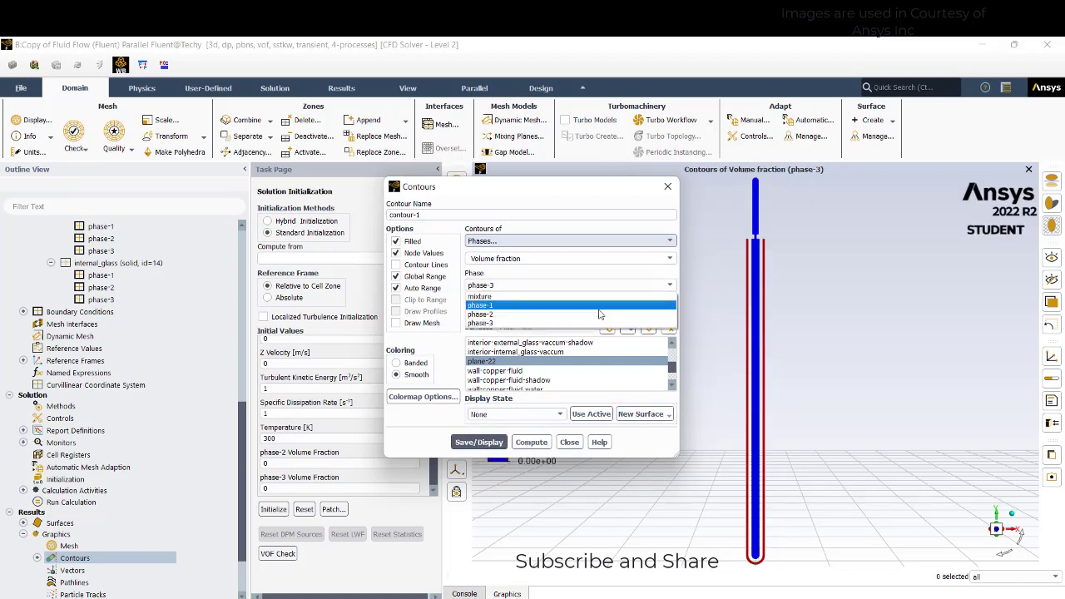
pyautogui.click(480, 305)
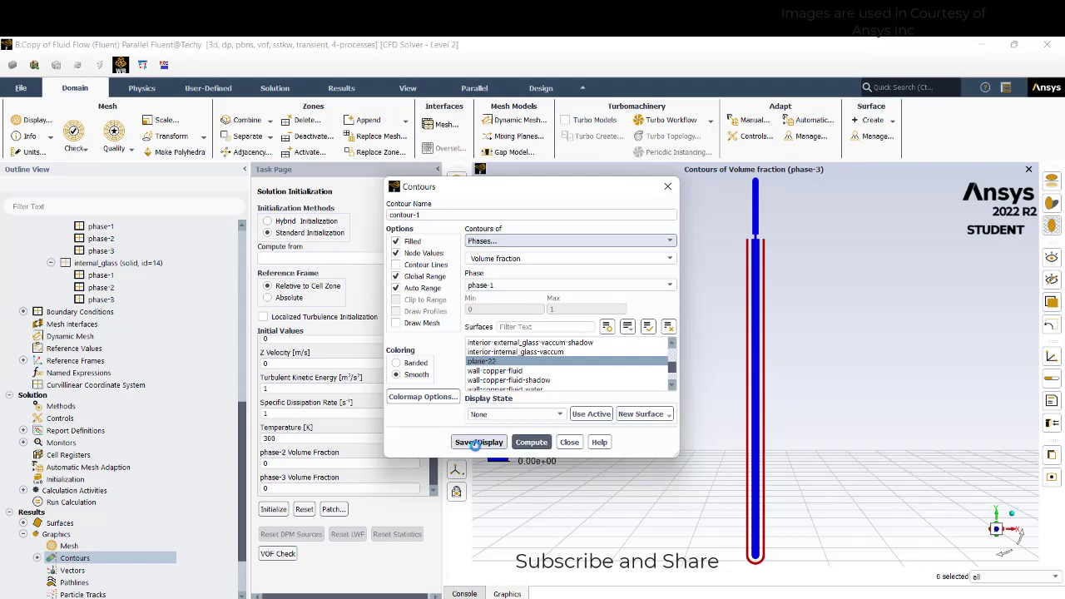
pyautogui.click(478, 442)
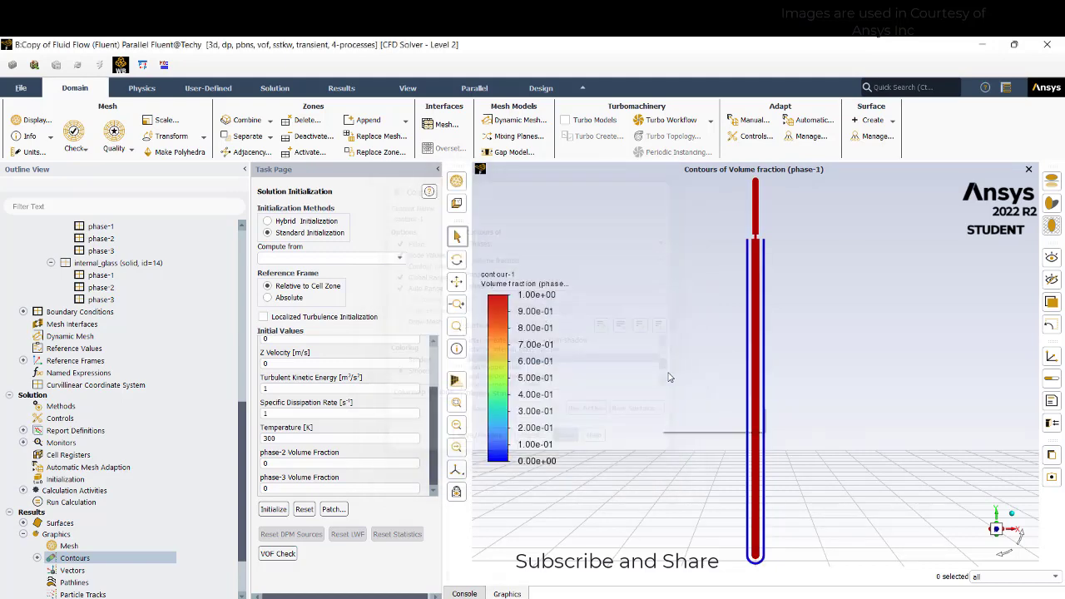
pyautogui.click(25, 490)
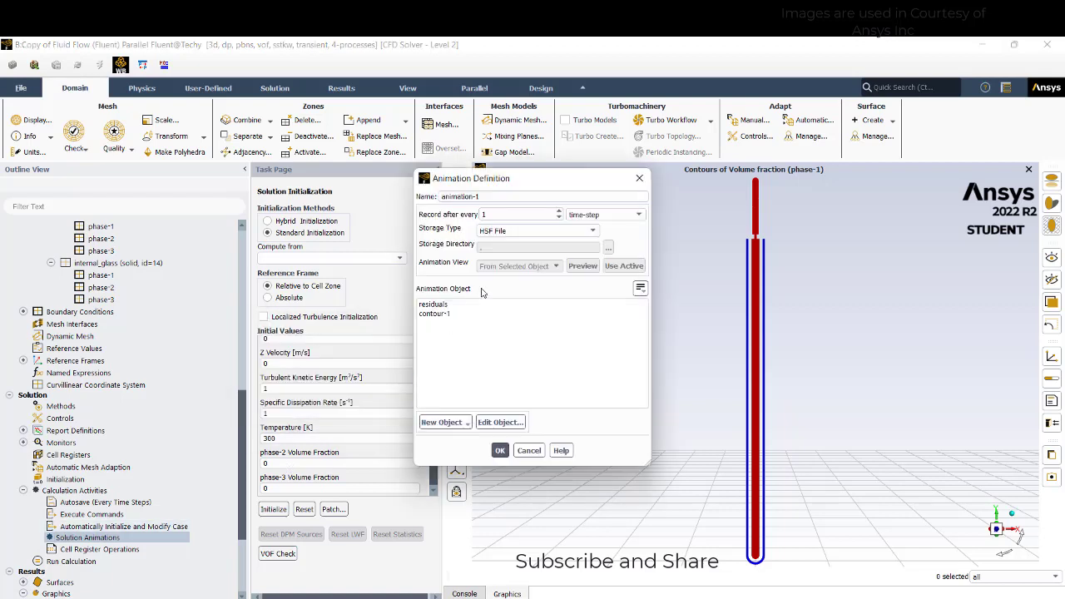
# Animate contour-1 from the front view, recording every 20 time steps
pyautogui.click(433, 313)
pyautogui.write('20')
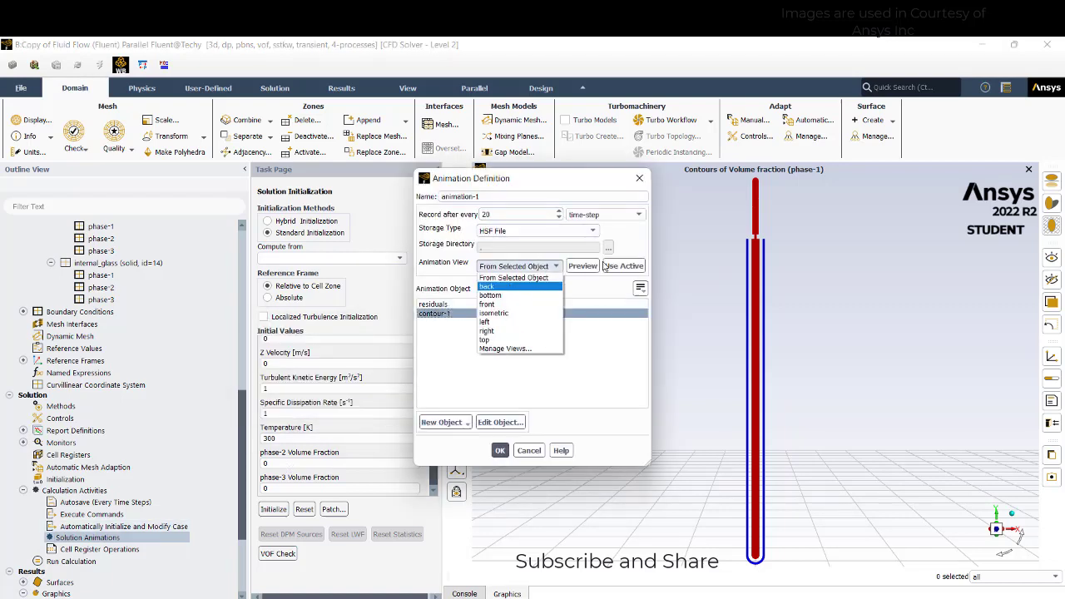
pyautogui.click(487, 303)
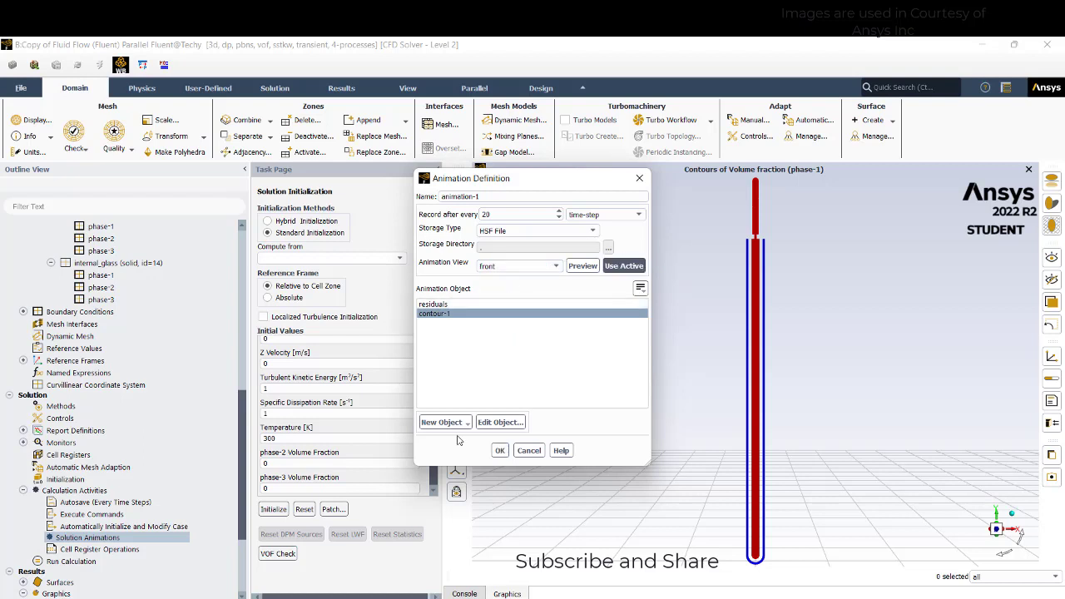
pyautogui.click(499, 450)
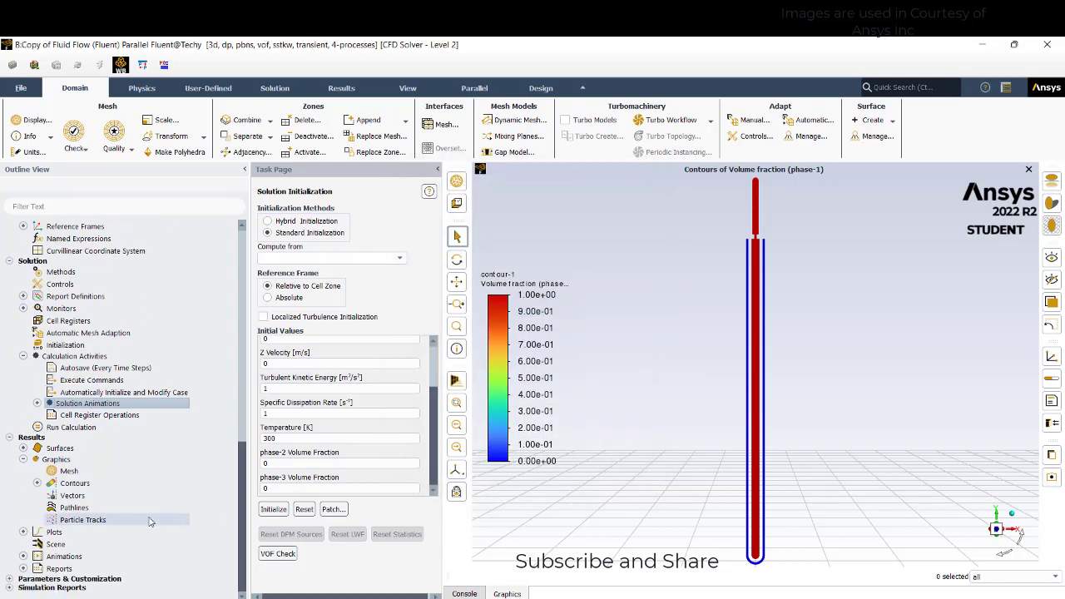
# Run the transient calculation for 50000 time steps of 0.05 s
pyautogui.click(70, 426)
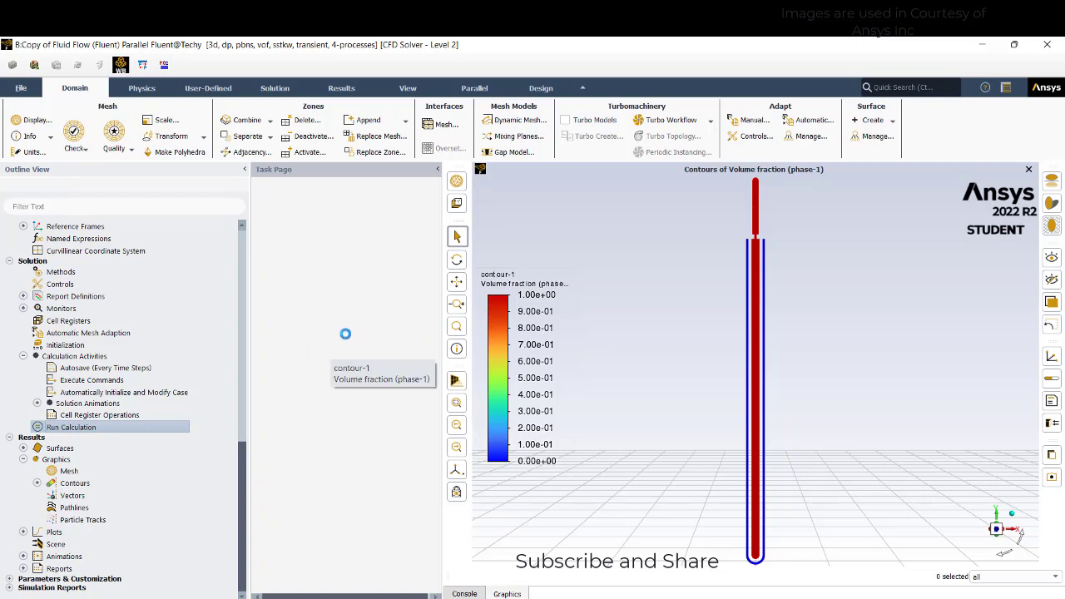
pyautogui.click(70, 426)
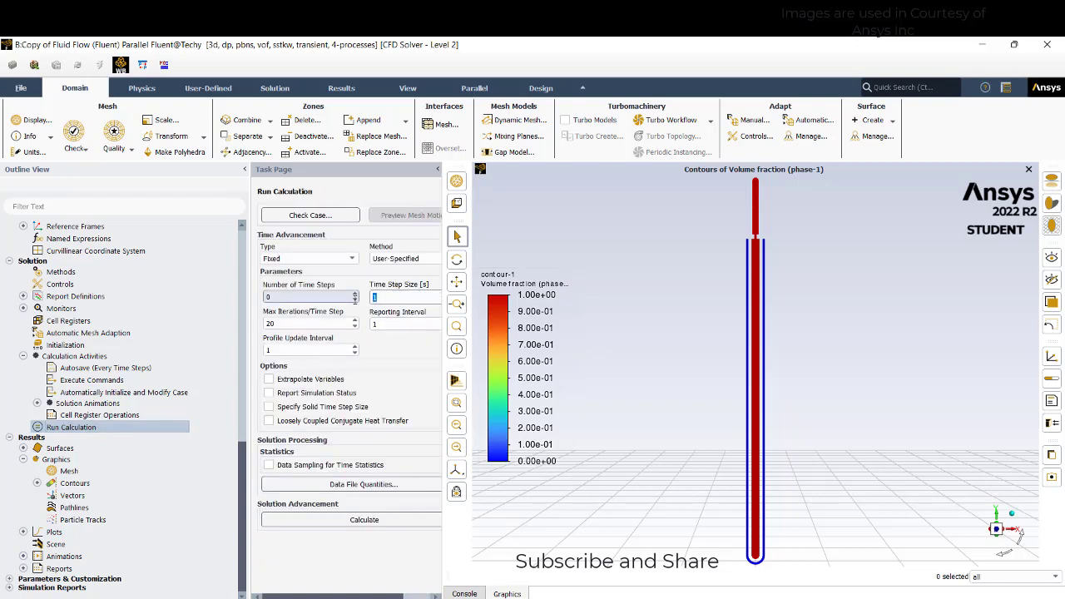
pyautogui.write('0.05')
pyautogui.click(311, 297)
pyautogui.write('50000')
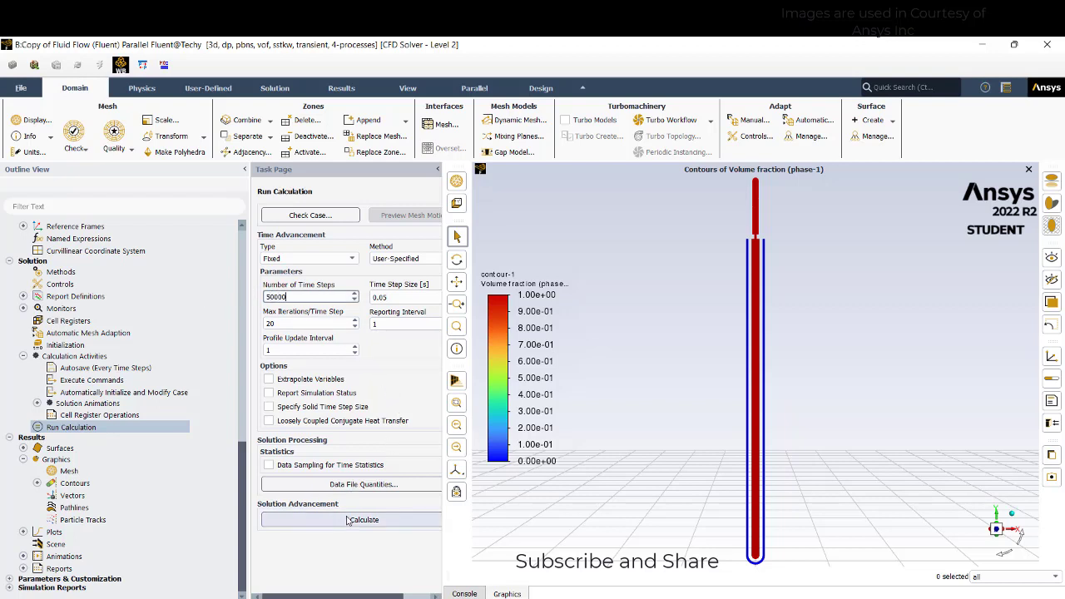
pyautogui.click(363, 519)
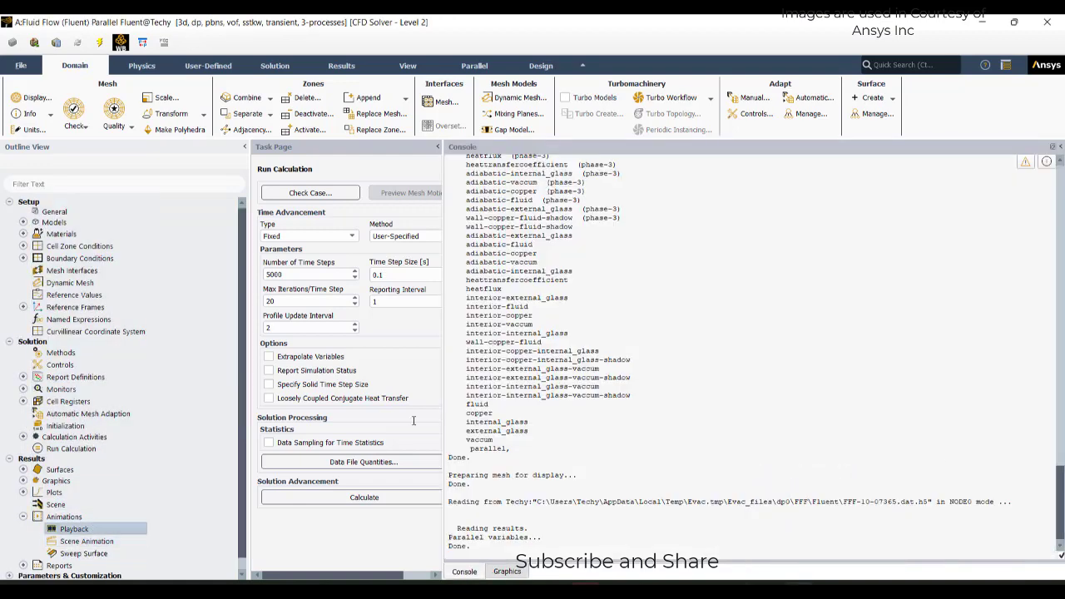
# In Playback, play animation-3, then select animation-1
pyautogui.doubleClick(75, 528)
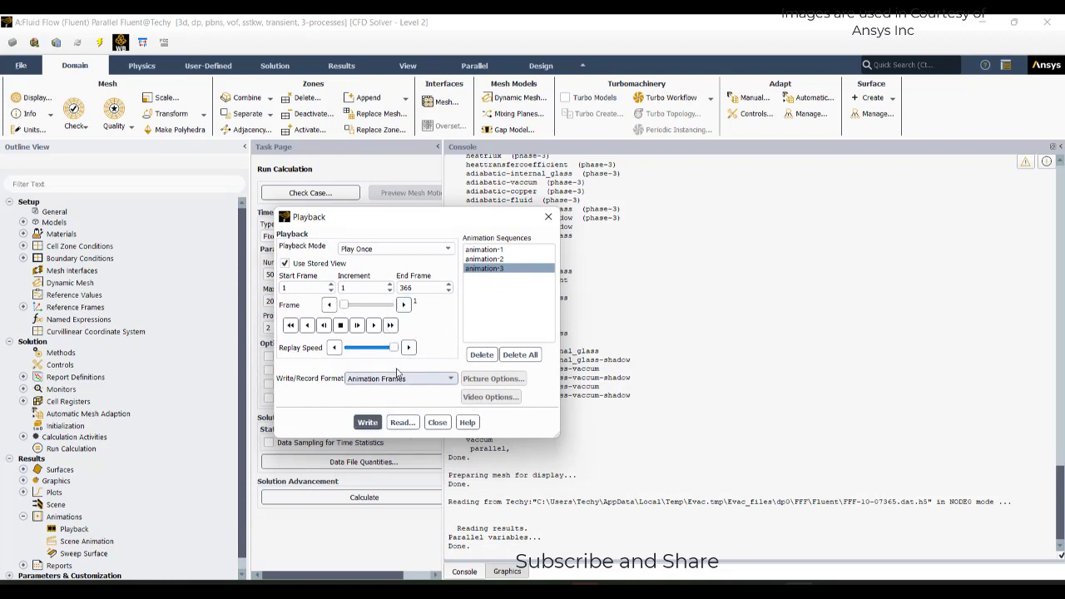
pyautogui.click(373, 325)
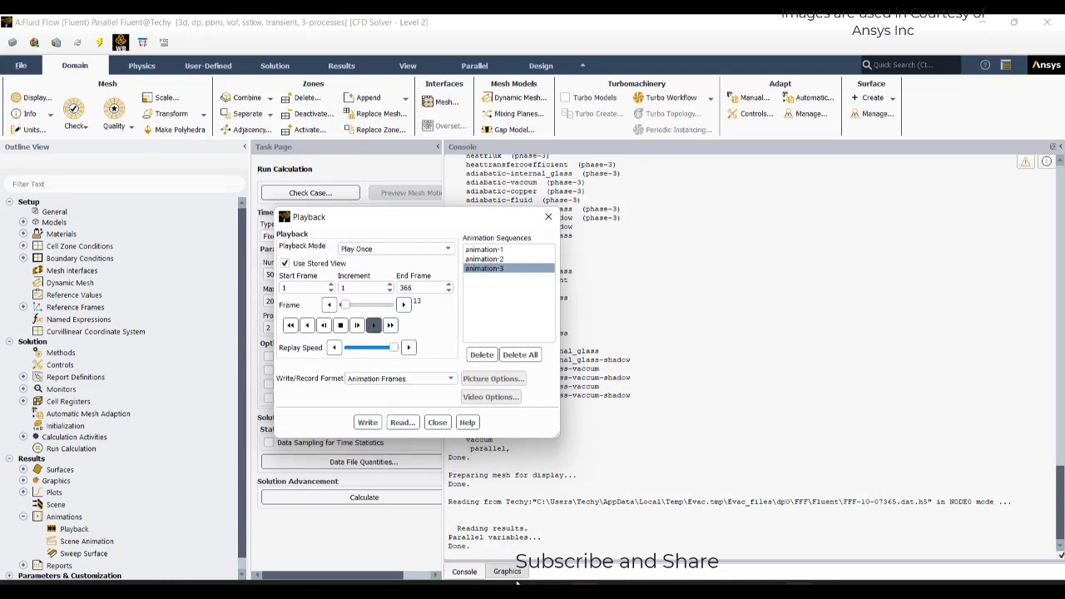
pyautogui.click(374, 325)
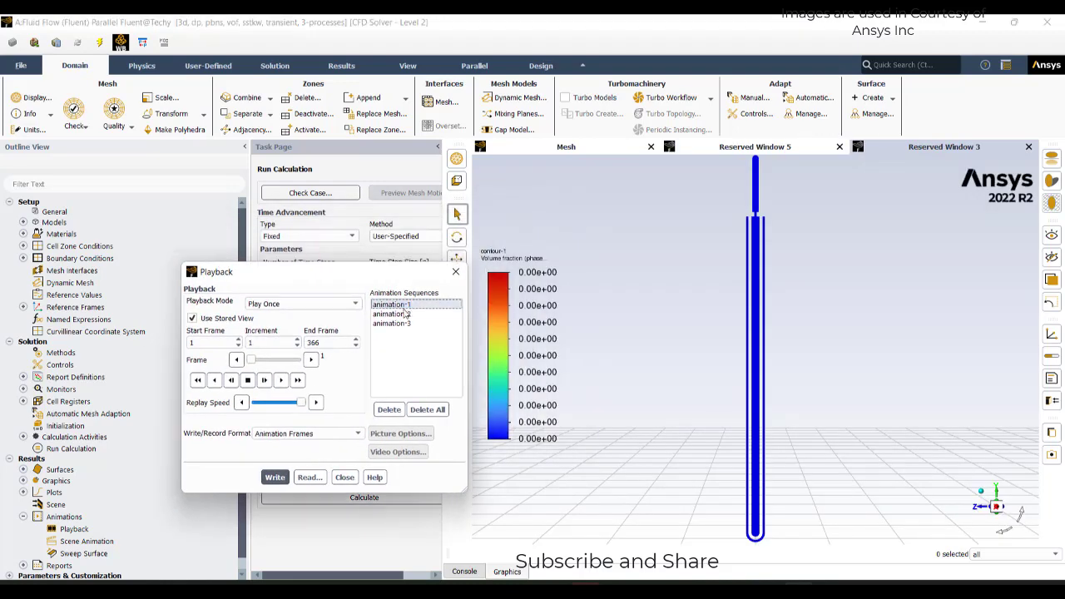
# Select animation-2 and step the temperature contour animation through its later frames
pyautogui.click(391, 313)
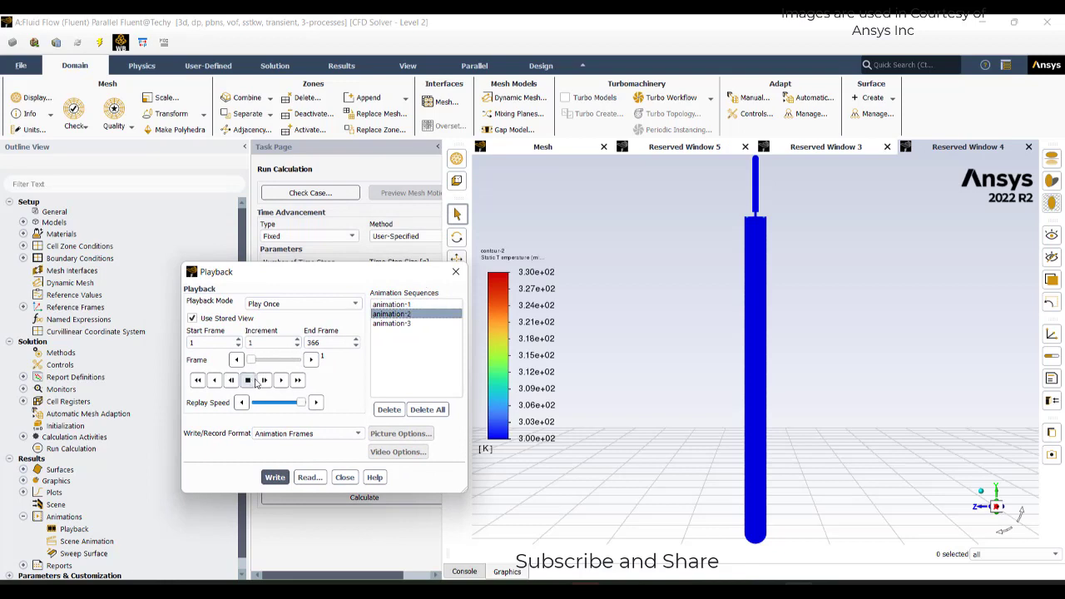
pyautogui.click(281, 380)
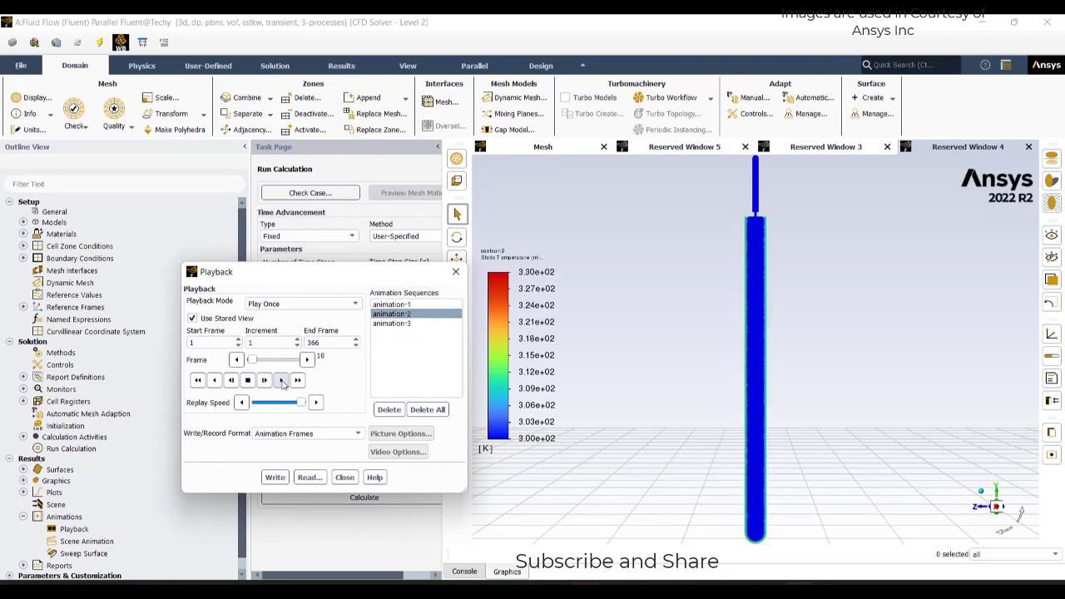
pyautogui.click(281, 380)
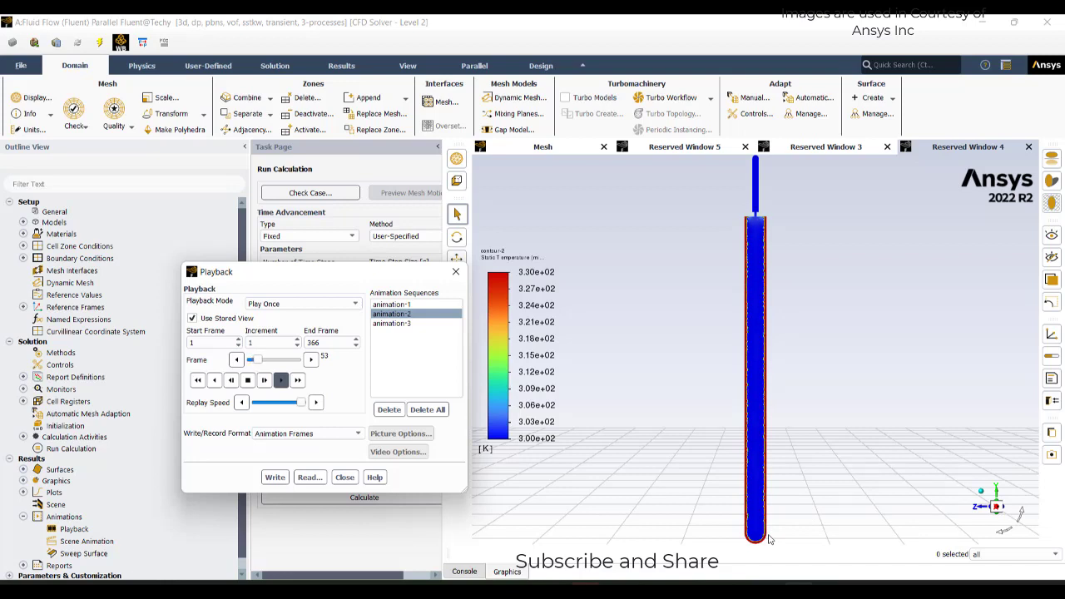
pyautogui.click(281, 380)
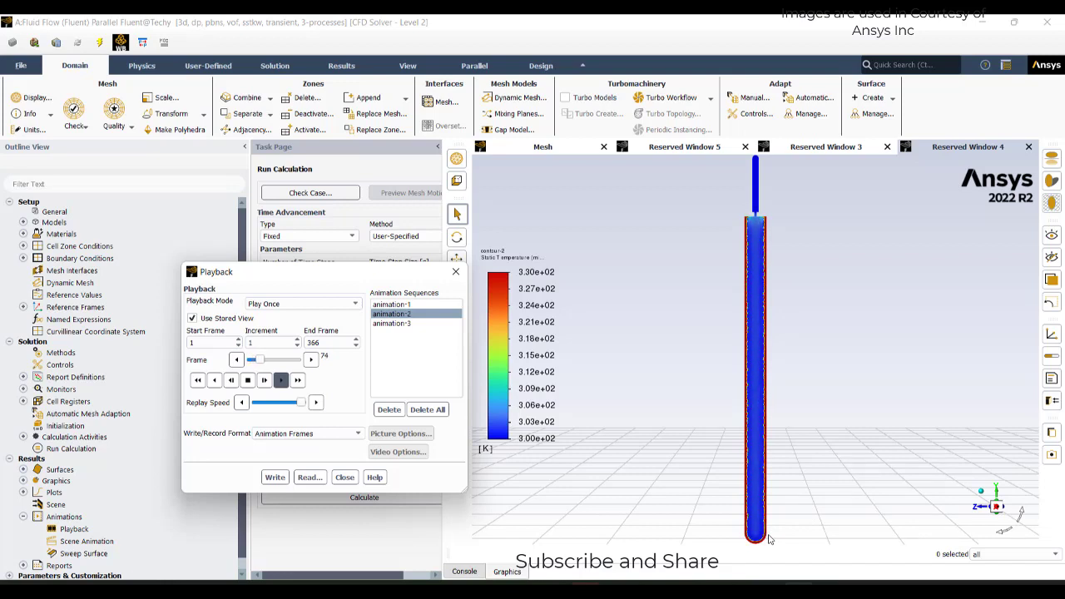
pyautogui.click(280, 380)
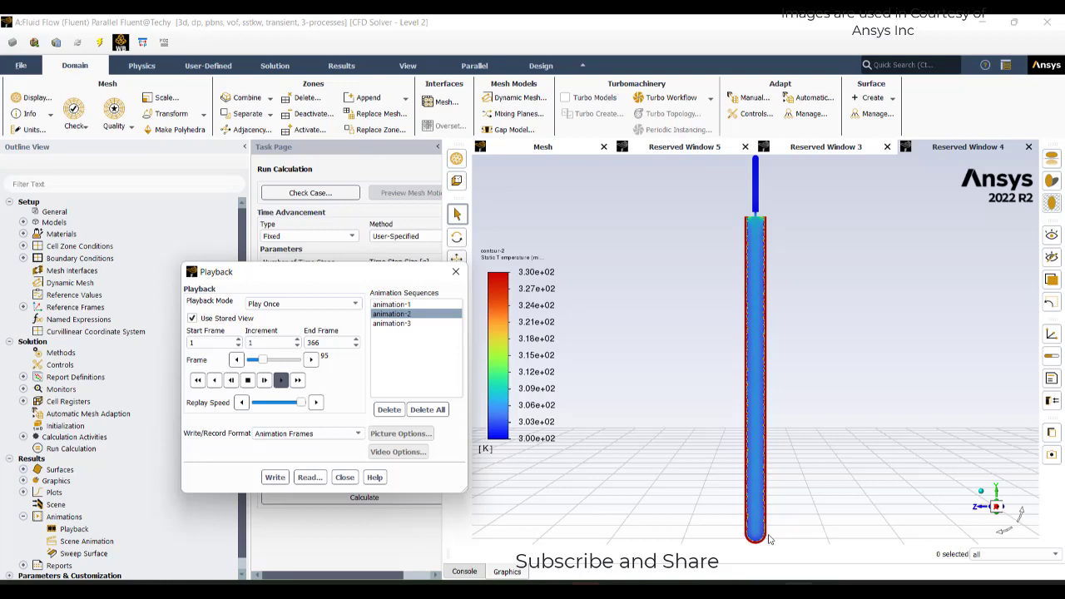
pyautogui.click(281, 380)
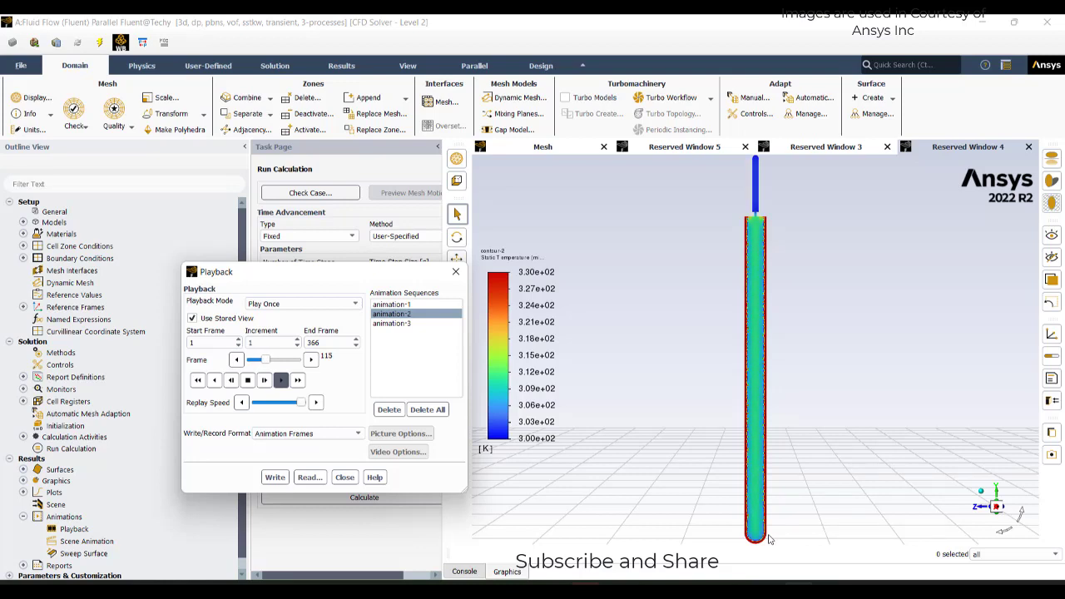
pyautogui.click(281, 380)
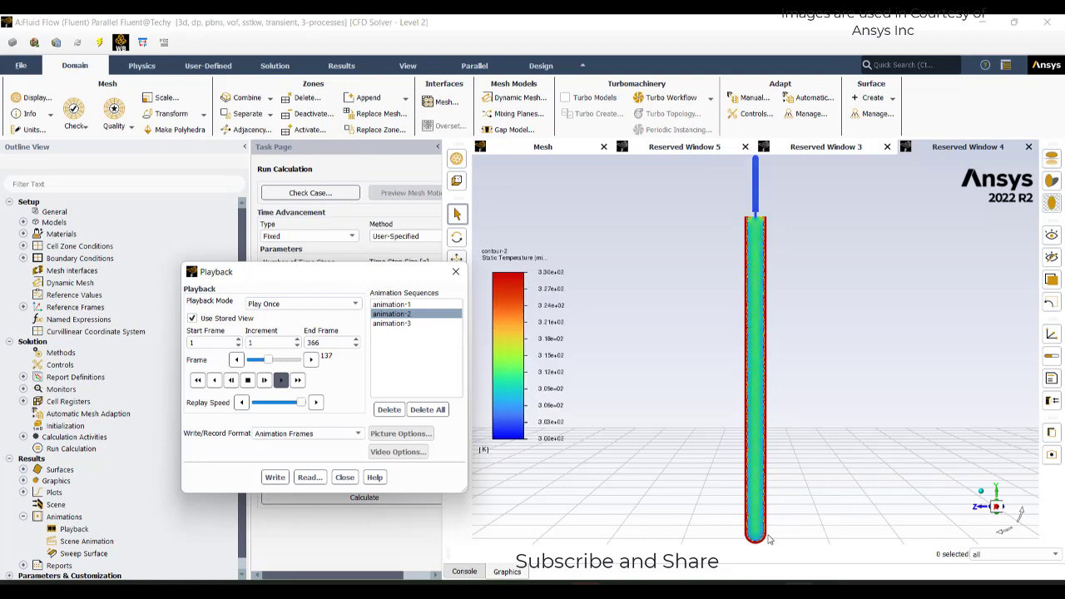
pyautogui.click(280, 380)
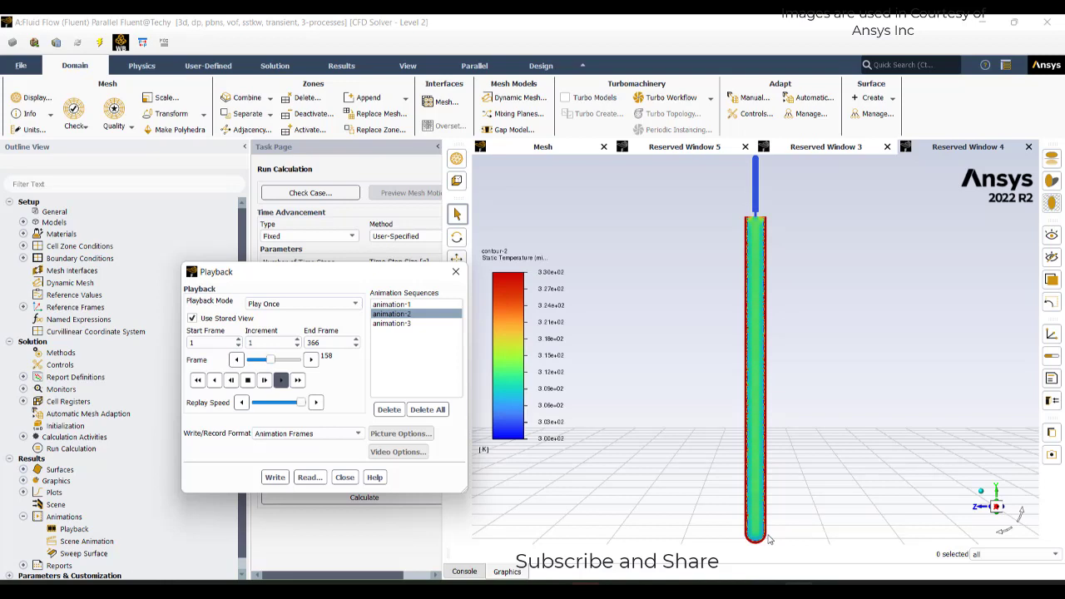
pyautogui.click(280, 380)
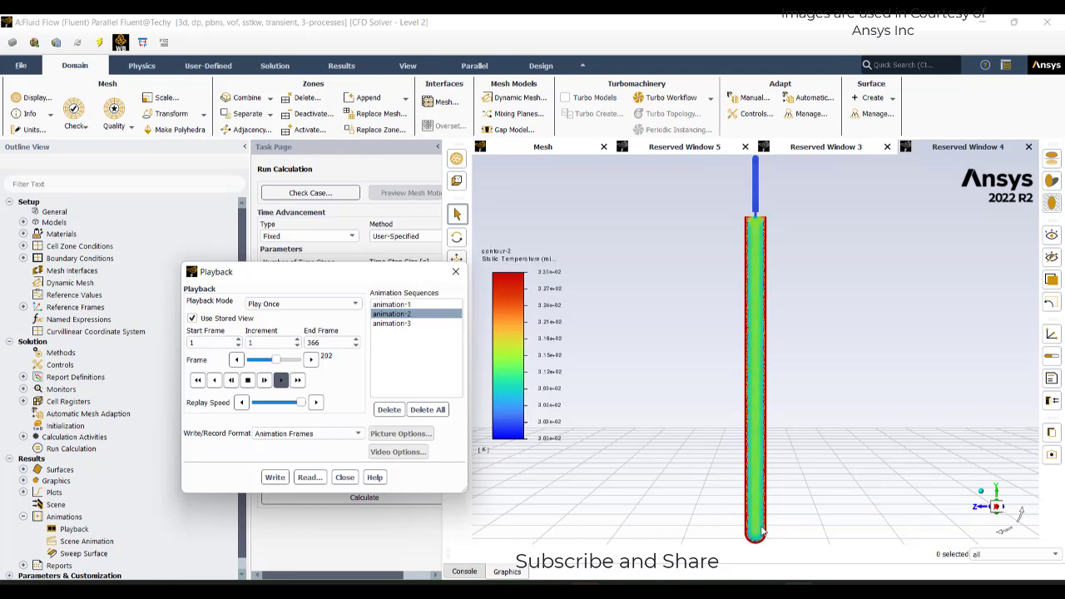
pyautogui.click(281, 381)
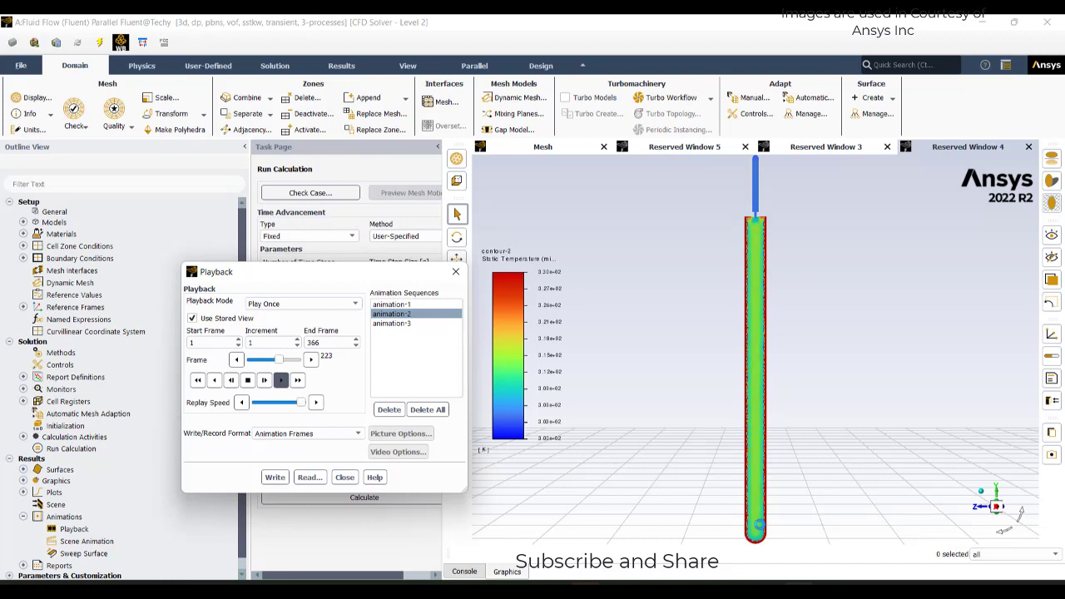
pyautogui.click(280, 380)
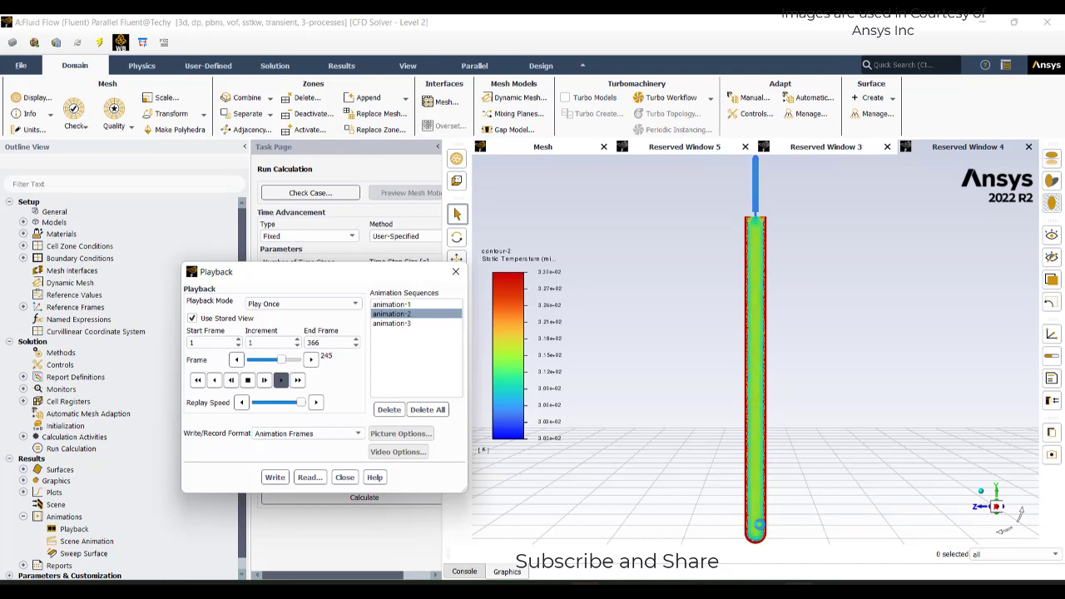
pyautogui.click(281, 380)
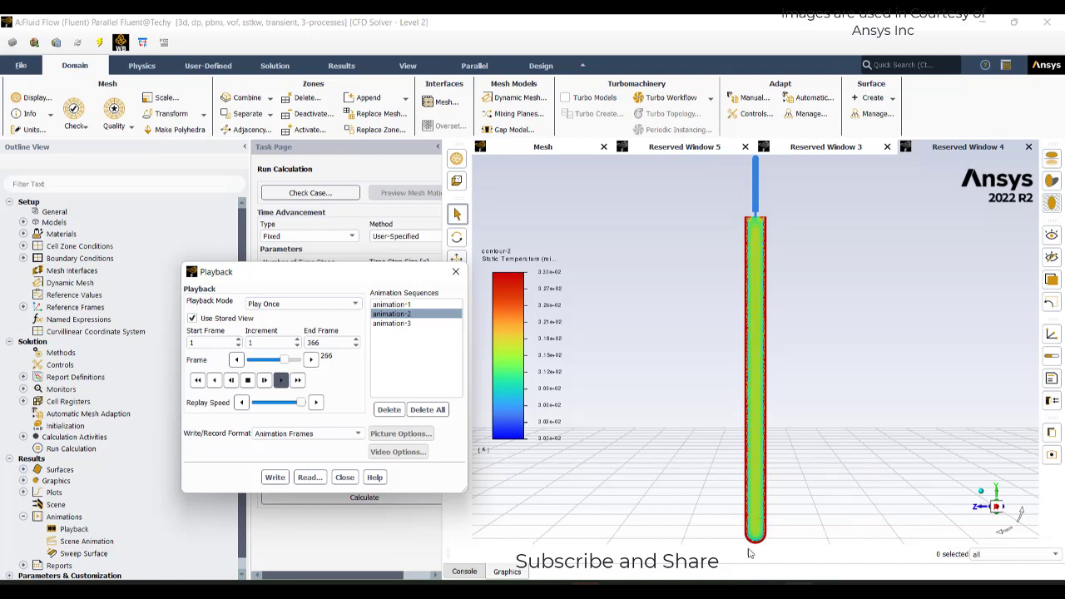
pyautogui.click(281, 380)
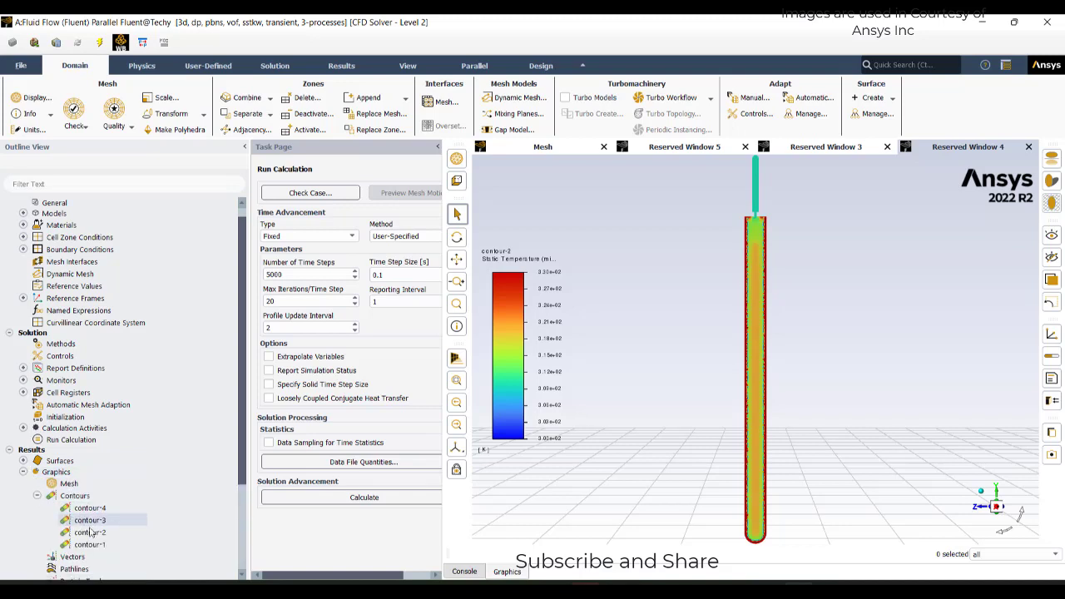
# Show contour-1's phase-2 volume fraction with Global Range off and maximum 0.2
pyautogui.doubleClick(90, 532)
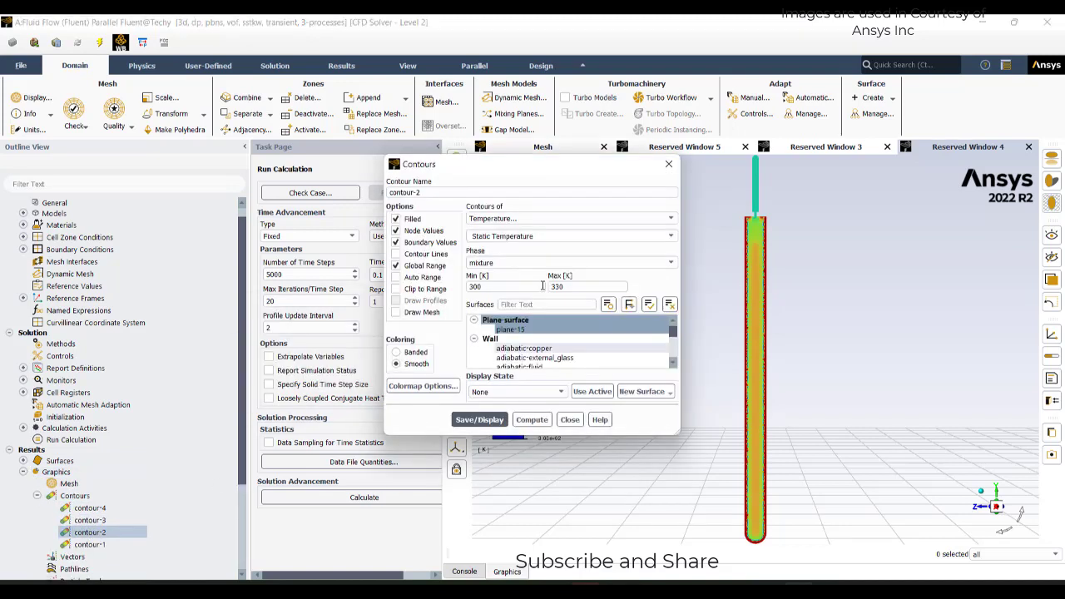
pyautogui.click(479, 419)
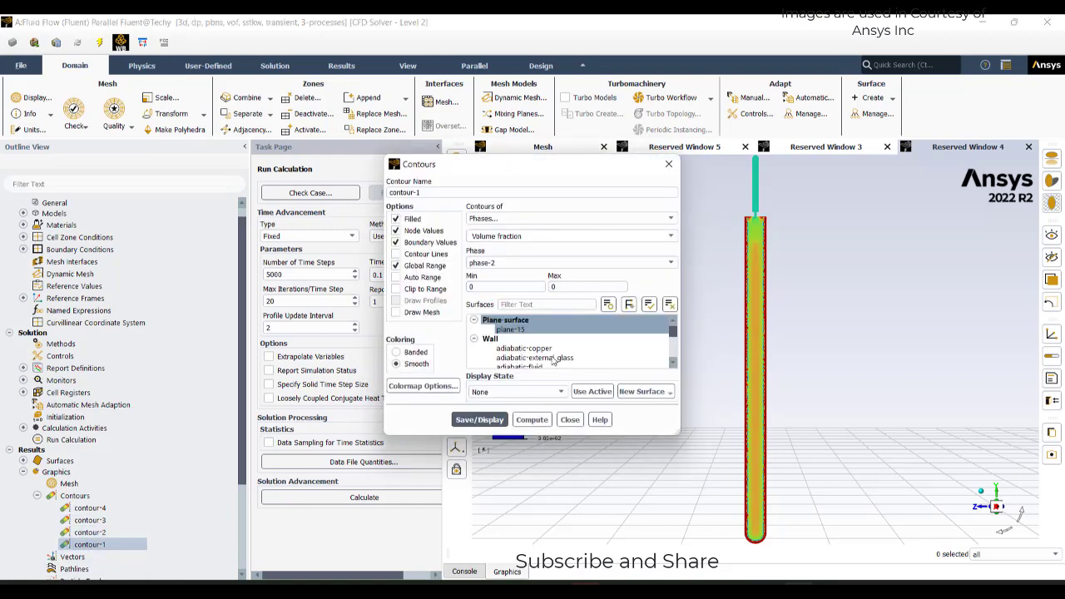
pyautogui.click(479, 420)
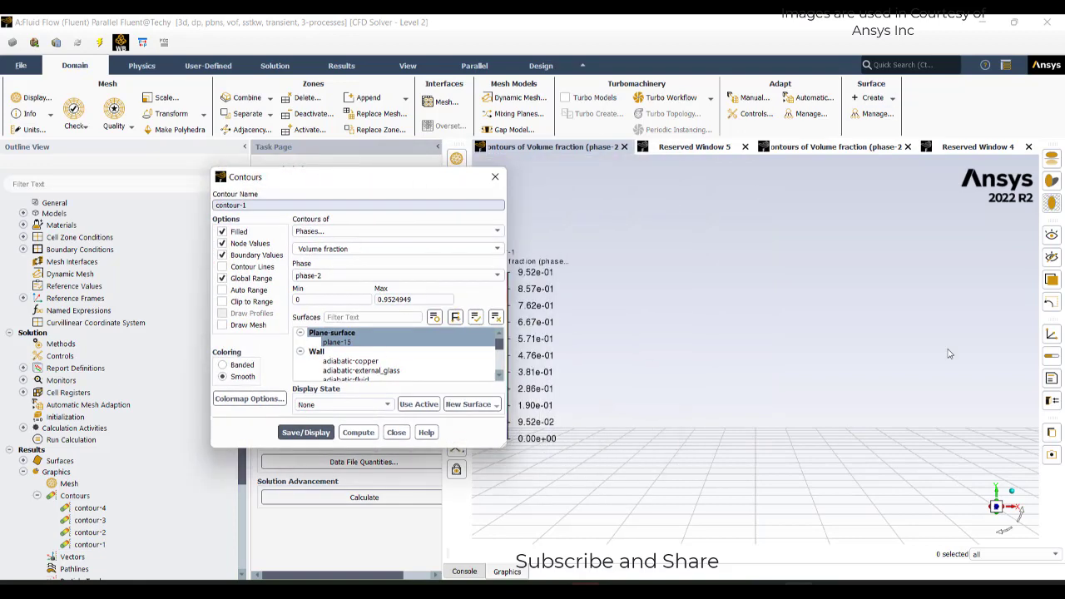
pyautogui.click(305, 432)
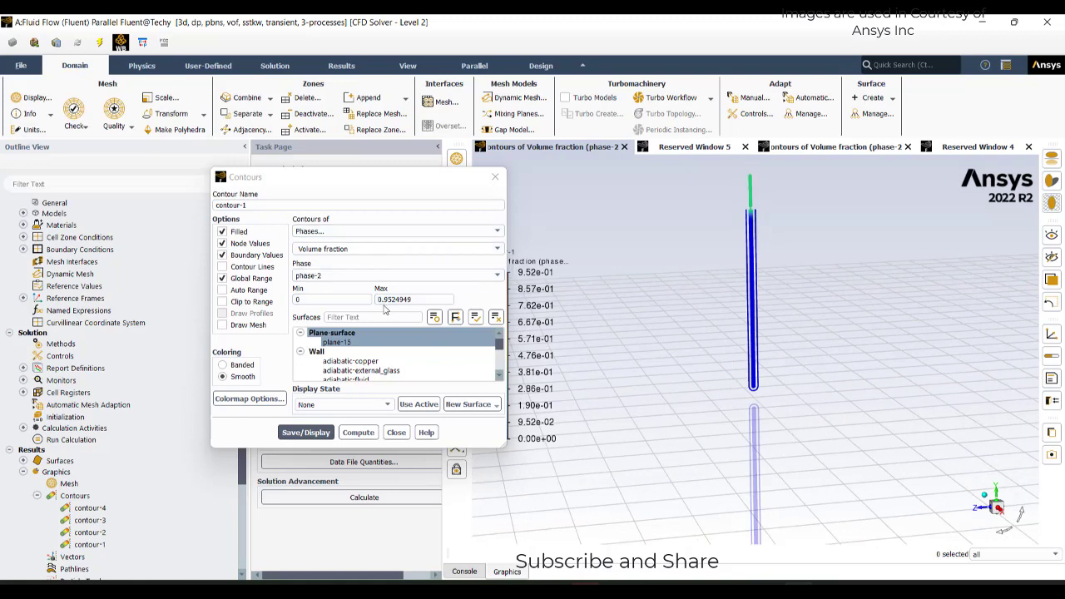
pyautogui.tripleClick(414, 300)
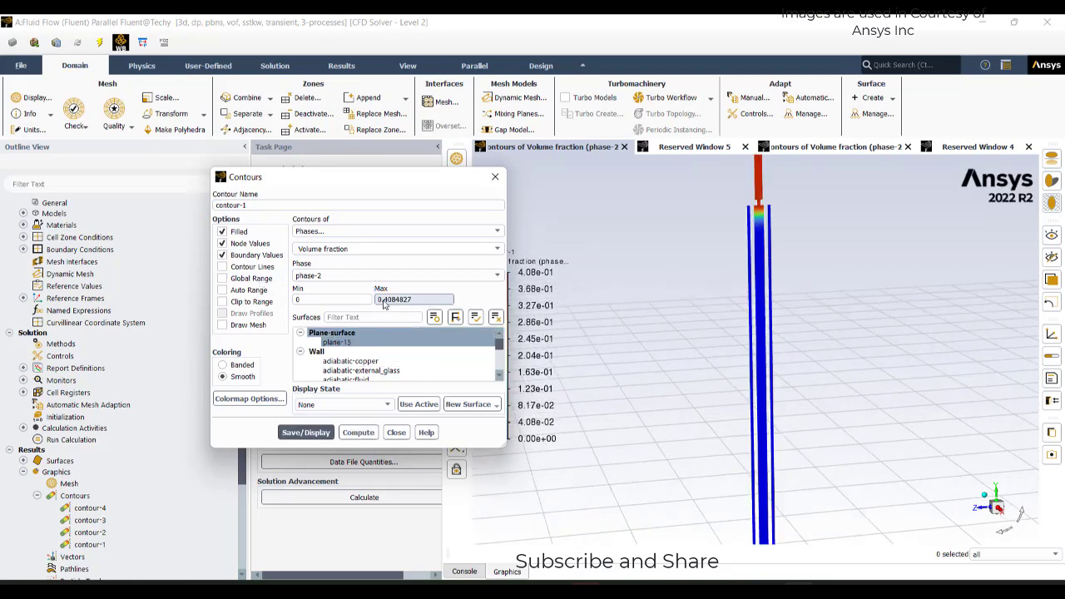
pyautogui.tripleClick(394, 299)
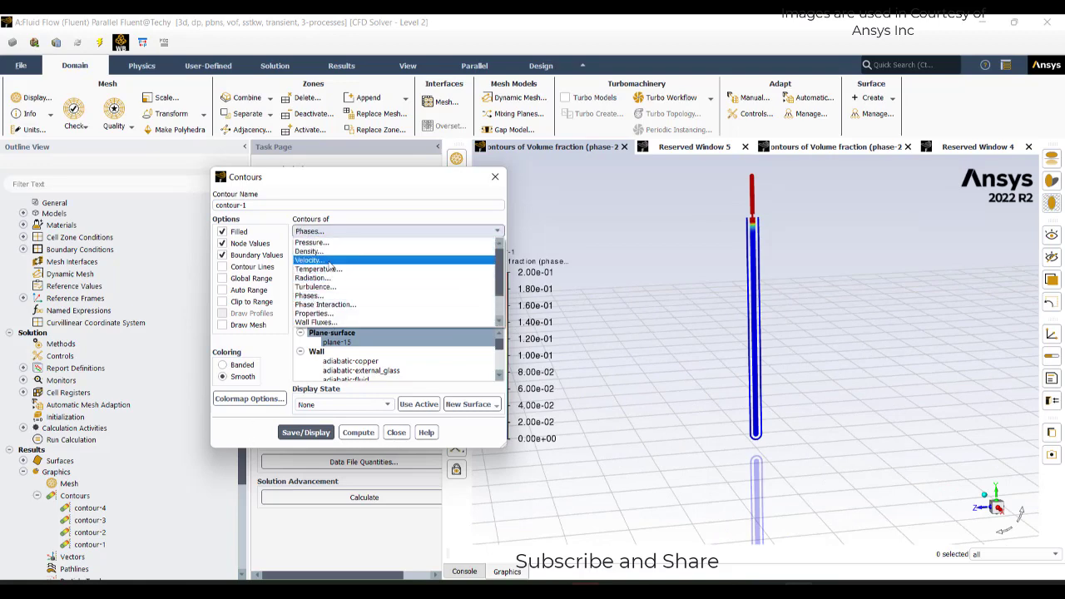
# Display contour-1 as velocity magnitude capped at 0.01 m/s, facing the tube
pyautogui.click(310, 261)
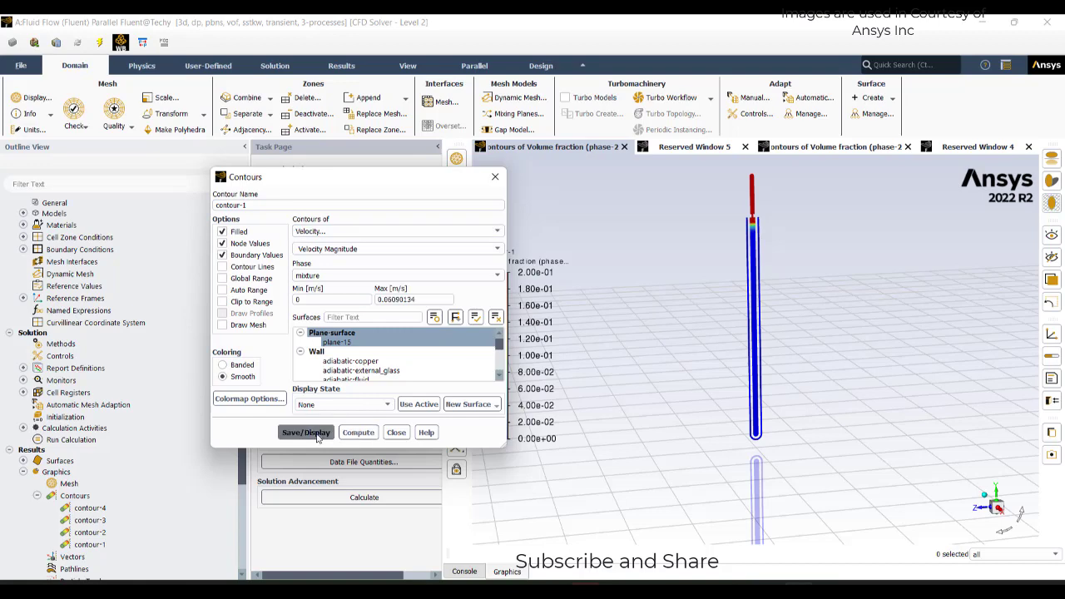
pyautogui.click(305, 432)
pyautogui.write('0.01')
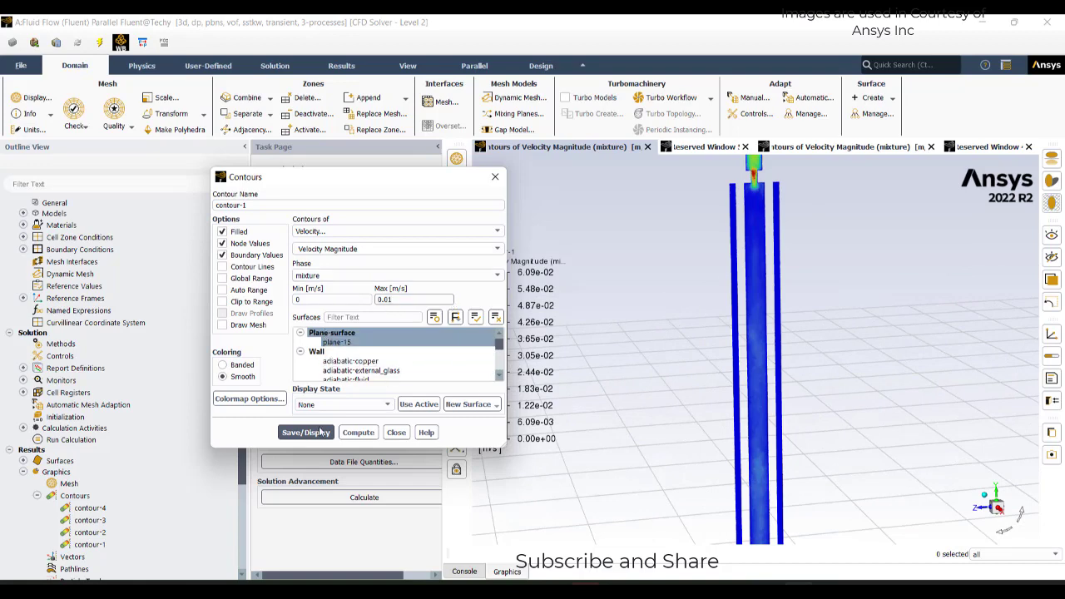
pyautogui.click(306, 432)
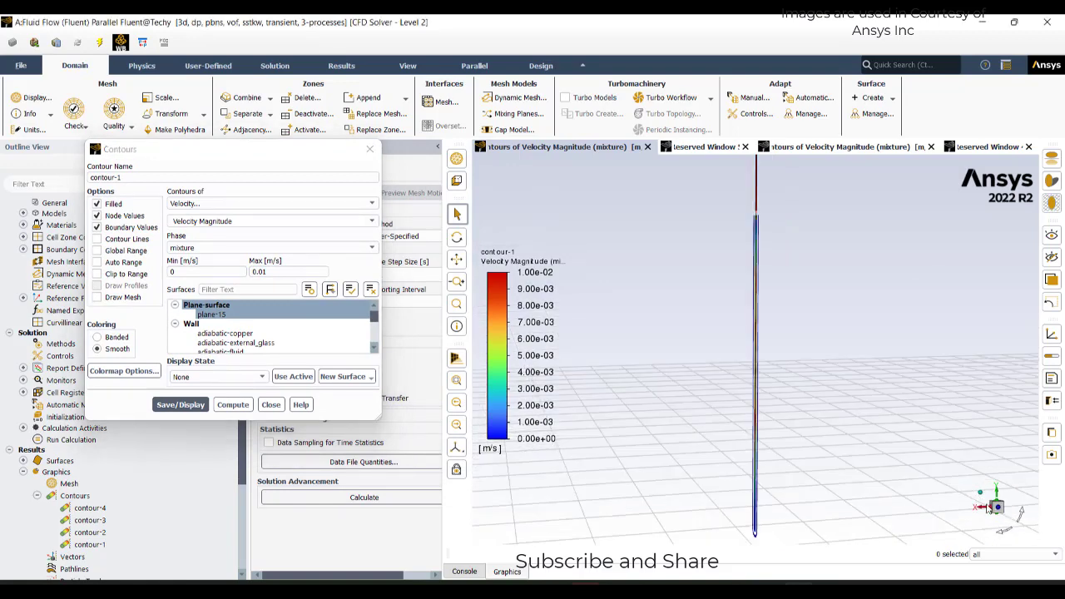
pyautogui.click(180, 404)
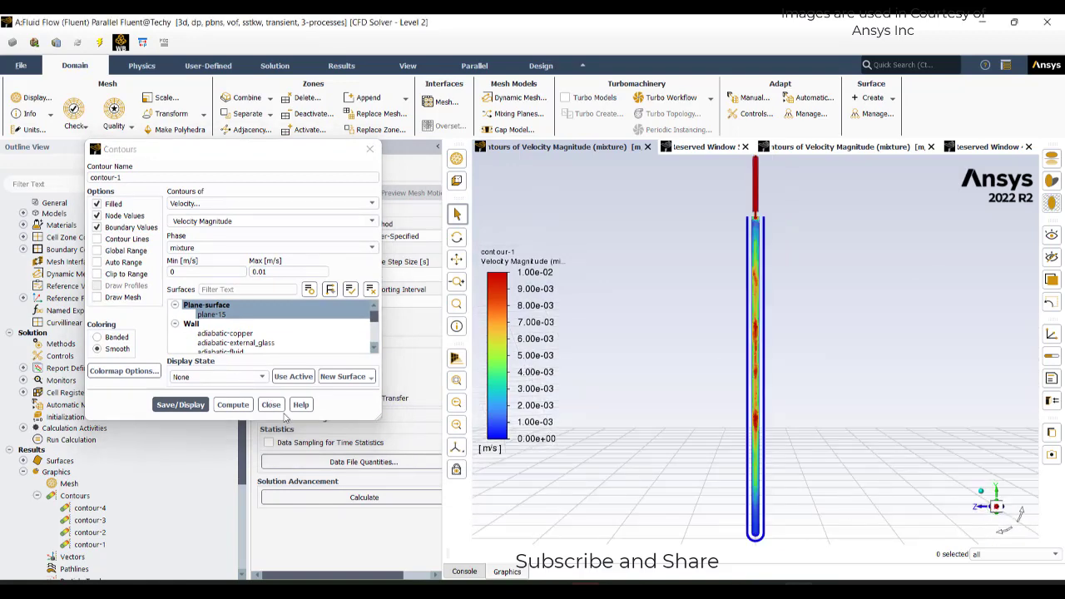
pyautogui.click(270, 404)
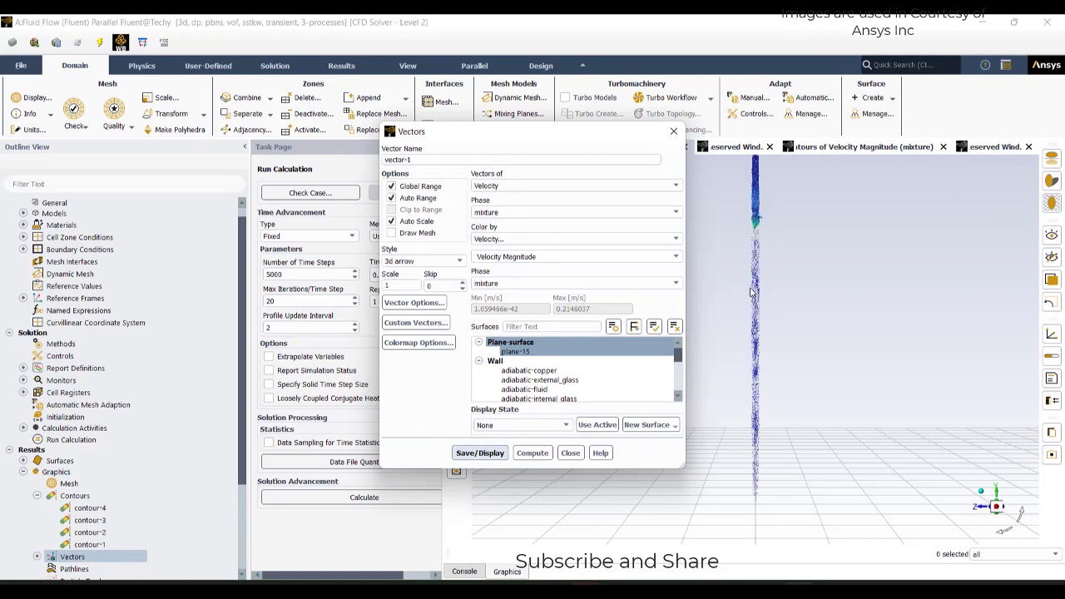
# Display vector-1 3D velocity arrows on plane-15, zooming in along the tube
pyautogui.click(479, 453)
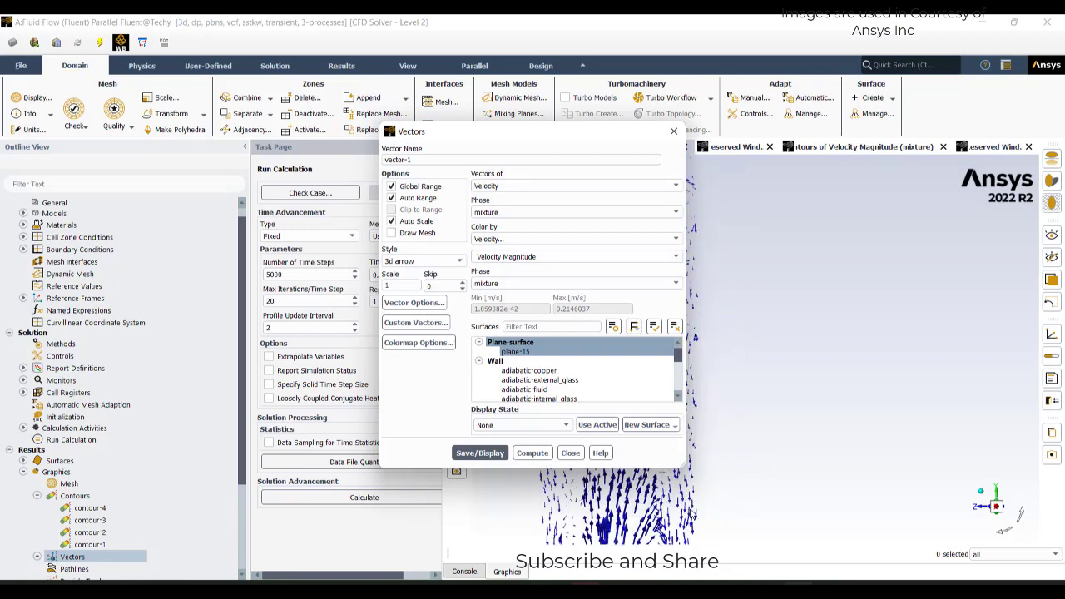
pyautogui.click(479, 453)
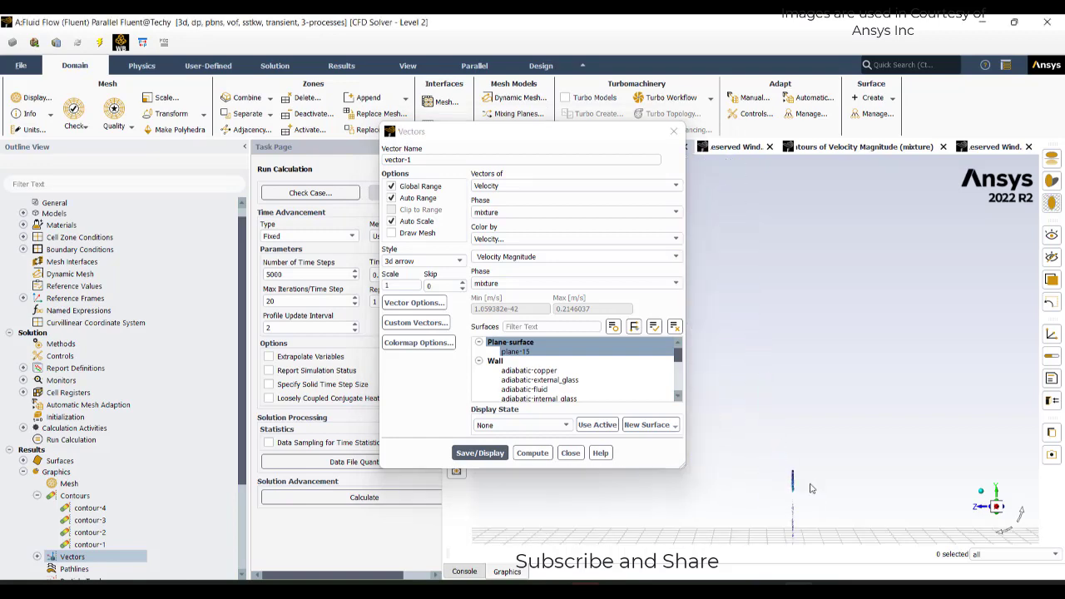
pyautogui.click(479, 452)
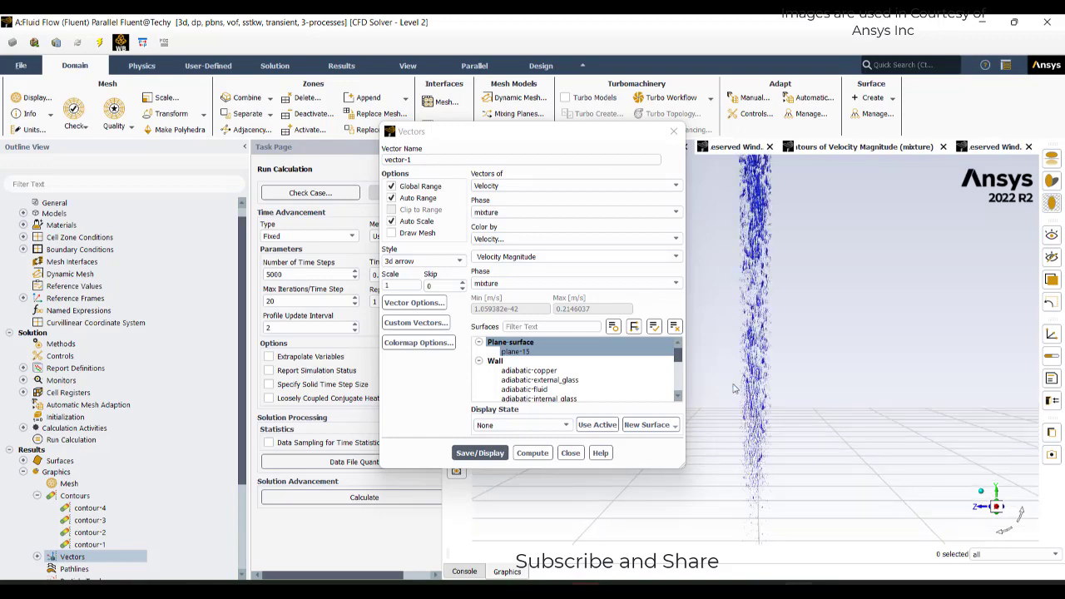
pyautogui.click(479, 453)
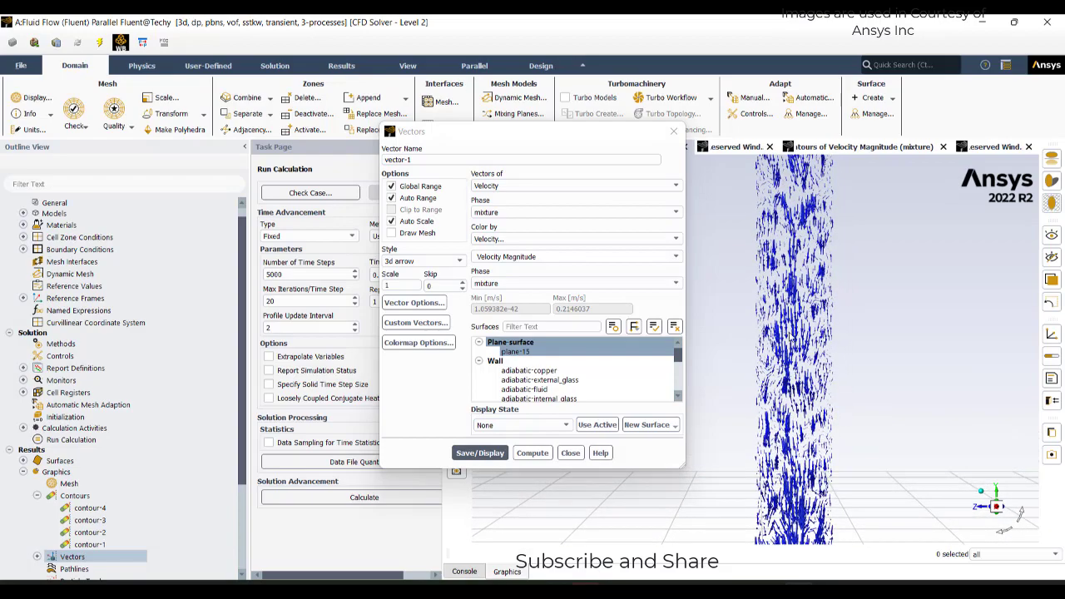
pyautogui.click(479, 453)
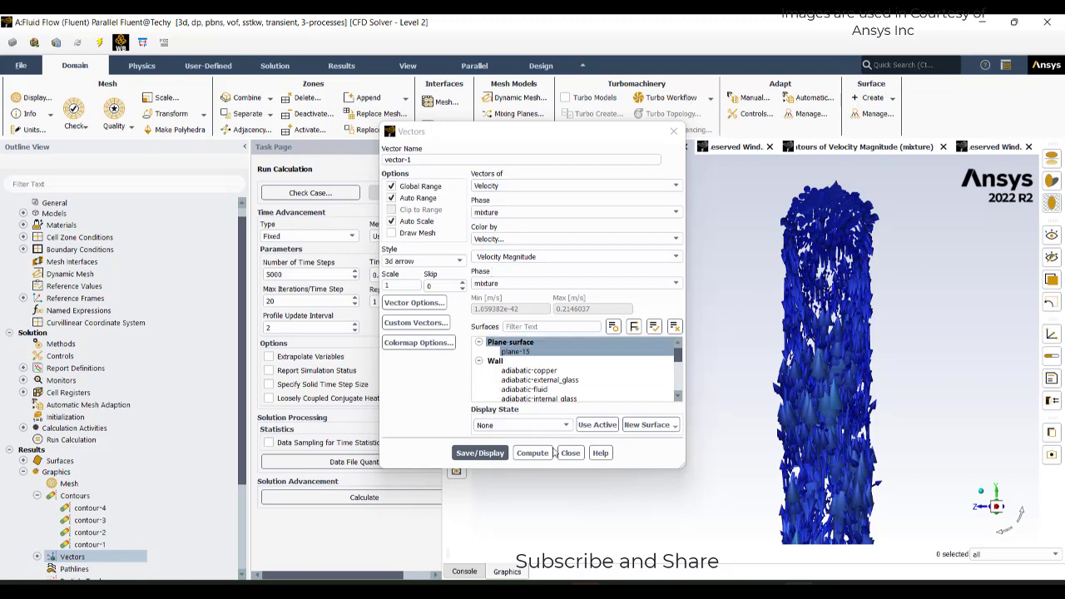
pyautogui.click(479, 452)
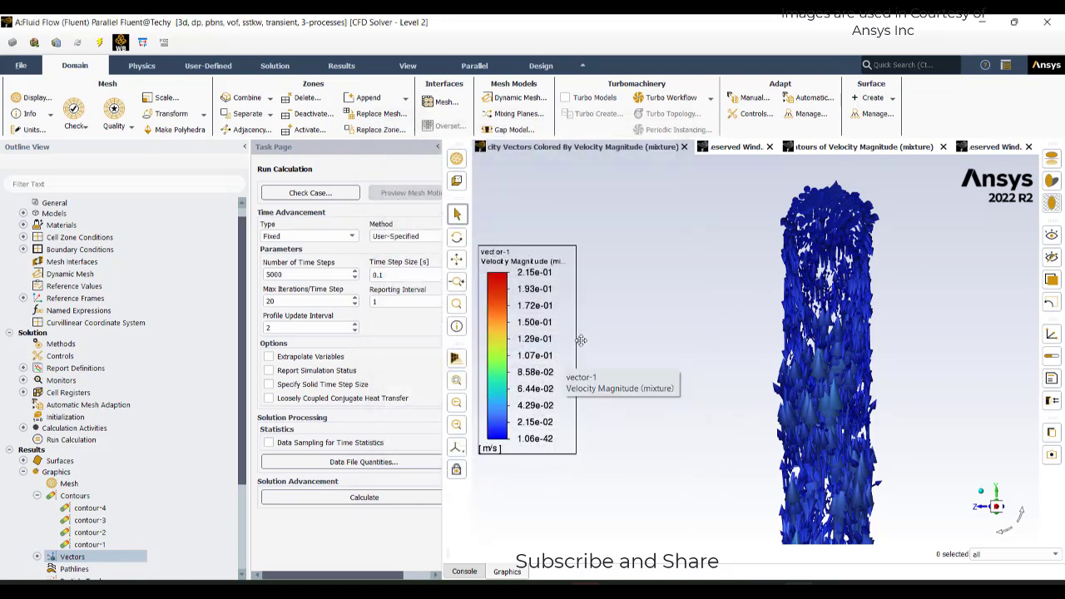
pyautogui.moveTo(478, 187)
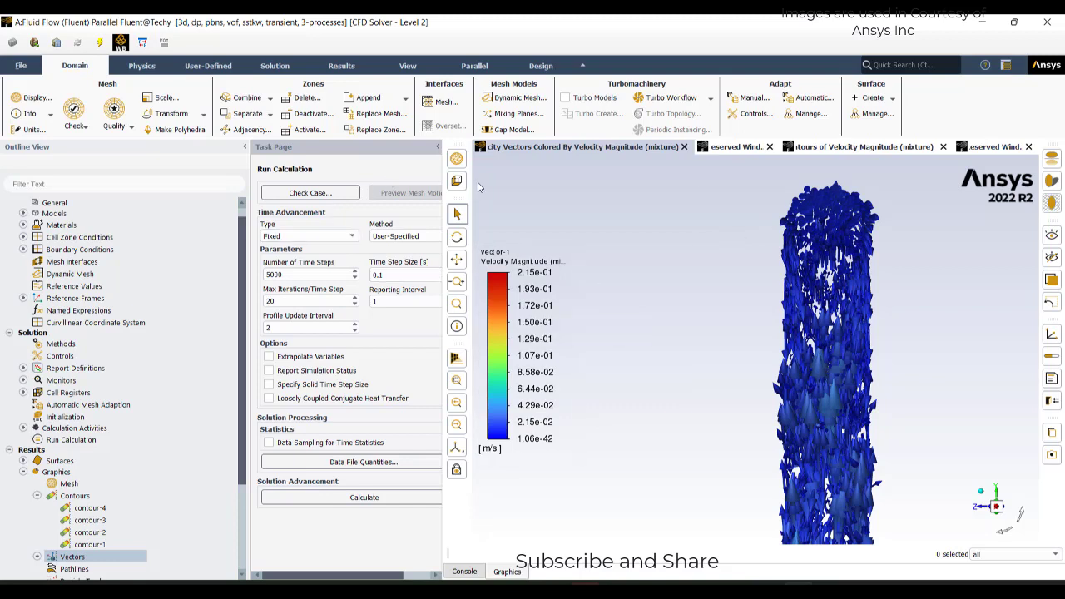
pyautogui.moveTo(381, 173)
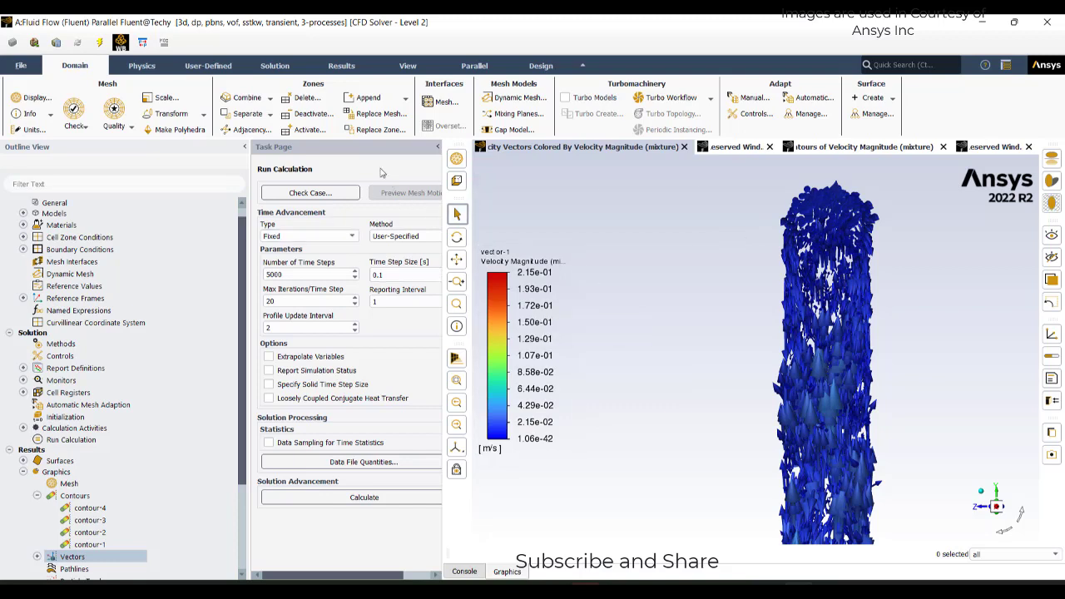
pyautogui.moveTo(545, 287)
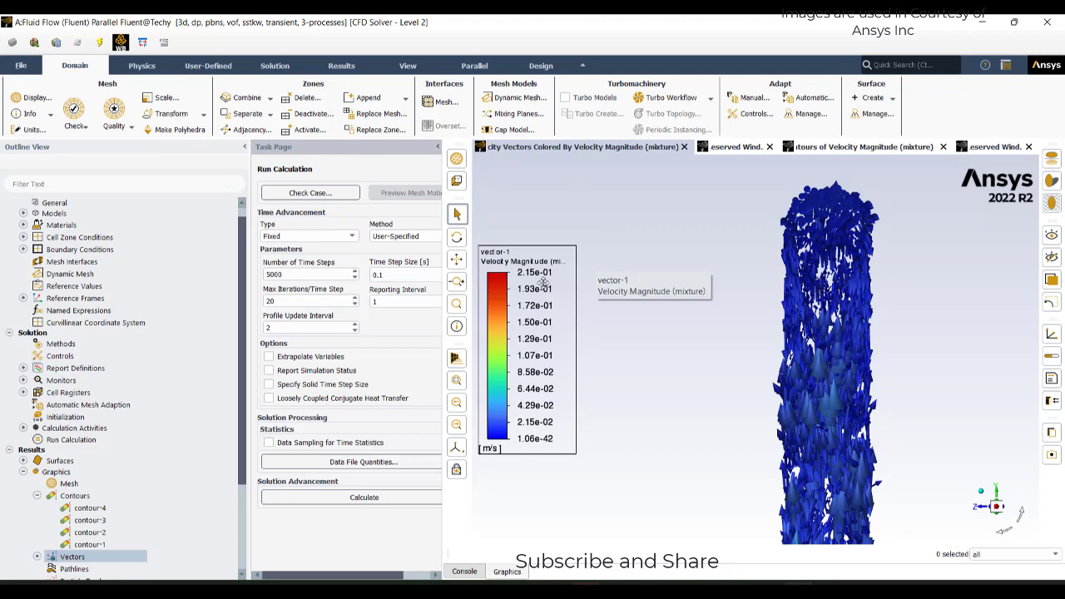